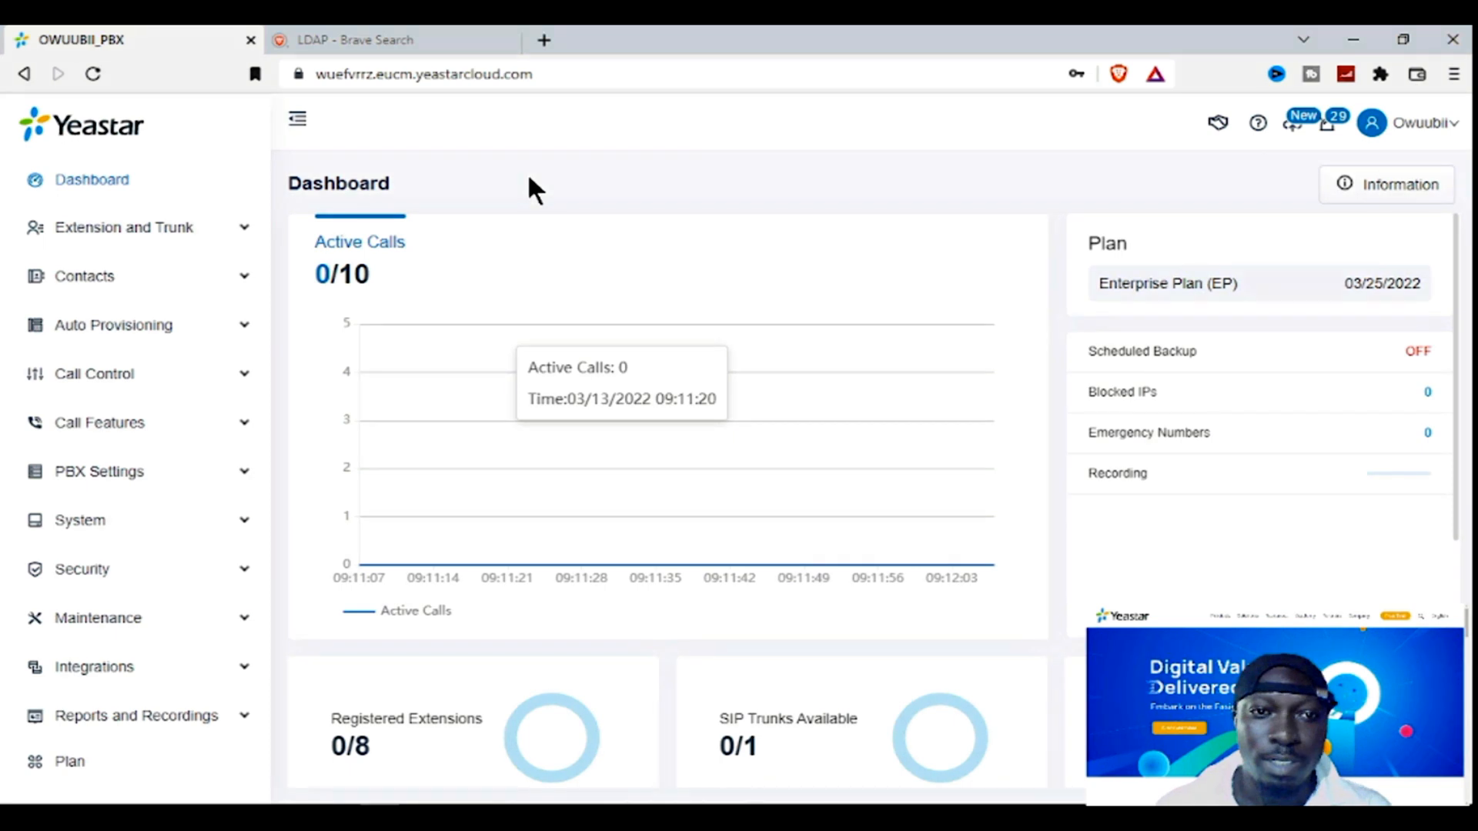
mouse_move(177, 284)
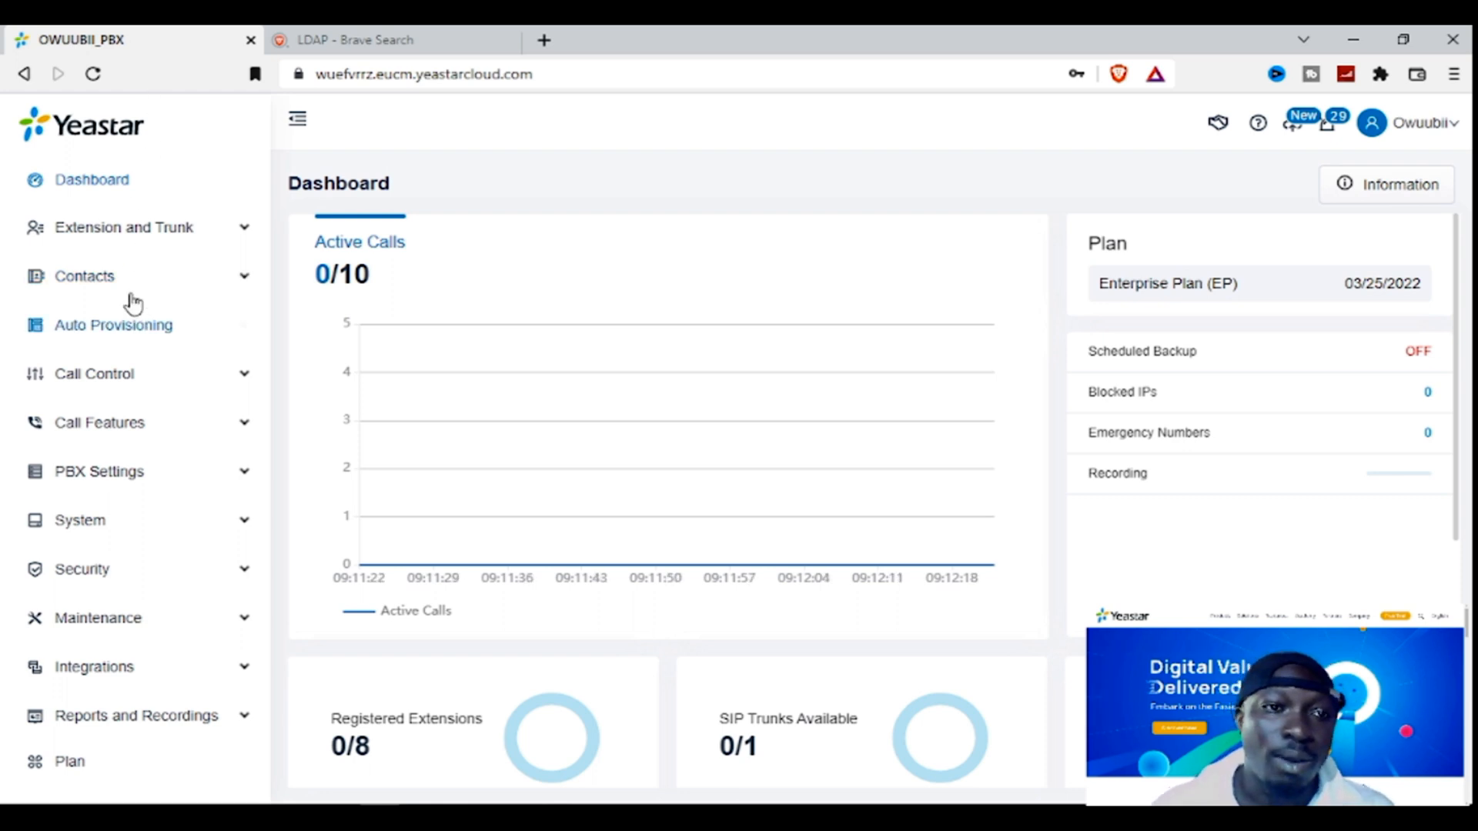
mouse_move(129, 283)
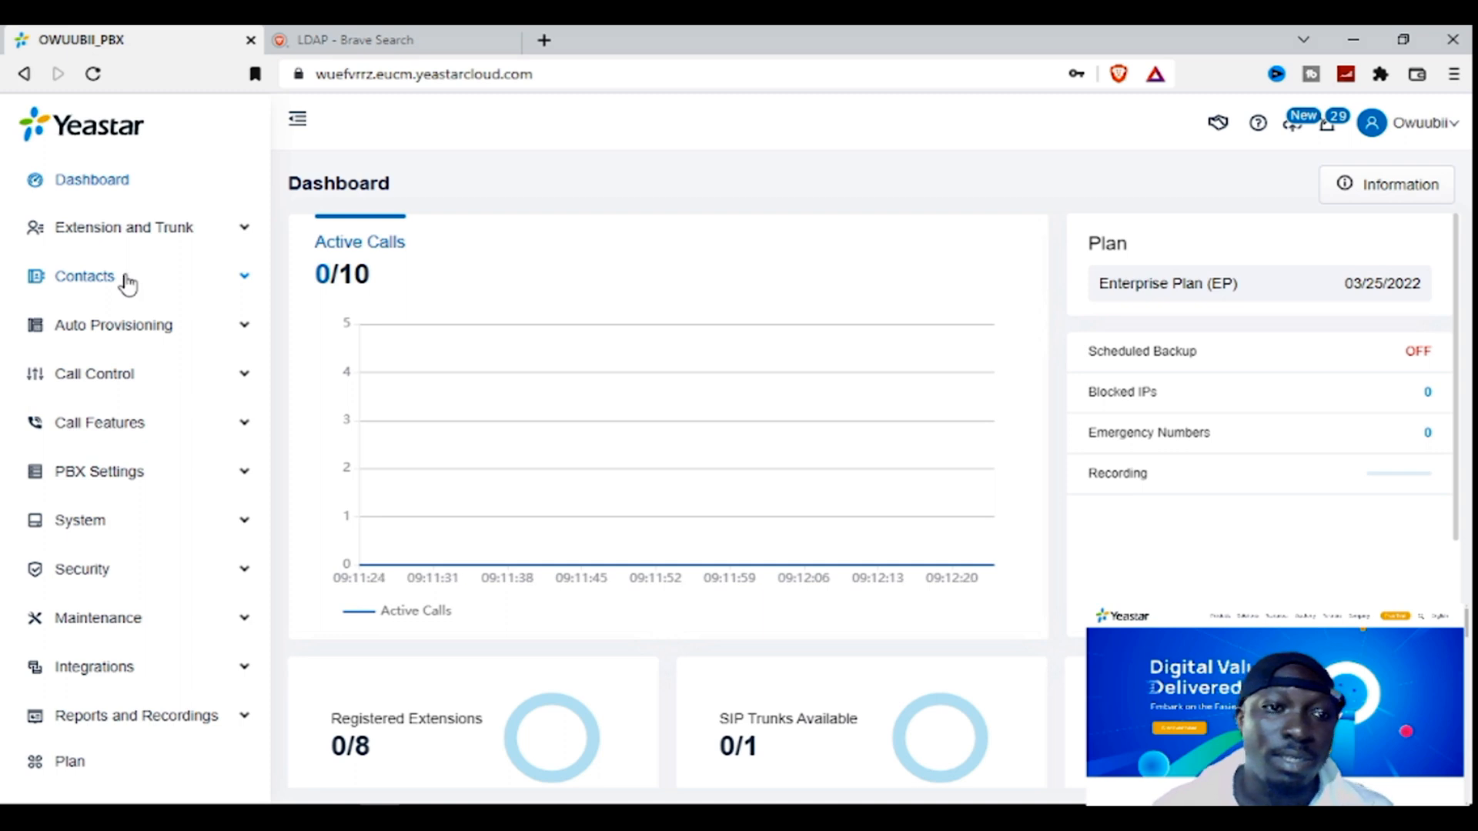
Go from the dashboard to the Company Contacts list under Contacts
left_click(86, 277)
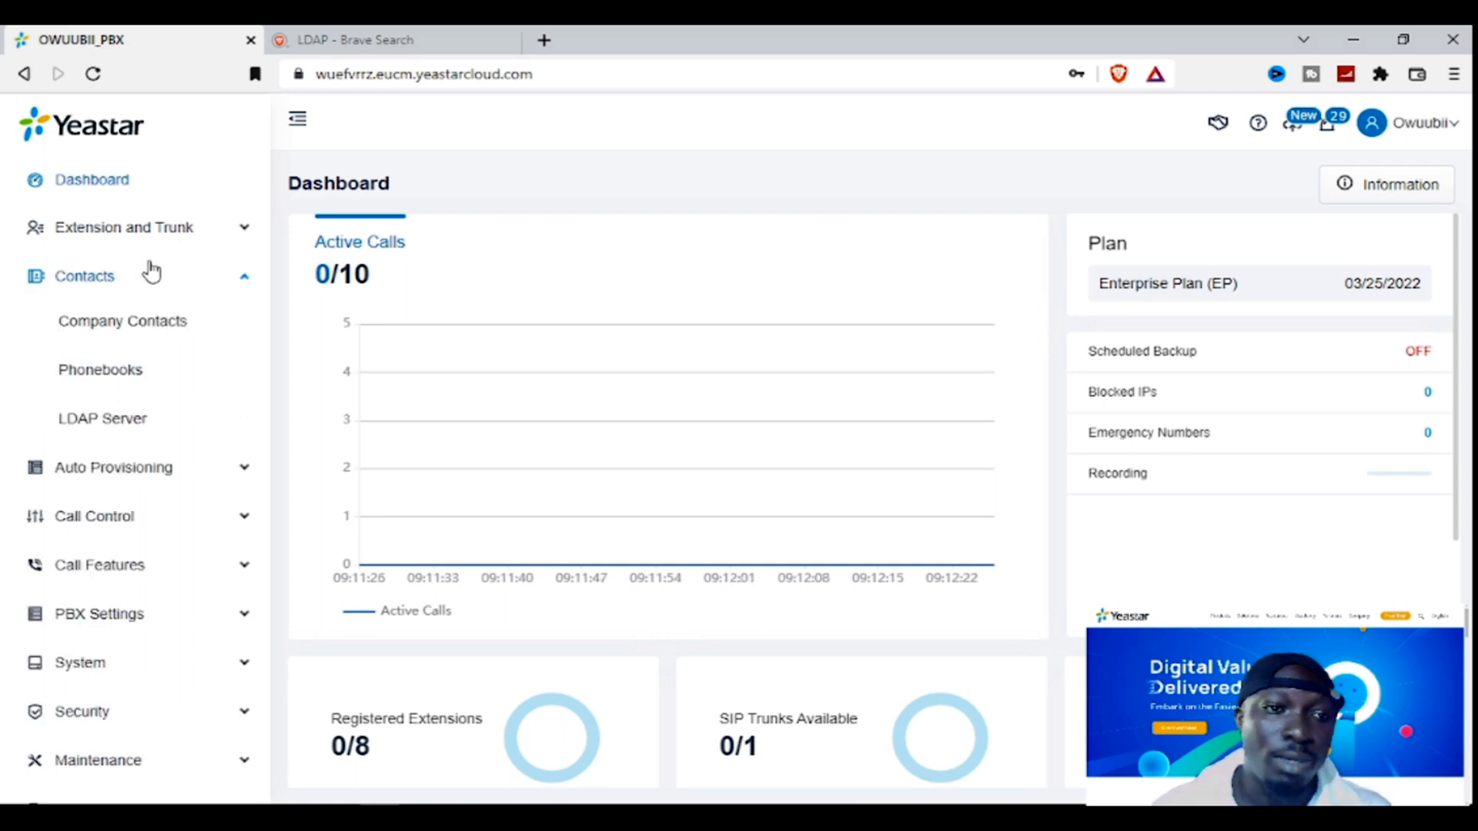
left_click(121, 320)
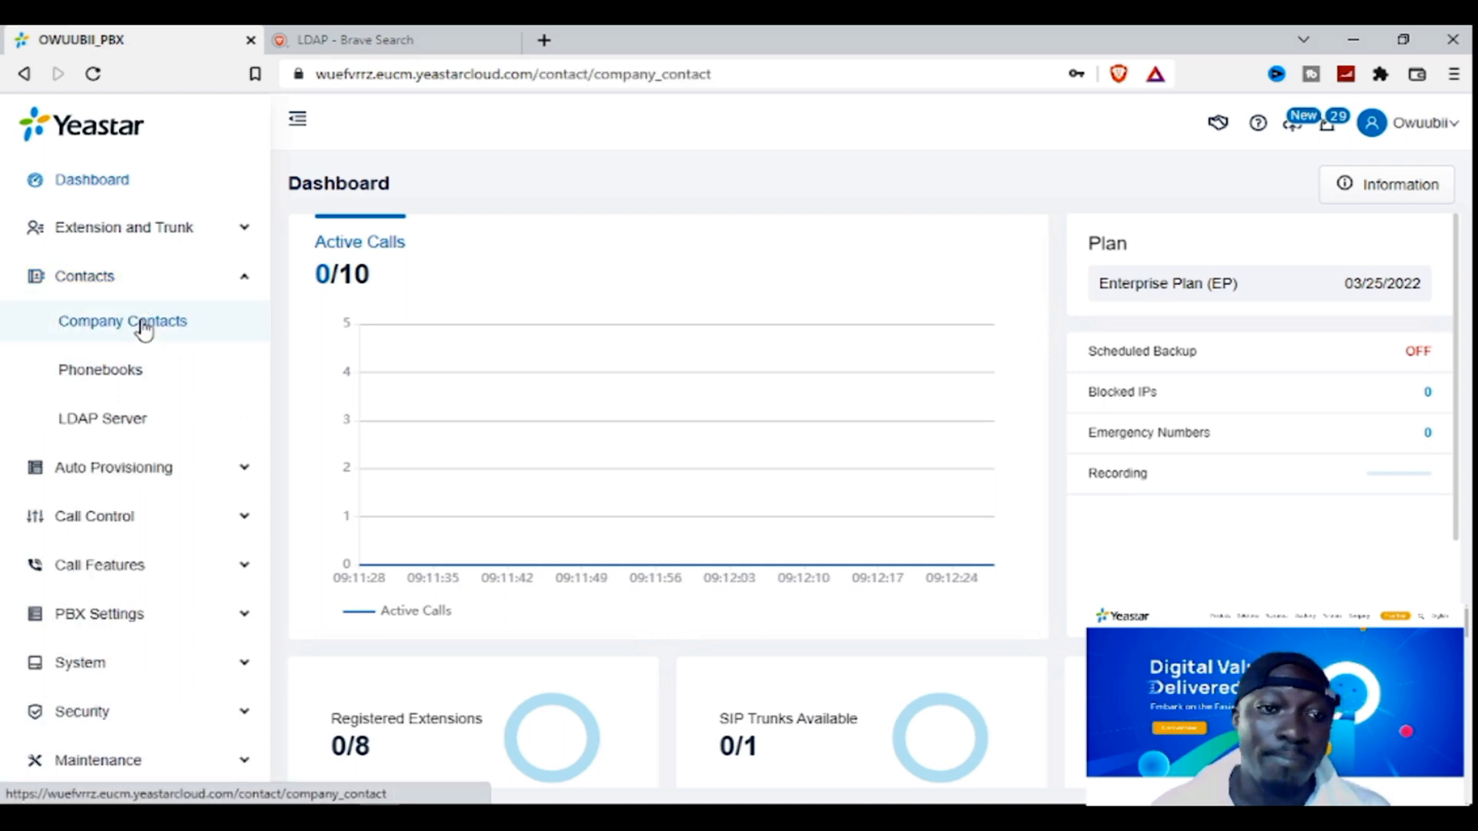
left_click(123, 321)
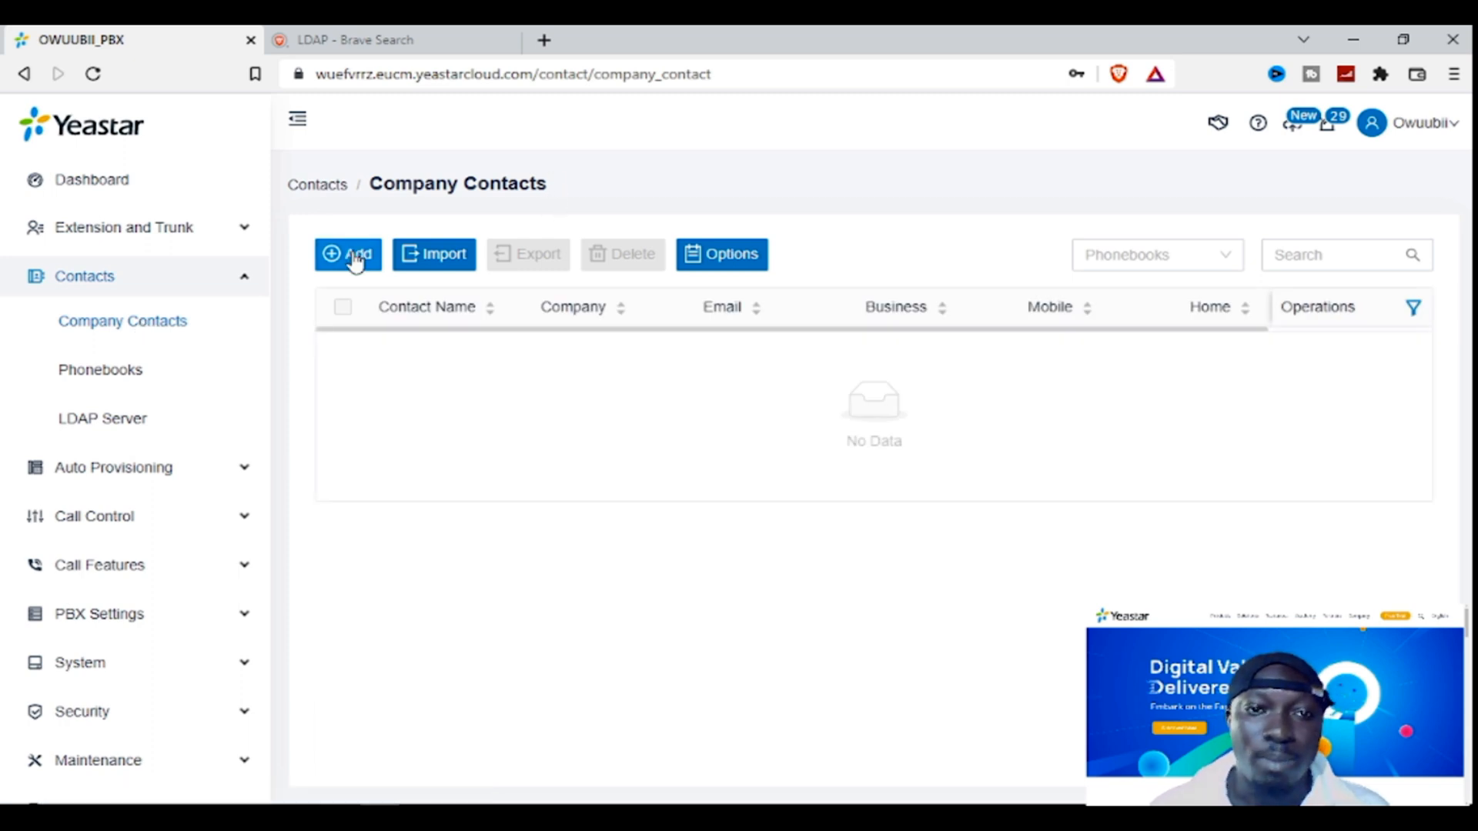
mouse_move(452, 262)
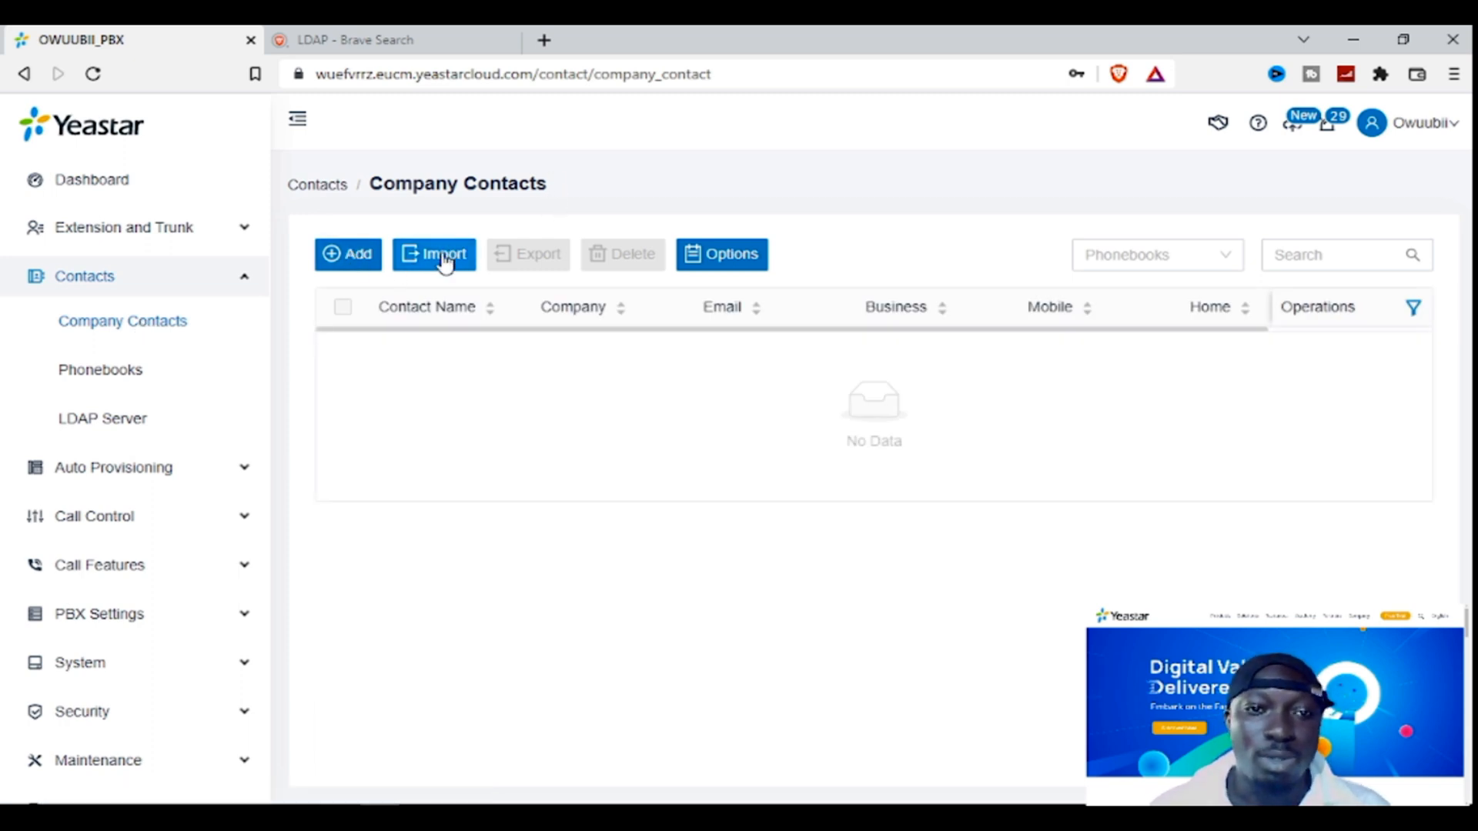
left_click(434, 254)
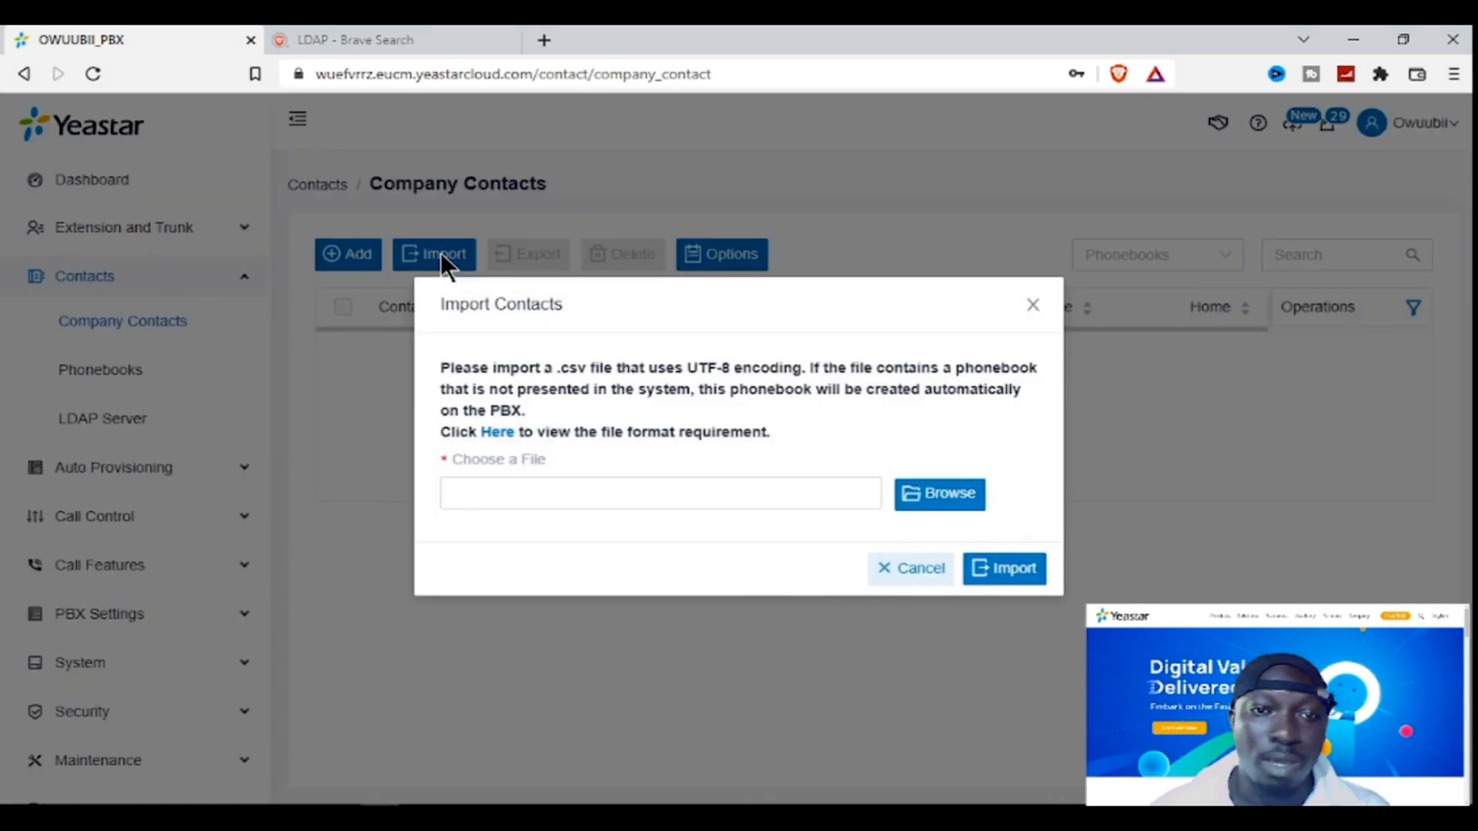
mouse_move(642, 442)
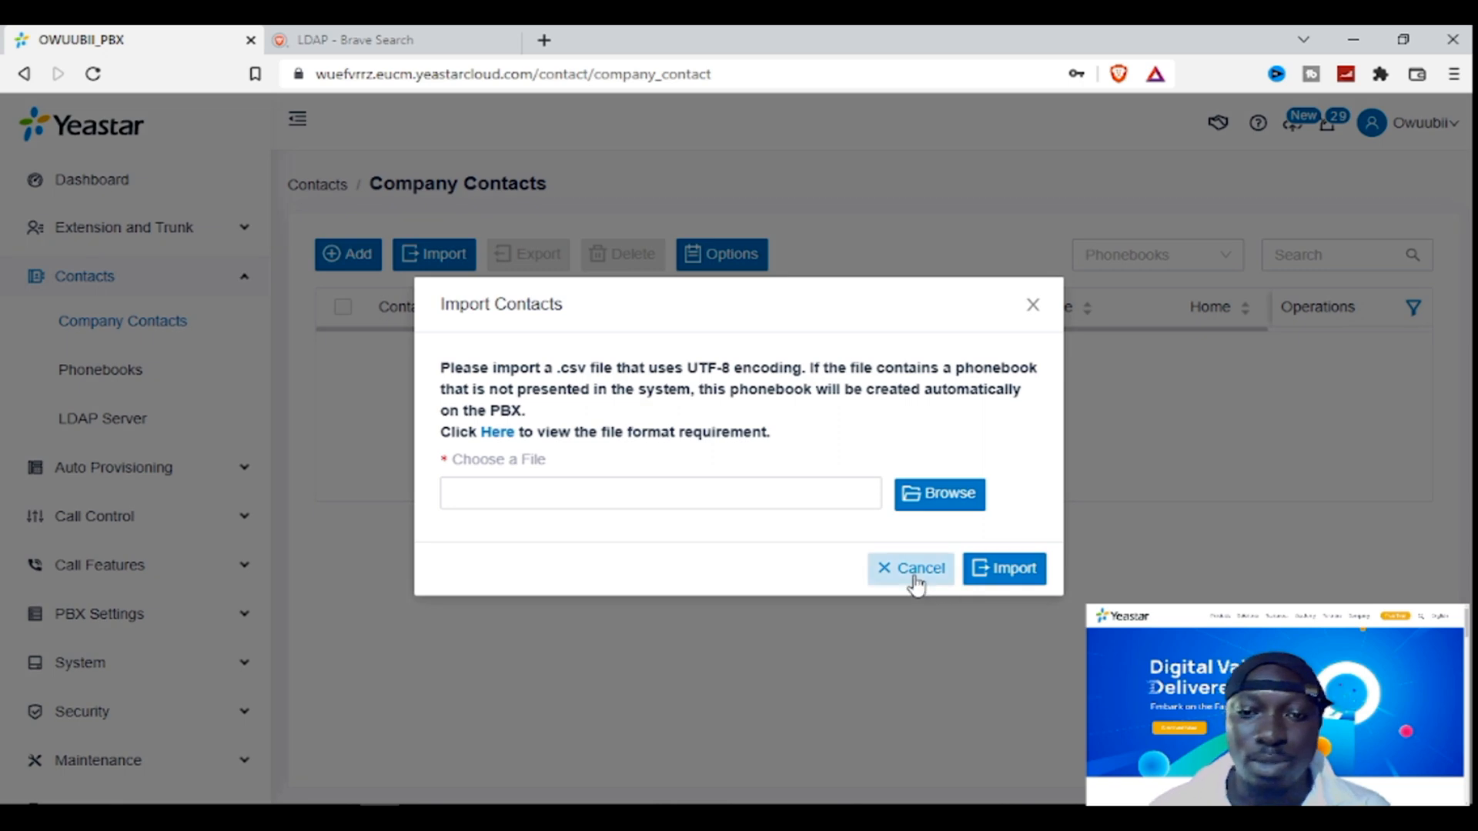
left_click(912, 568)
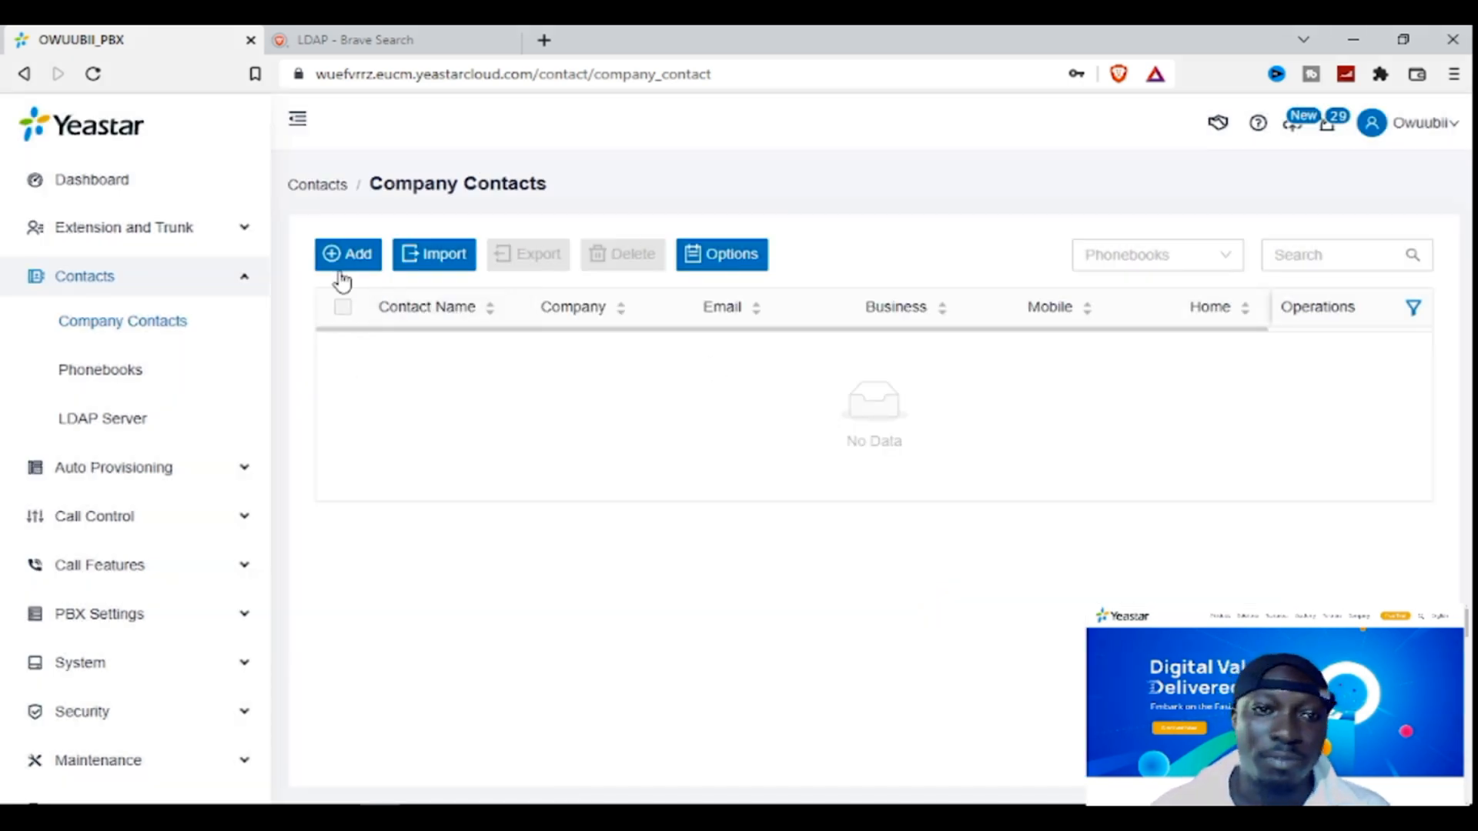
Start a new company contact and fill in its first name, last name and company
left_click(348, 254)
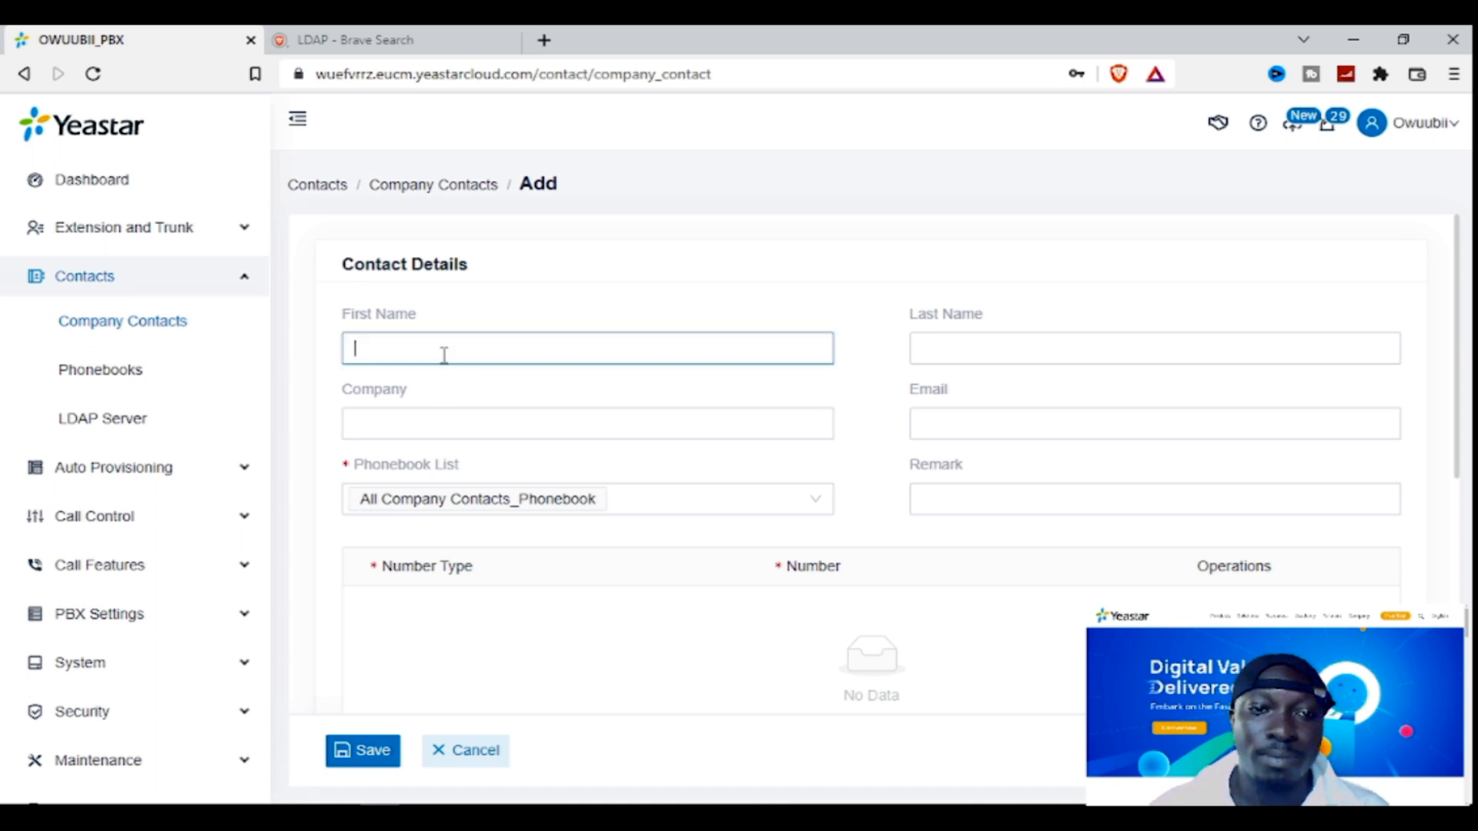
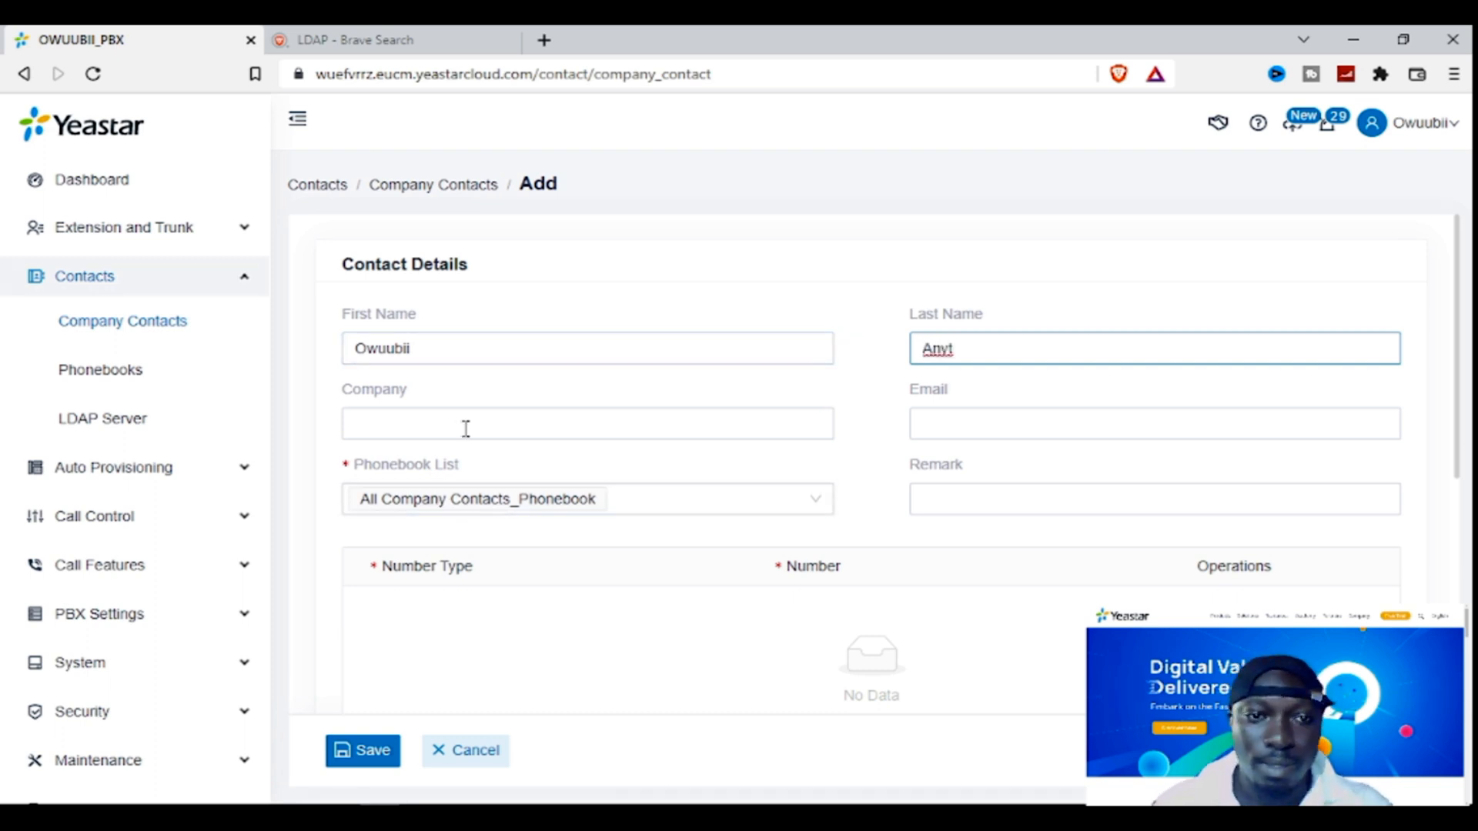
type("Owuu")
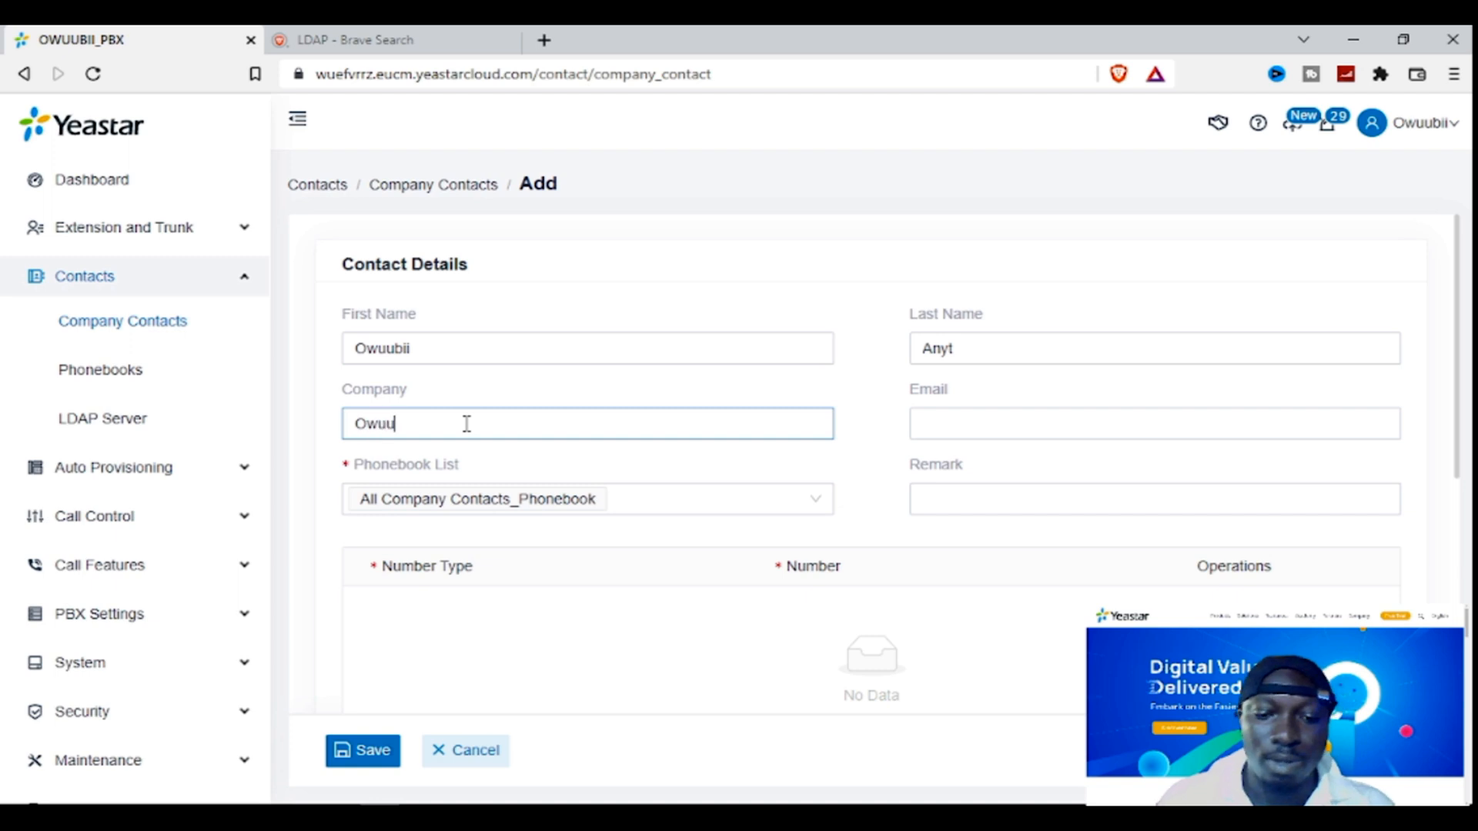
Give the contact the suggested 'anyt7' email address and the remark 'Owub Networks'
left_click(1155, 423)
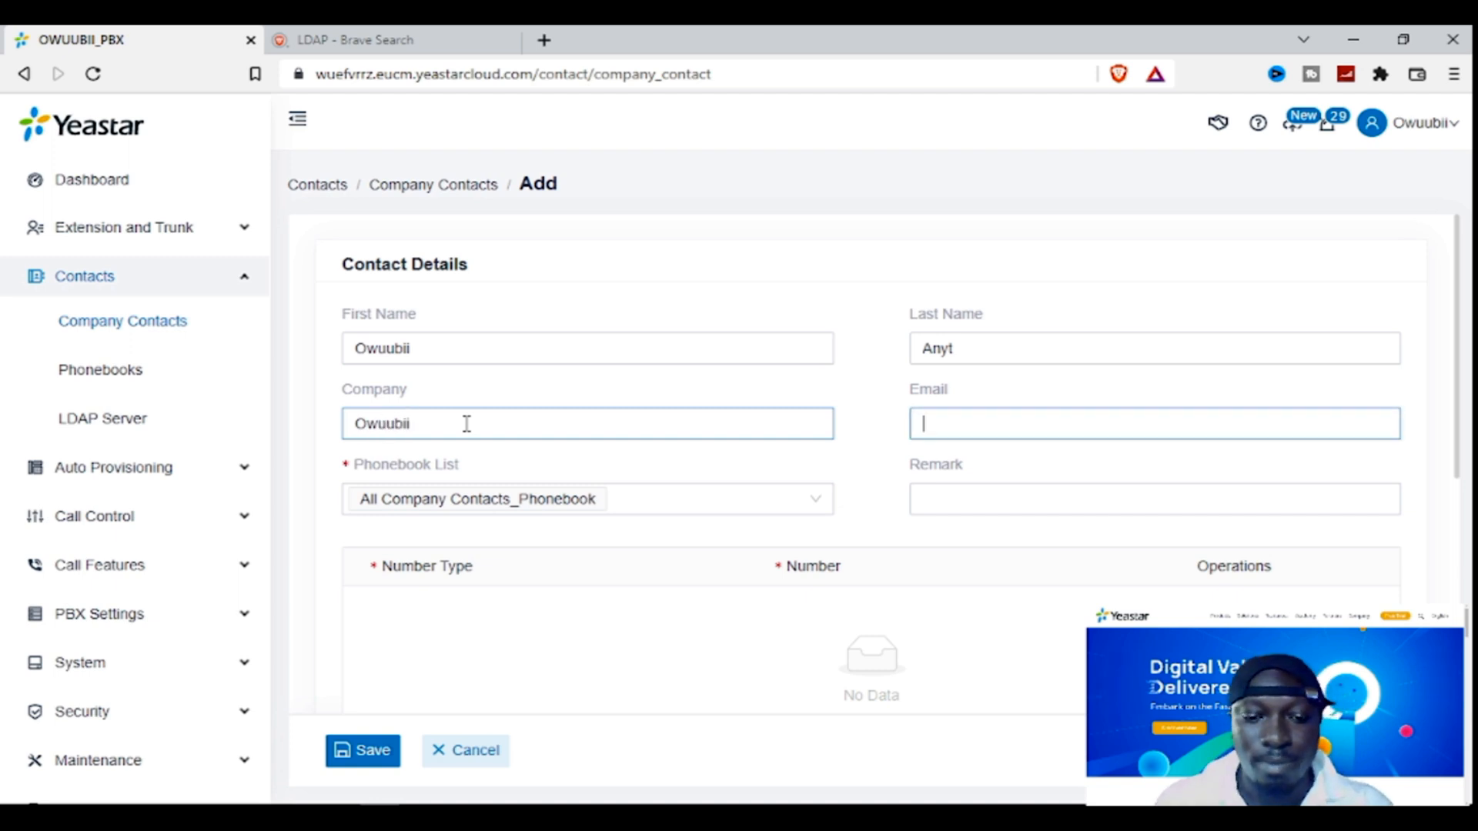
type("anyt7")
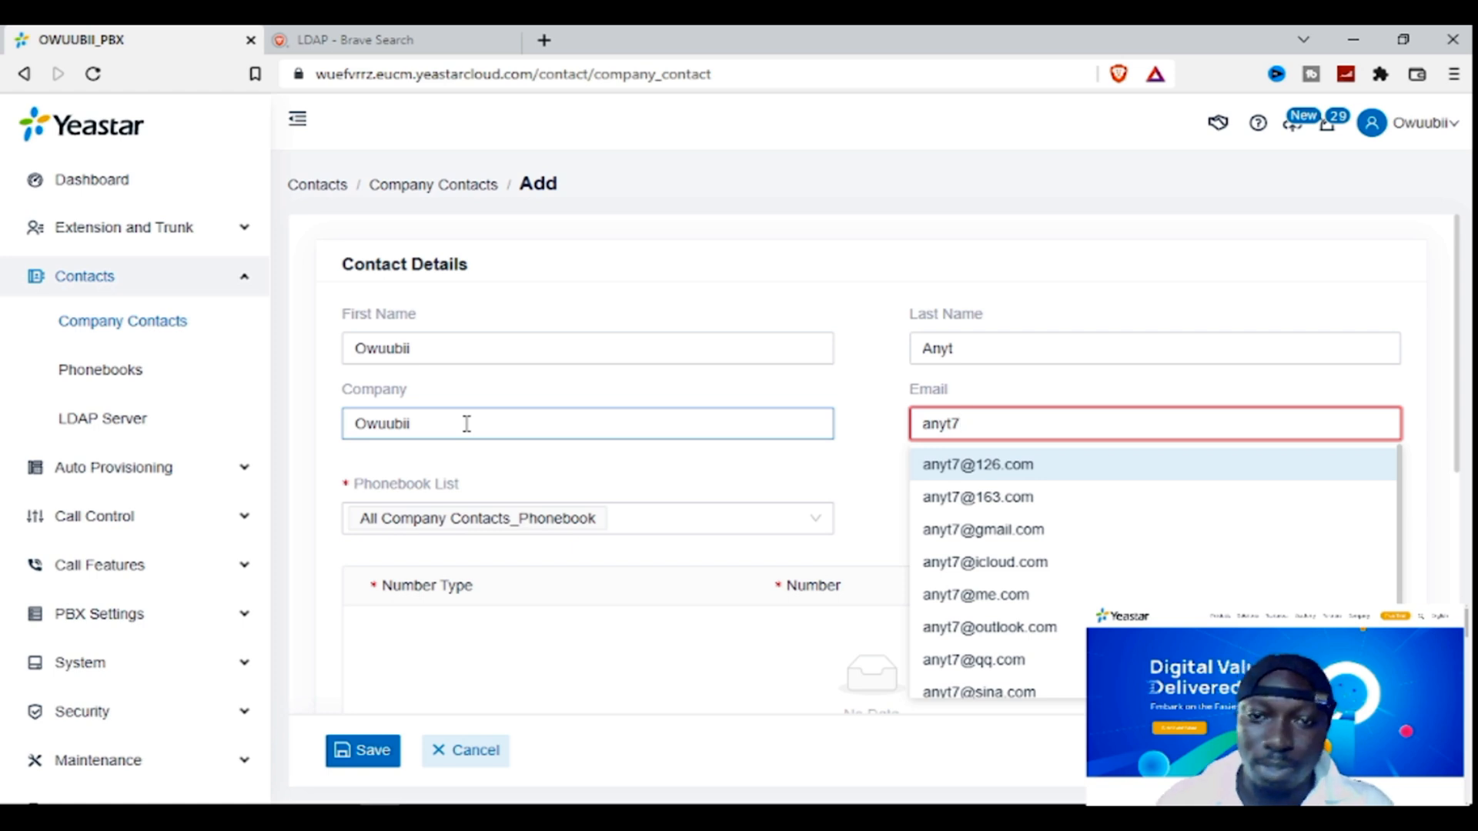
left_click(977, 465)
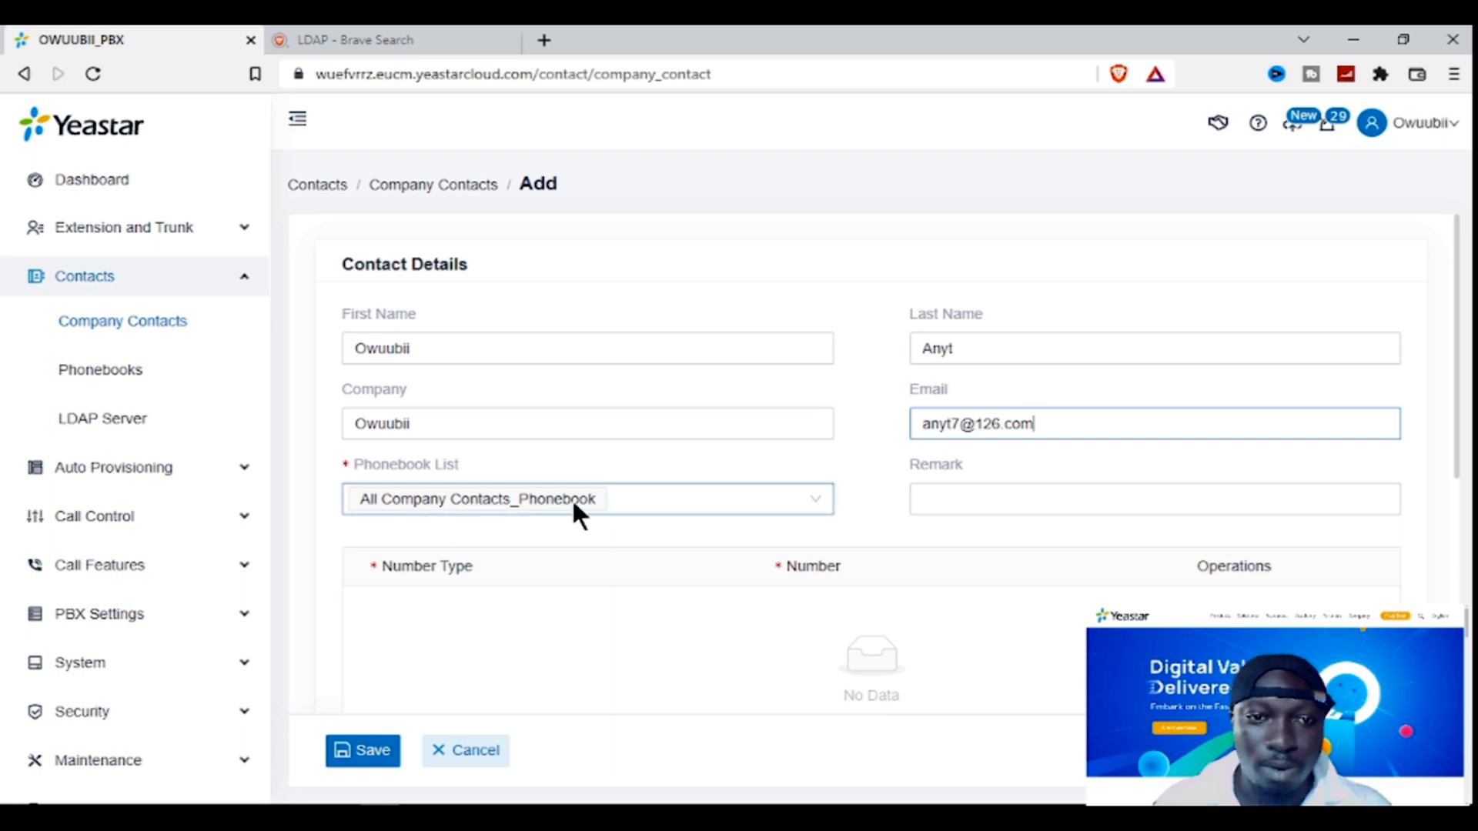
left_click(585, 499)
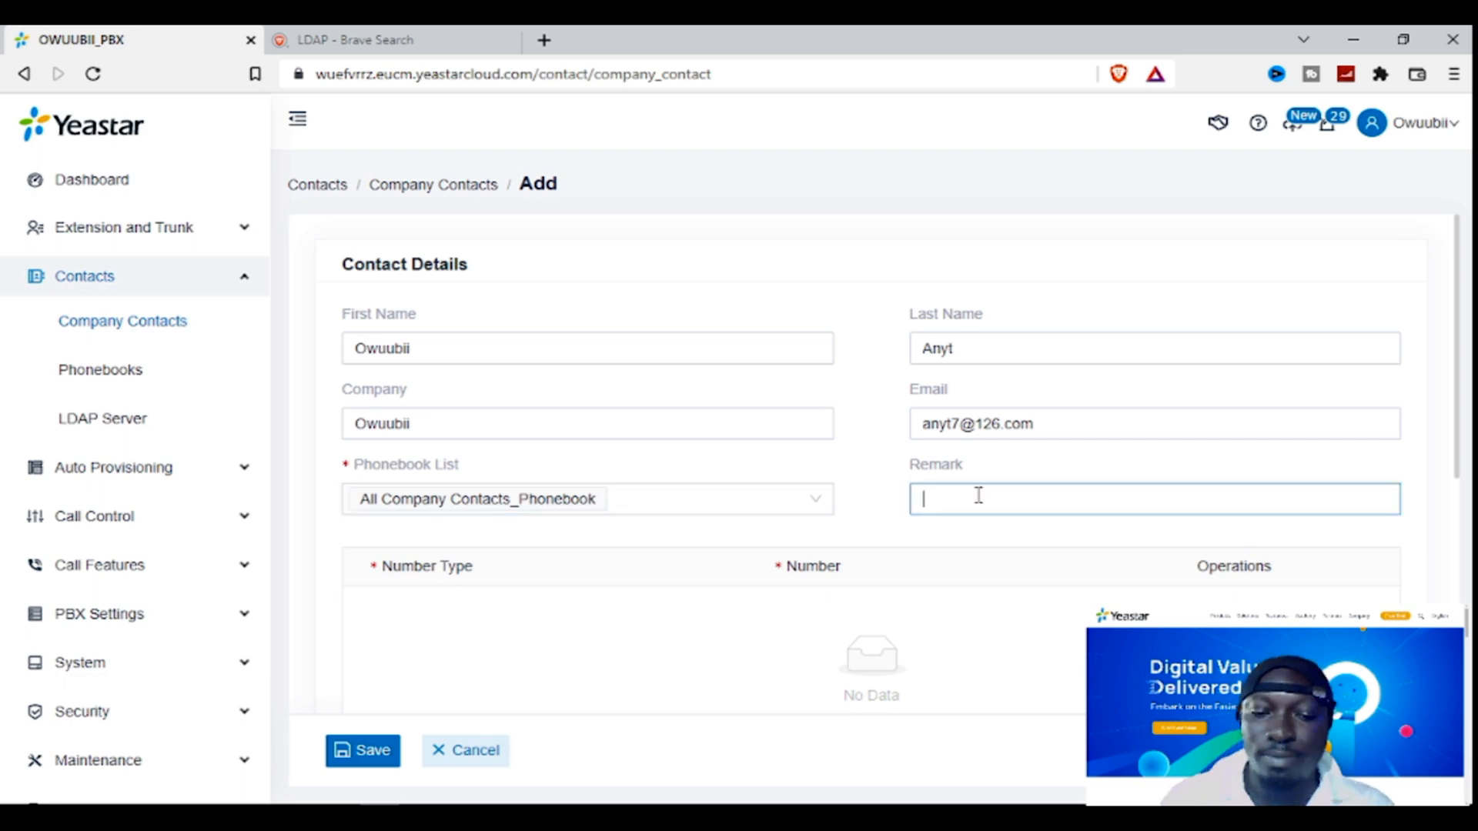
type("Owub")
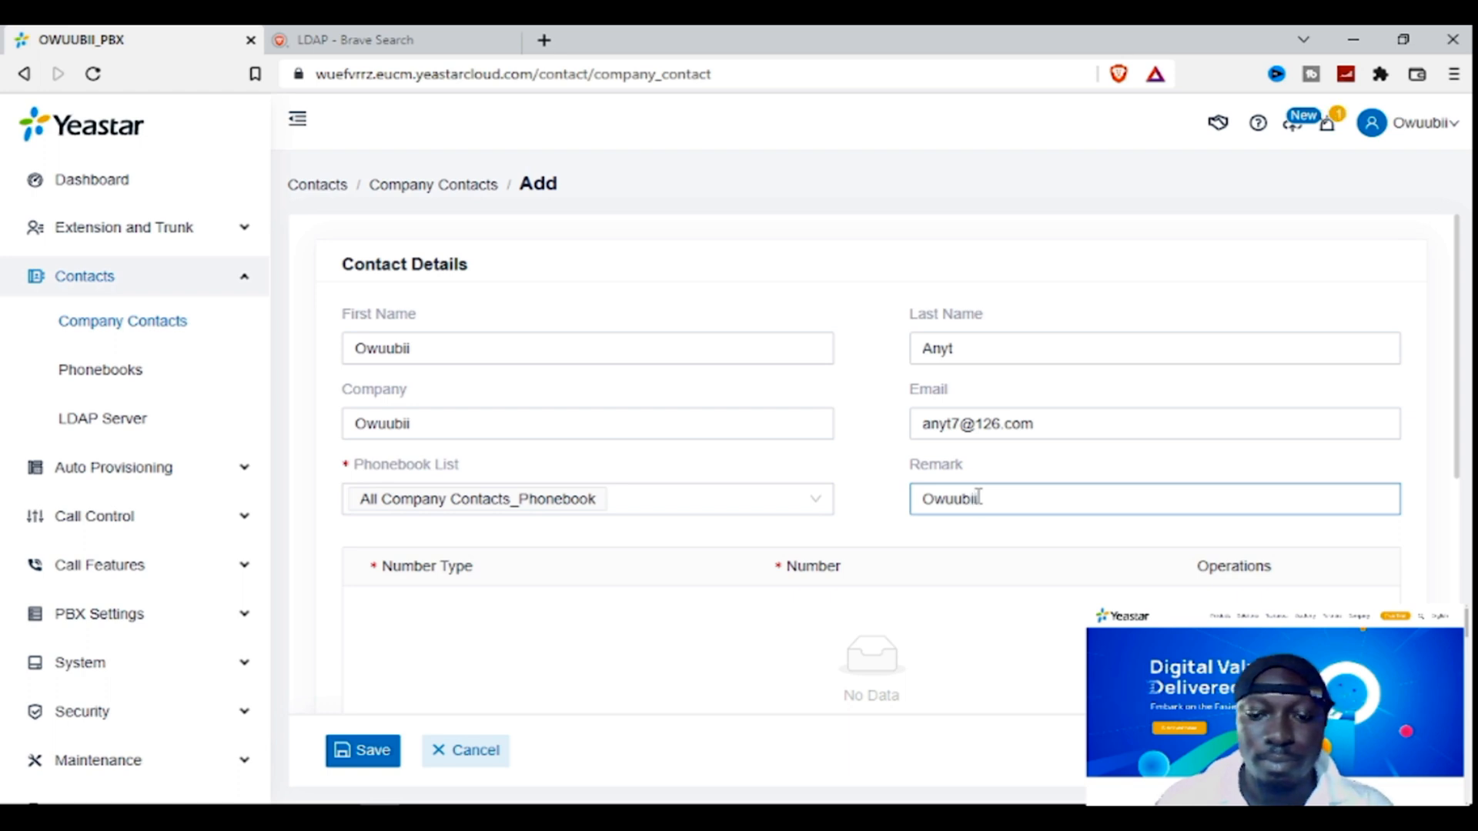
type("Networks")
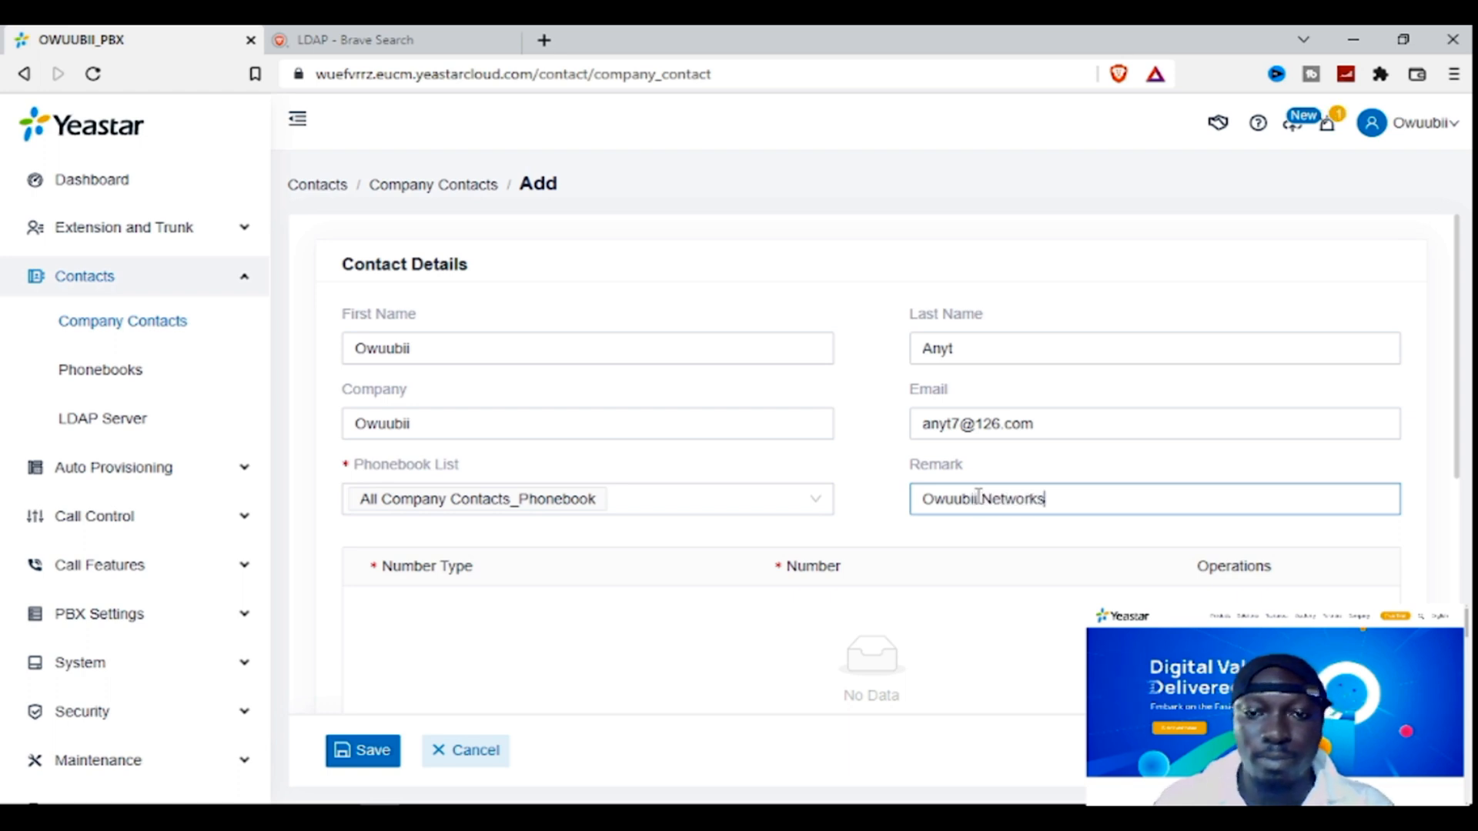
scroll("down", 3)
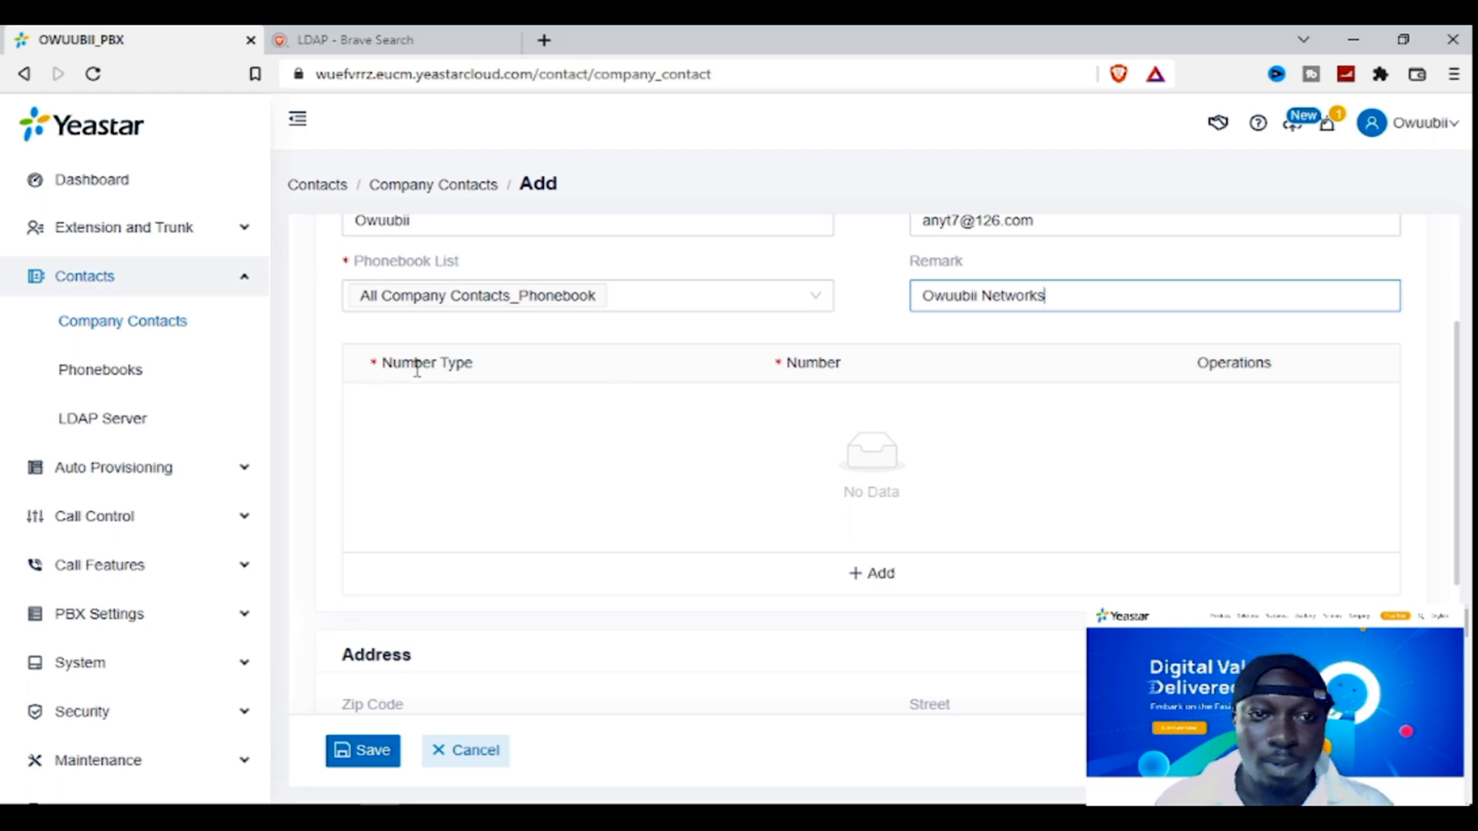
mouse_move(471, 403)
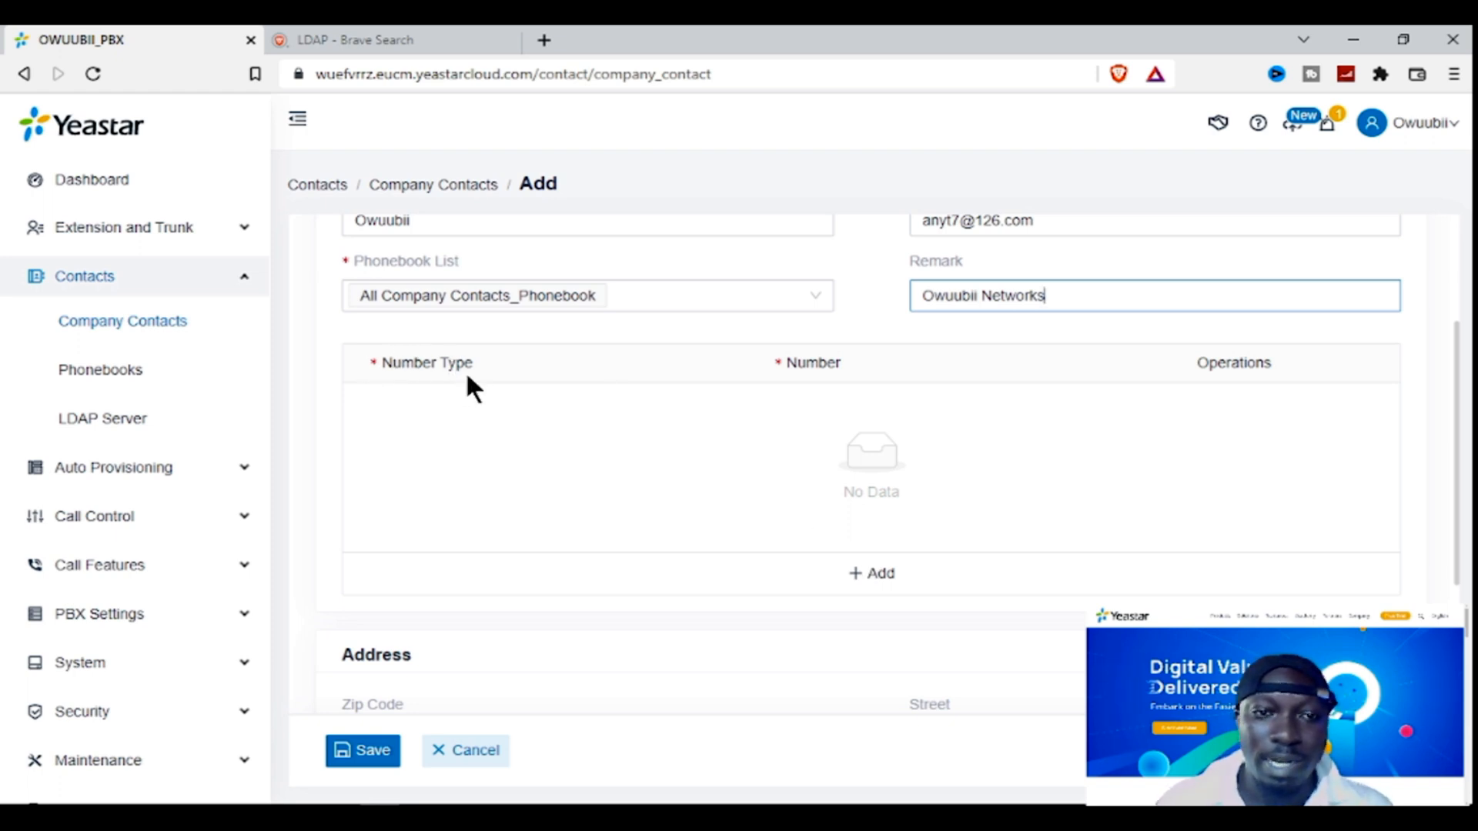
mouse_move(890, 595)
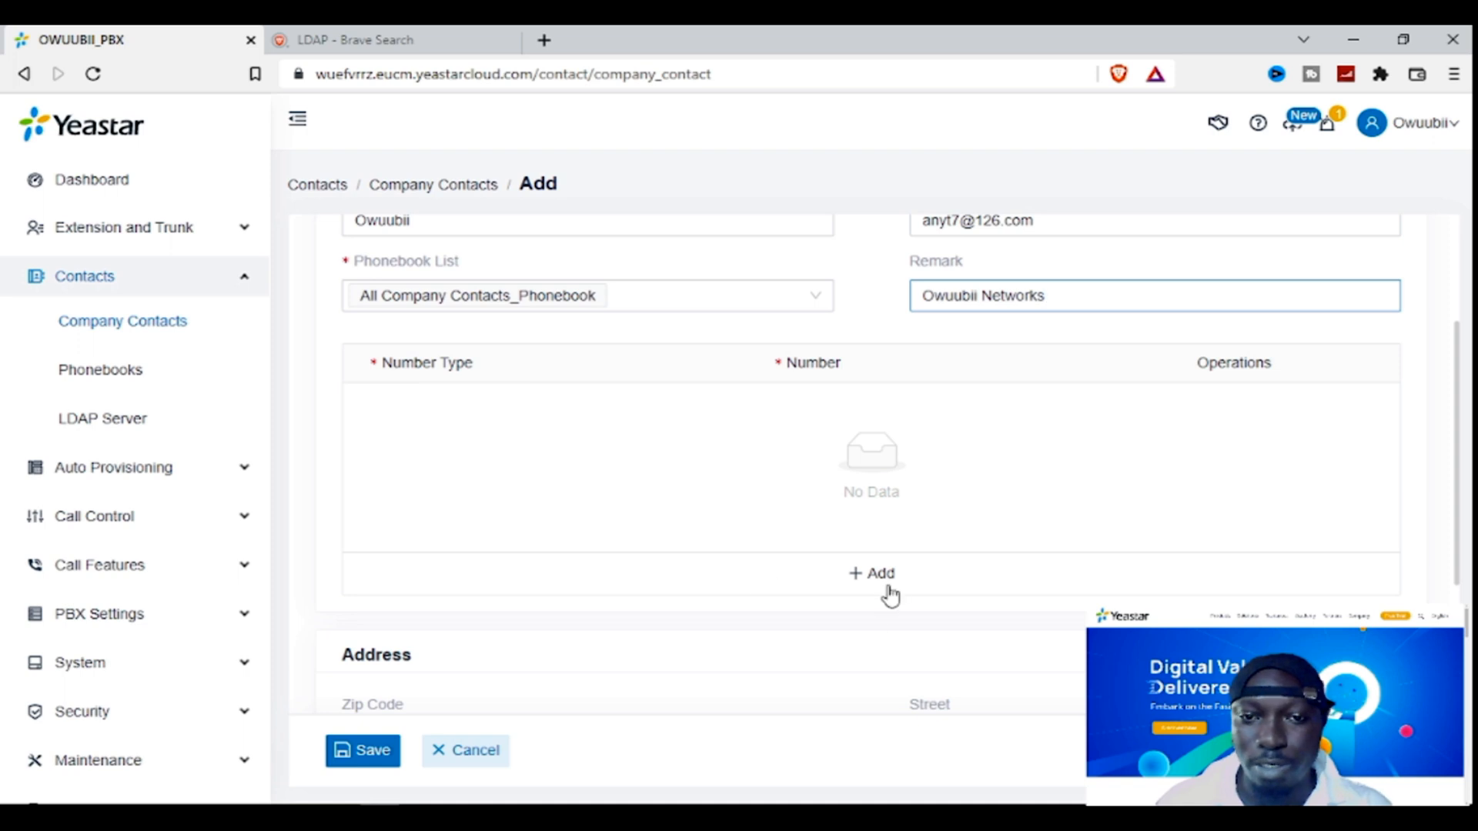
left_click(869, 573)
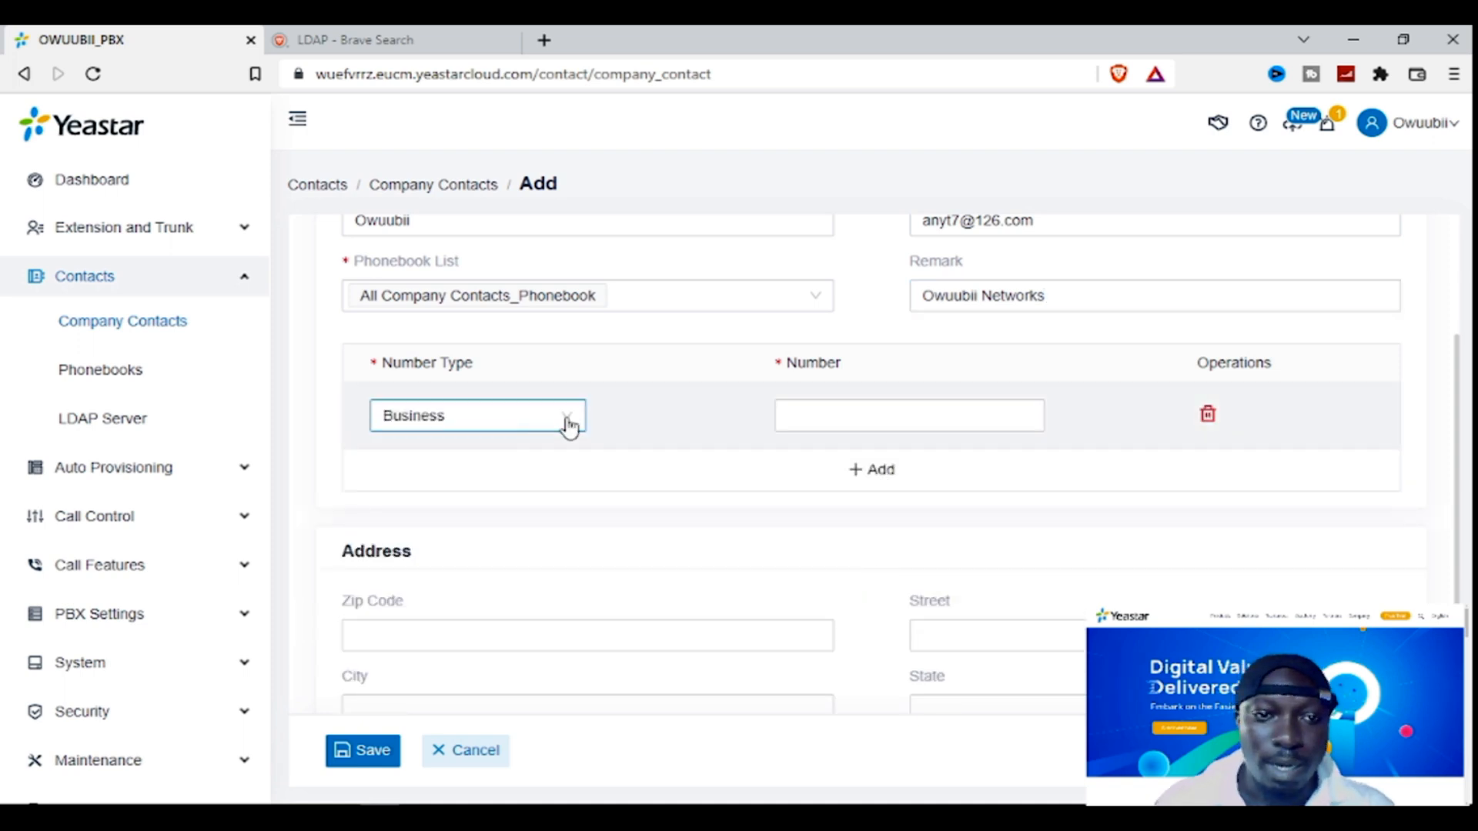
left_click(908, 416)
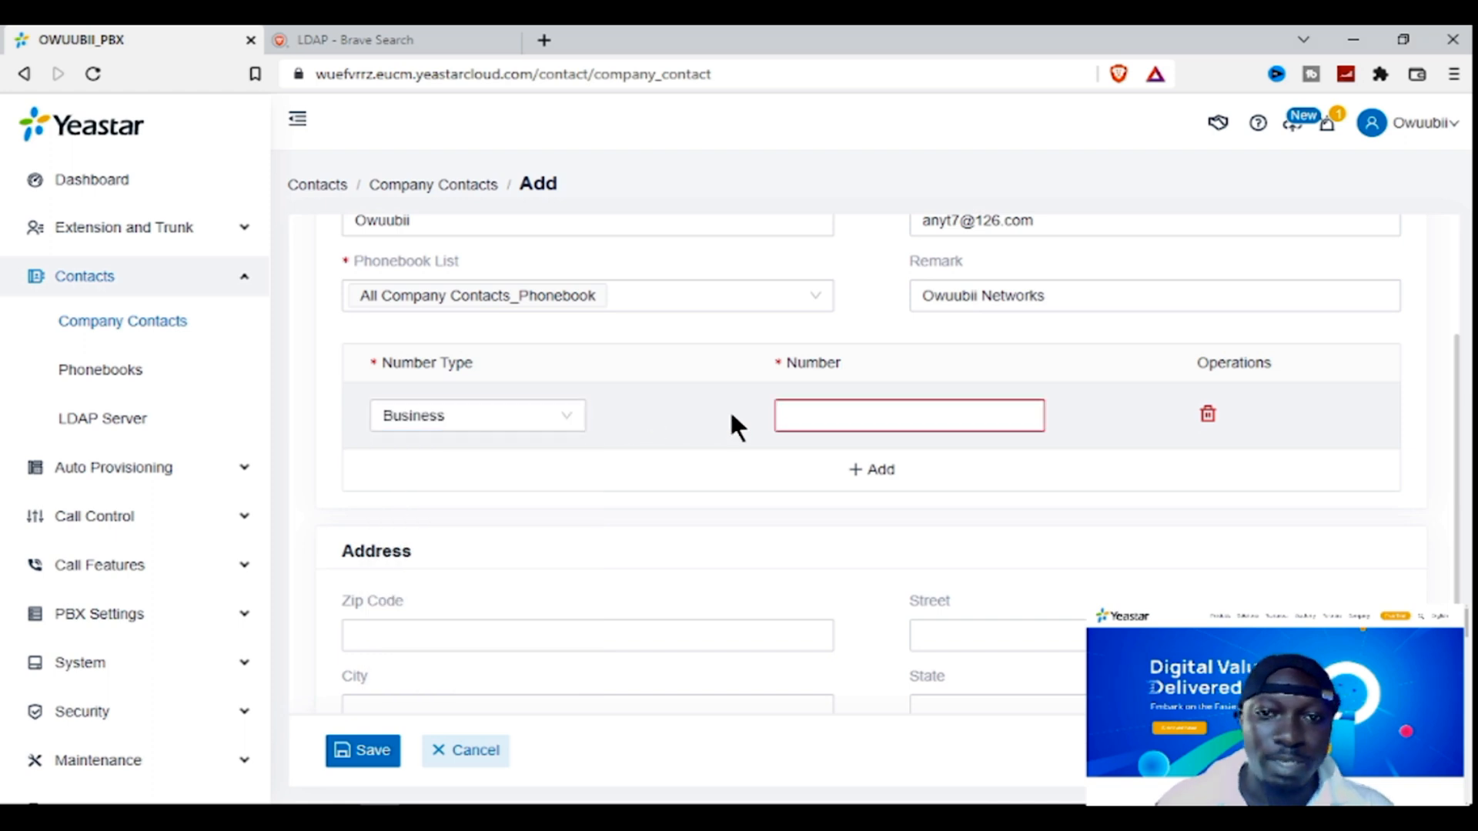
left_click(909, 416)
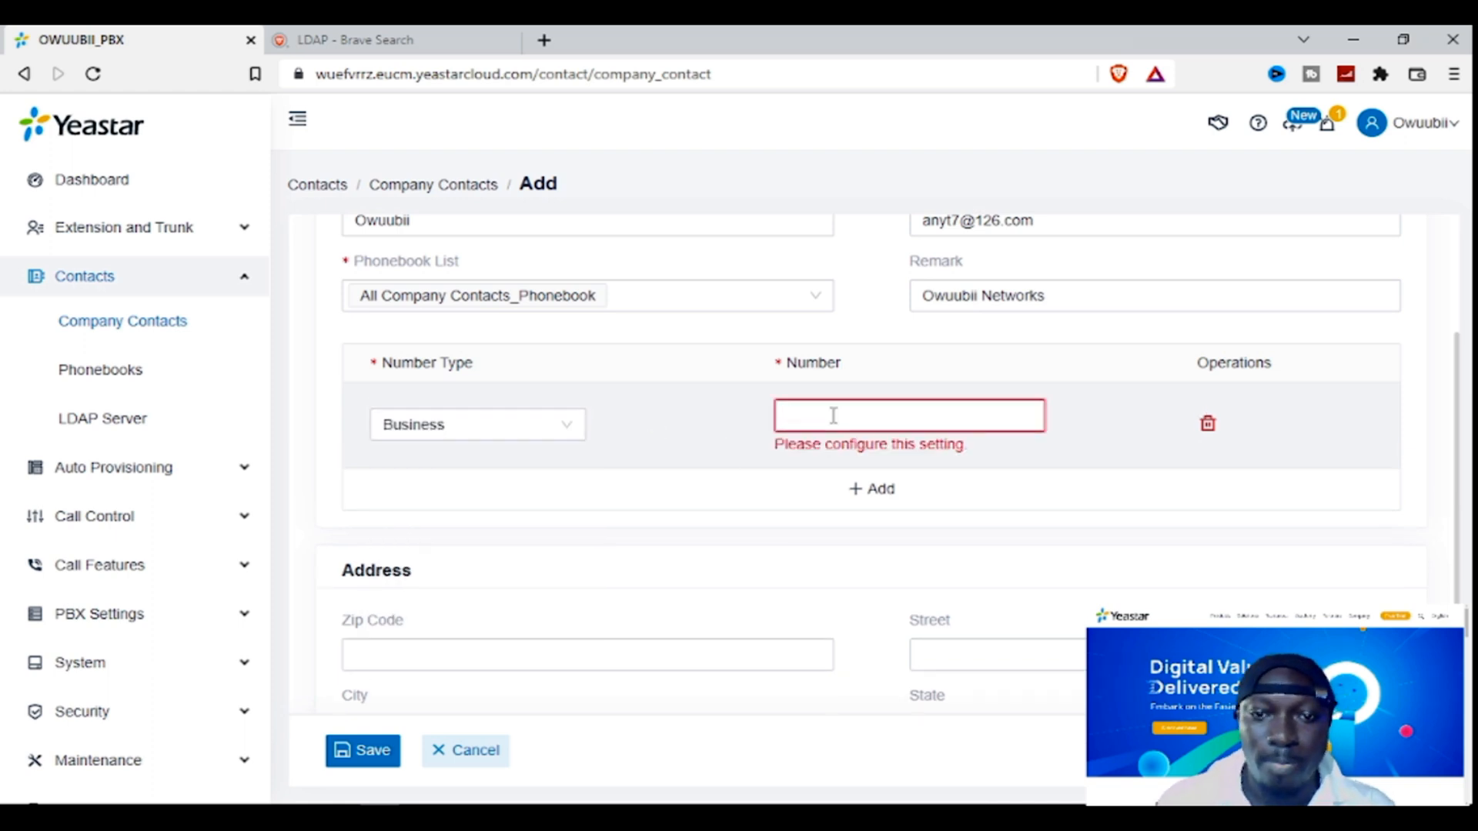
type("02024")
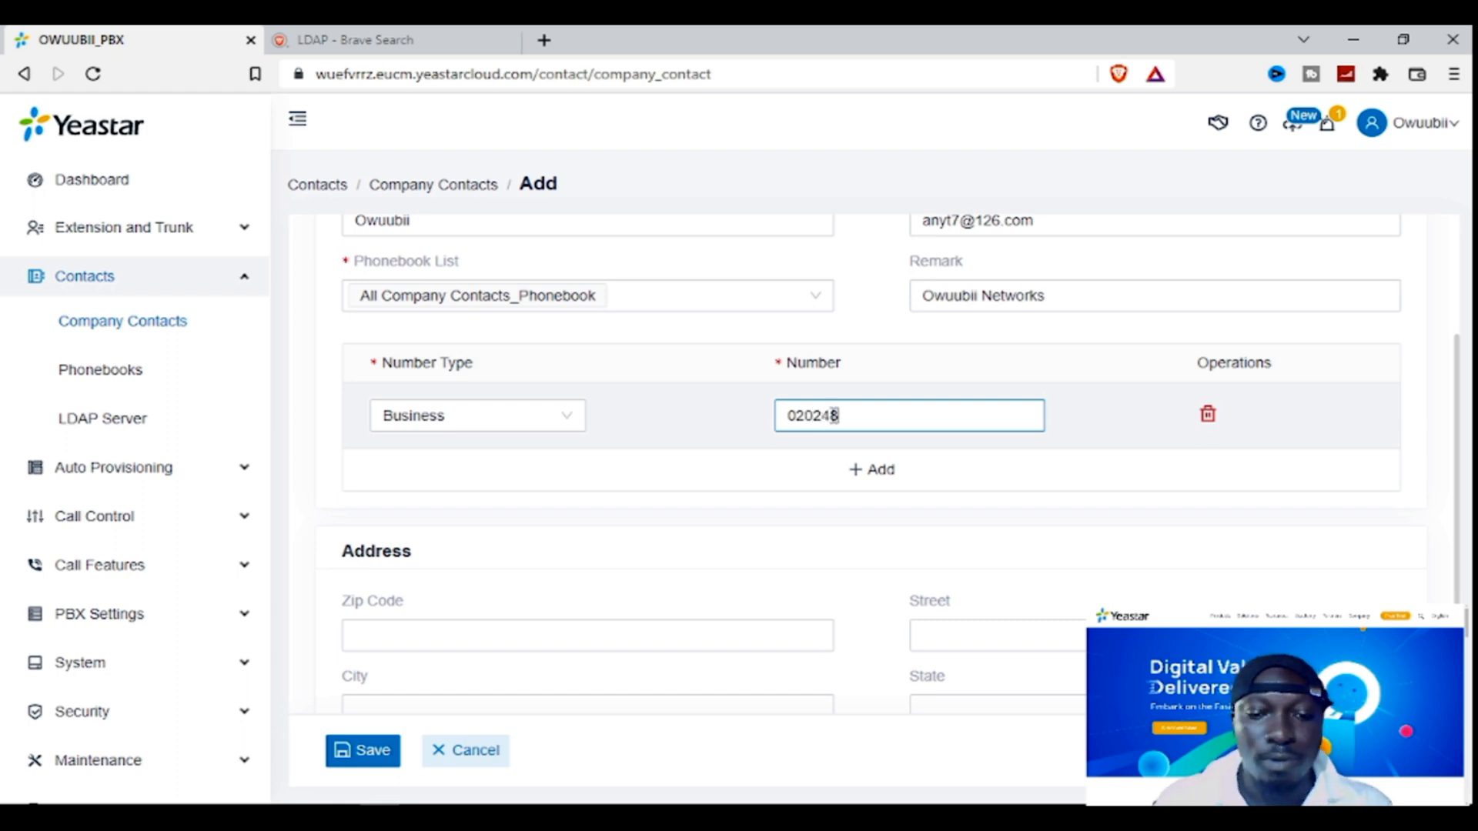
type("810")
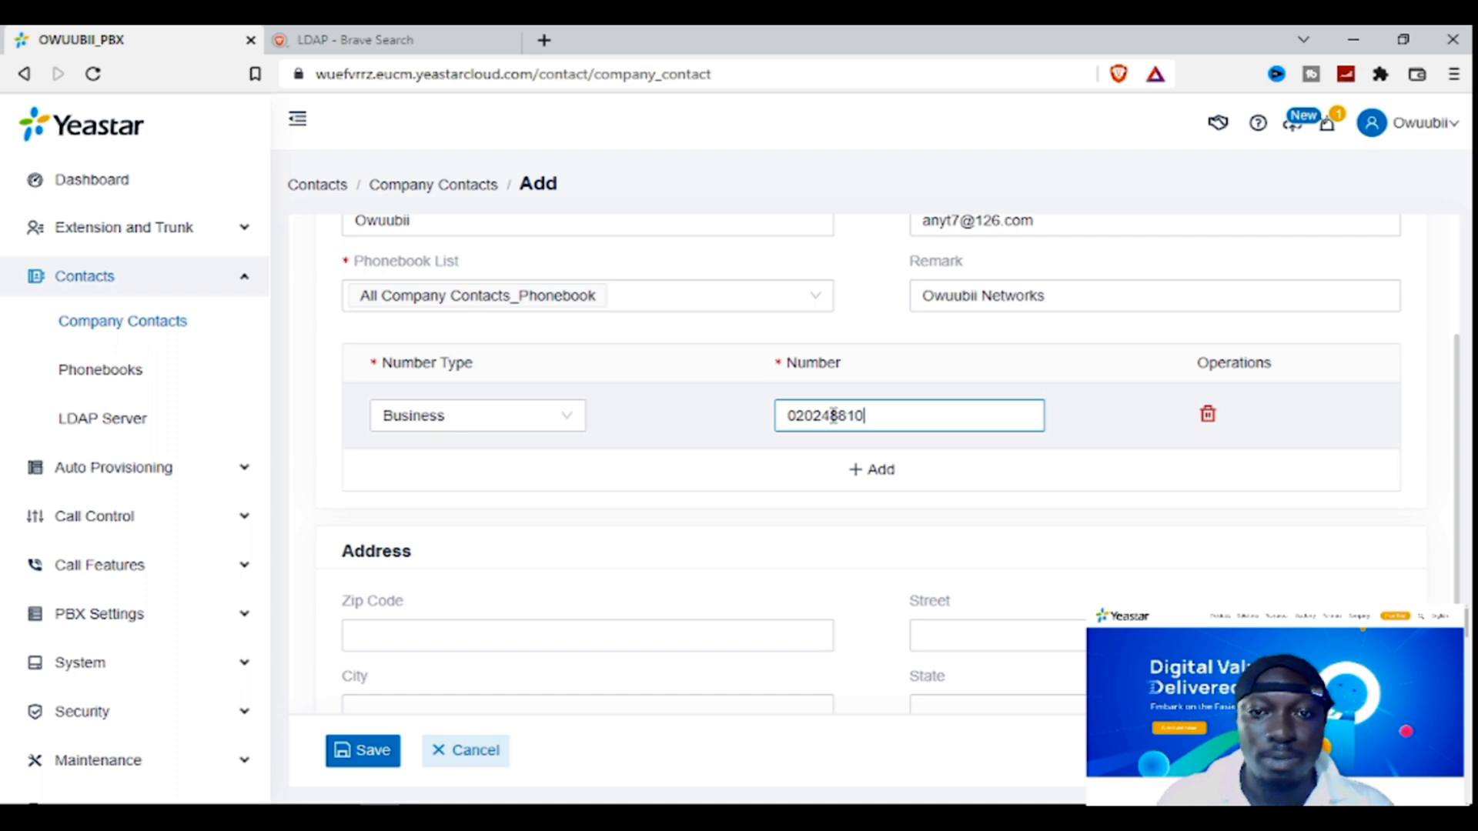
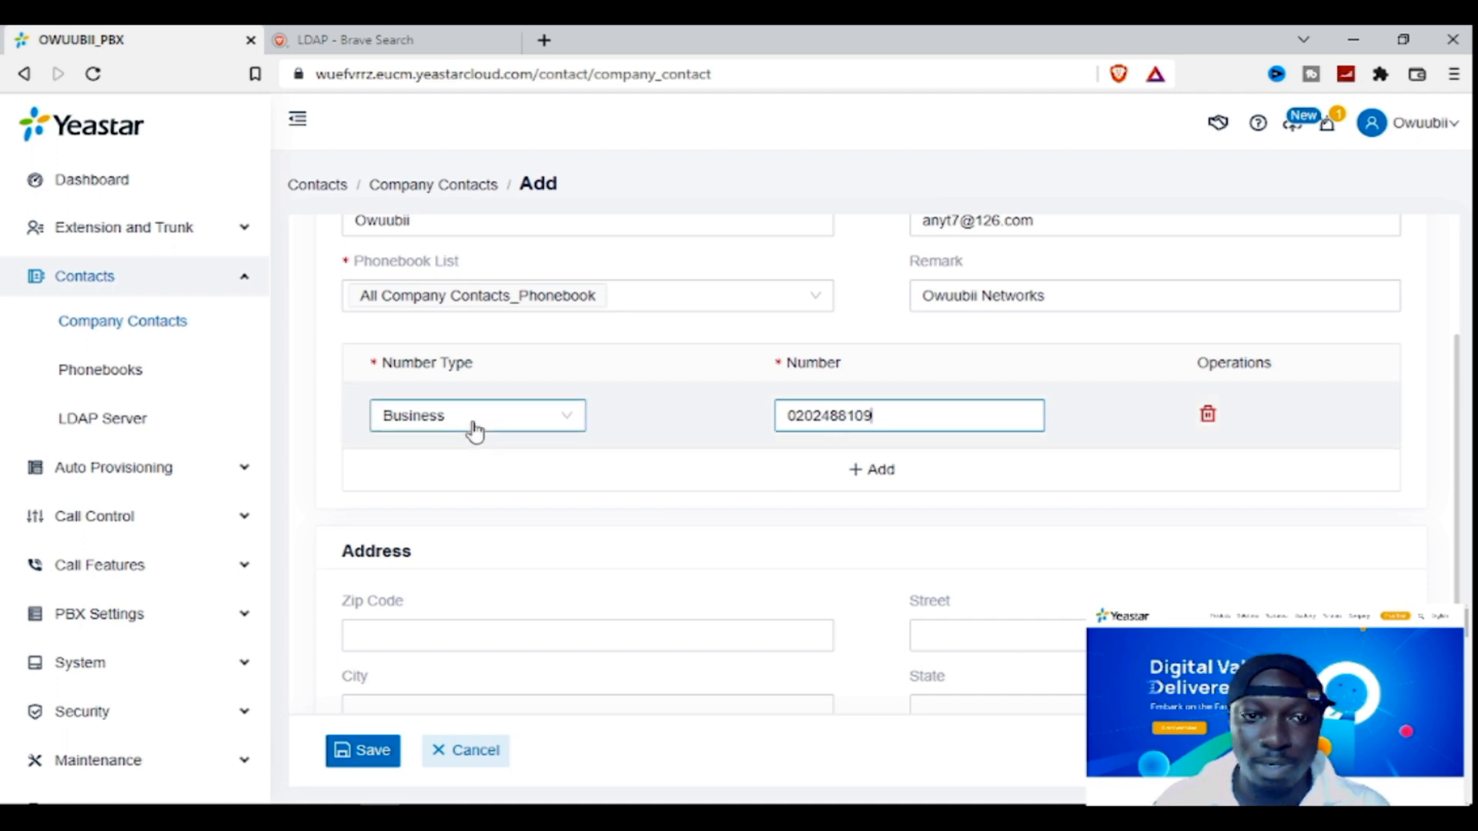
mouse_move(662, 484)
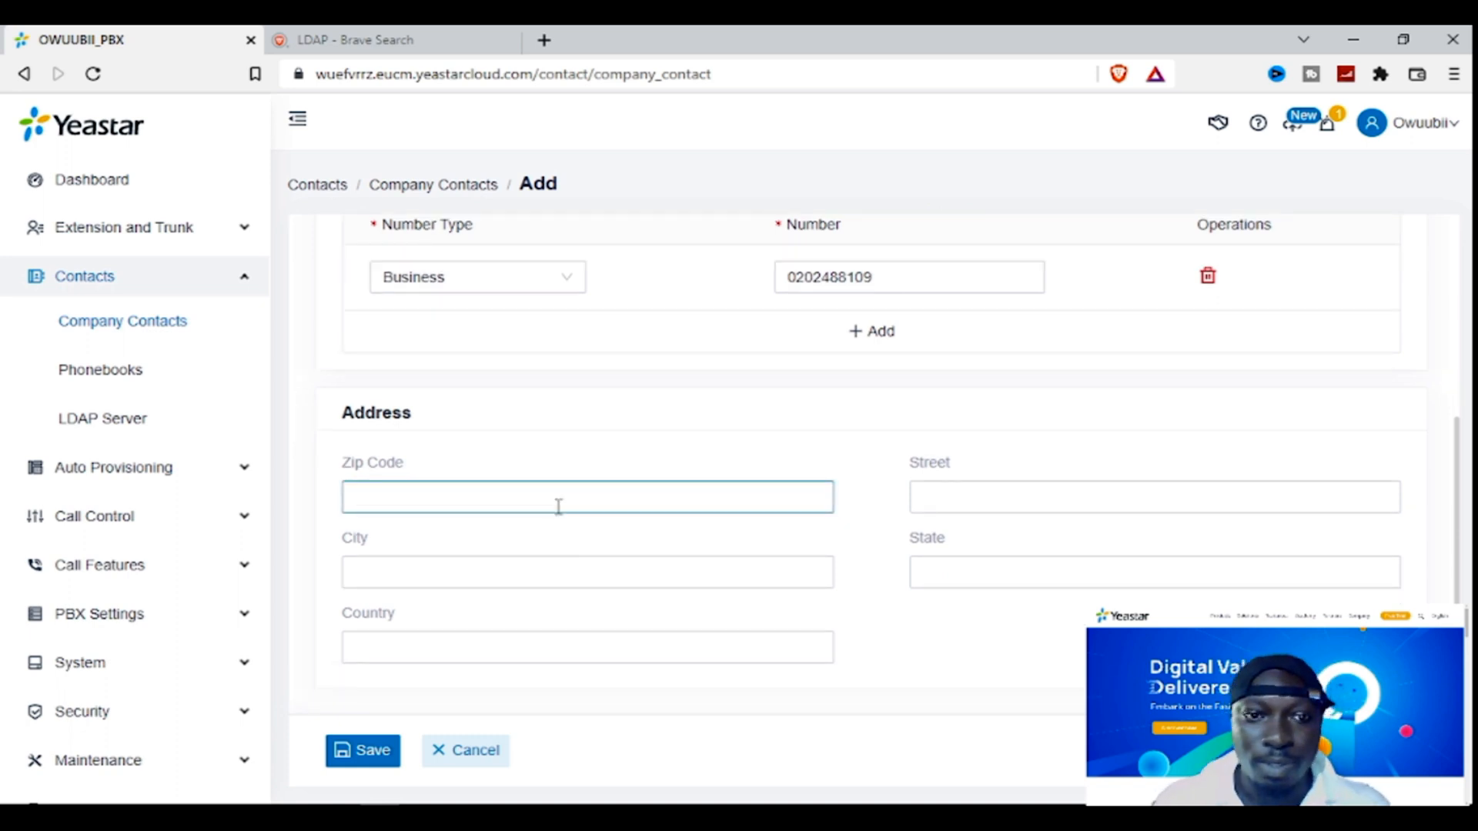
type("0")
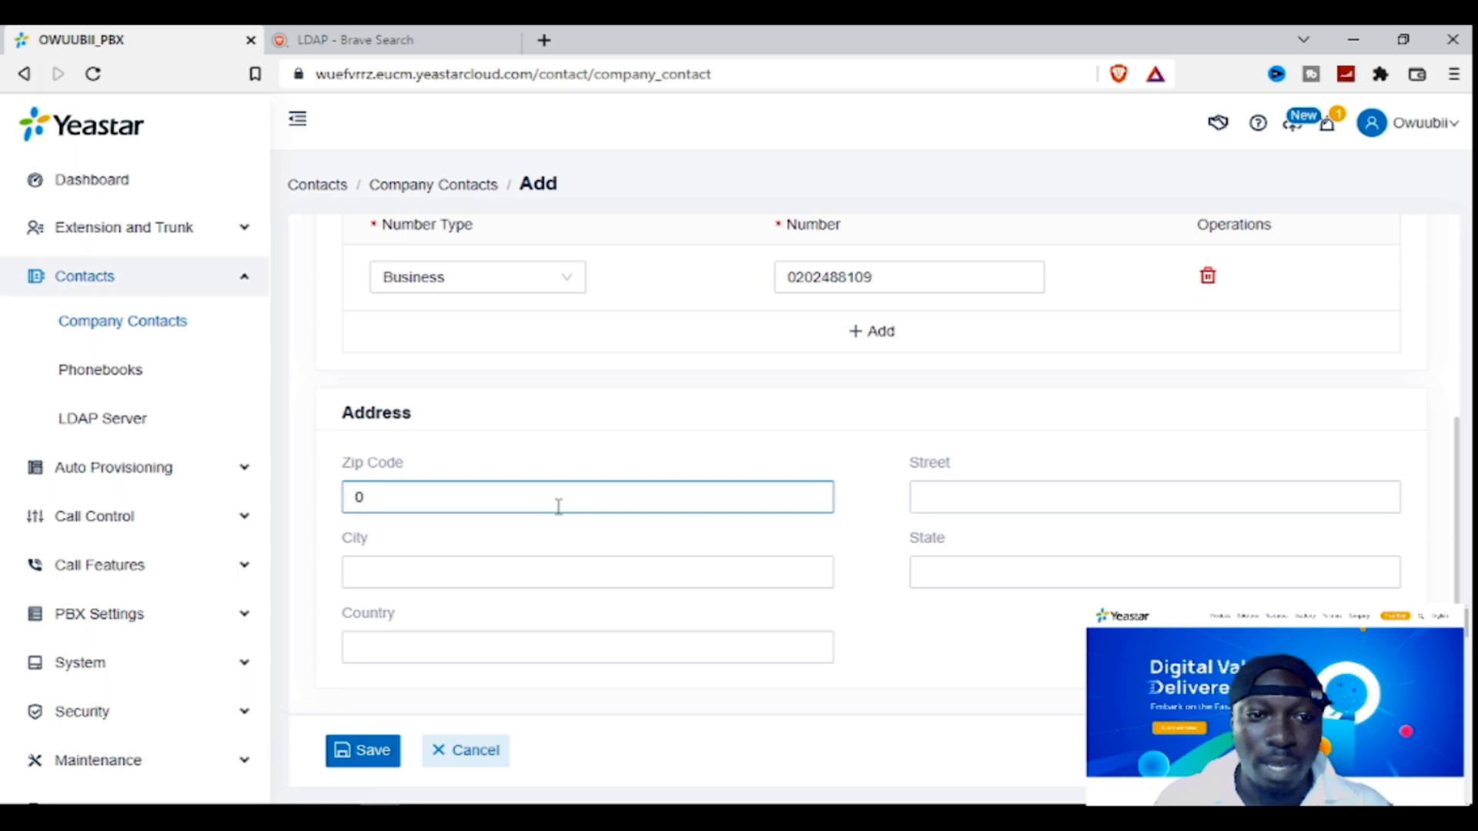
type("2")
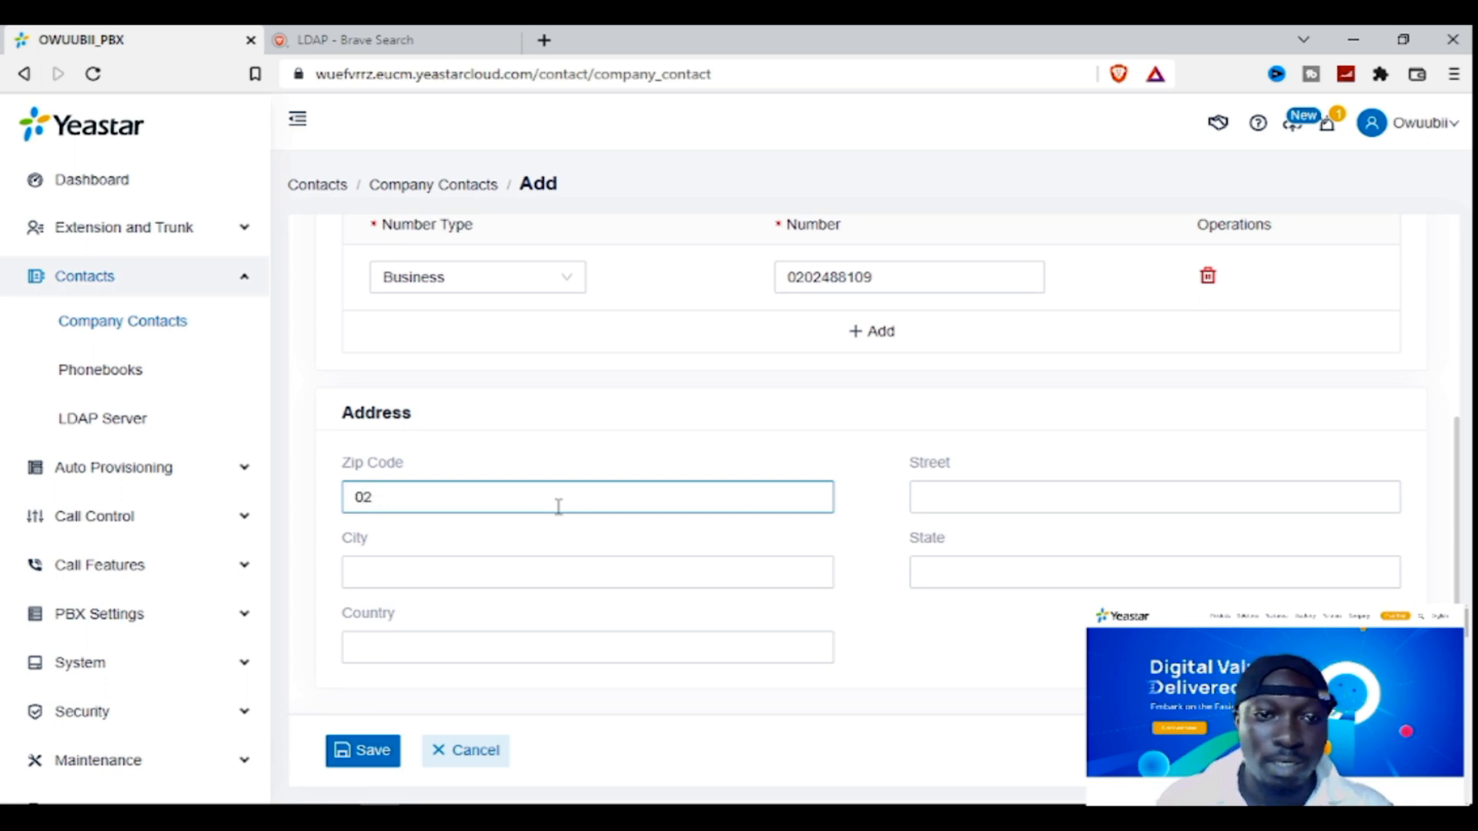
type("00233")
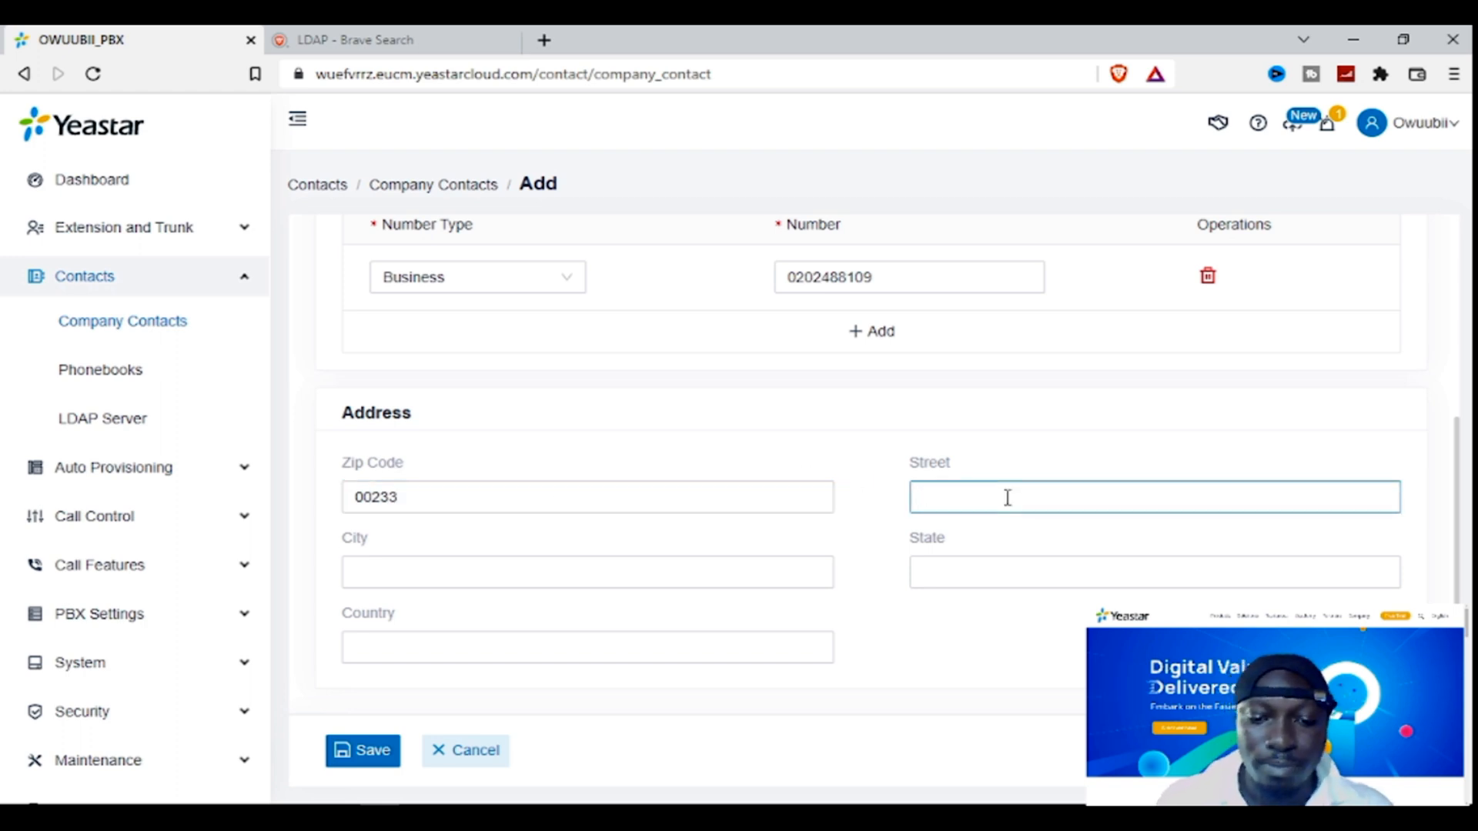
type("Roman-")
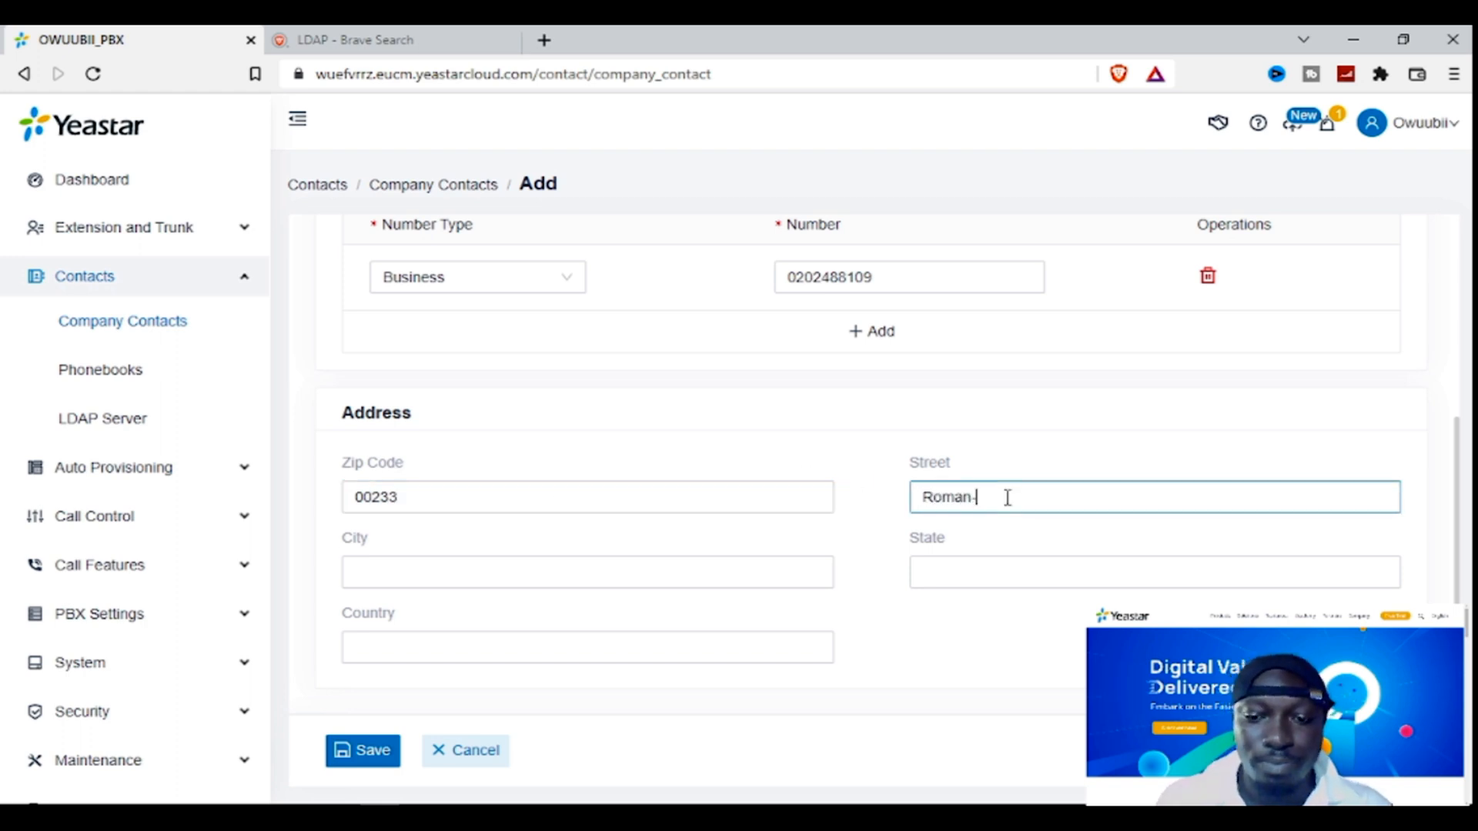
type("Ridge")
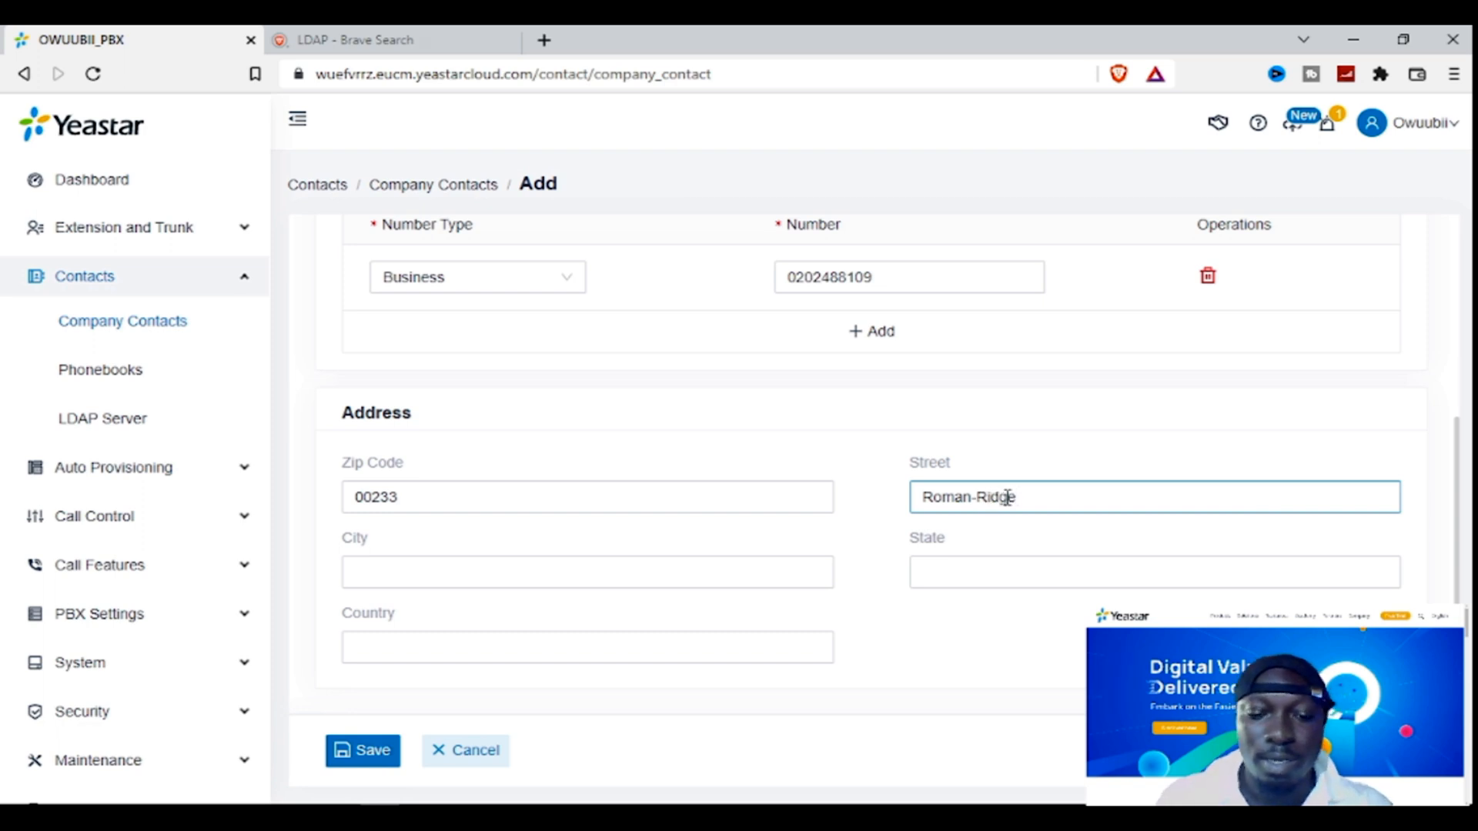
type("Avenue")
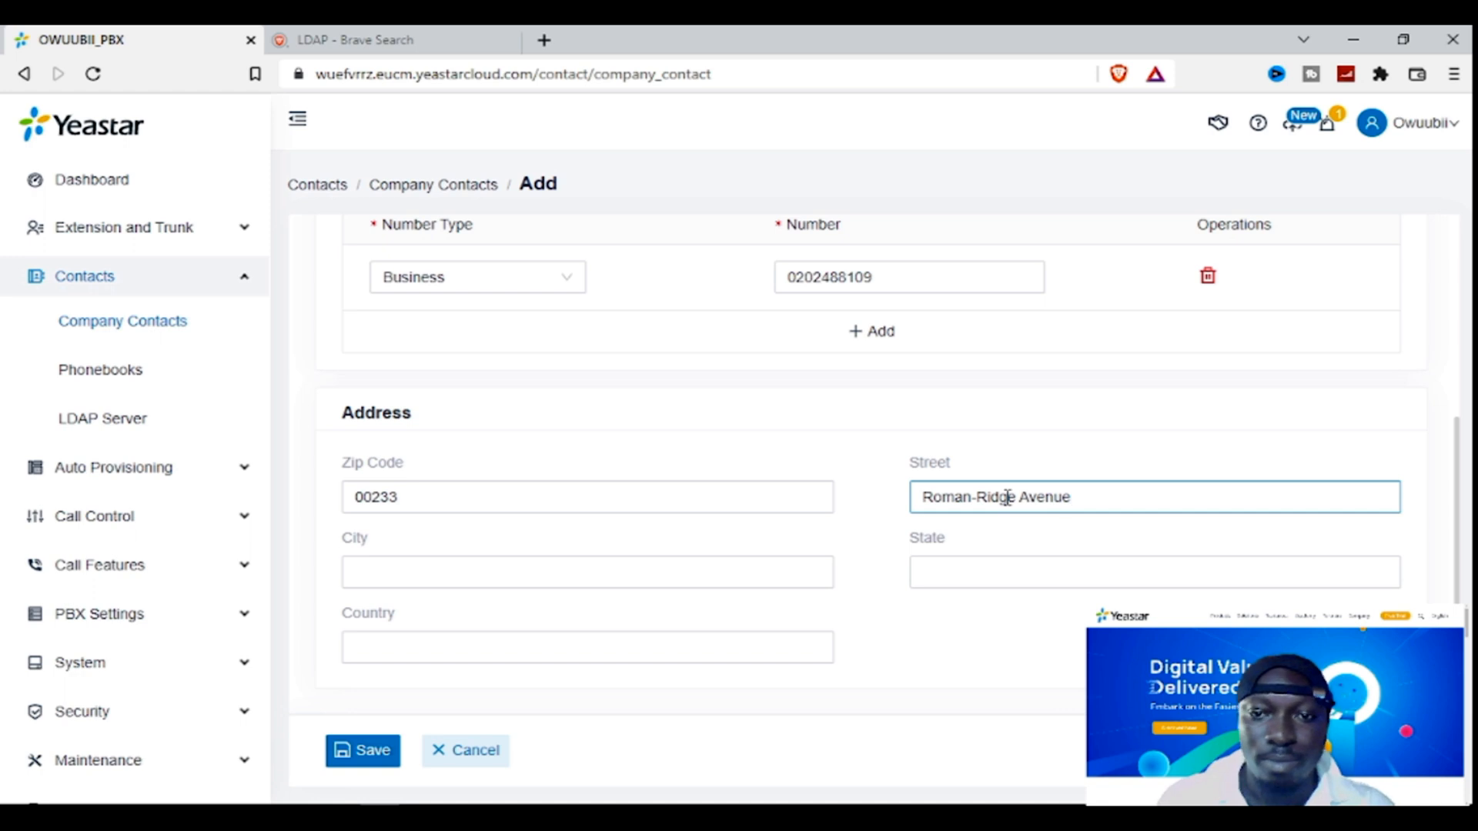
type("A")
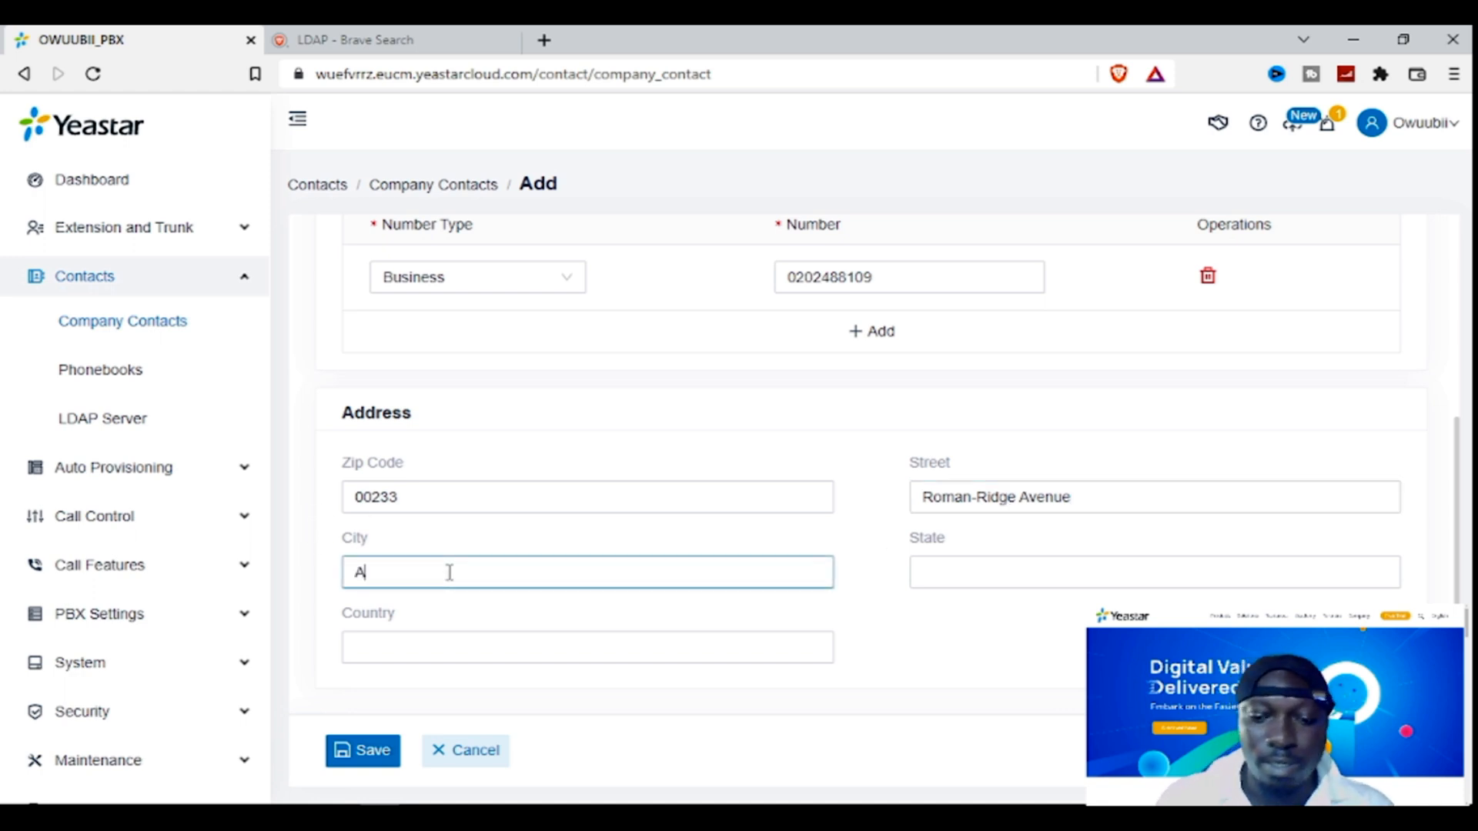
type("ccra")
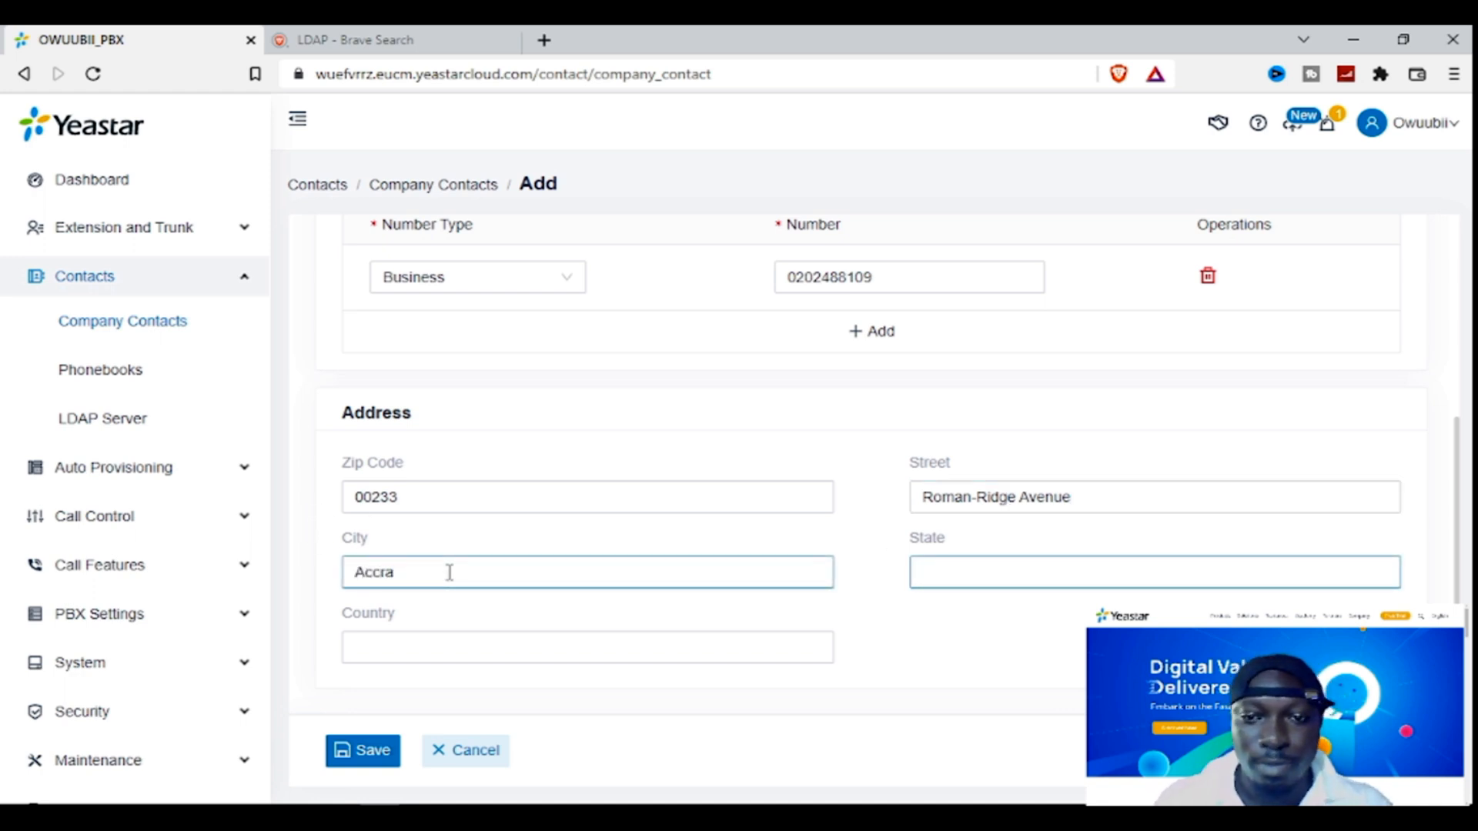
Set state Greater Accra and country Ghana, then save the new contact
type("Greater")
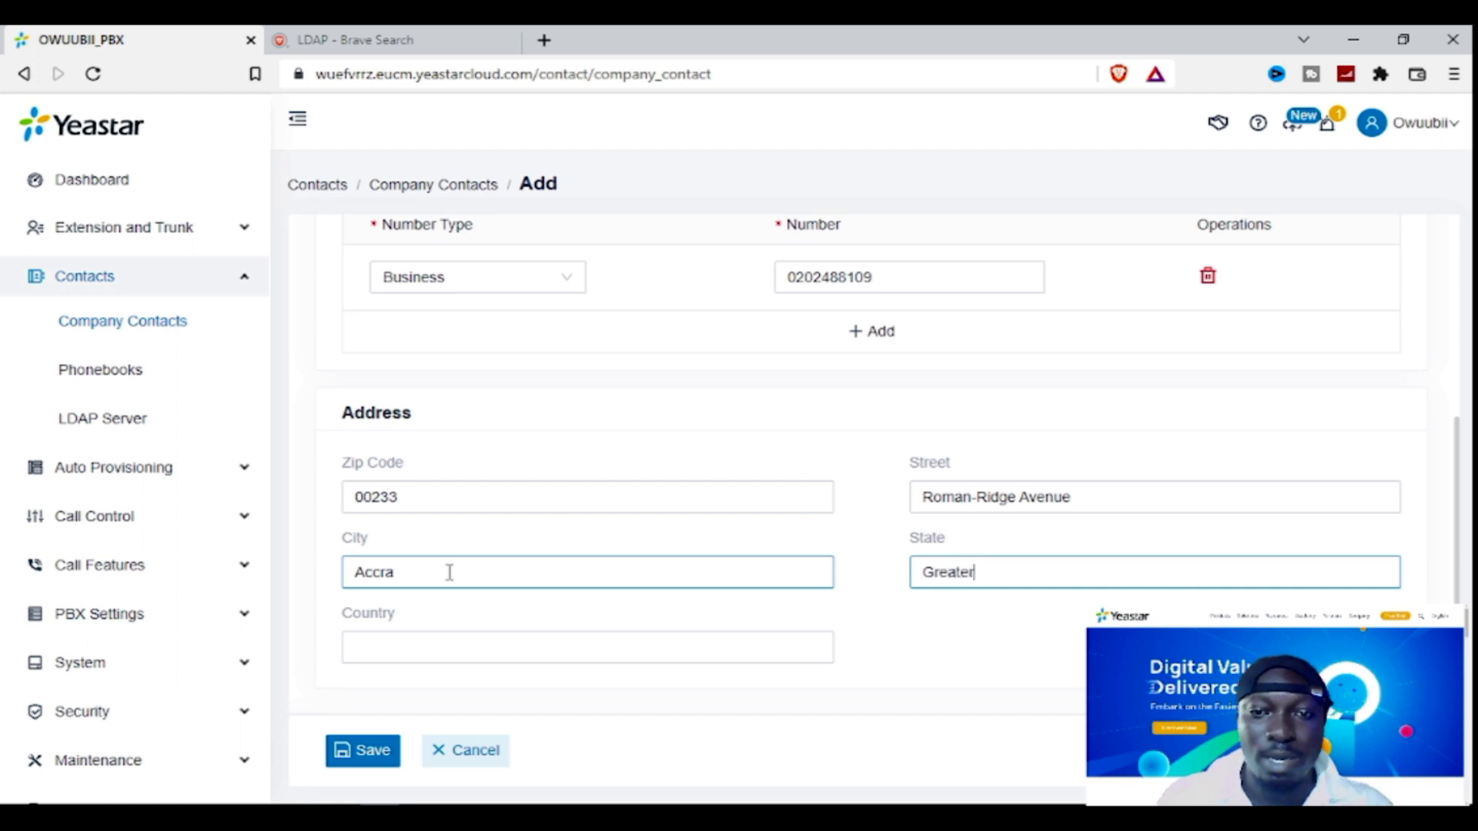
left_click(588, 647)
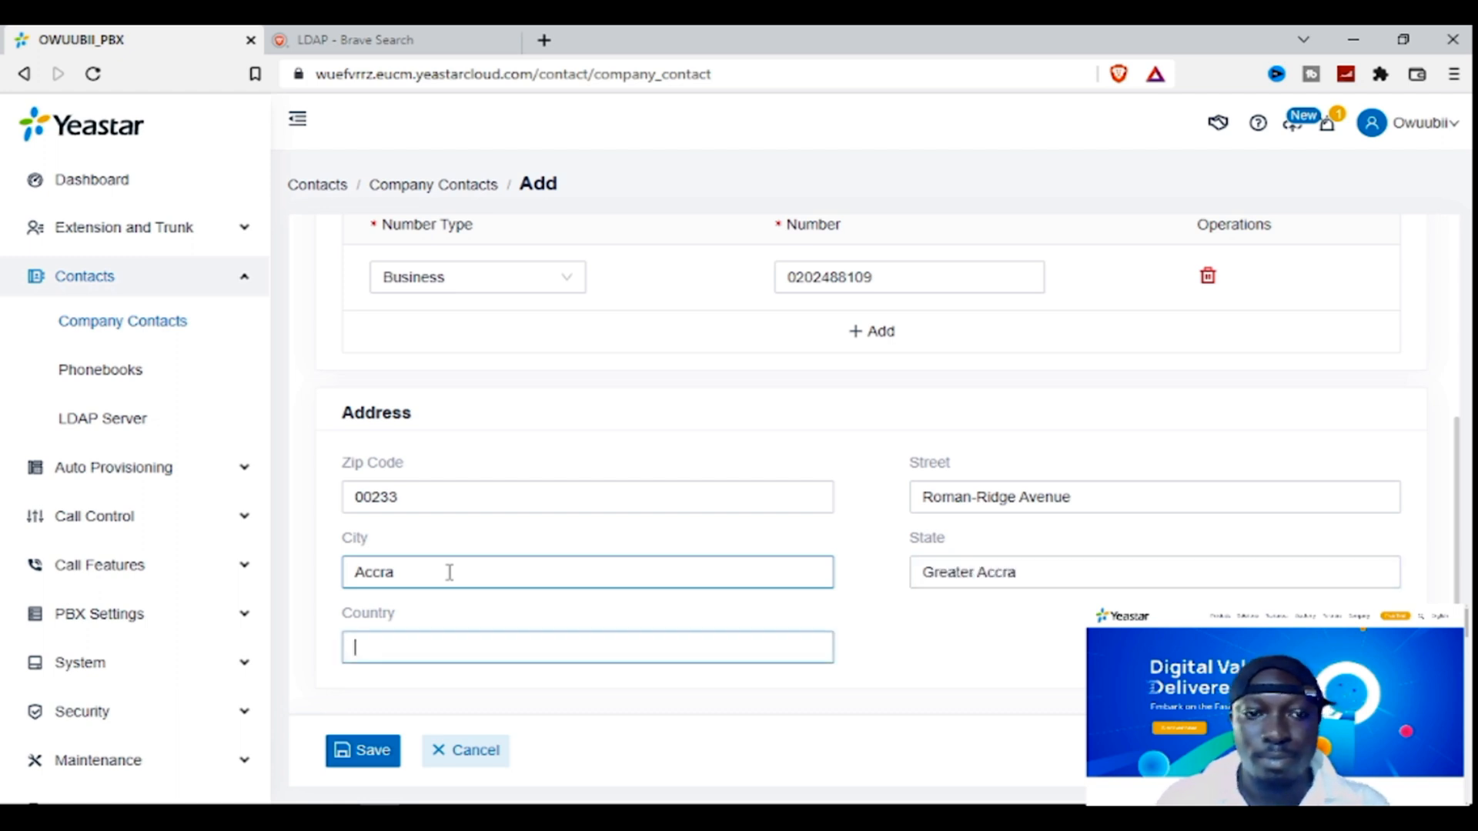
type("g")
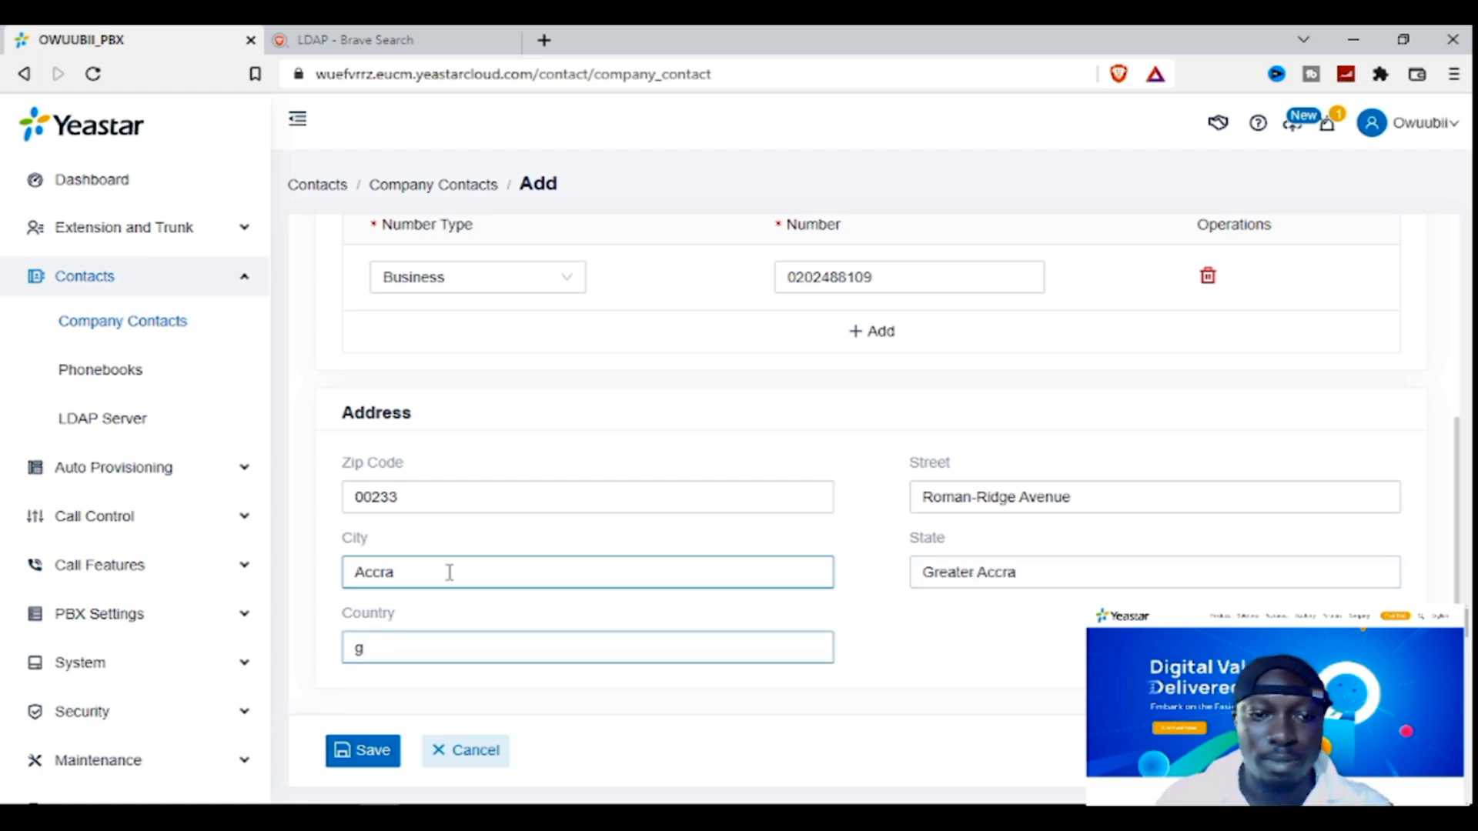
type("hana")
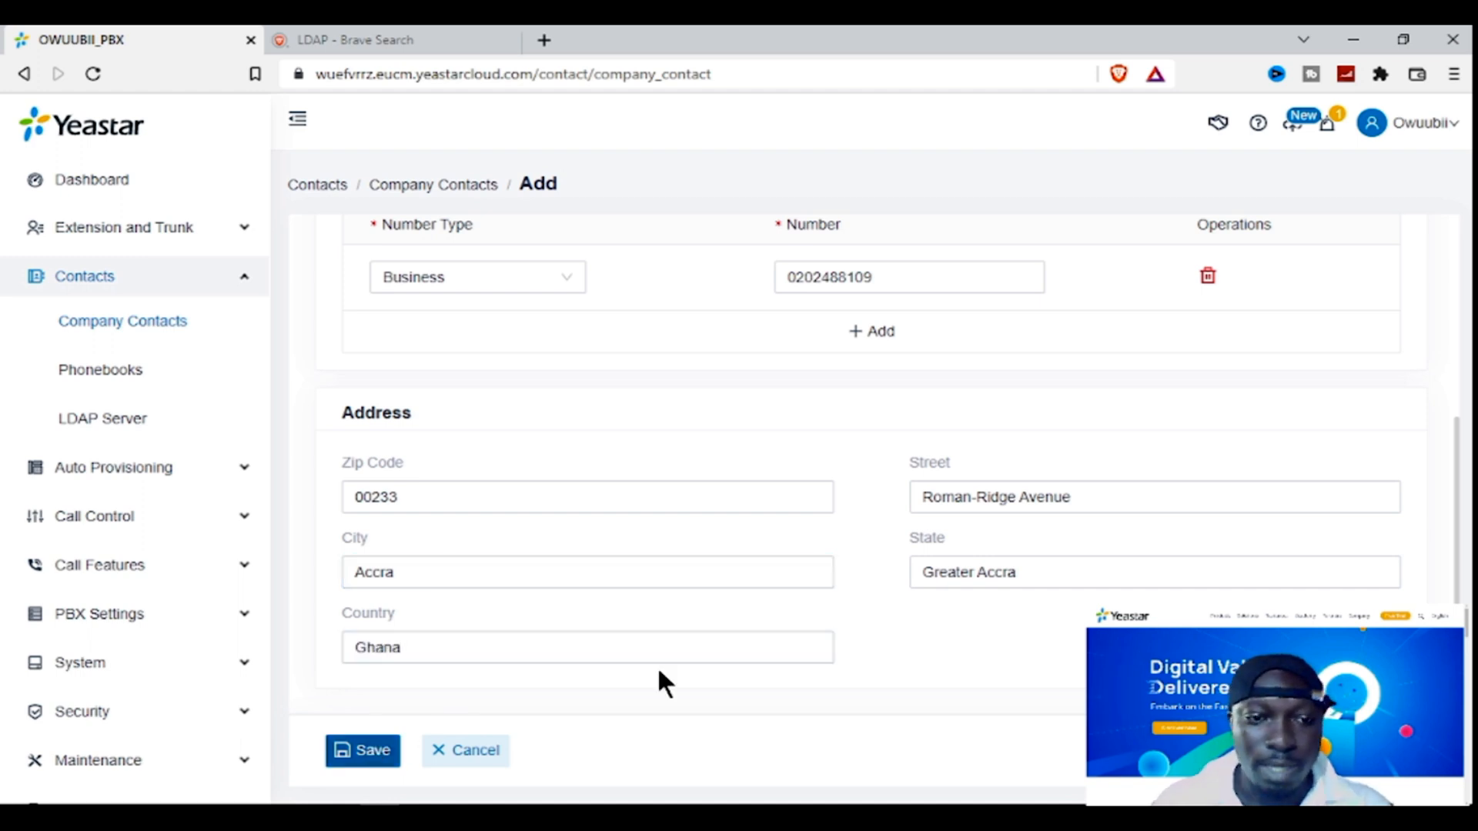
left_click(363, 751)
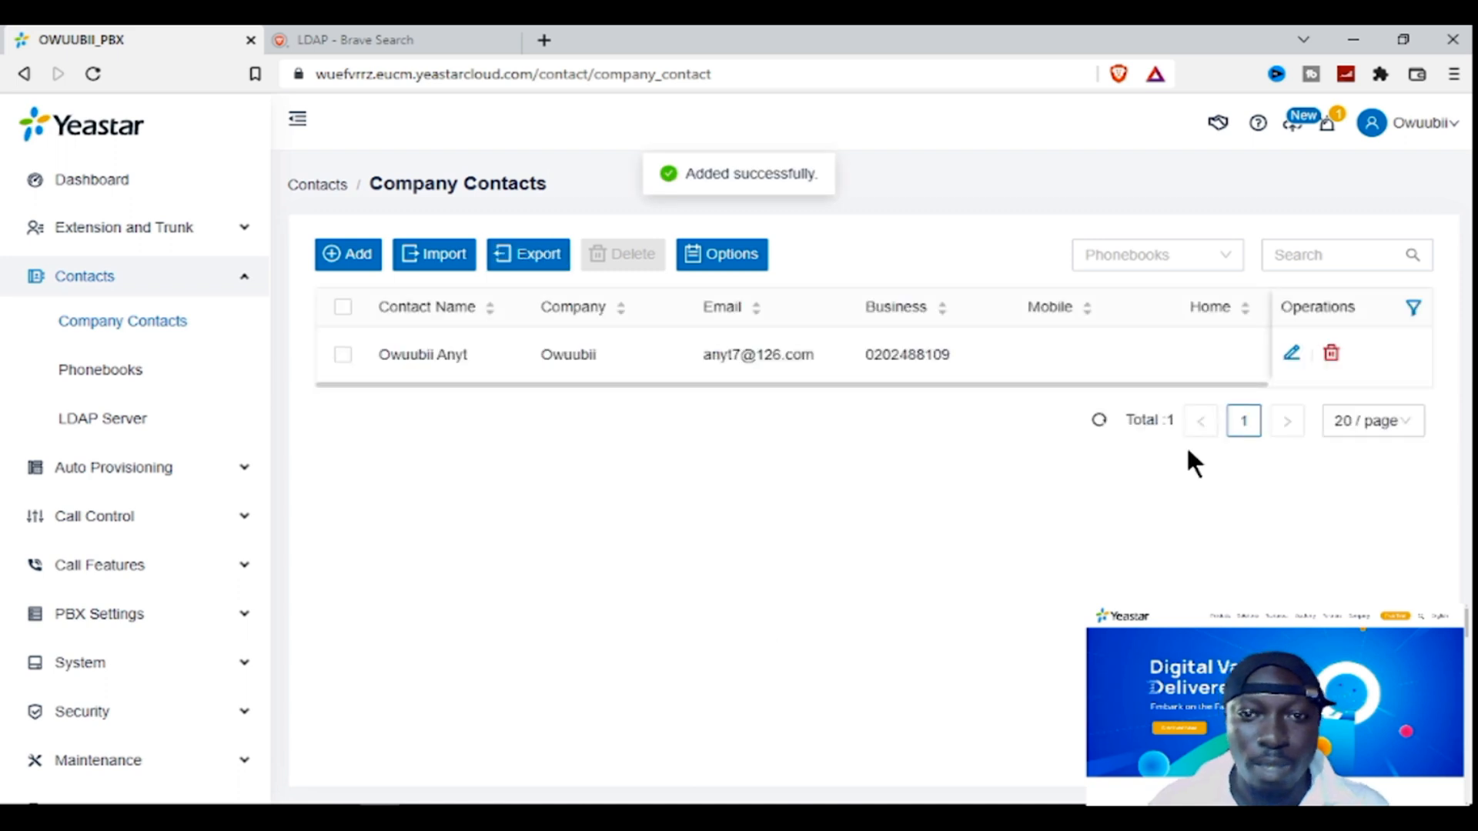
mouse_move(979, 371)
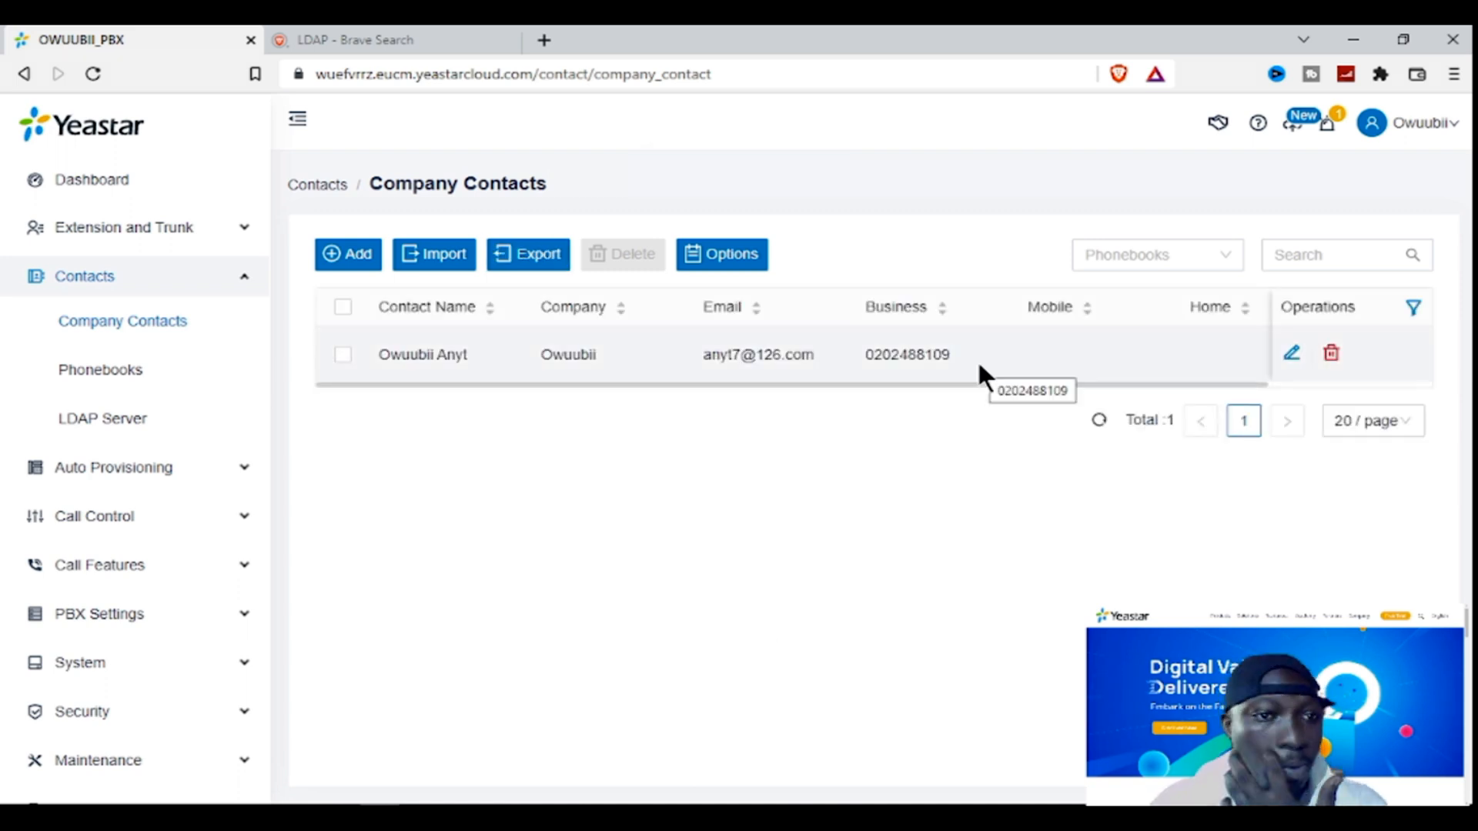
mouse_move(956, 410)
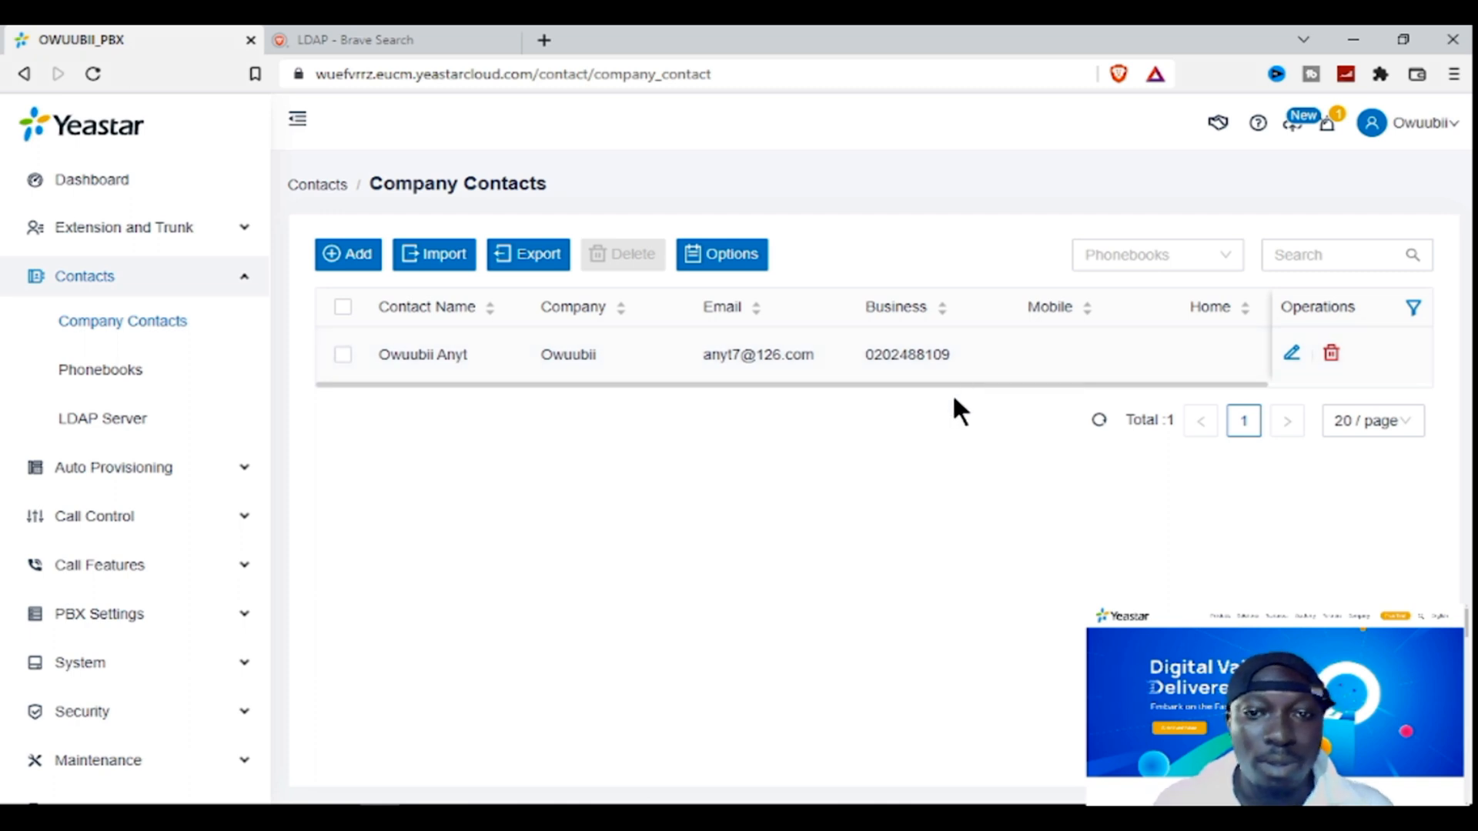
mouse_move(352, 265)
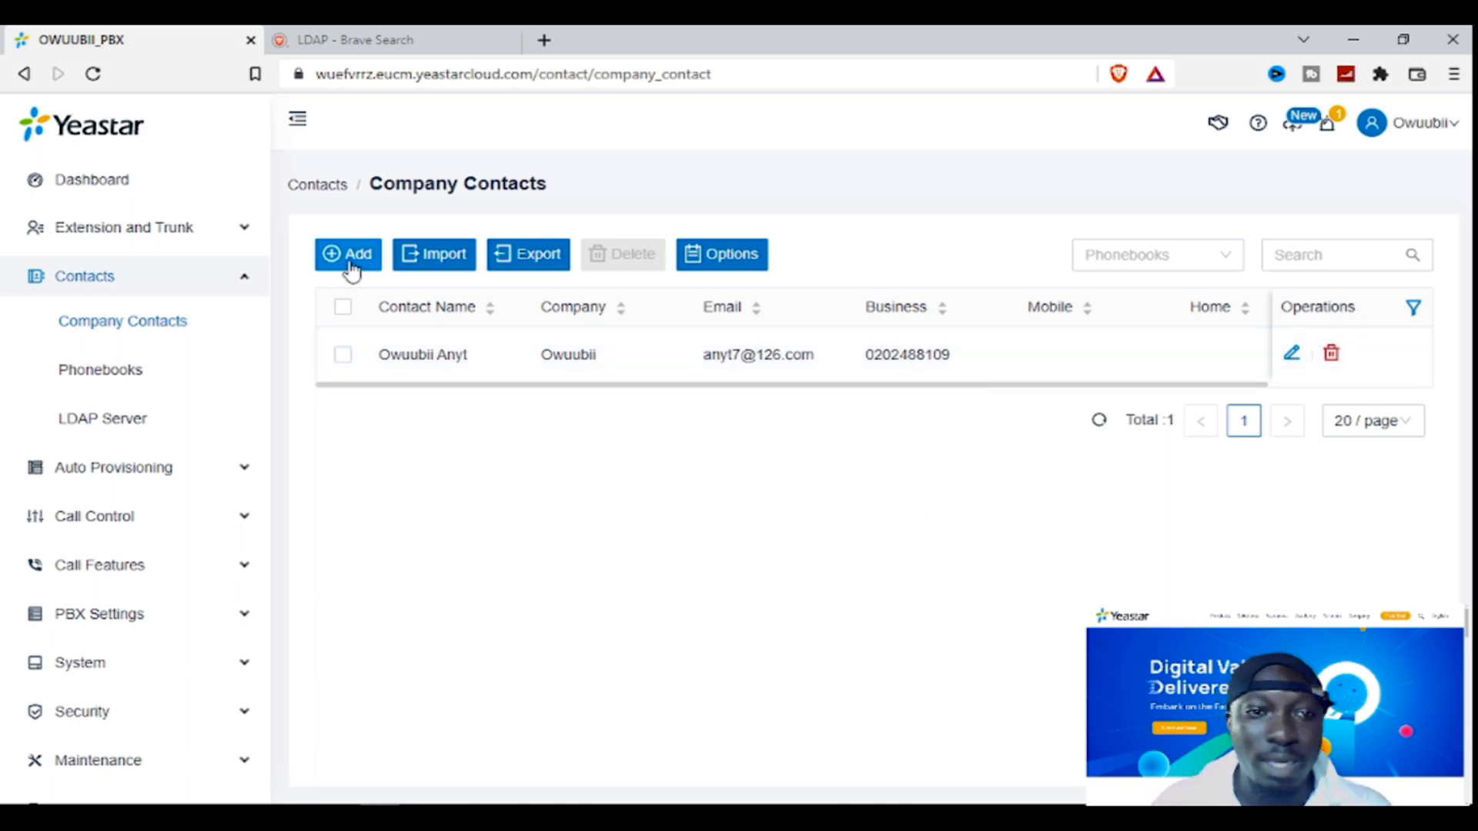
left_click(348, 256)
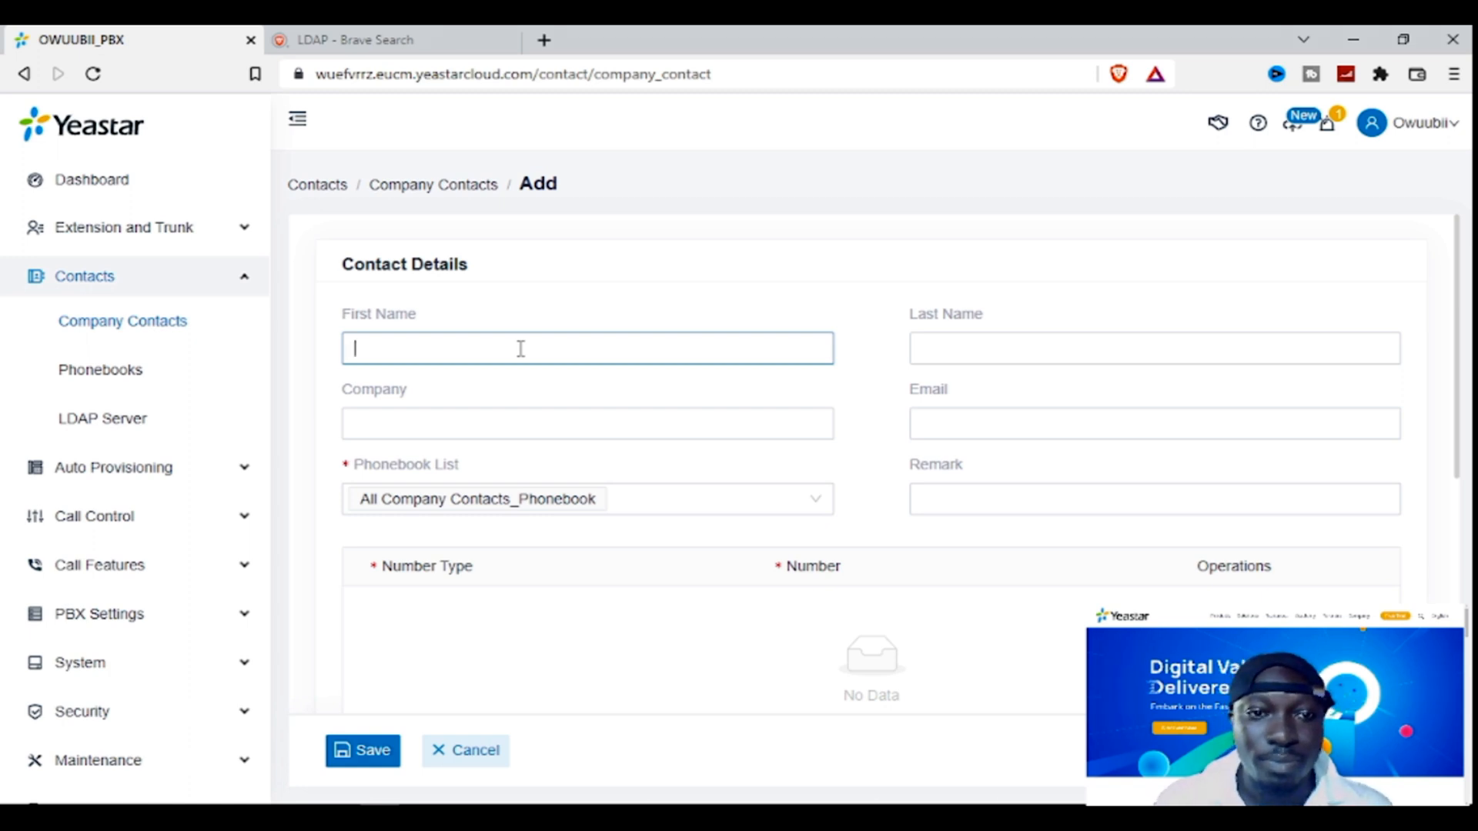
type("Gren")
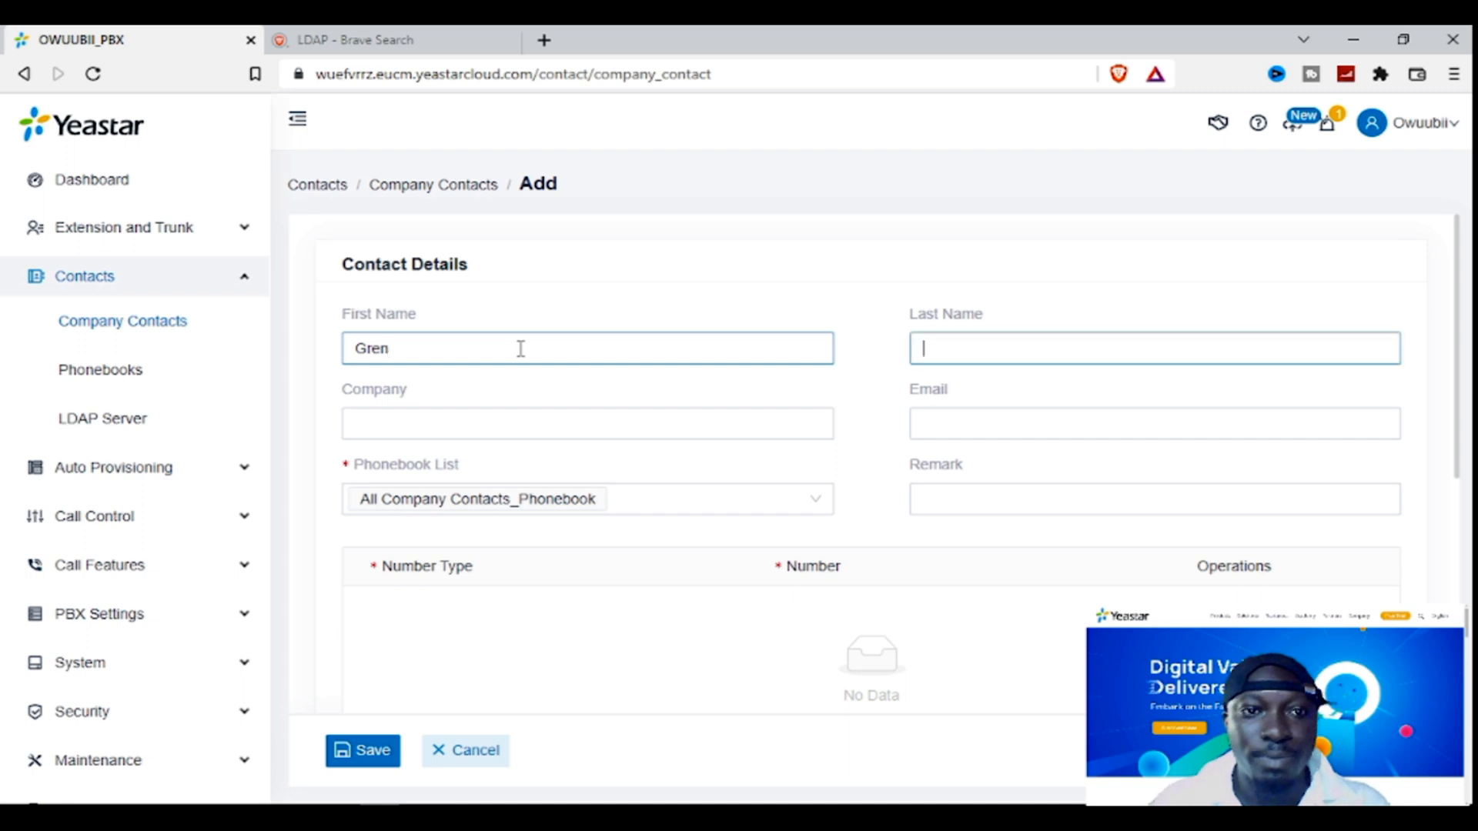
type("Rus")
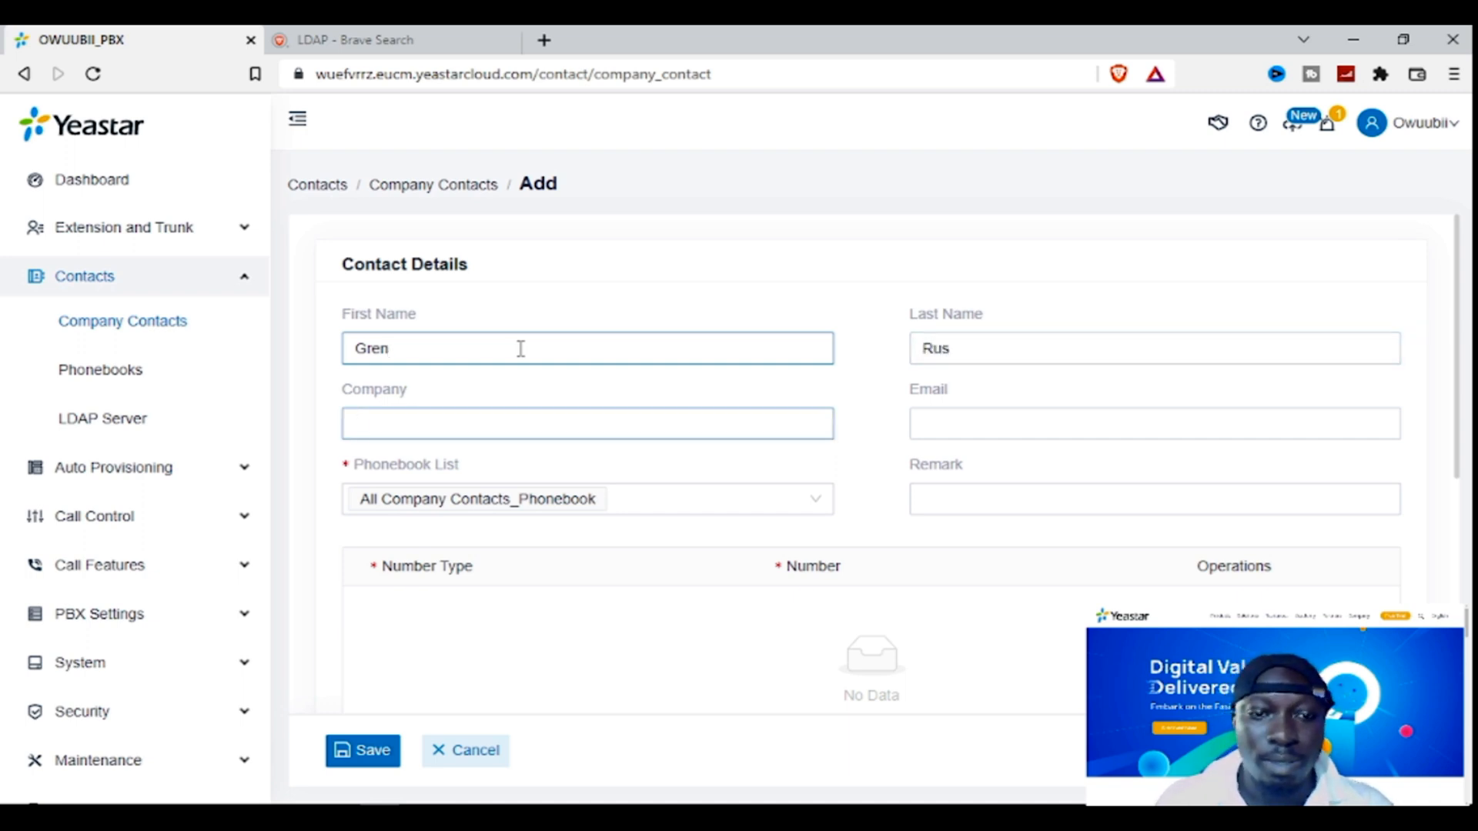
type("Gres")
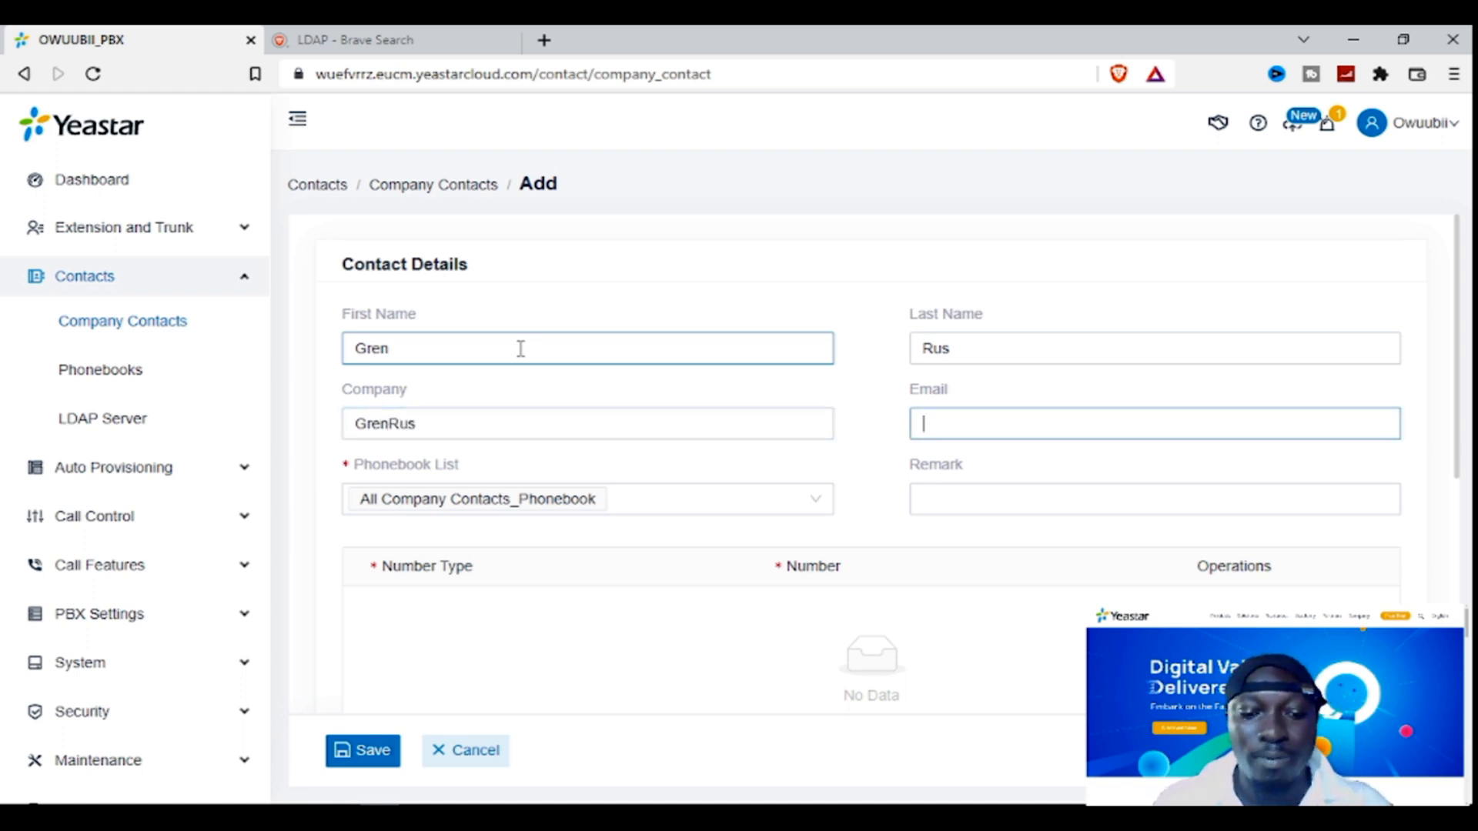
type("grentrus")
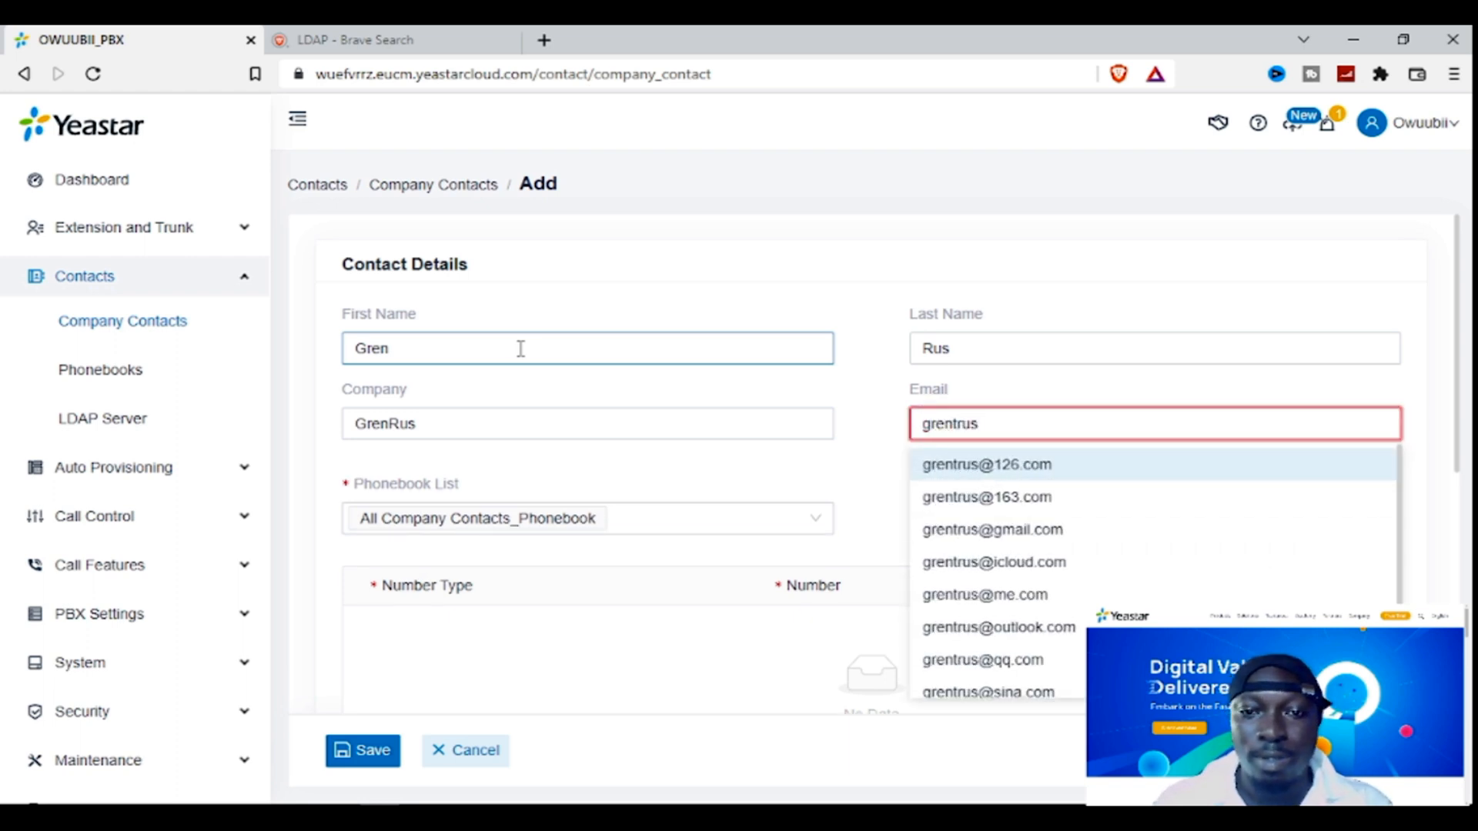
left_click(991, 530)
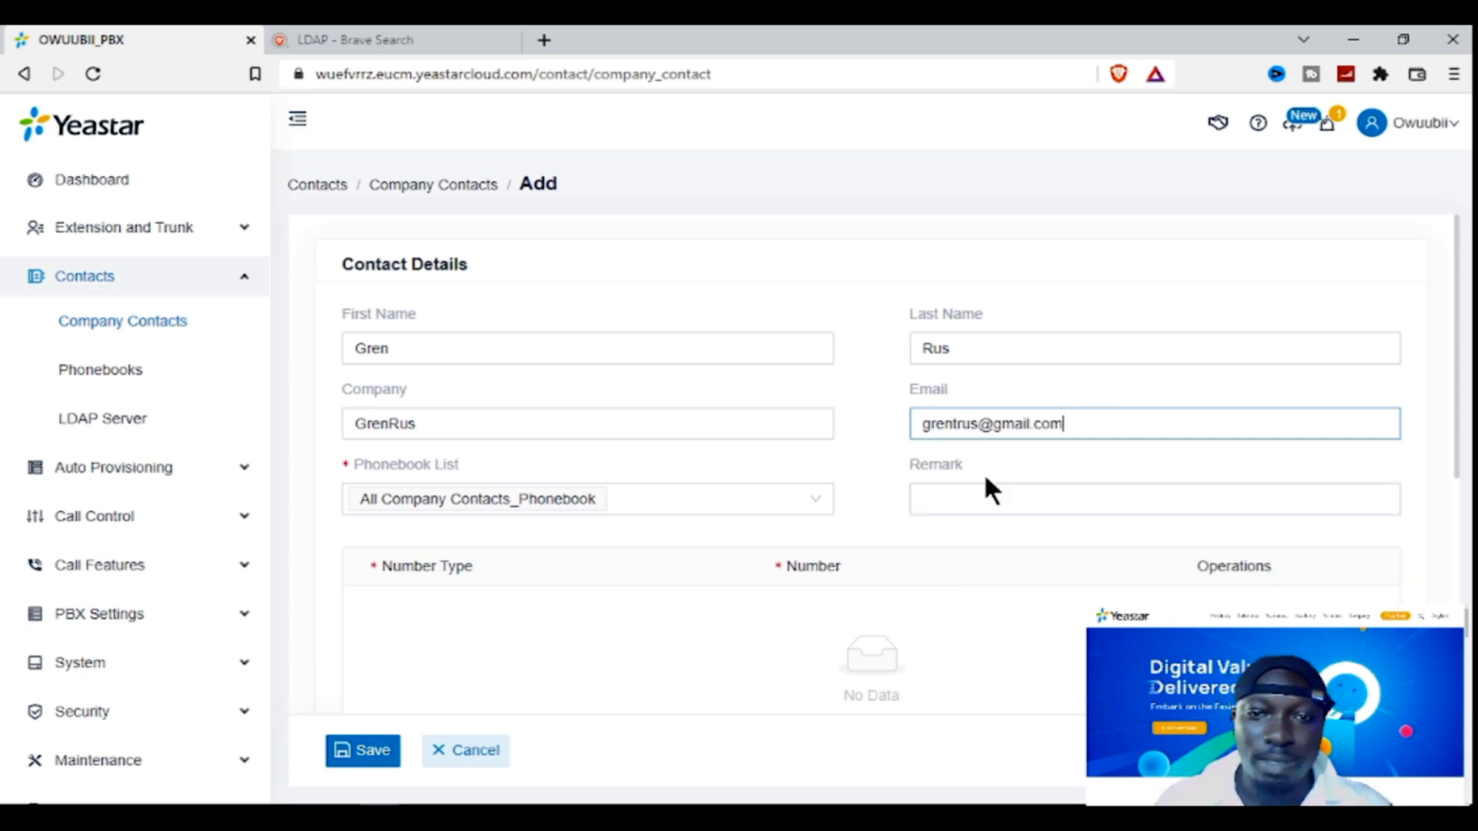
Give the contact the remark 'GrenRus Solutions'
type("Grenrus")
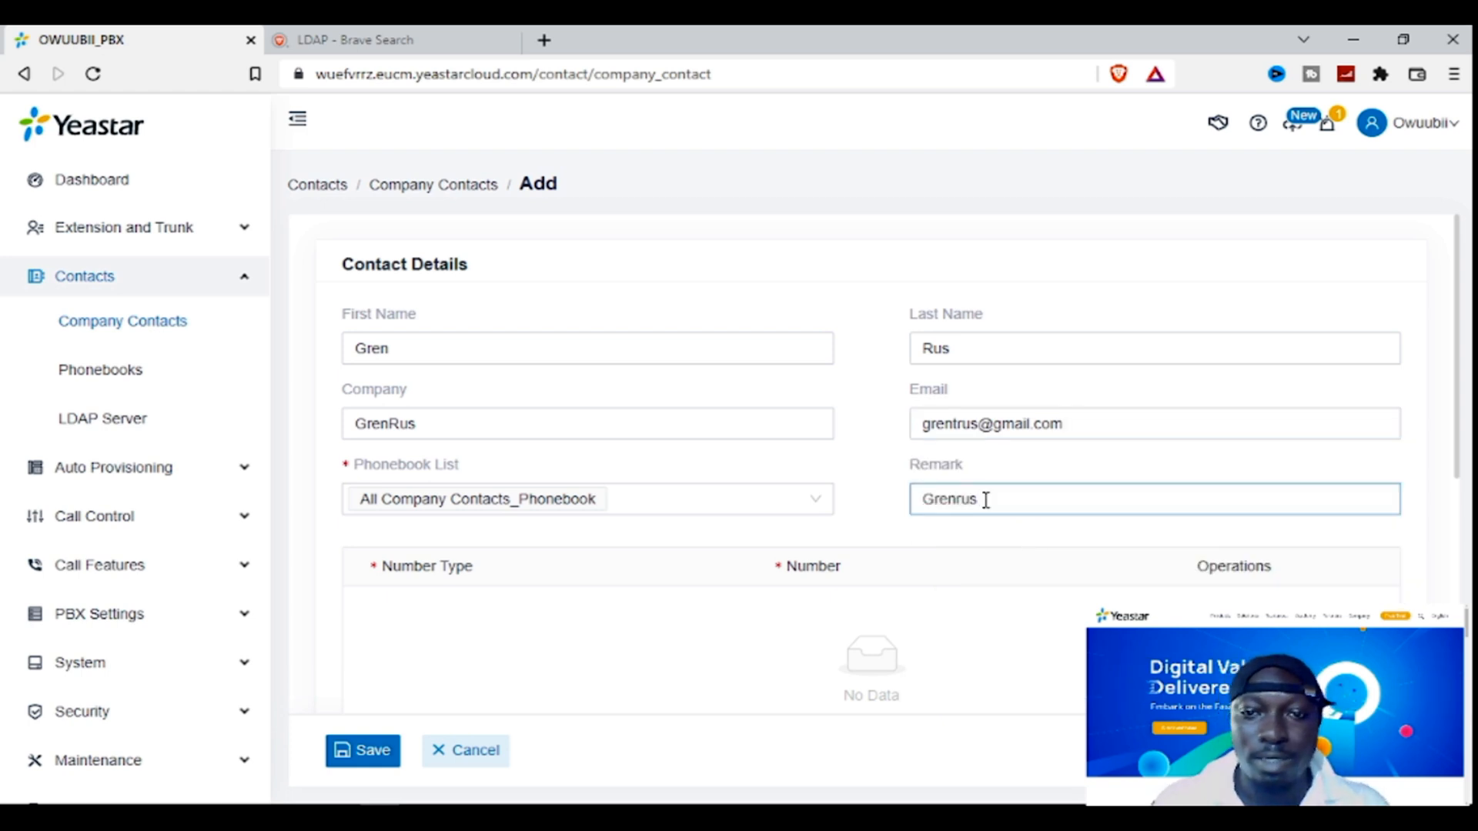
key("Backspace")
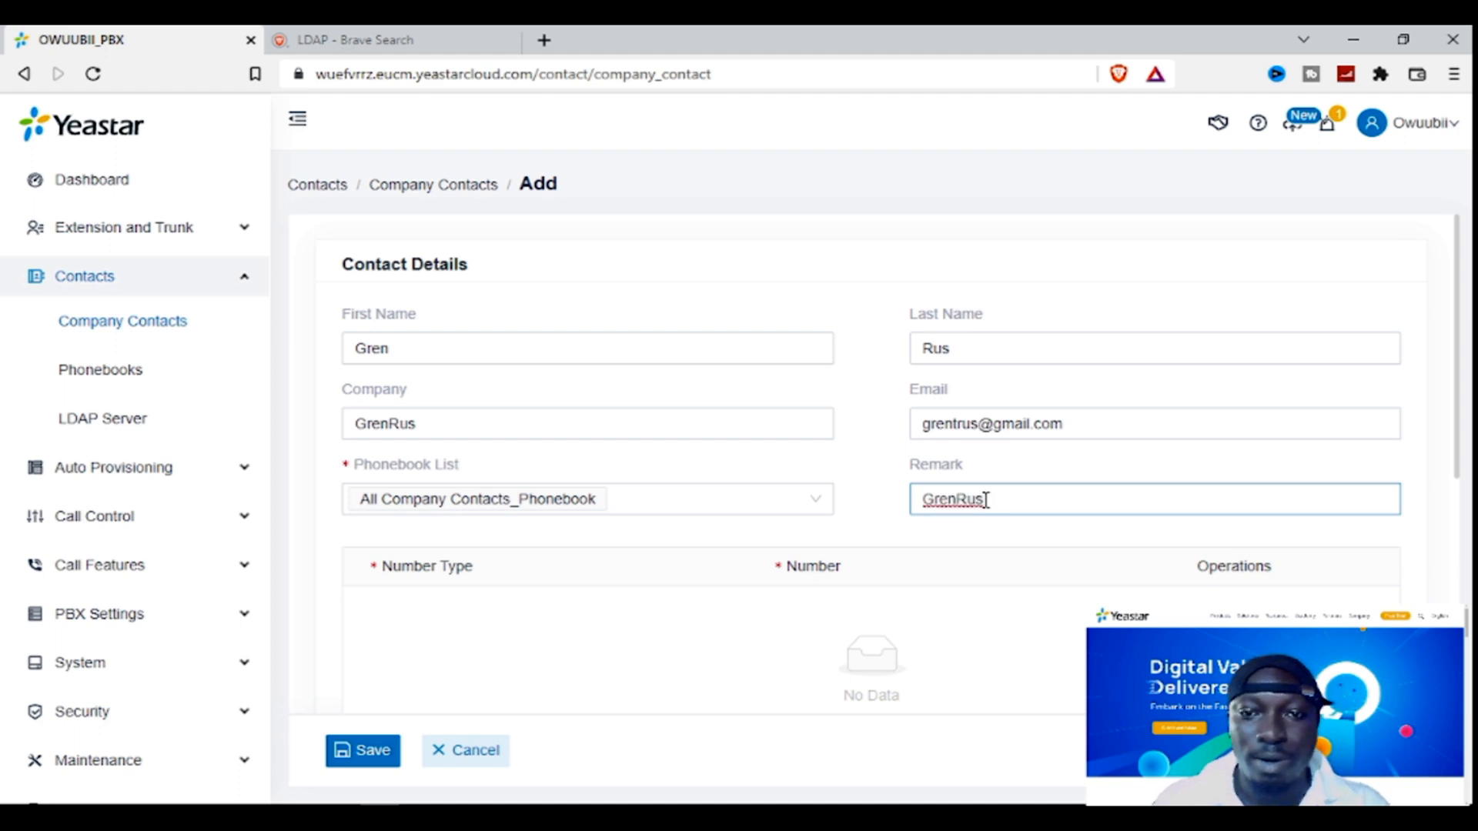
type("S")
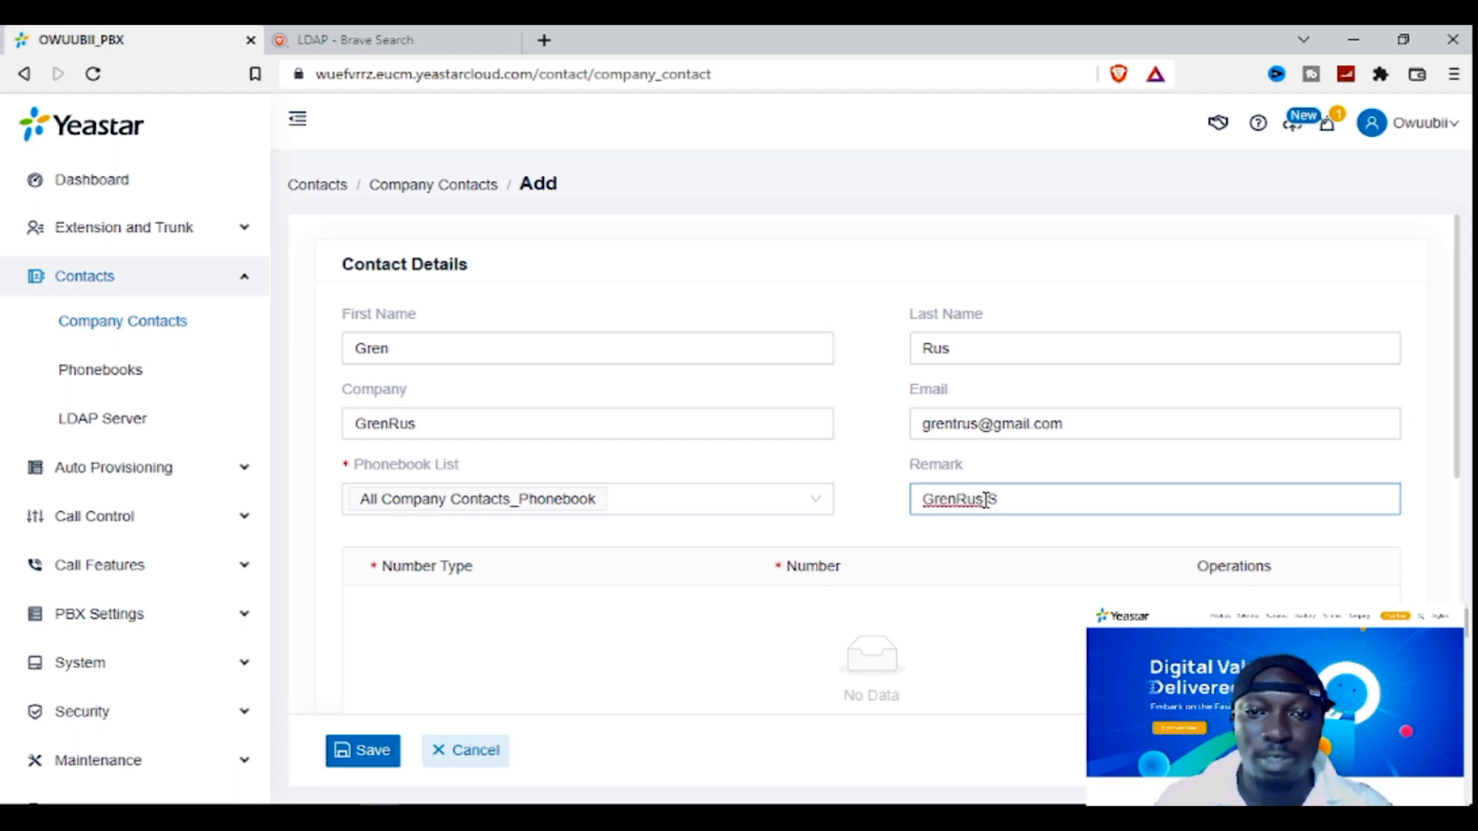
type("Solutions")
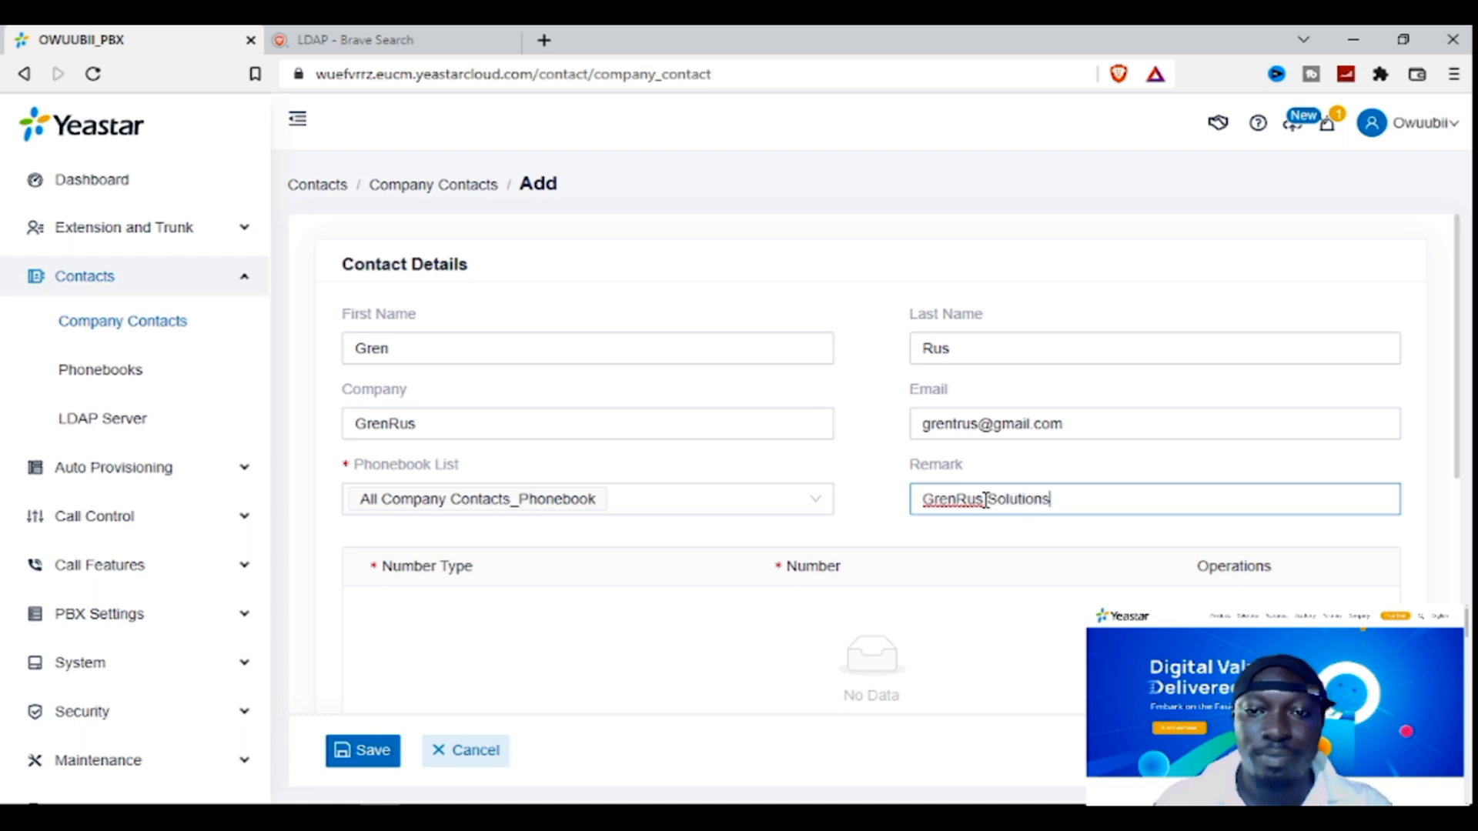
scroll("down", 3)
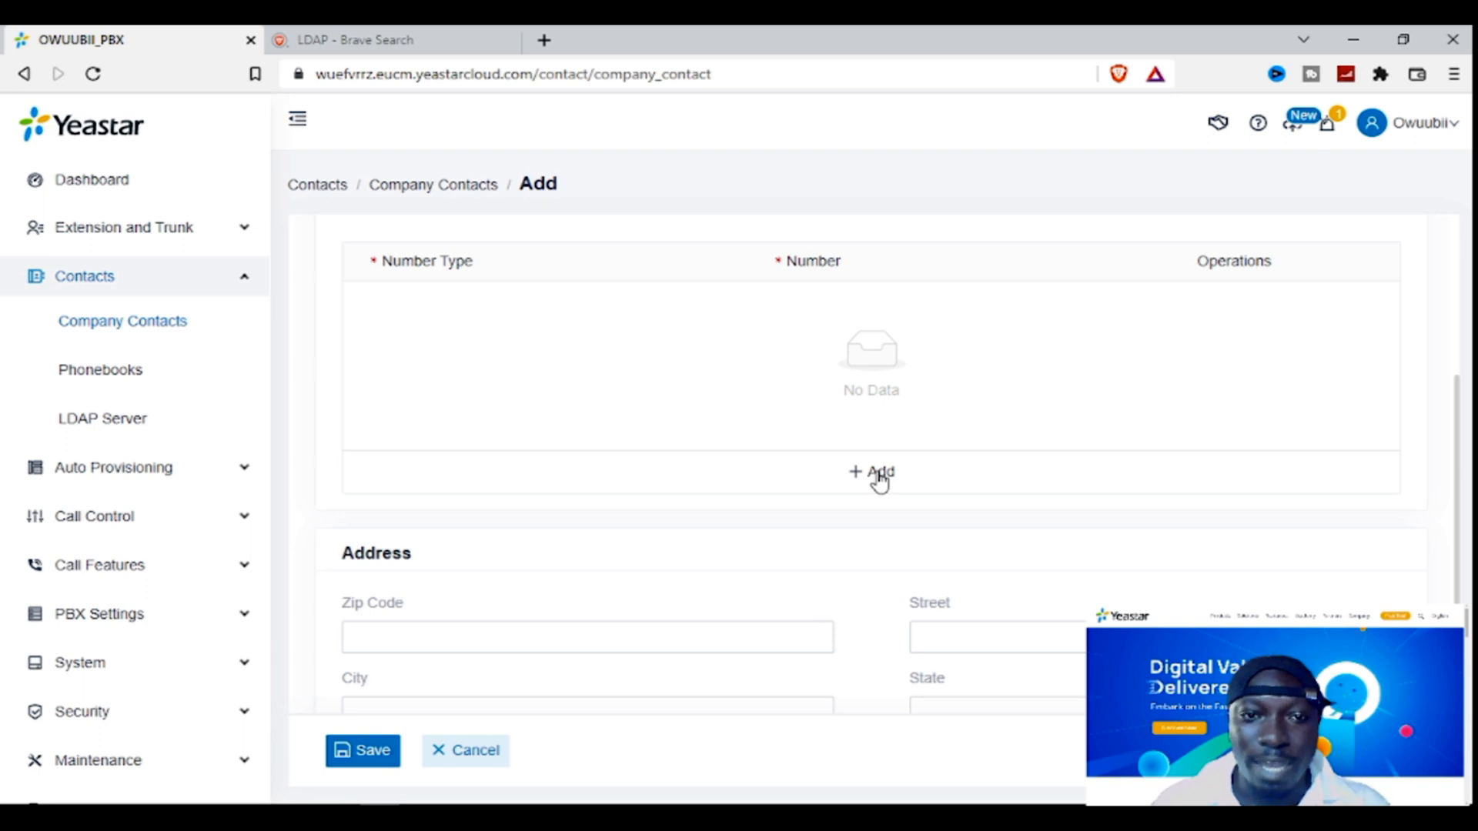
left_click(870, 473)
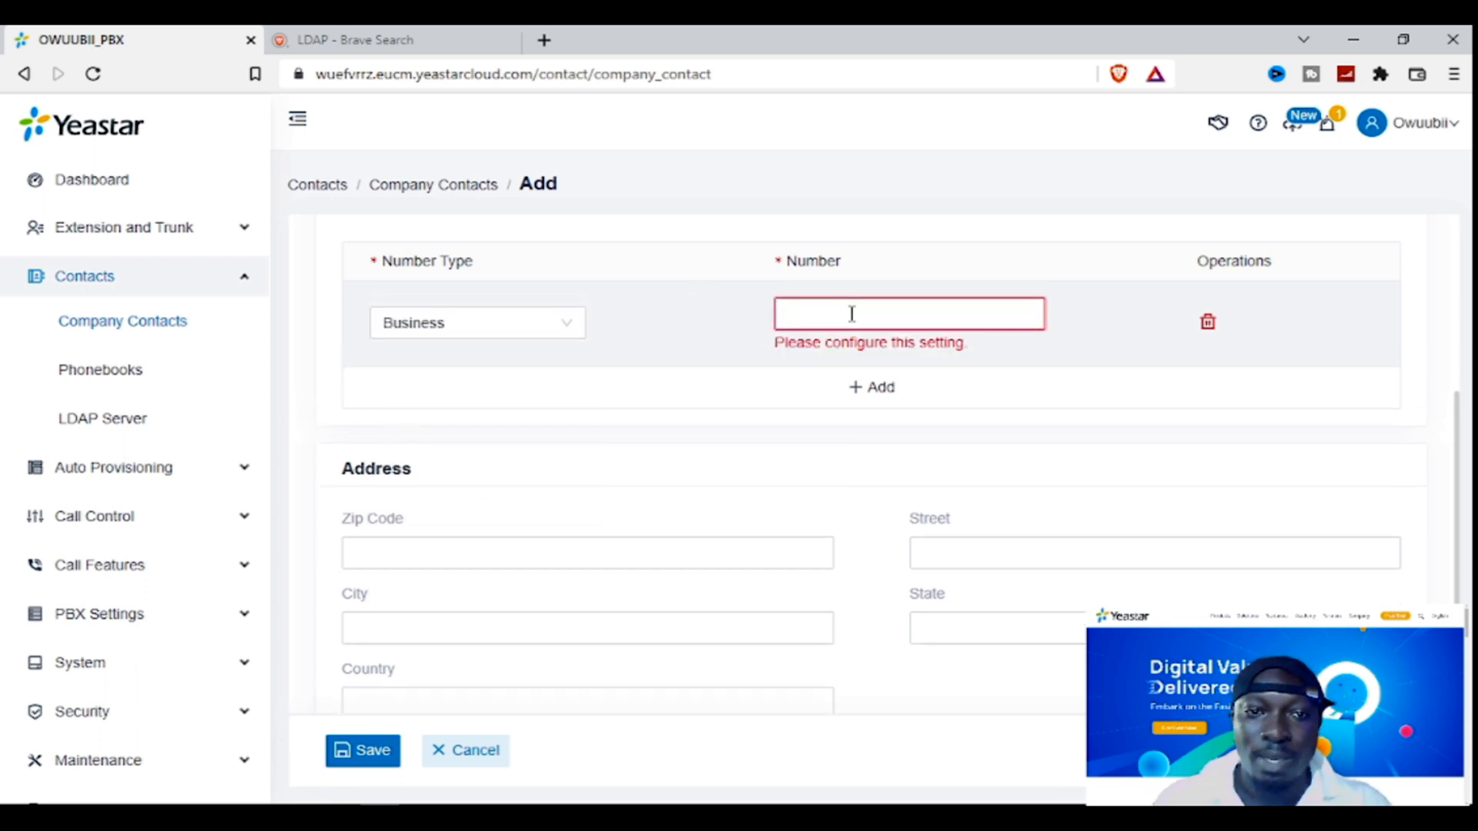
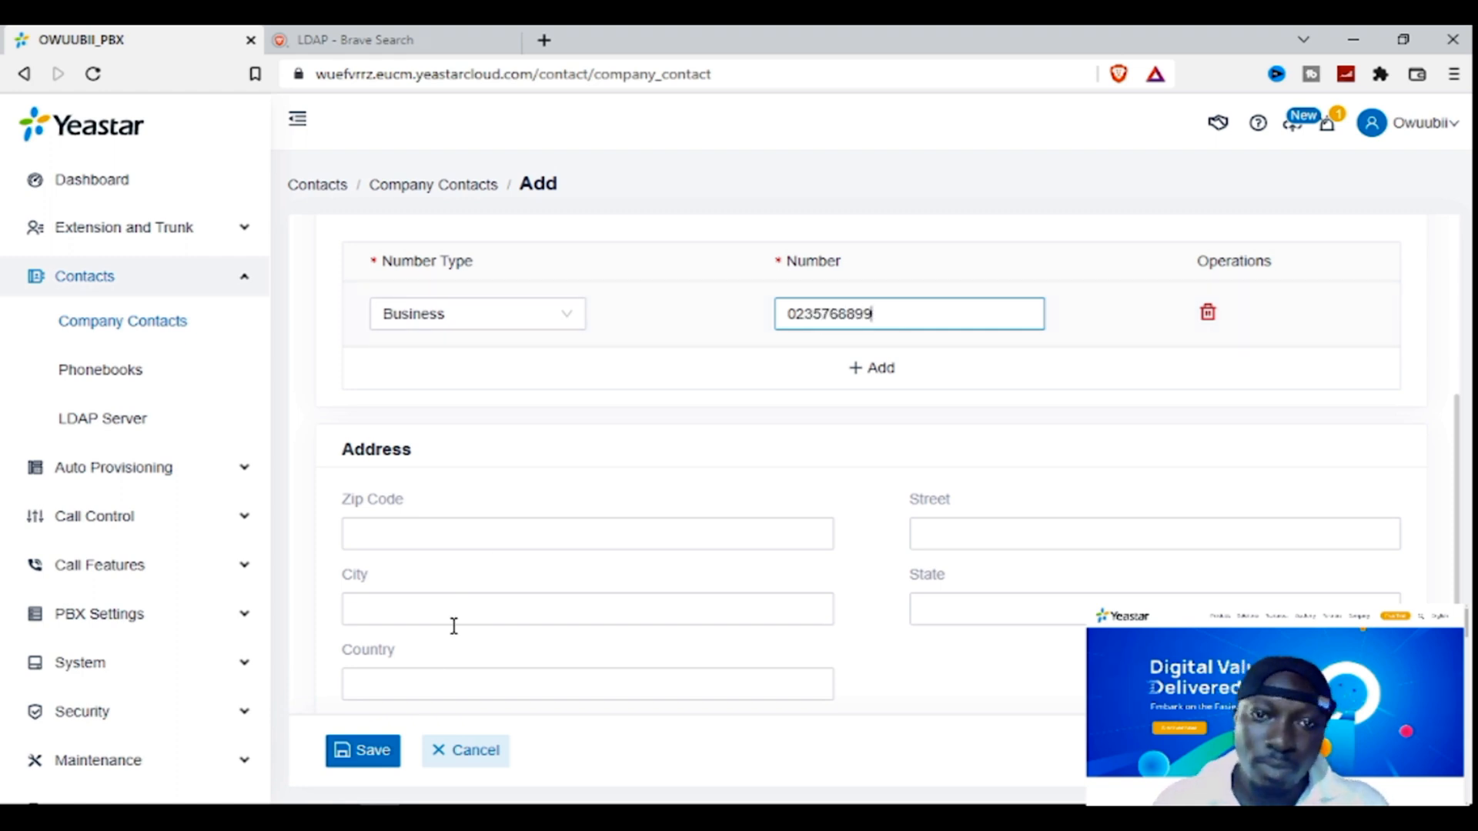
type("0")
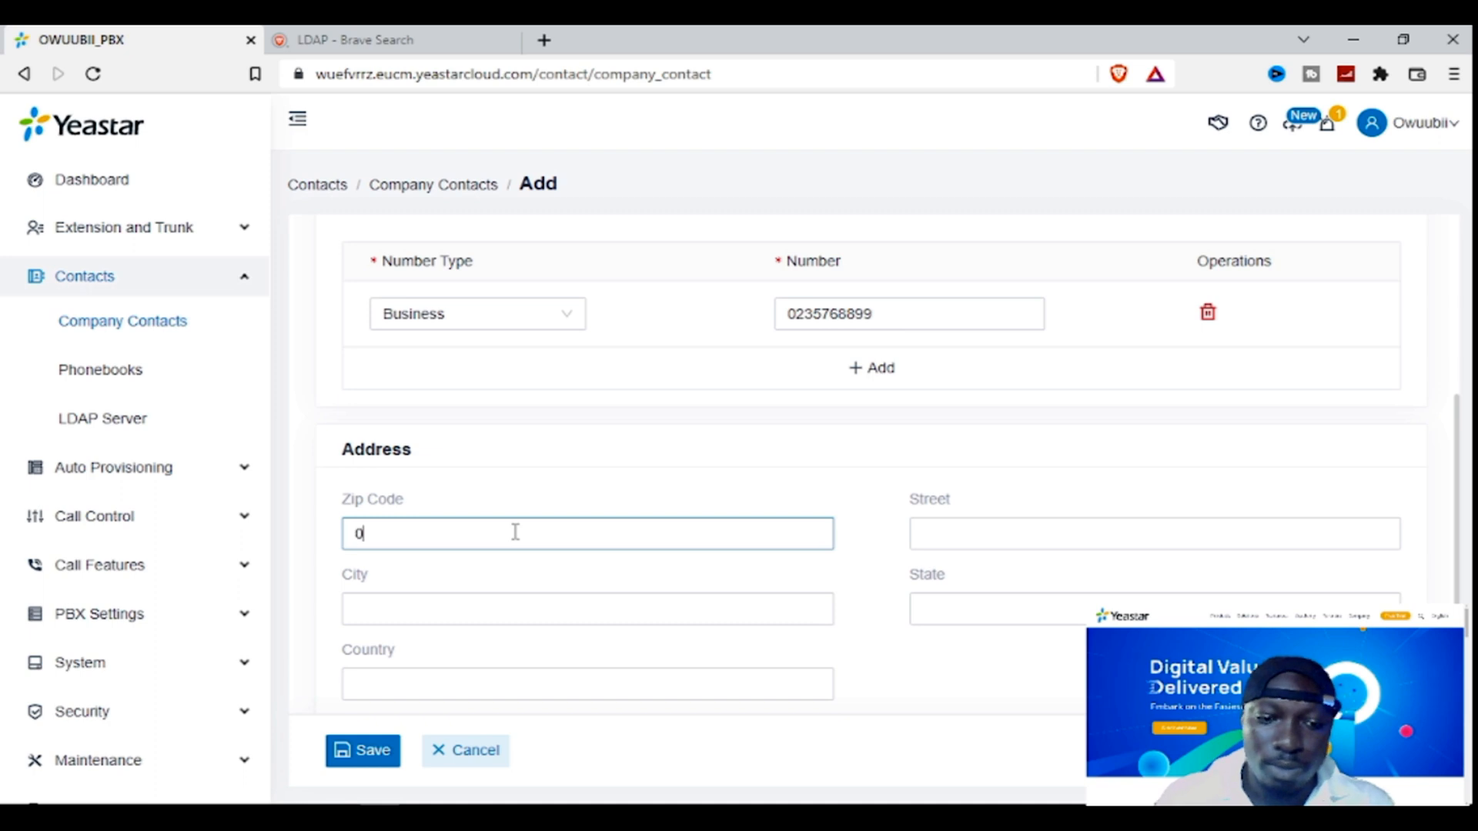
type("234")
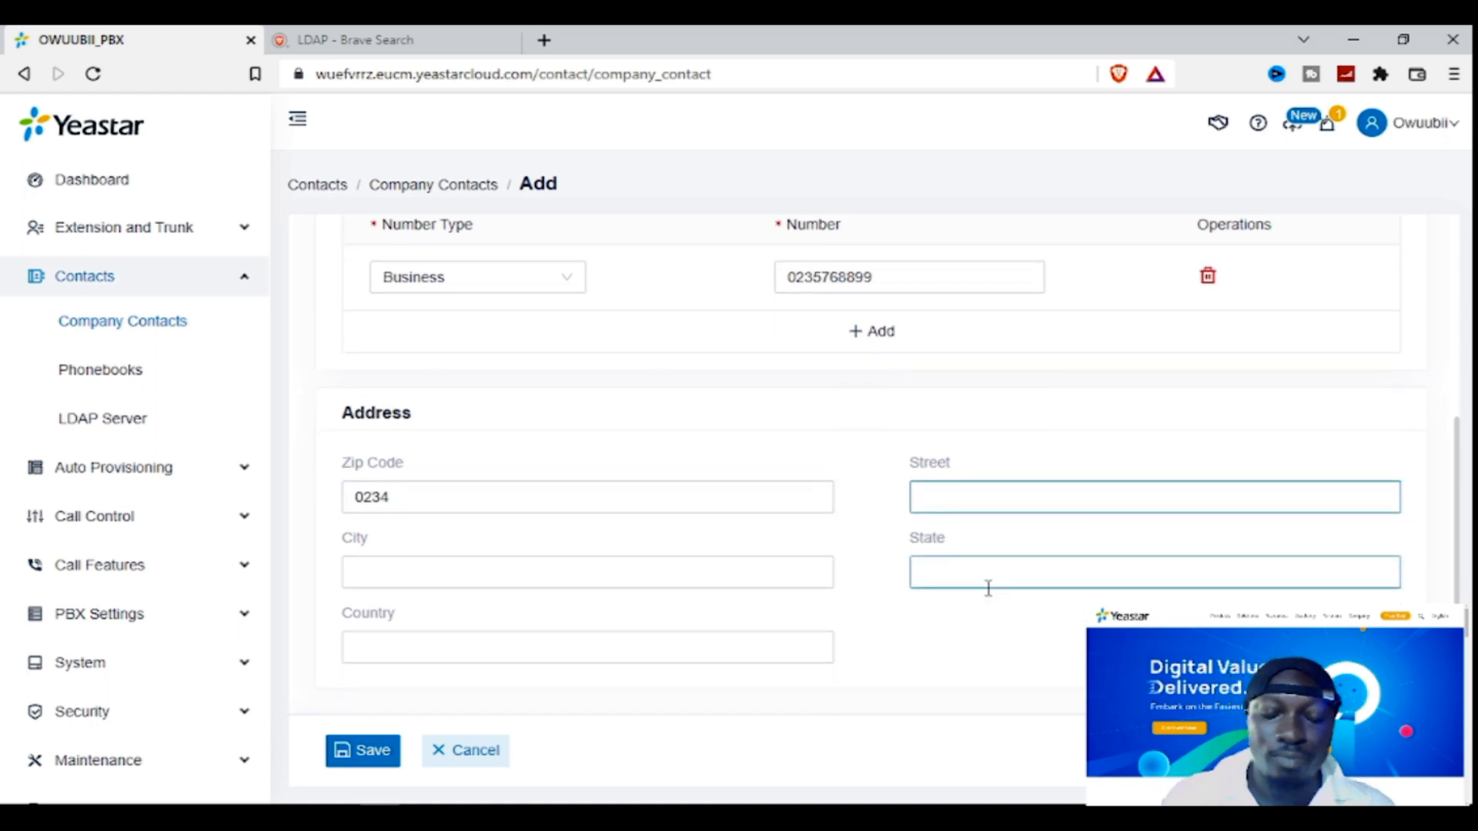
Fill the address with street 'Abuja street', city and state Abuja, country Nigeria
type("Abuja")
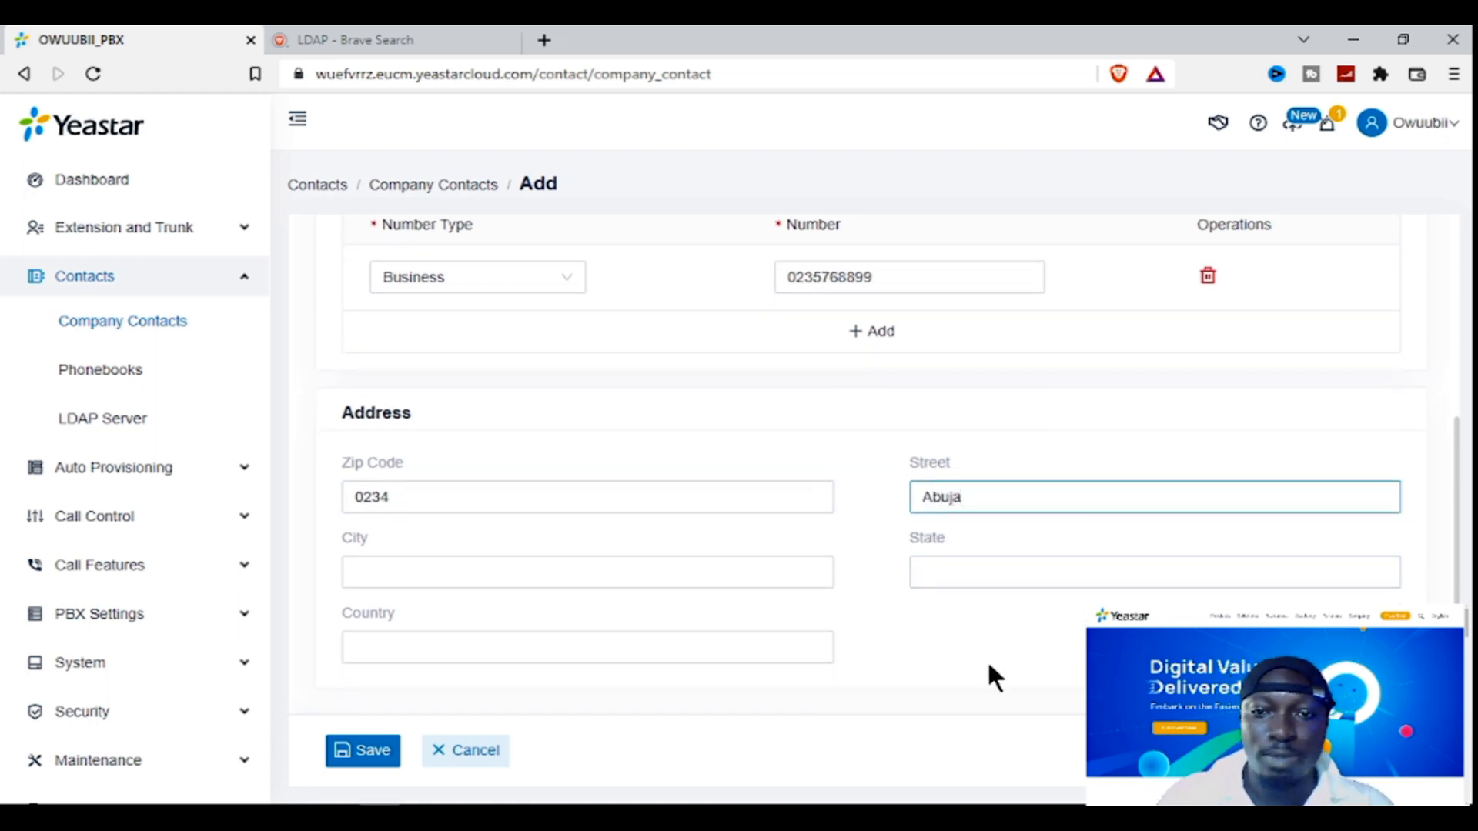
type("street")
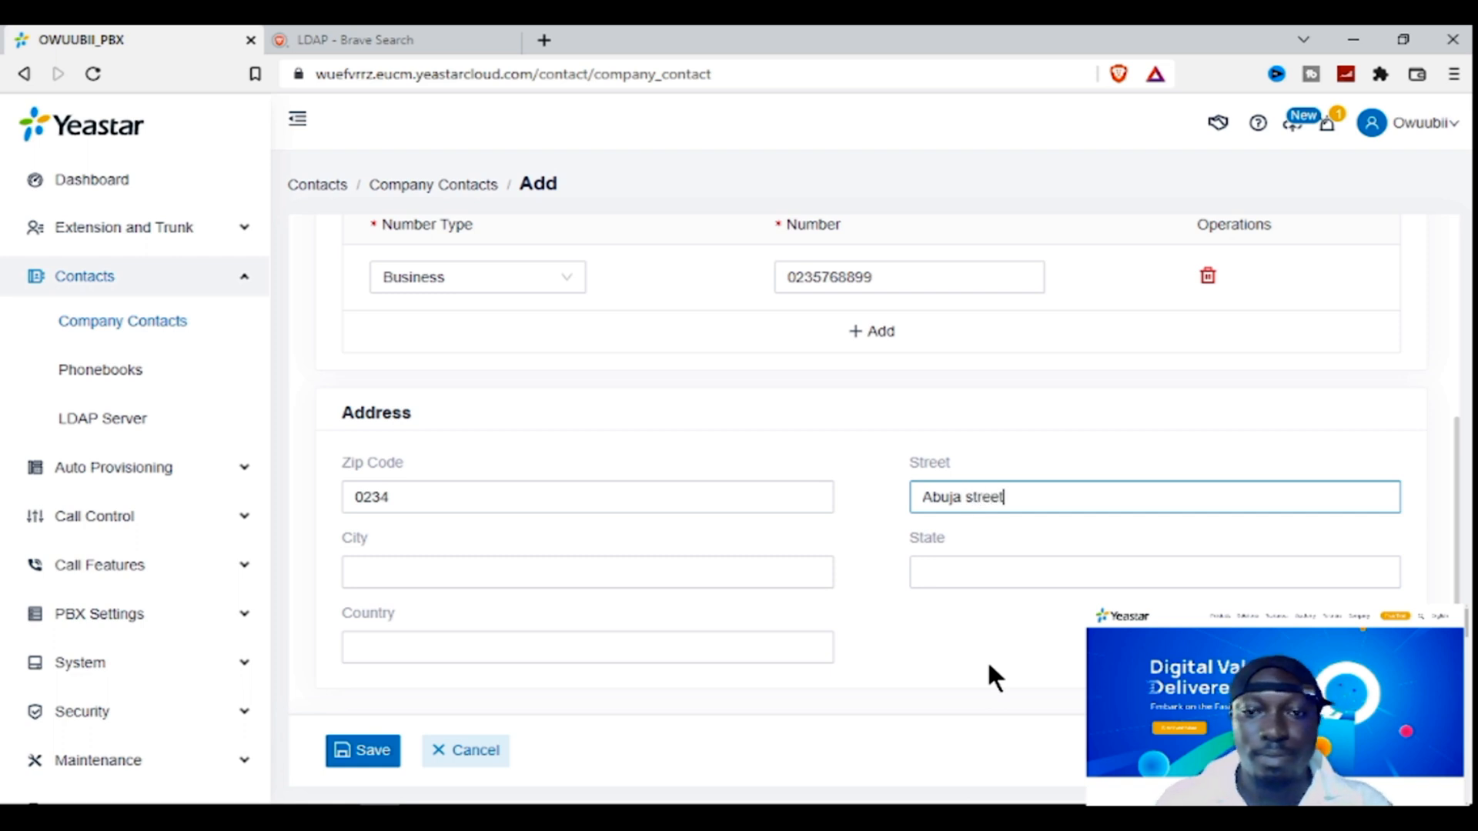
left_click(587, 571)
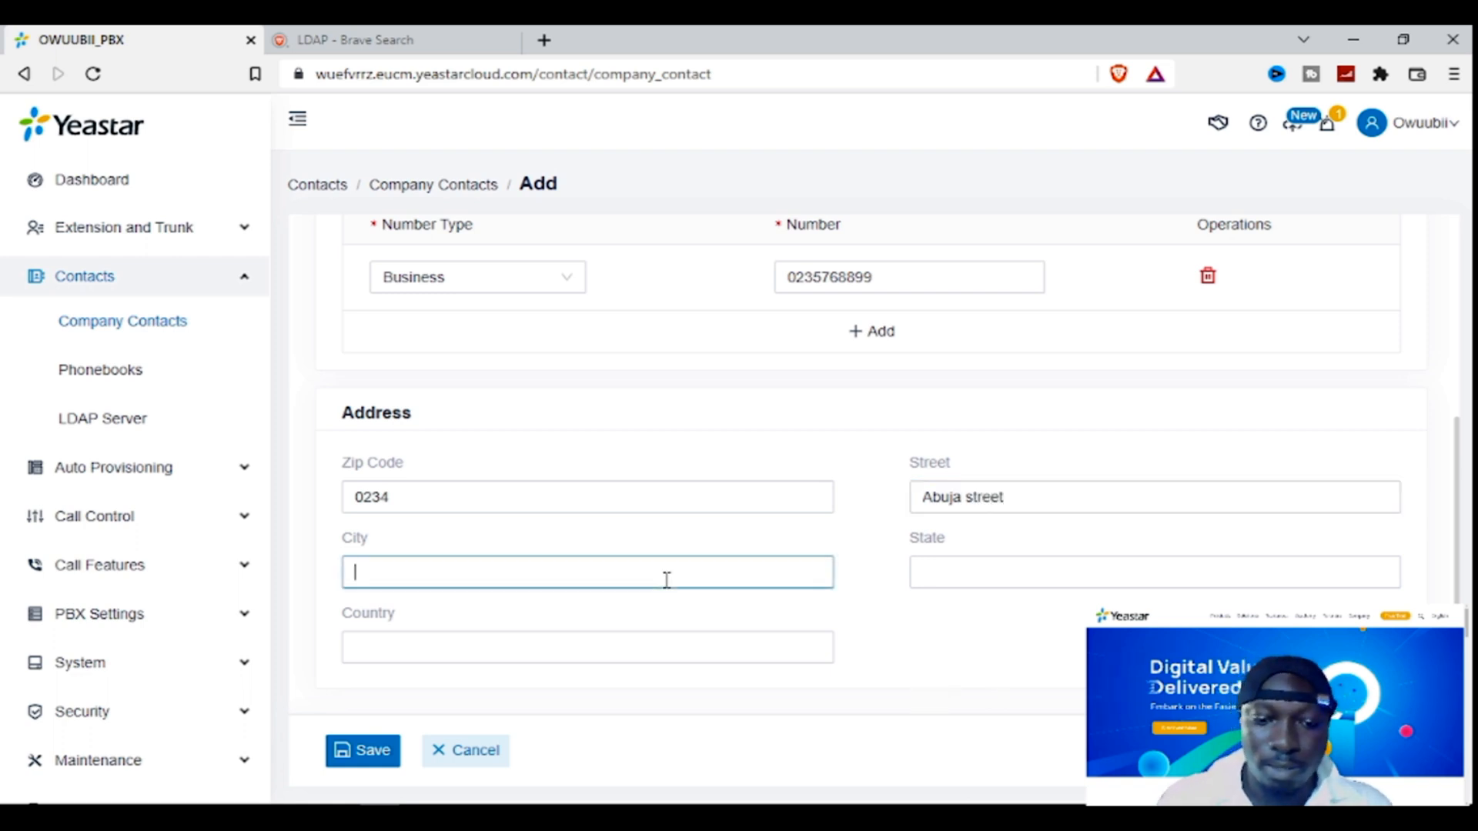
type("Abuja")
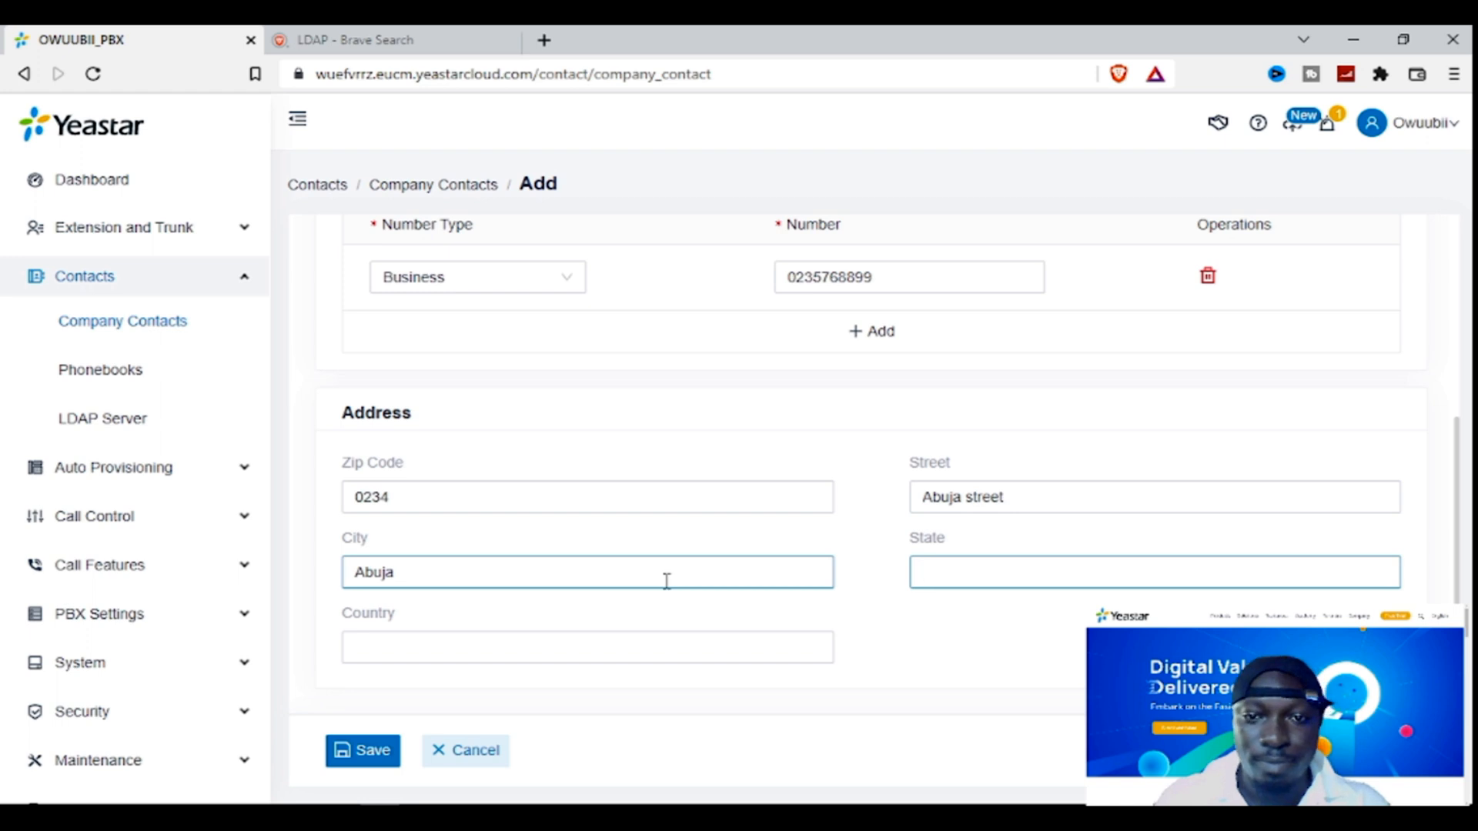
type("Abuja")
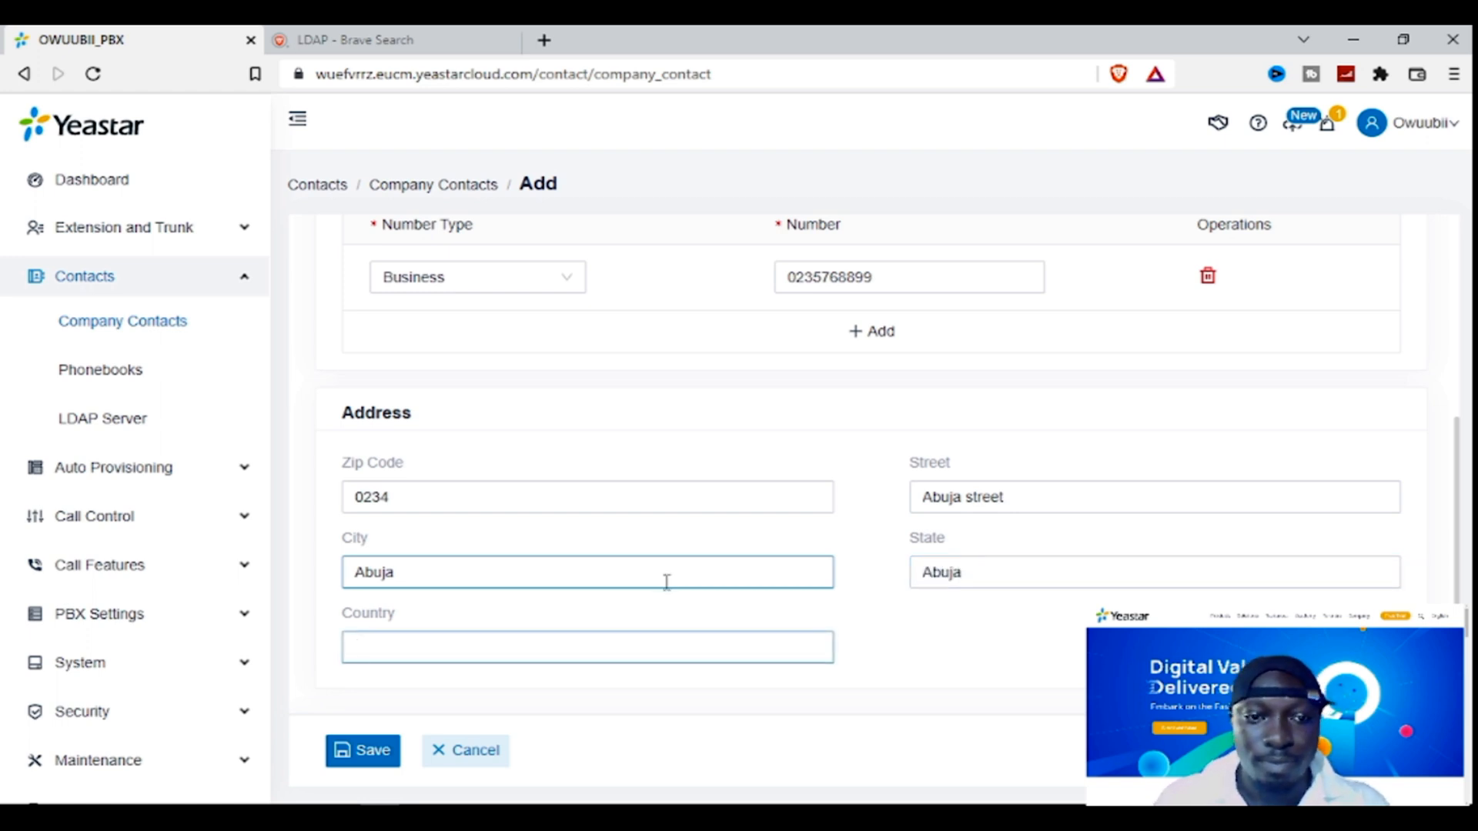
type("Nigeria")
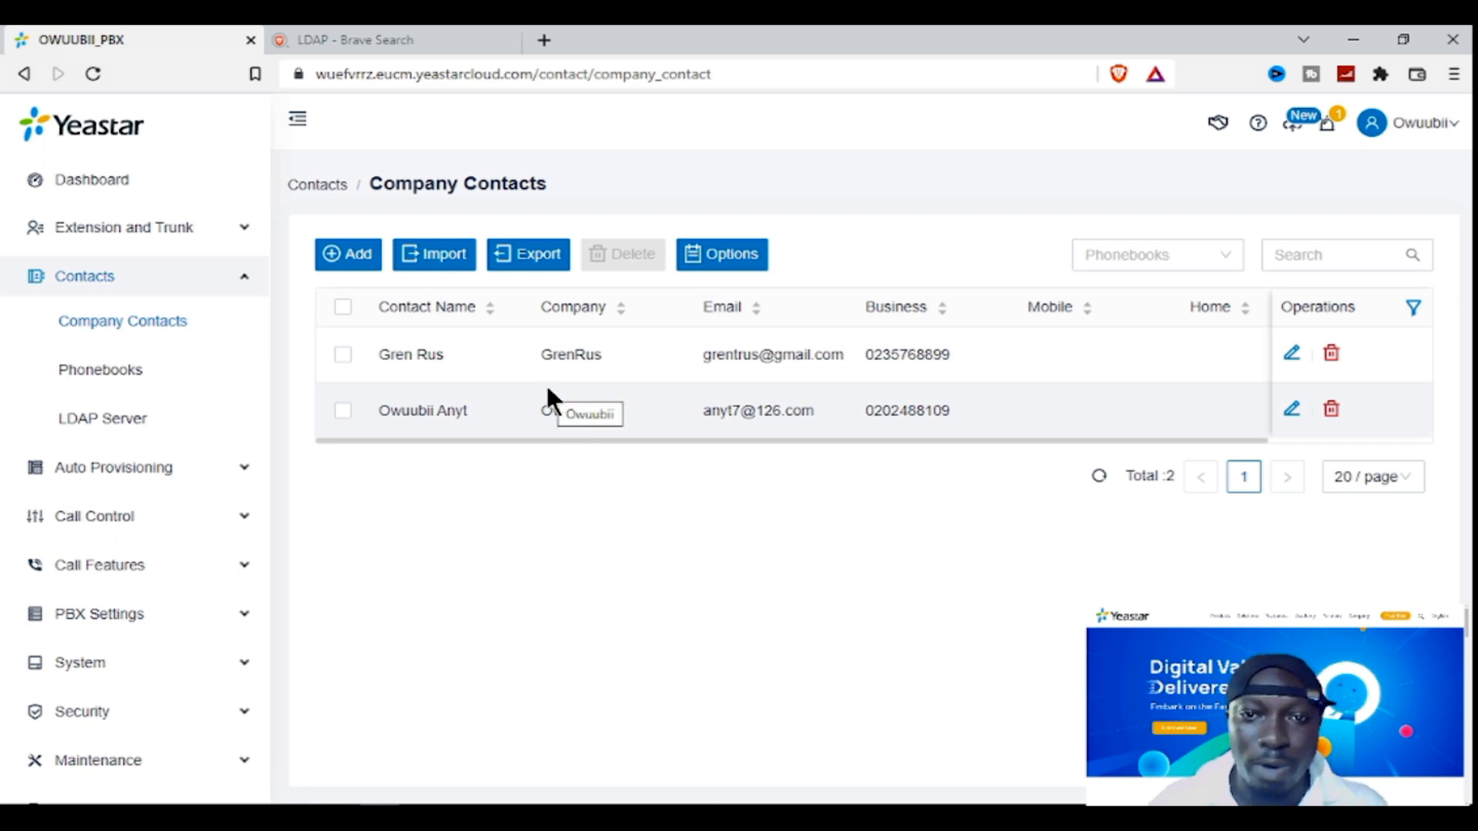
mouse_move(430, 261)
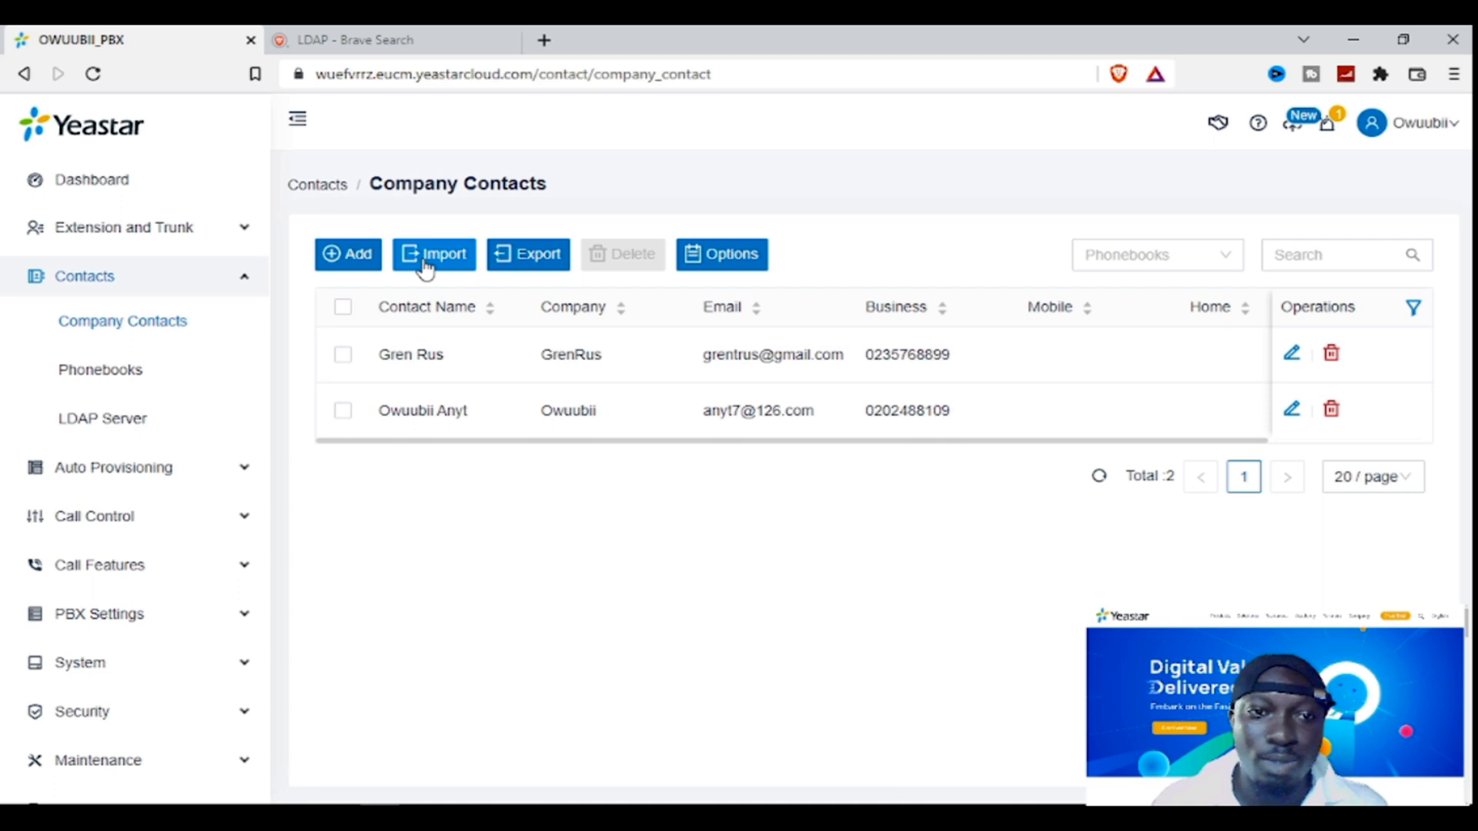
left_click(434, 254)
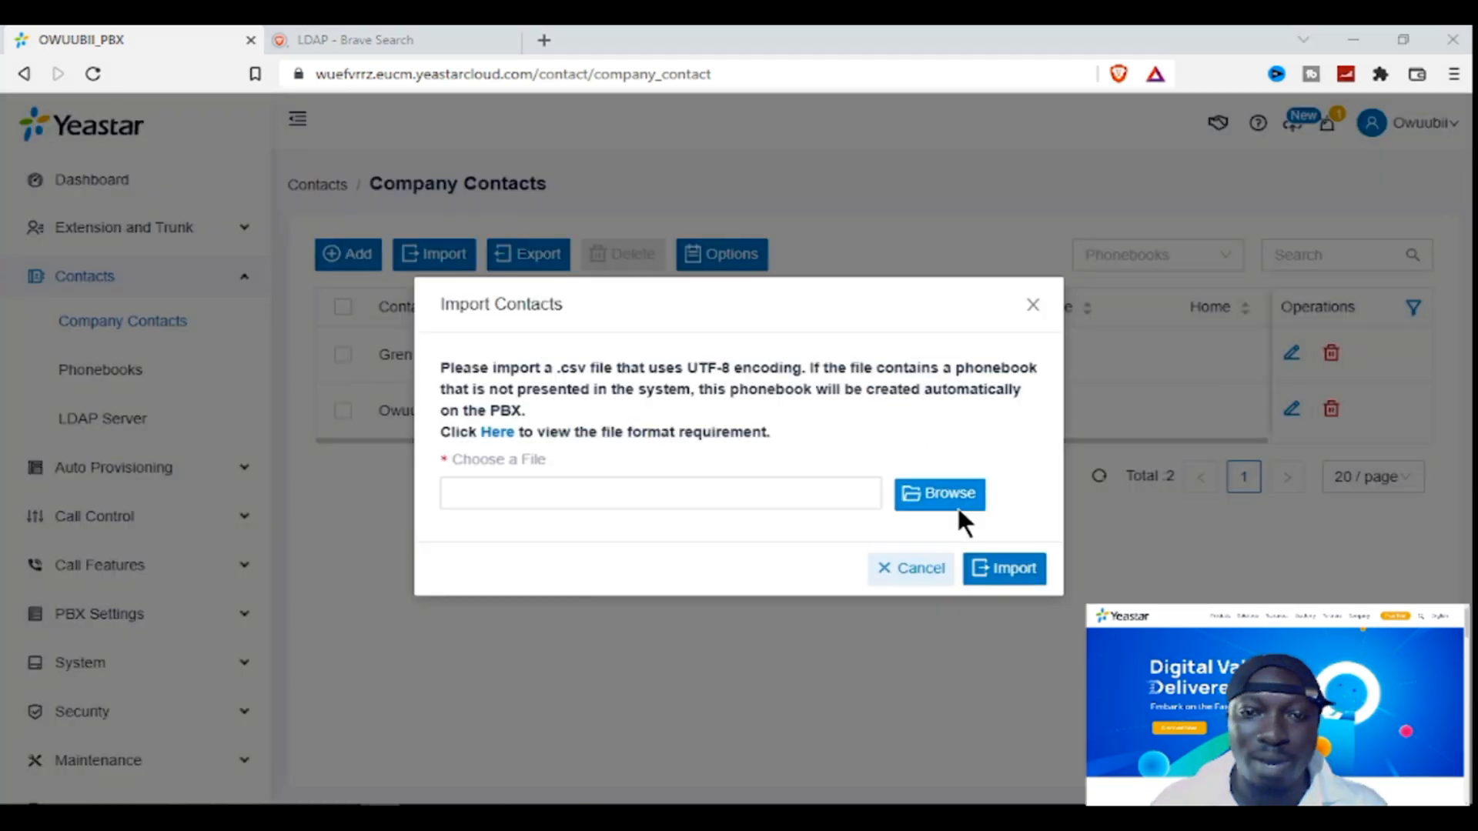
left_click(939, 494)
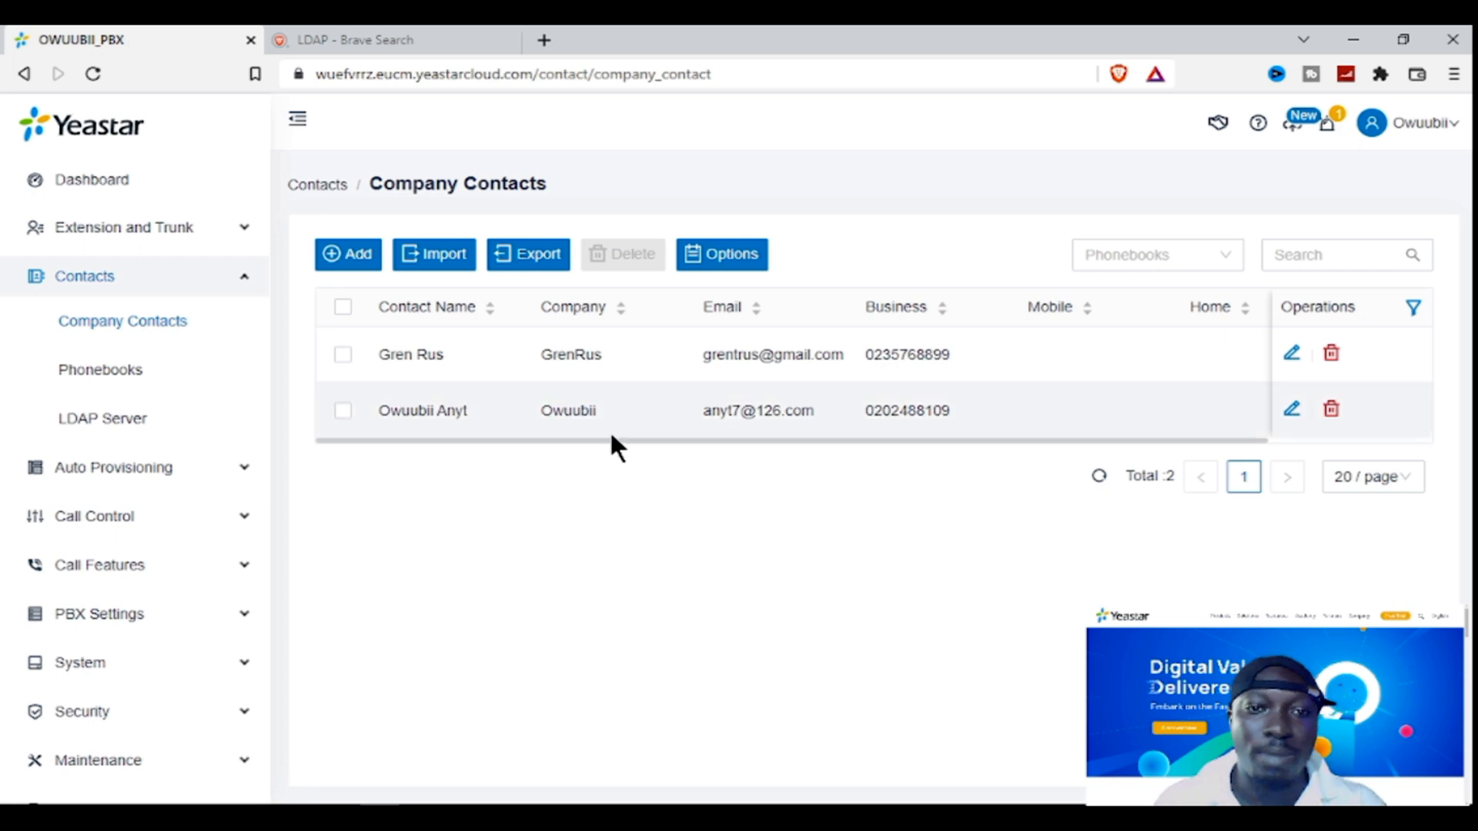
mouse_move(113, 374)
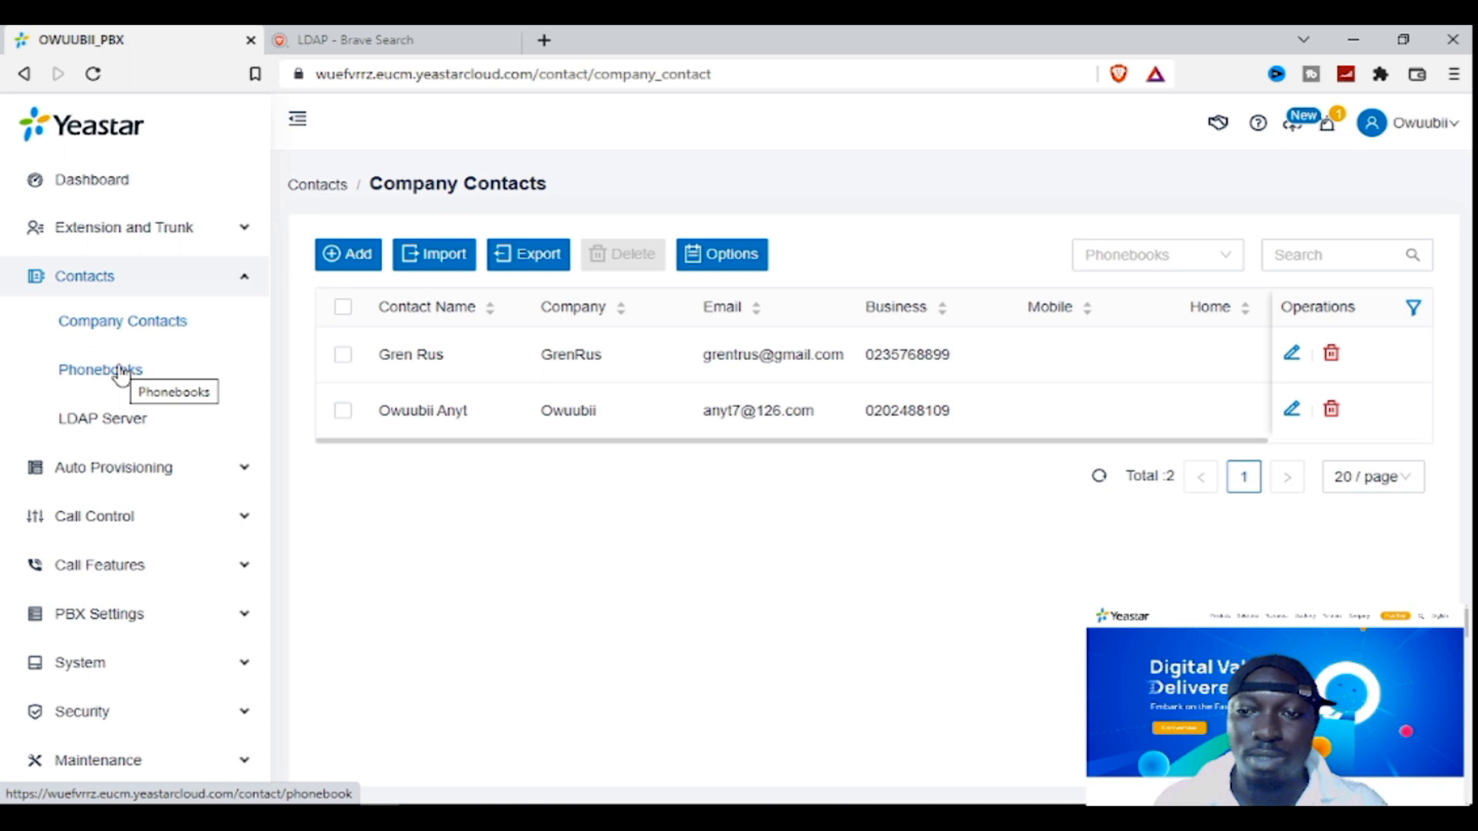
mouse_move(740, 265)
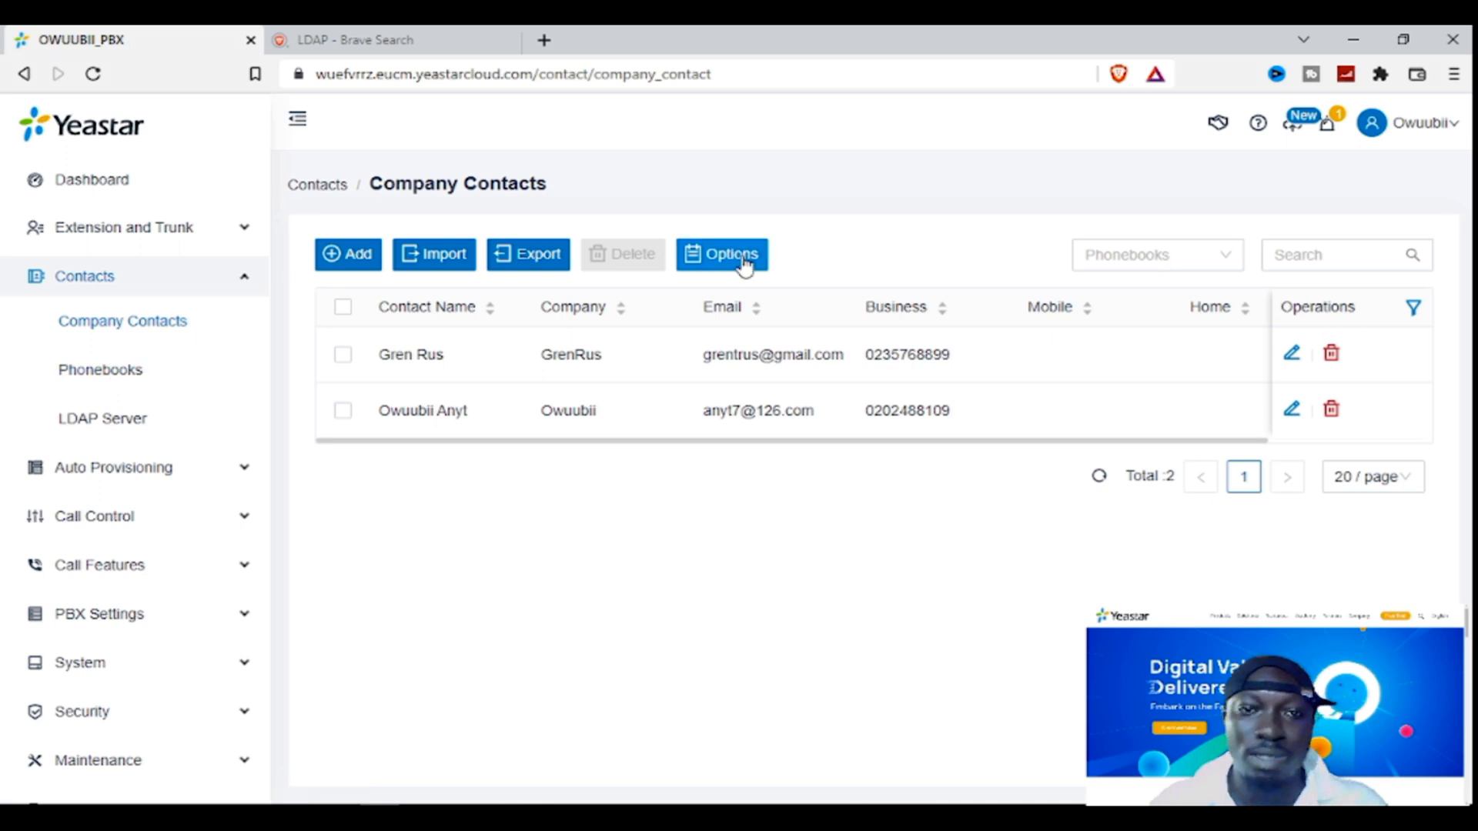
left_click(721, 254)
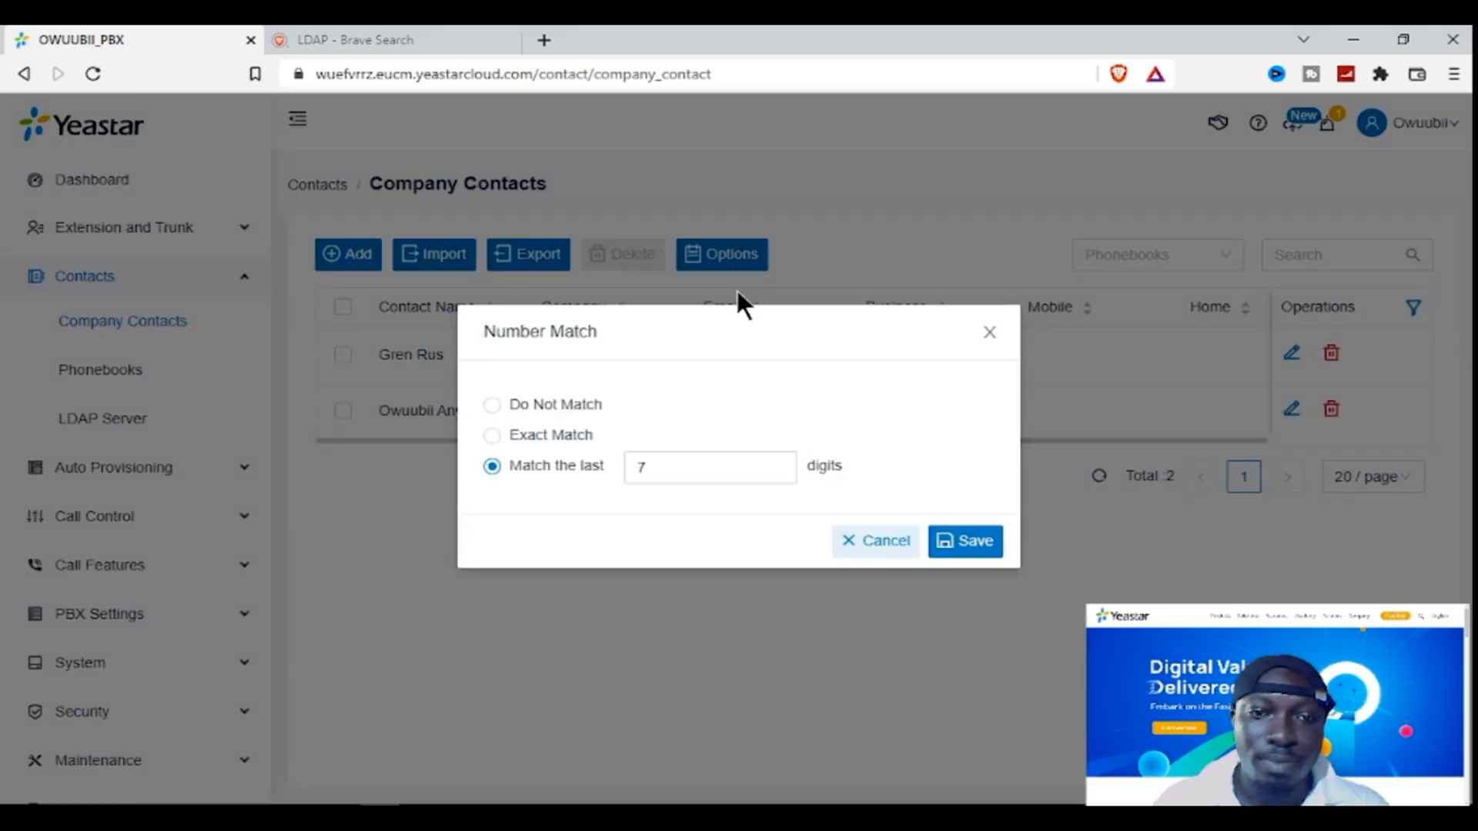
mouse_move(952, 616)
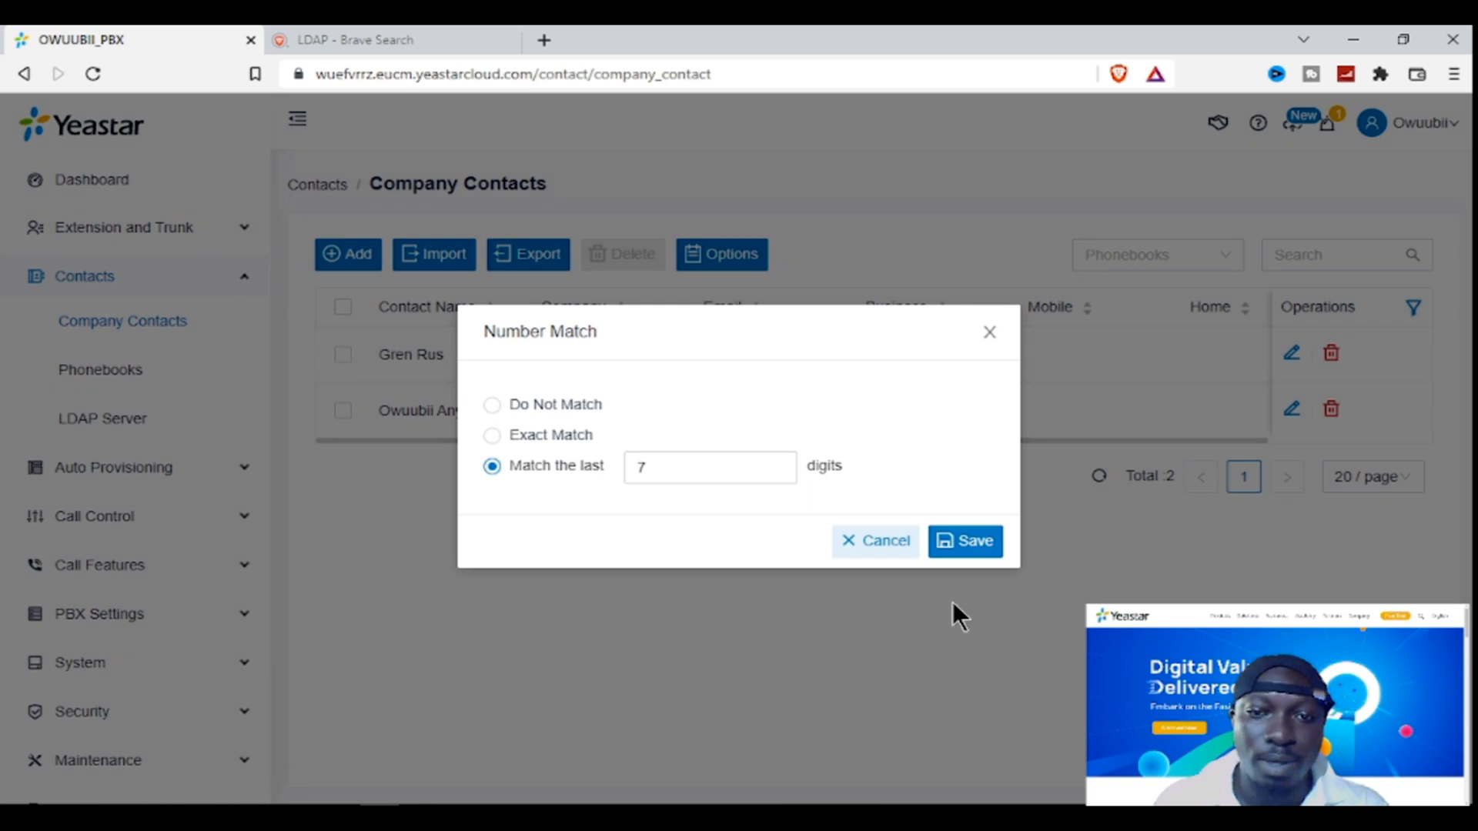
left_click(963, 542)
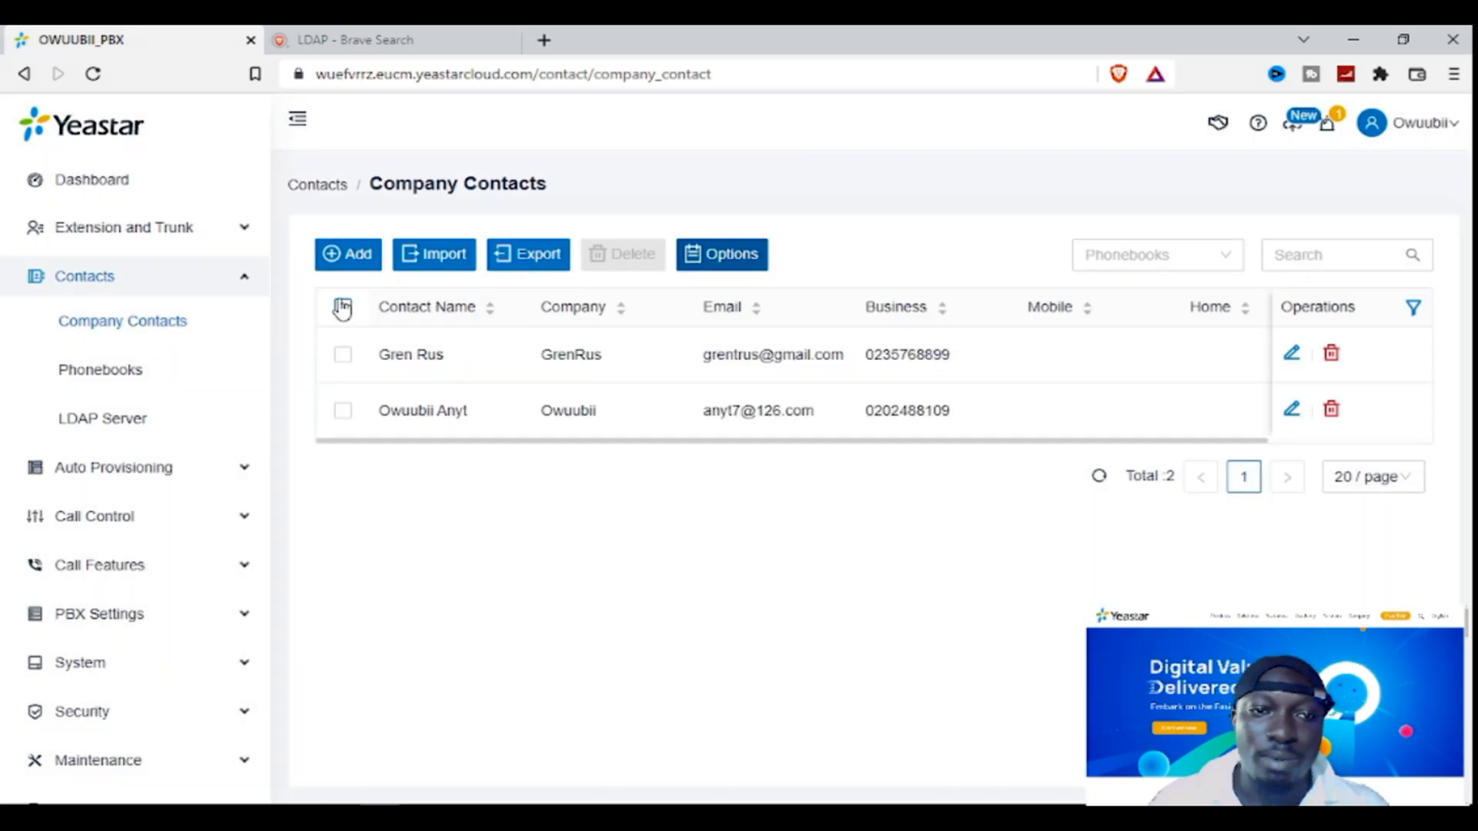
Export both selected contacts but cancel the Save As, then go to the Phonebooks page
left_click(342, 307)
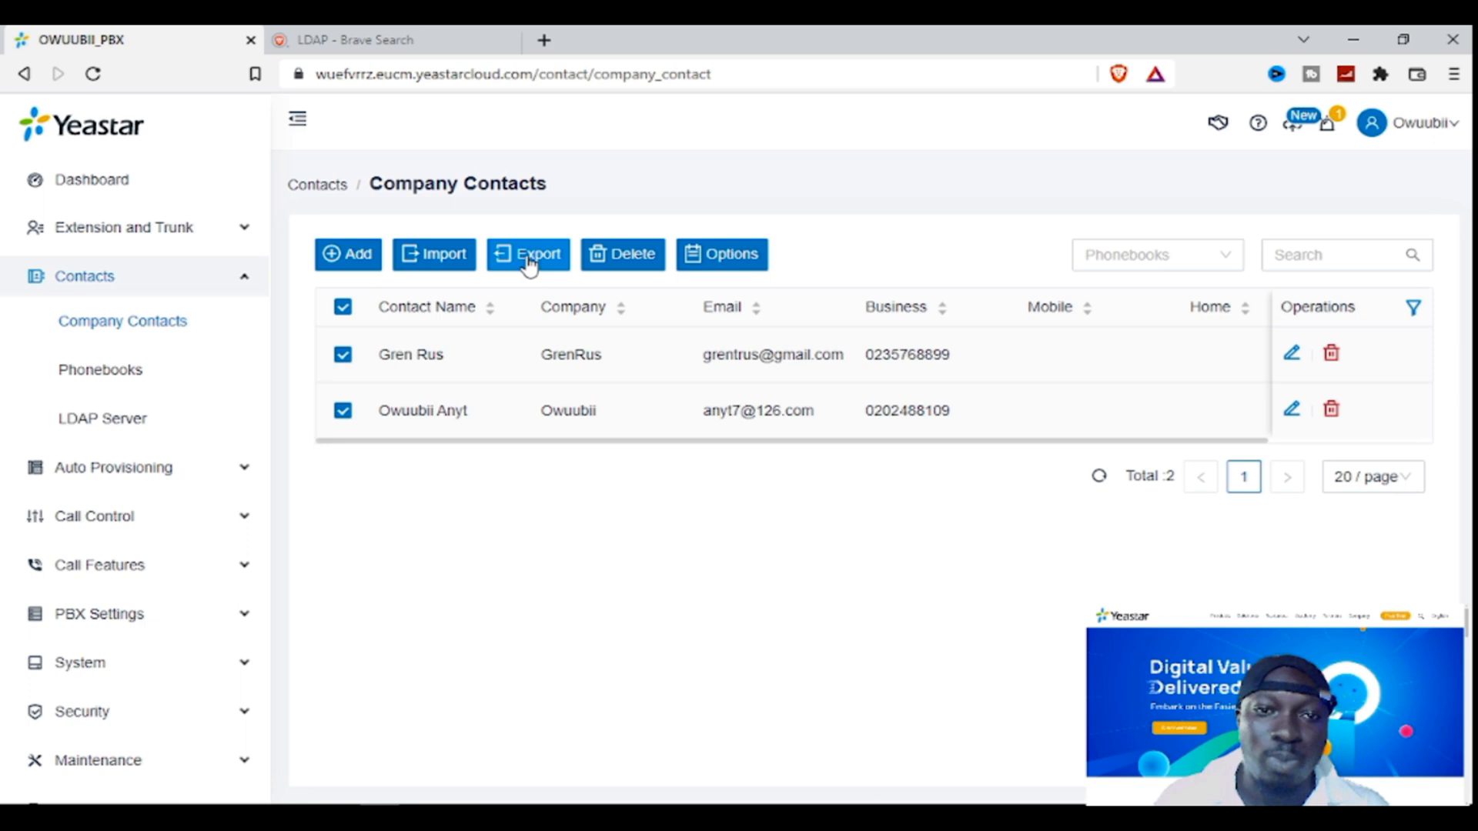
mouse_move(530, 265)
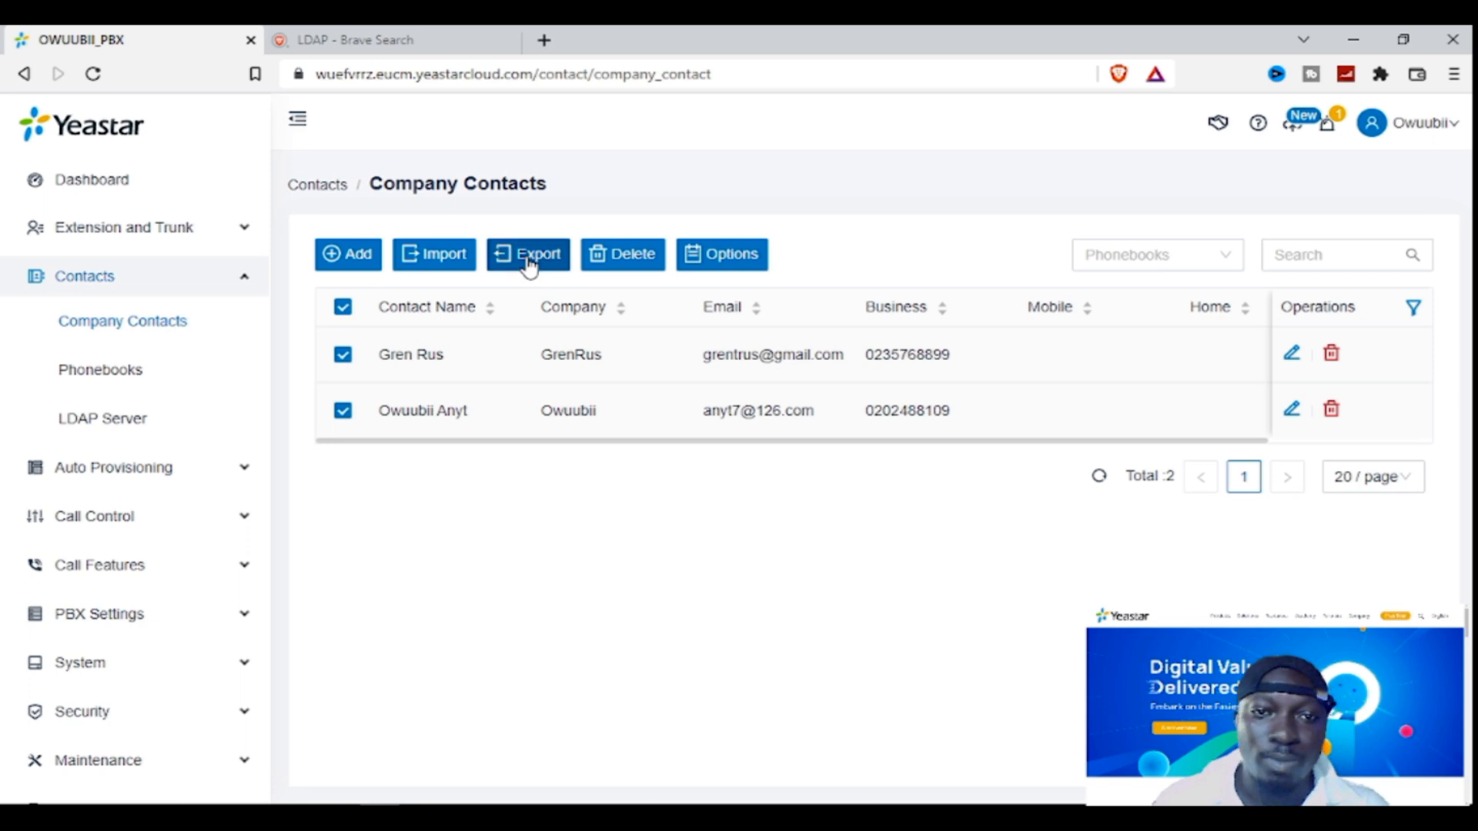
left_click(529, 254)
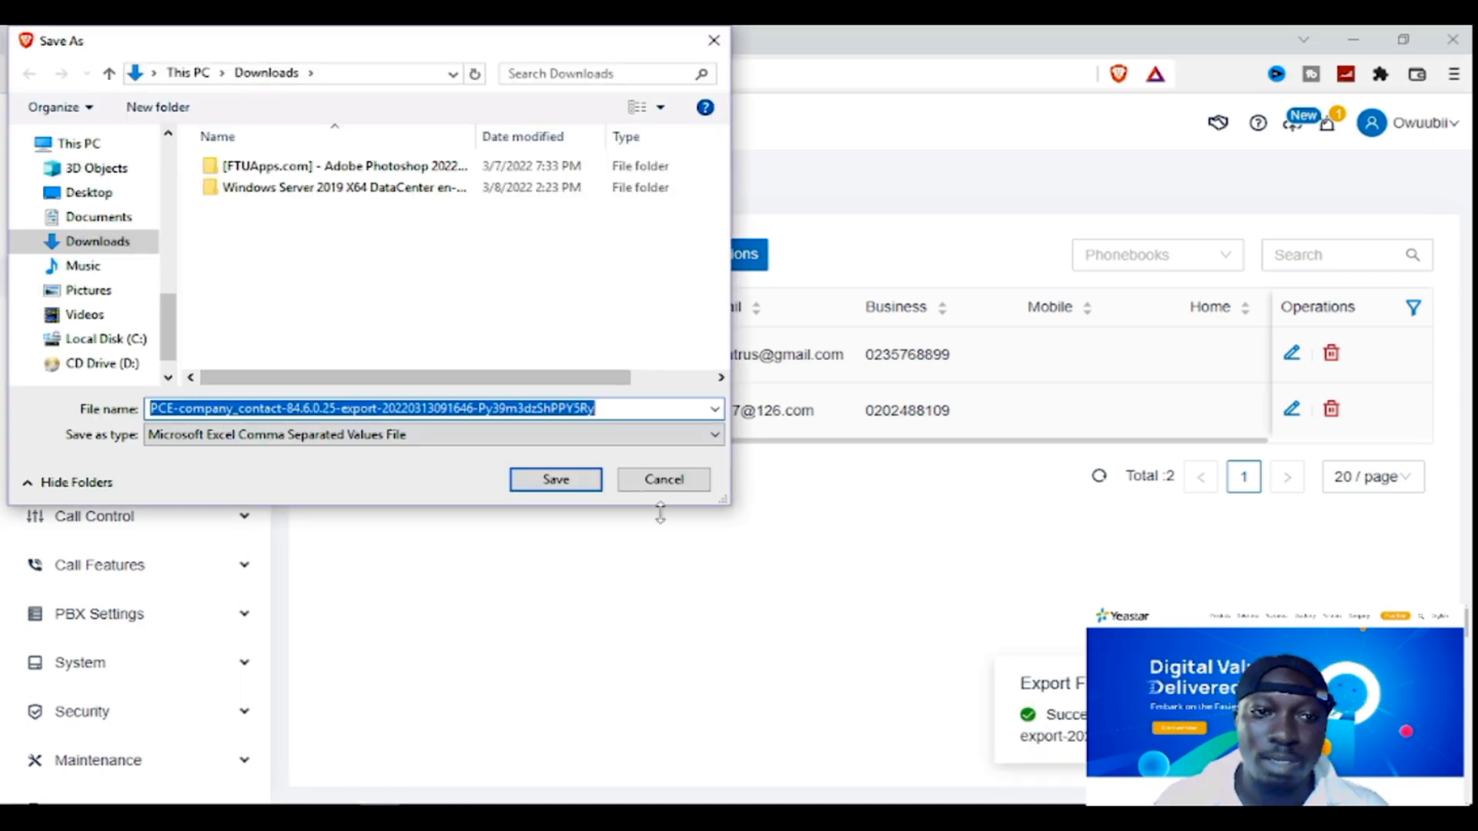
mouse_move(679, 491)
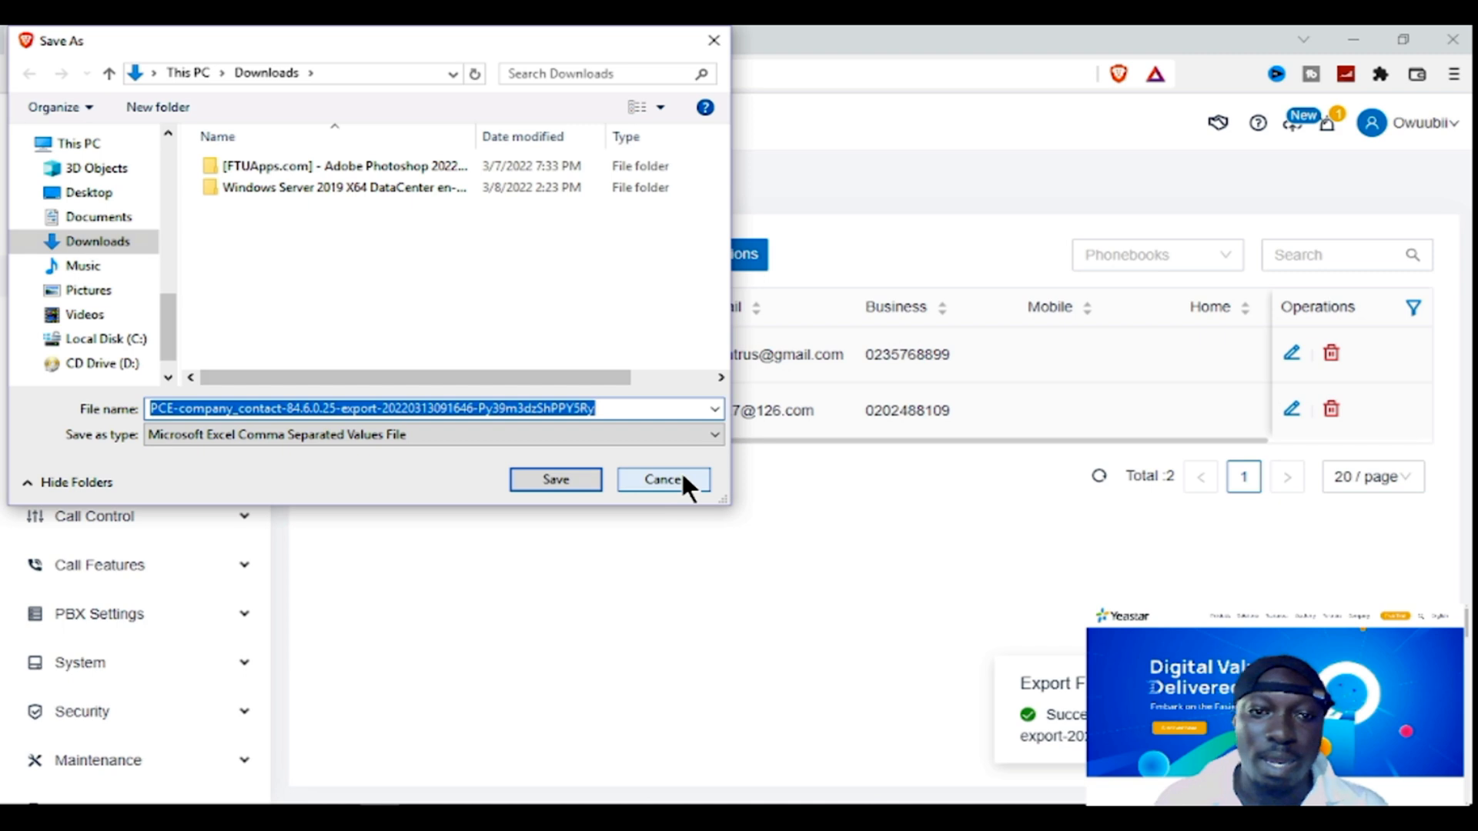
left_click(664, 480)
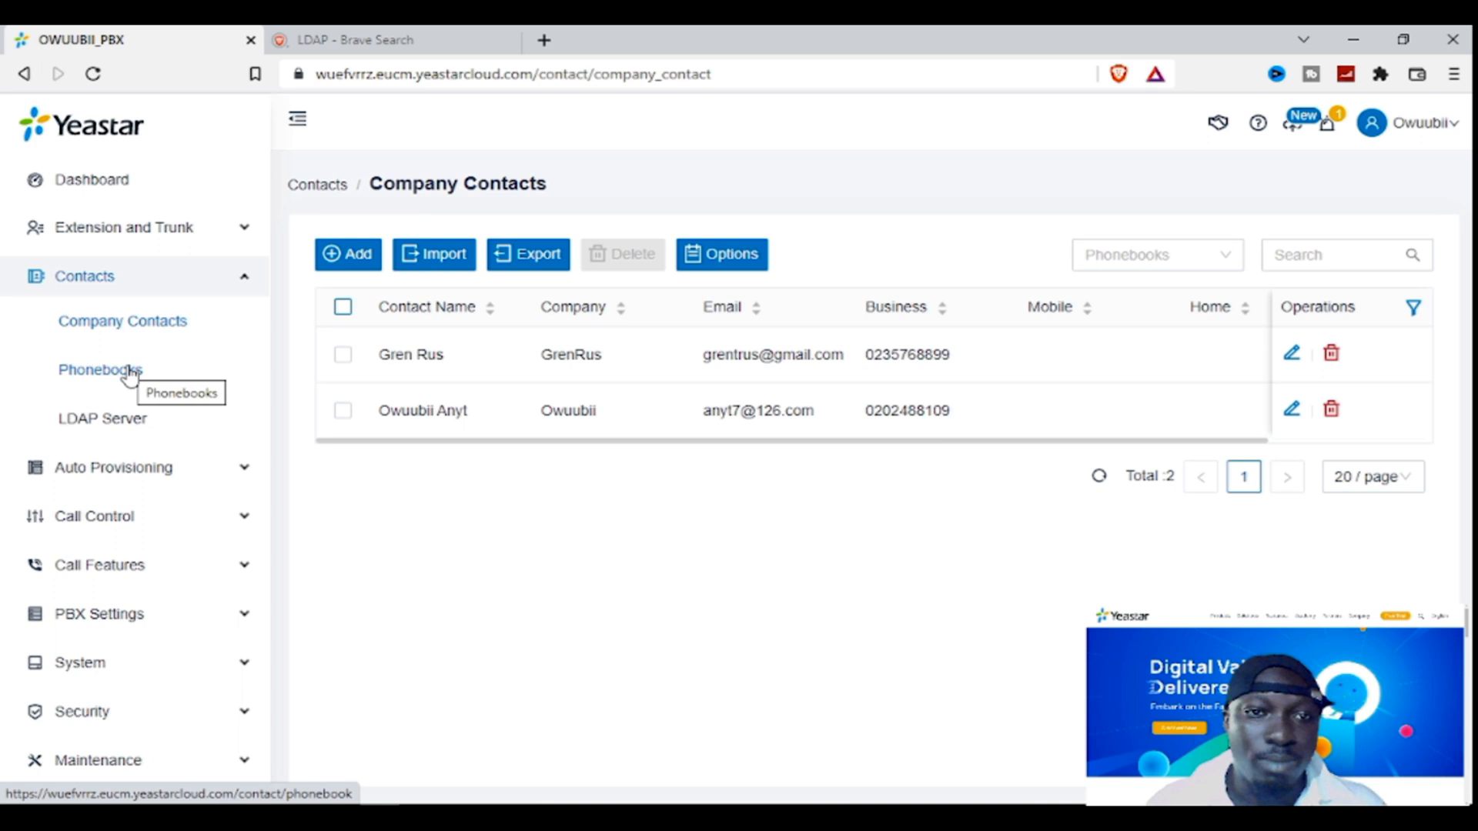
left_click(100, 370)
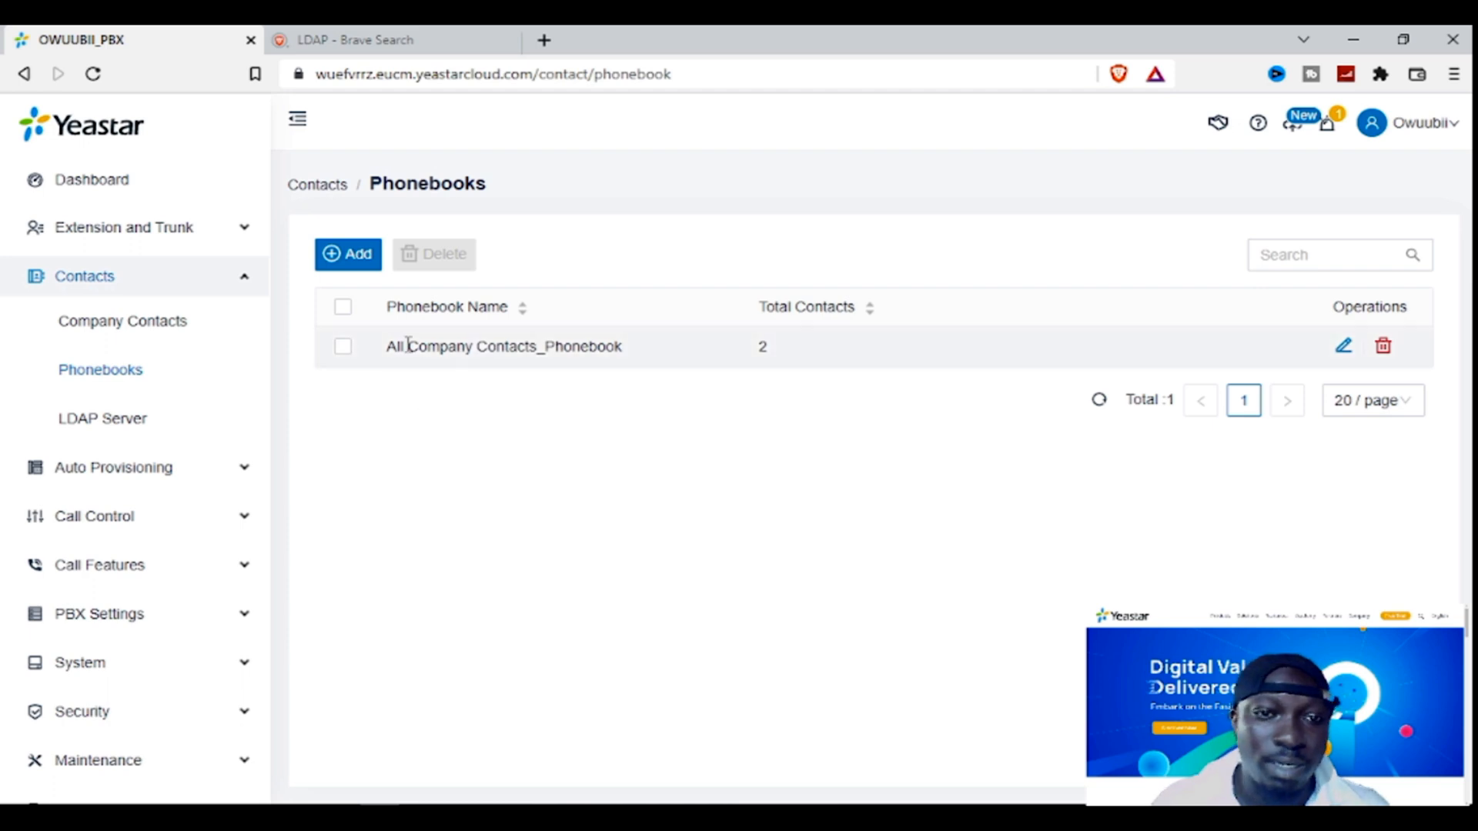
mouse_move(641, 354)
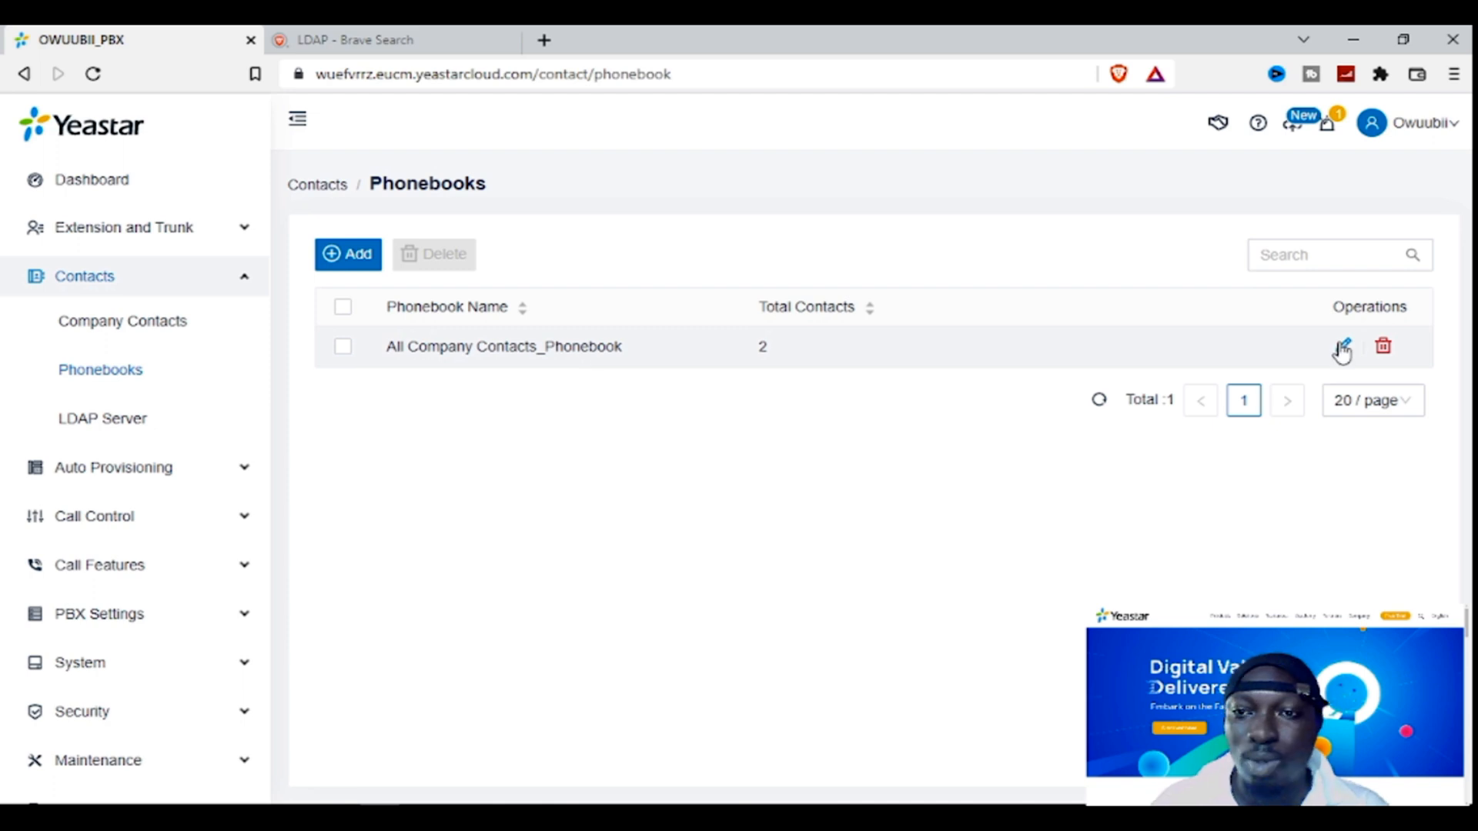
left_click(1344, 346)
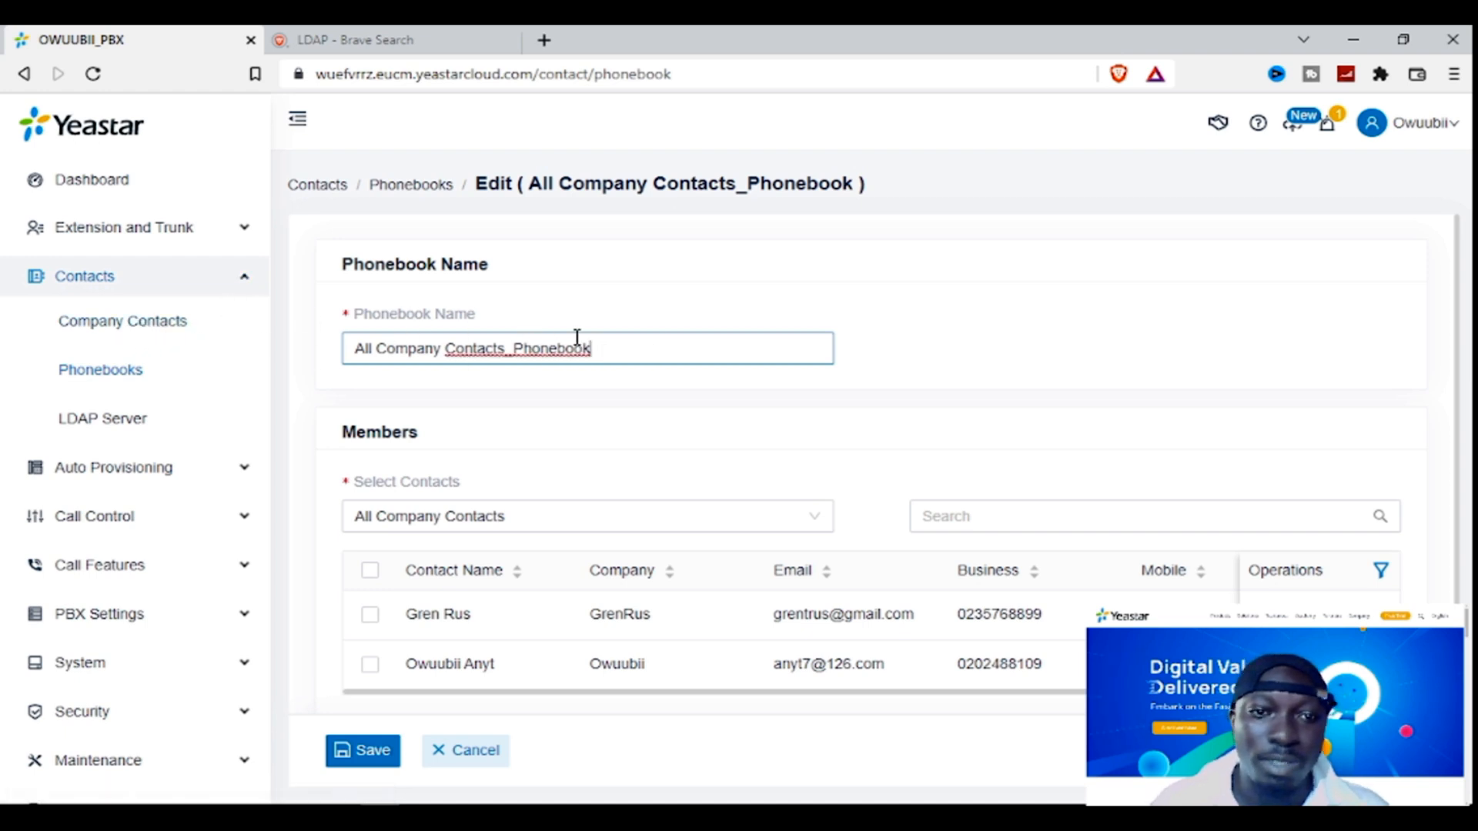
left_click(124, 320)
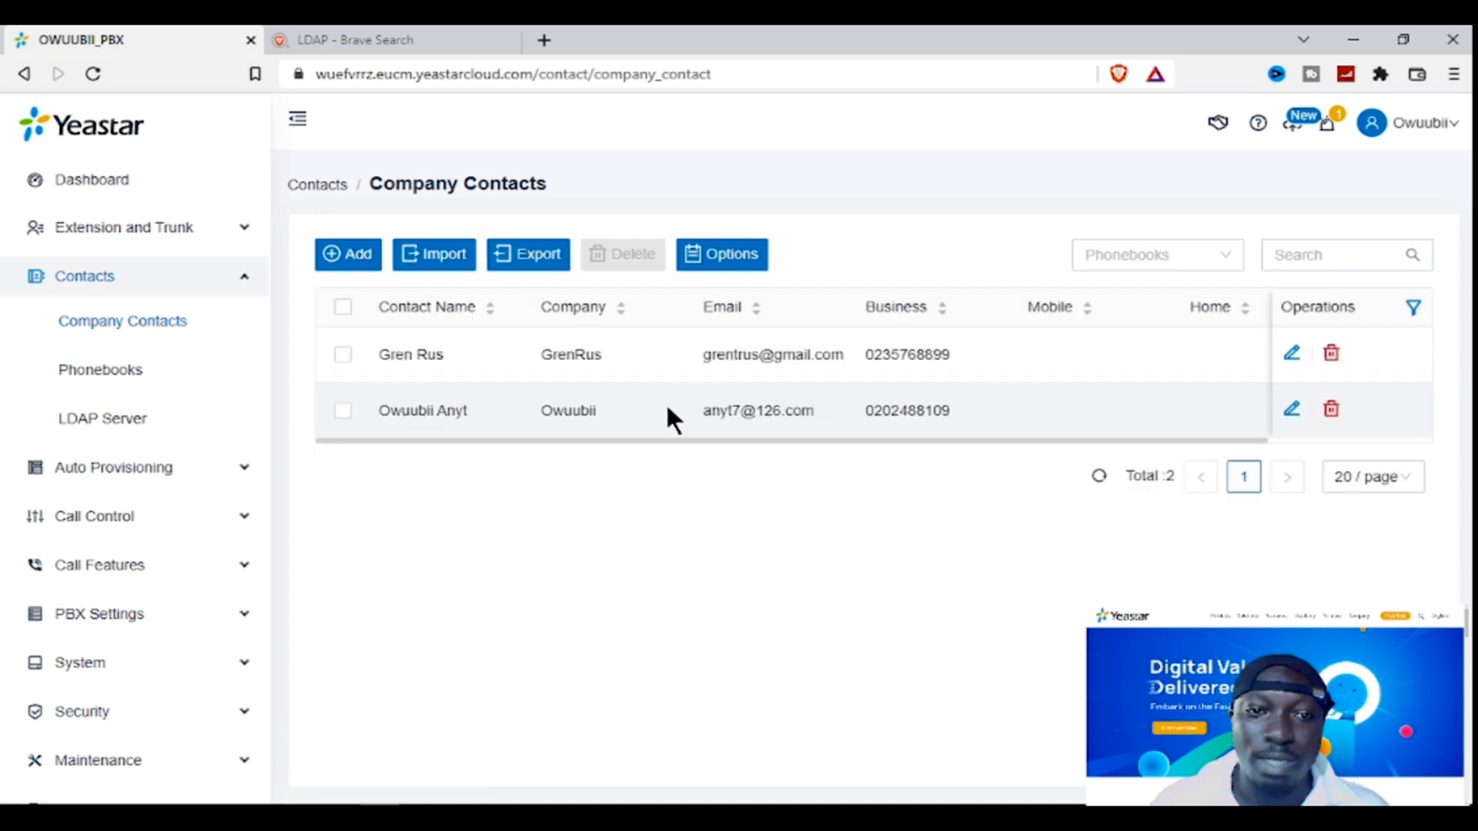
left_click(1290, 351)
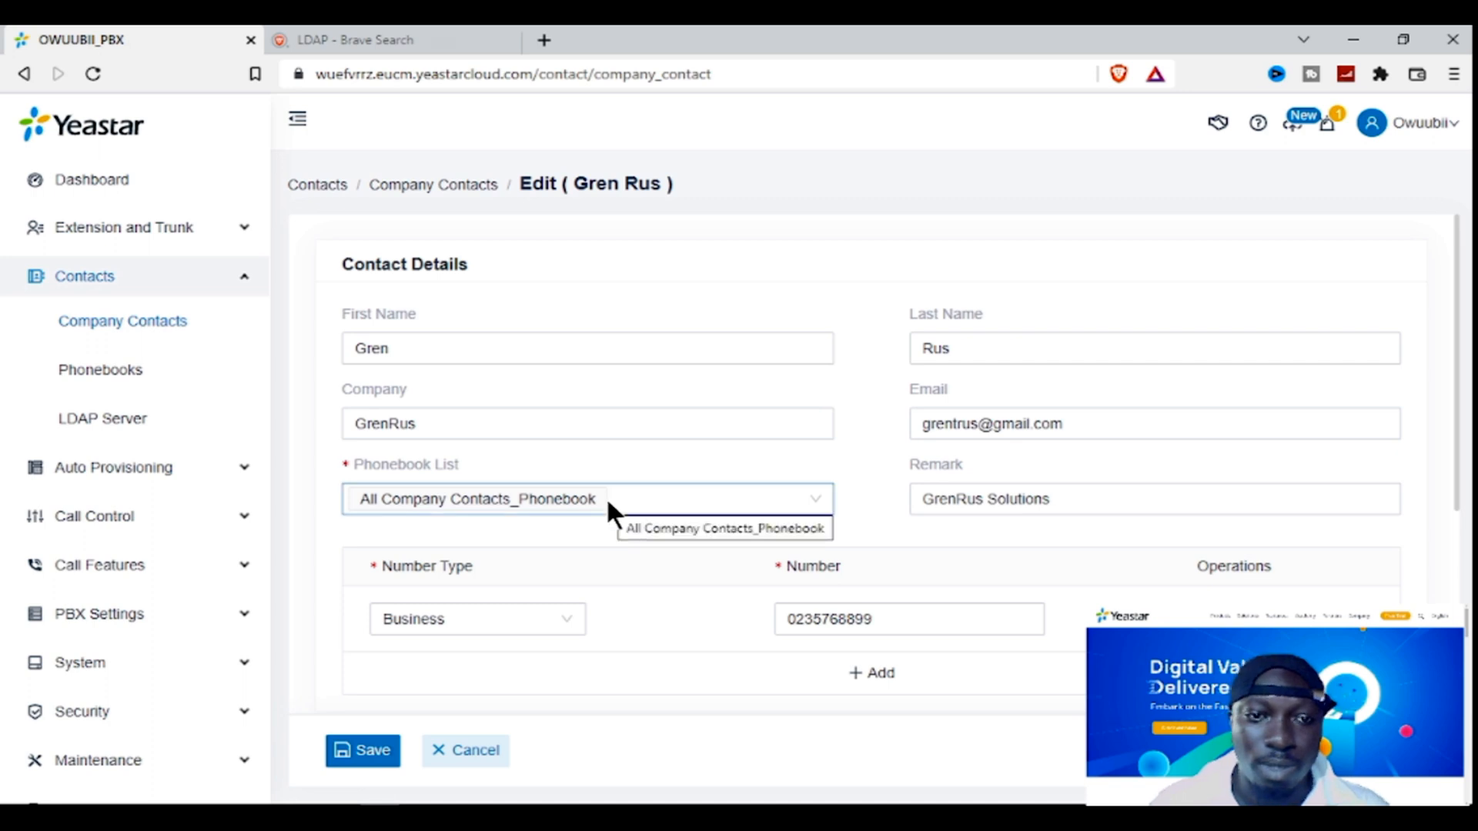
left_click(99, 371)
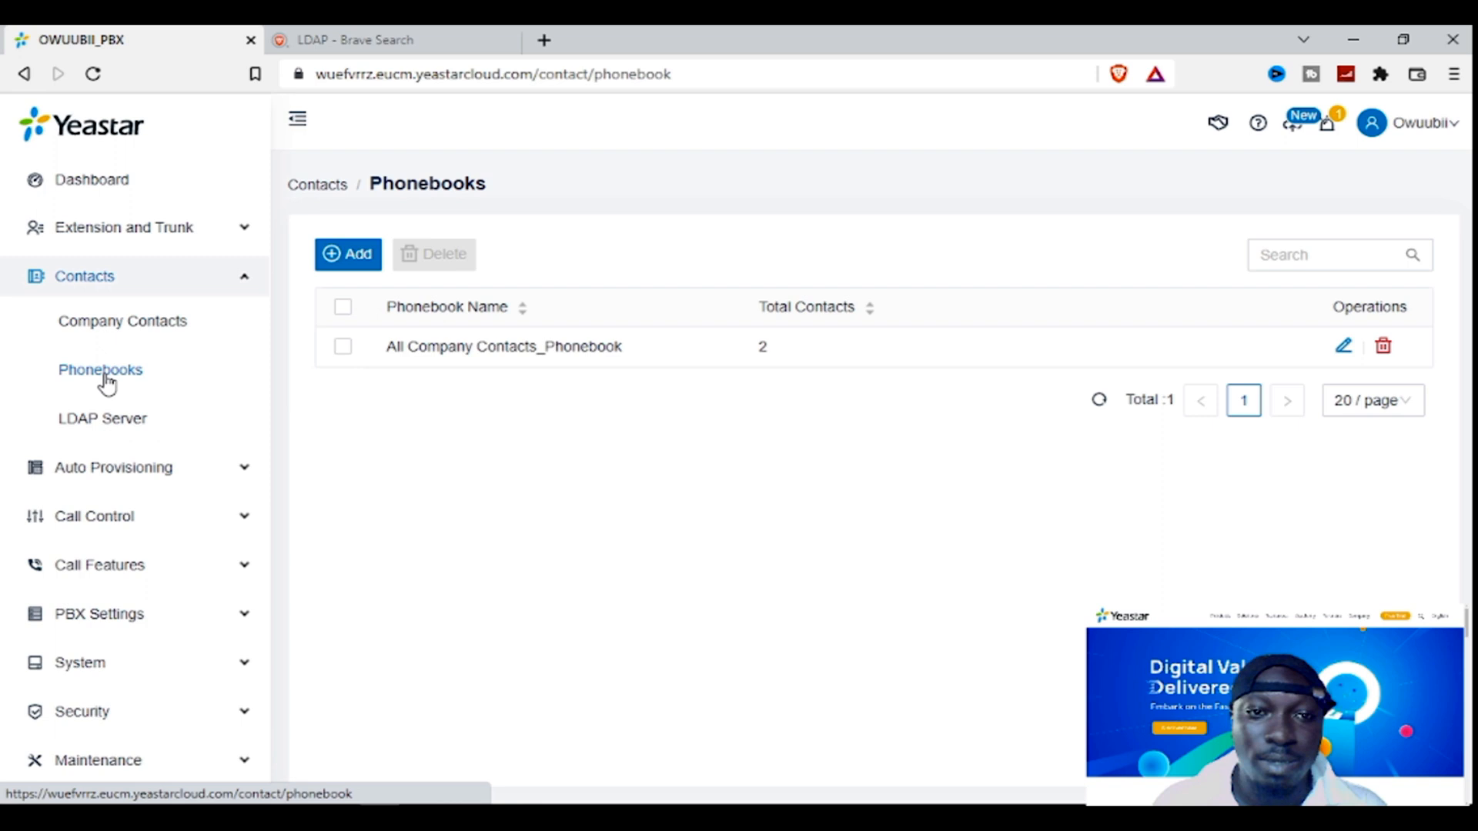
Edit the default phonebook and add both company contacts as its members
left_click(1343, 346)
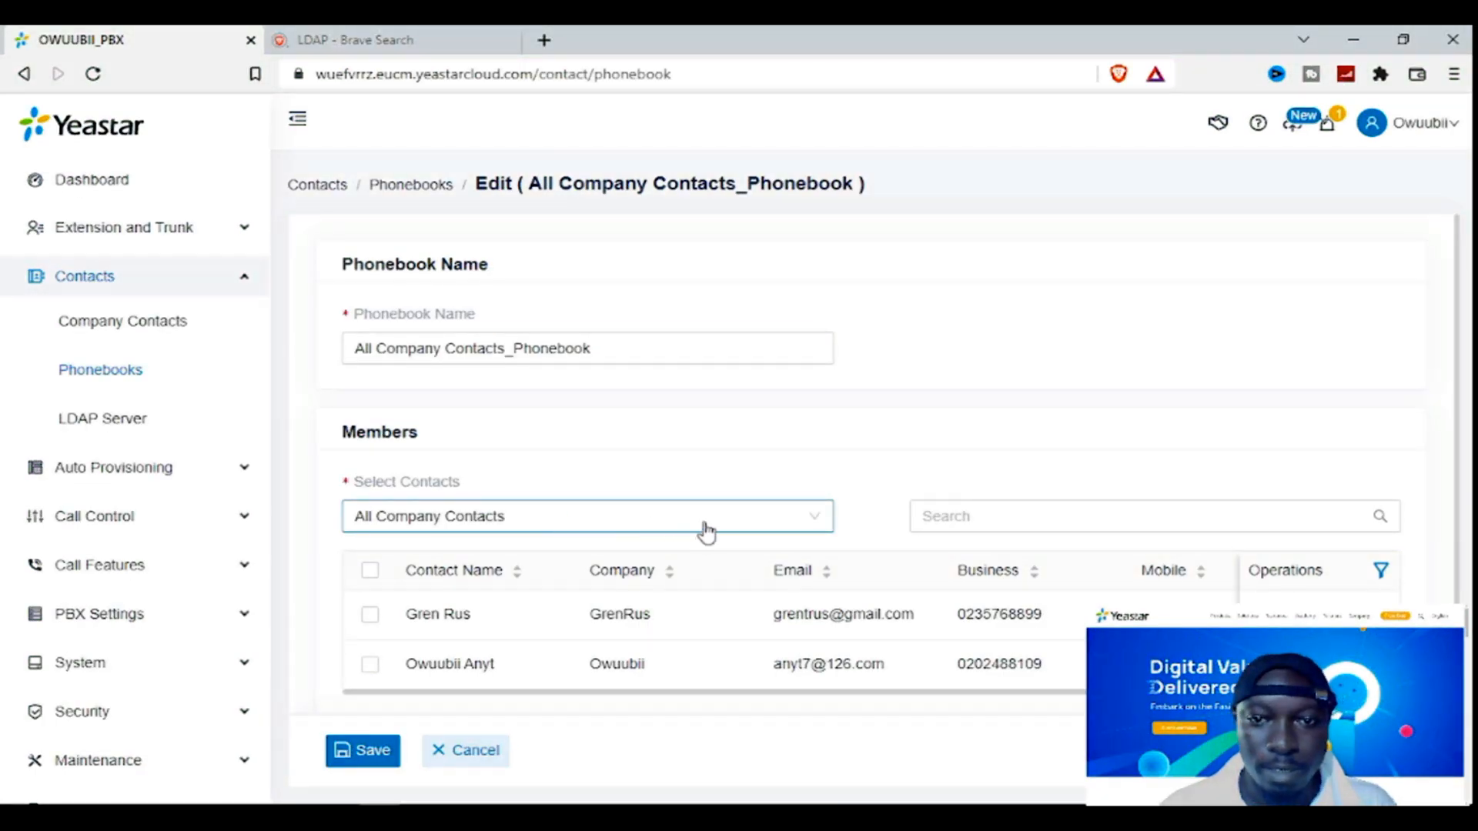
left_click(588, 517)
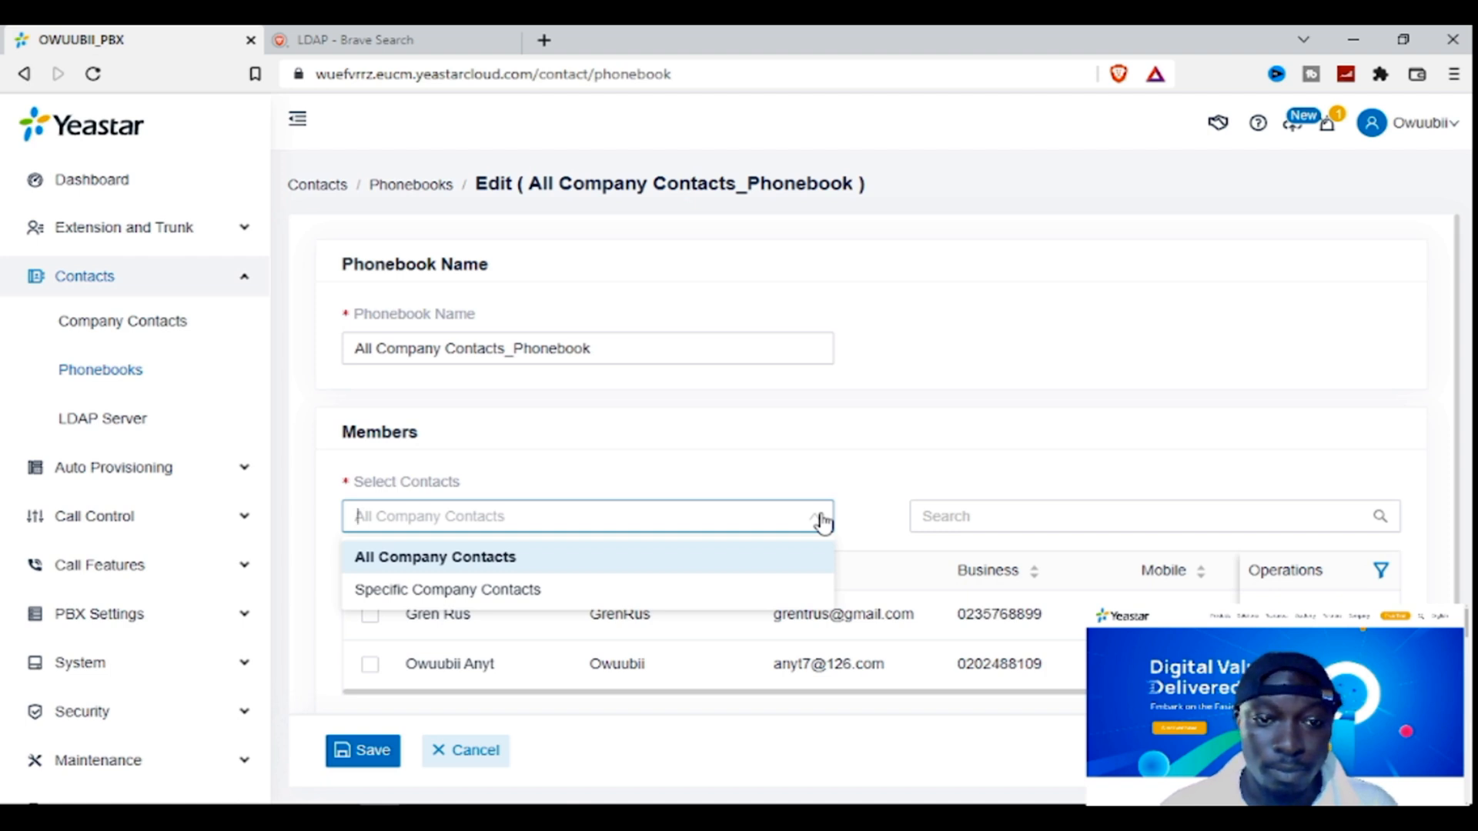
mouse_move(551, 593)
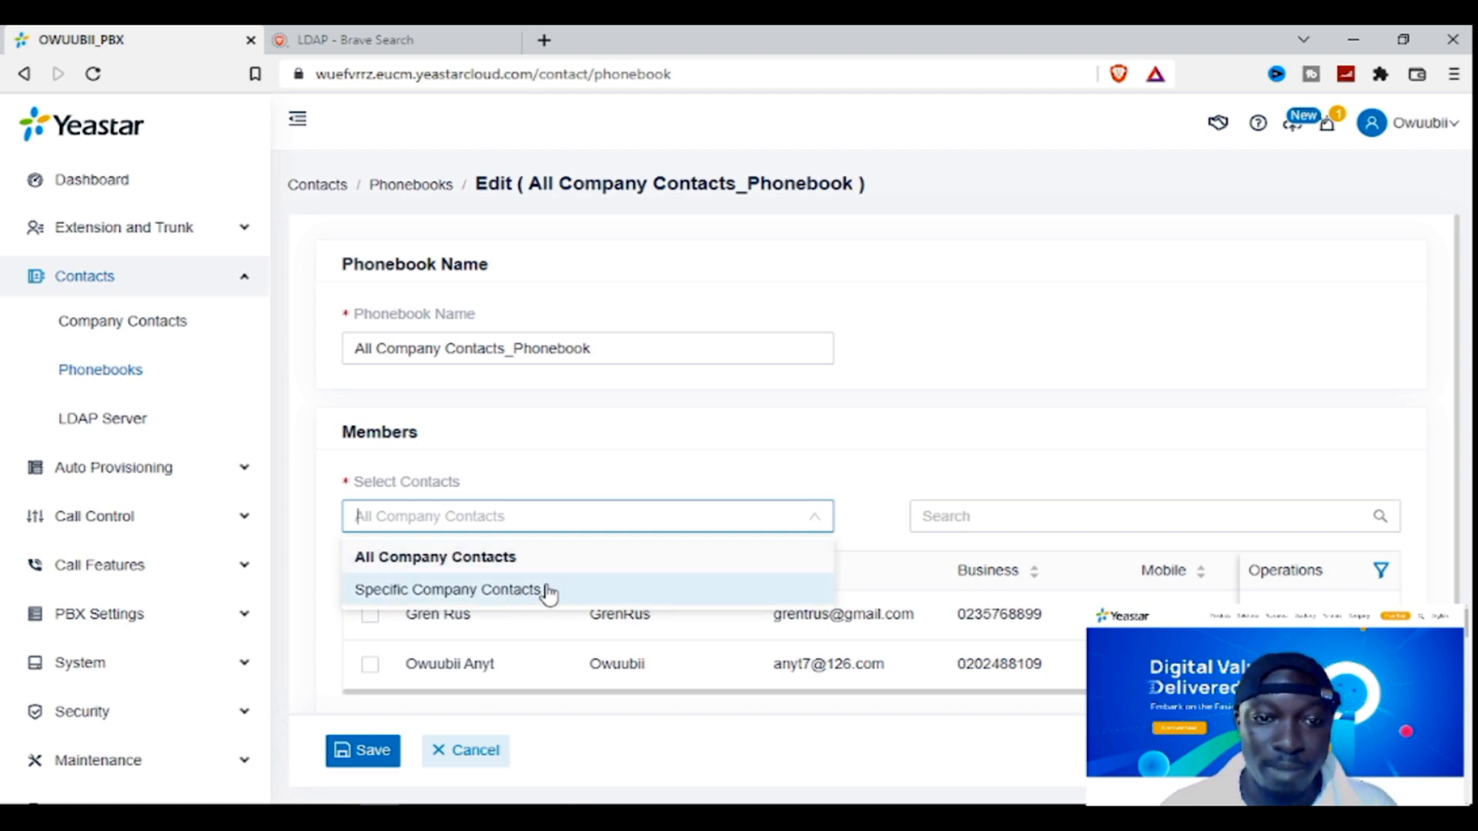
left_click(434, 558)
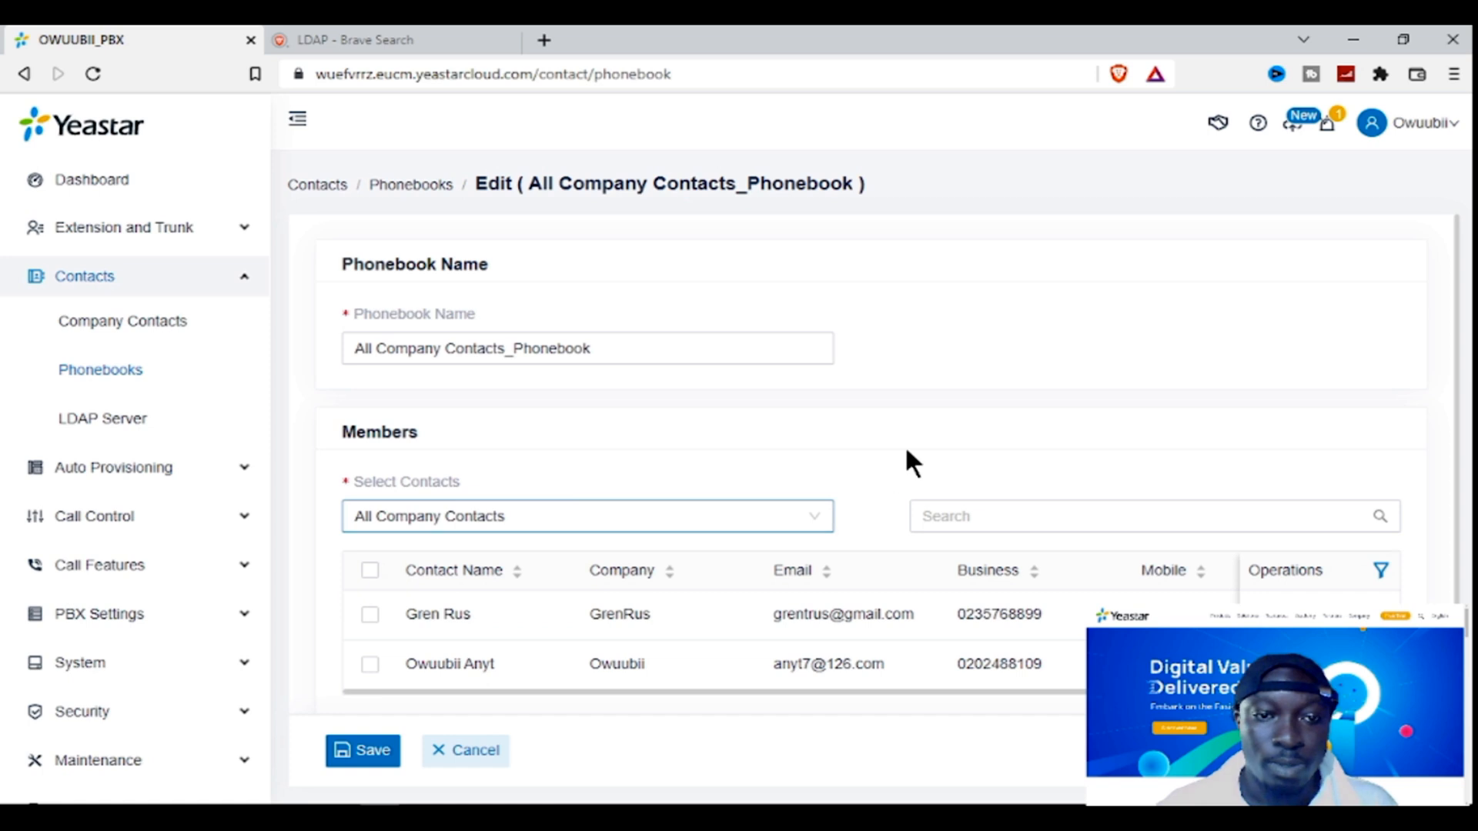
scroll("down", 3)
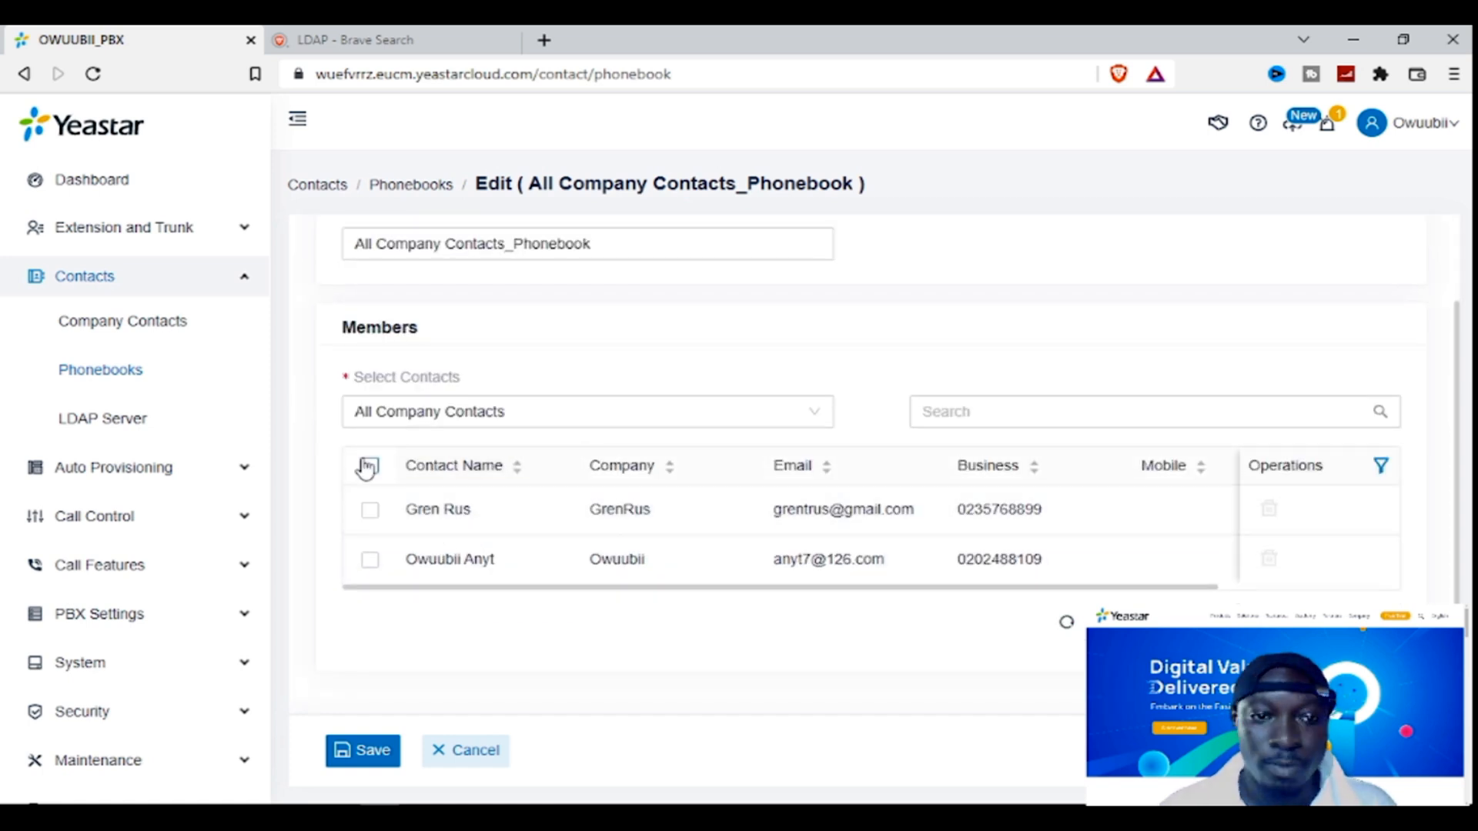
left_click(370, 465)
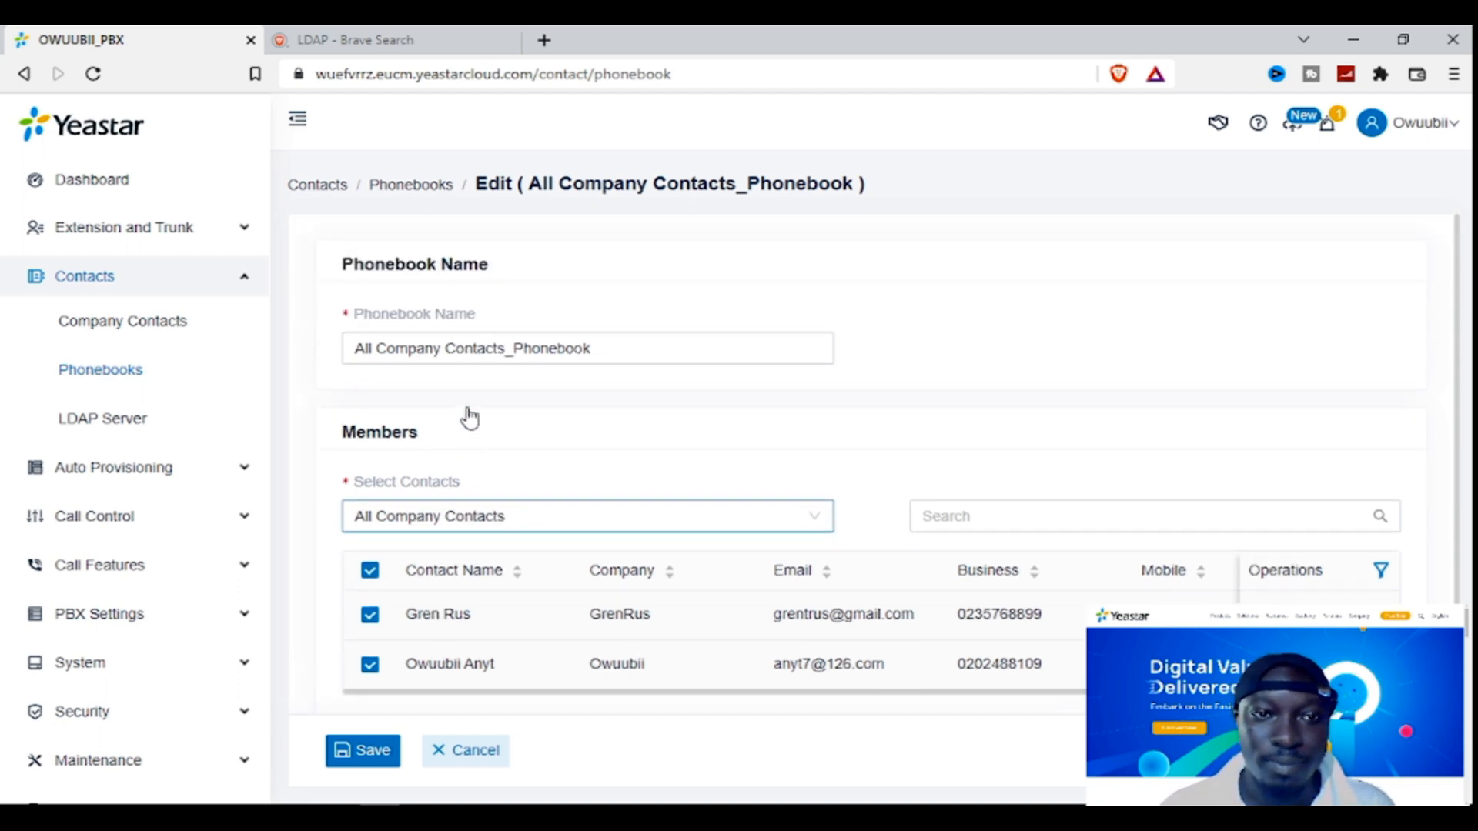
Leave the phonebook name as is and move to the LDAP Server page
left_click(631, 348)
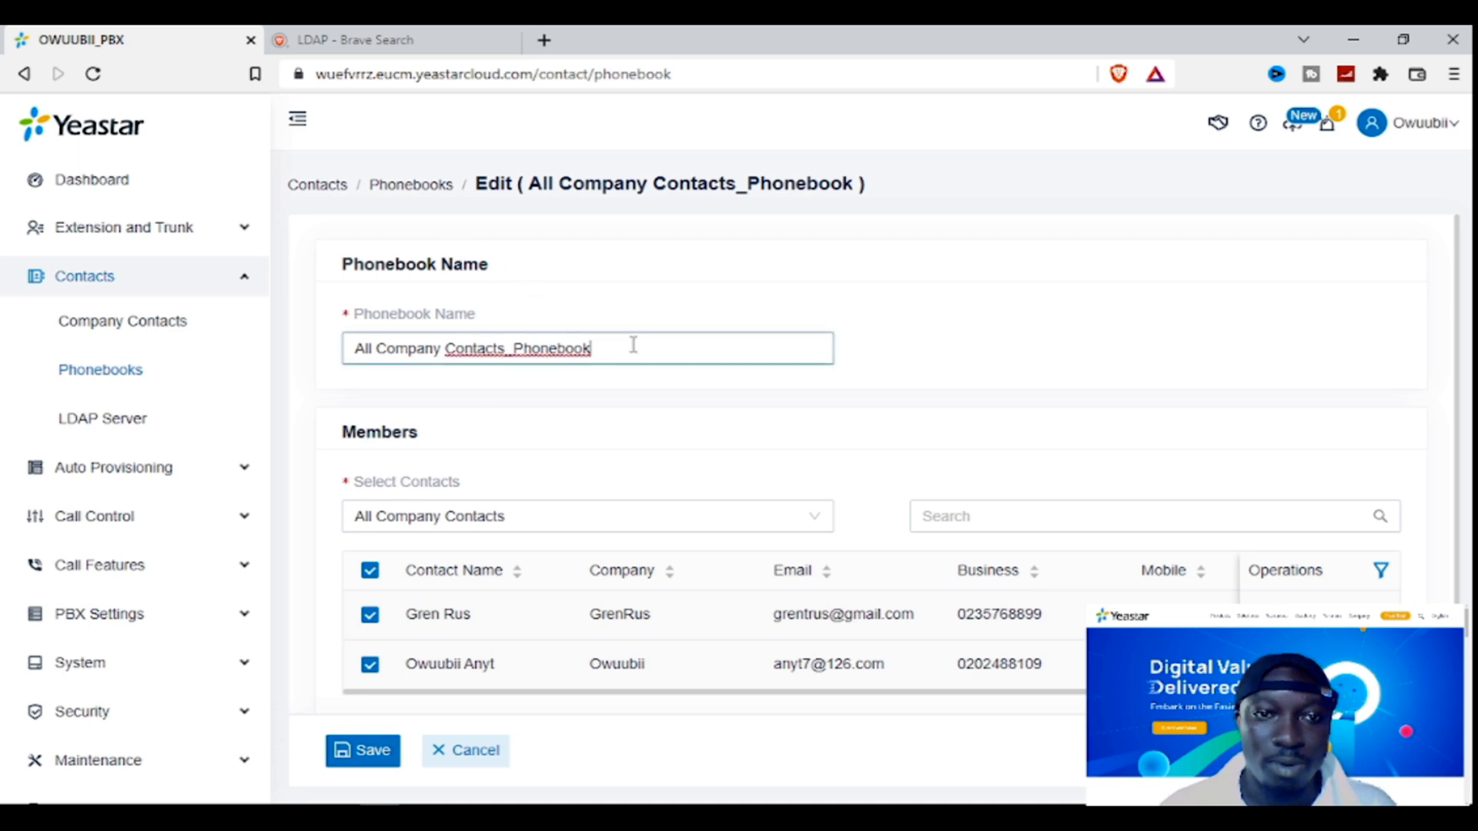
mouse_move(599, 428)
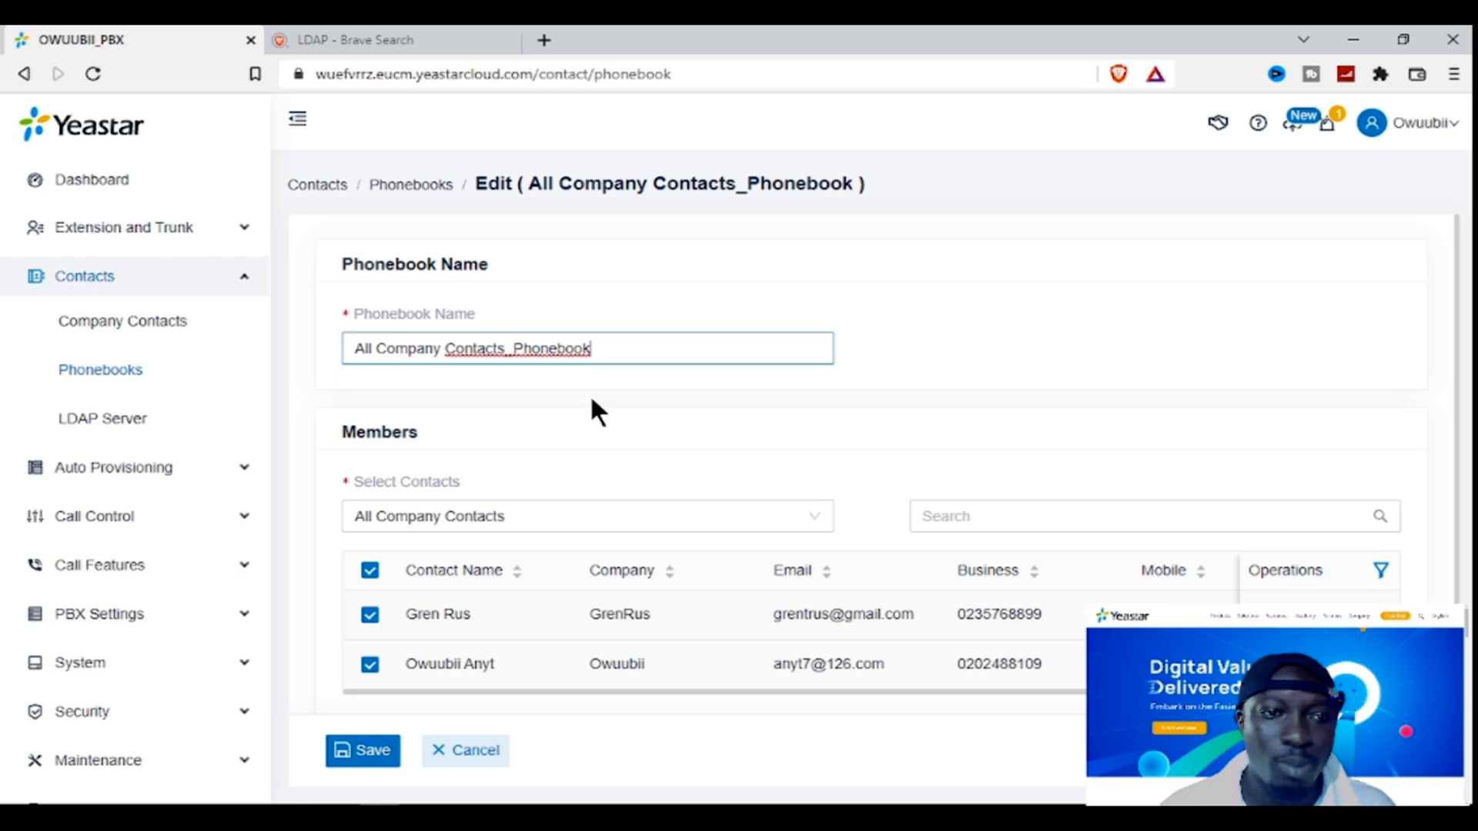
mouse_move(598, 420)
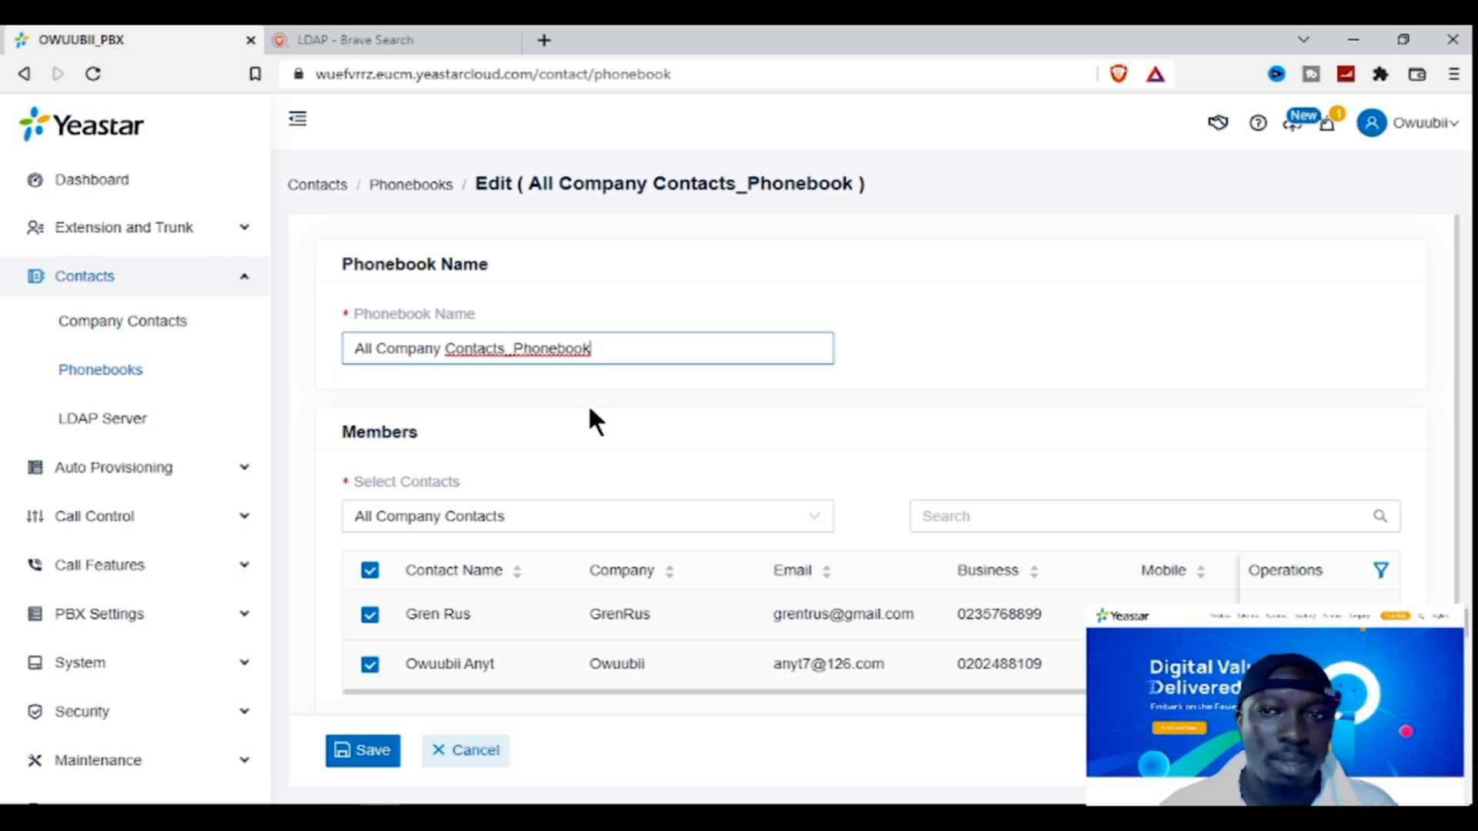
scroll("down", 3)
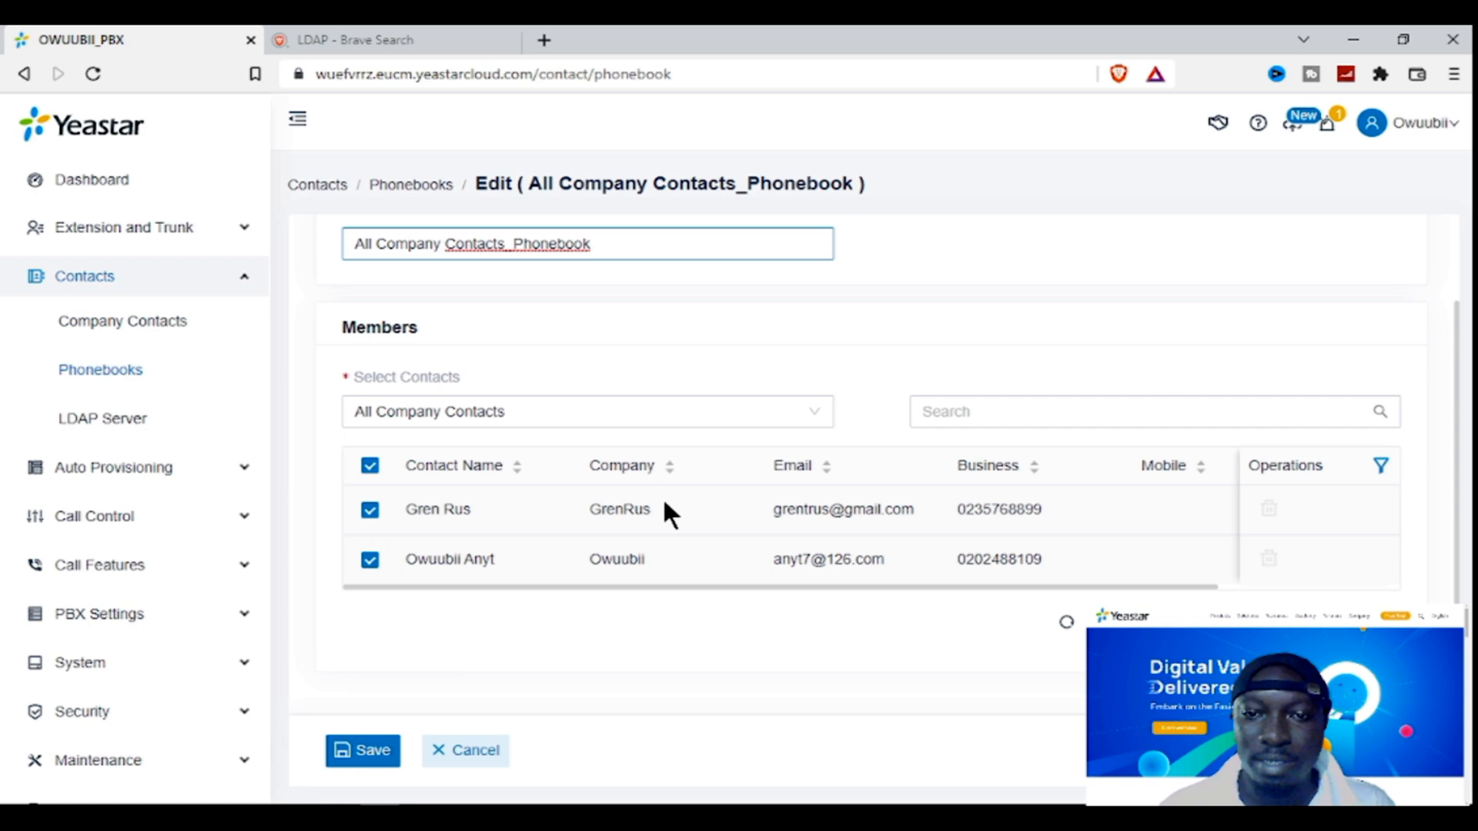
left_click(102, 418)
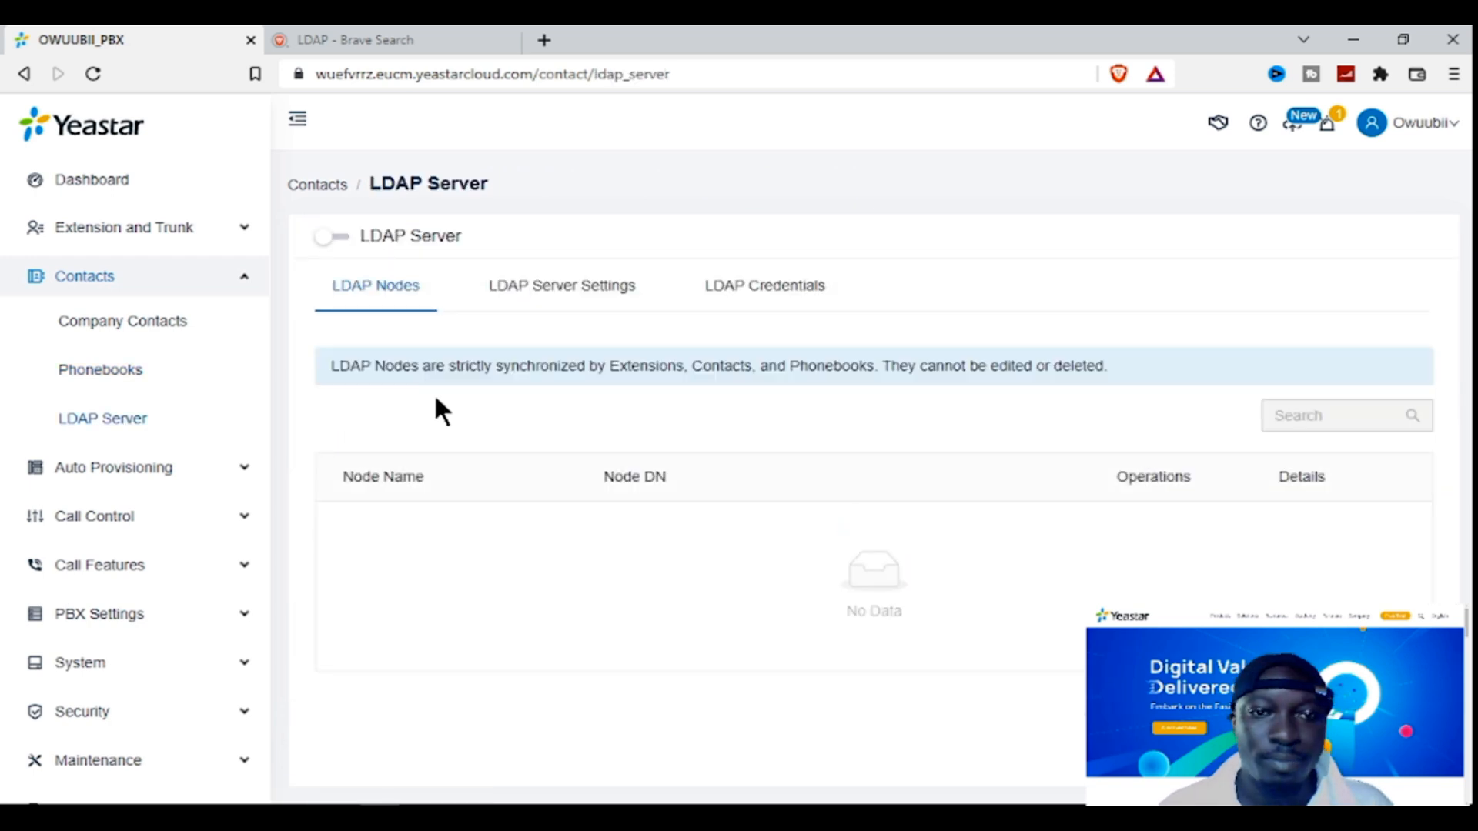
left_click(370, 40)
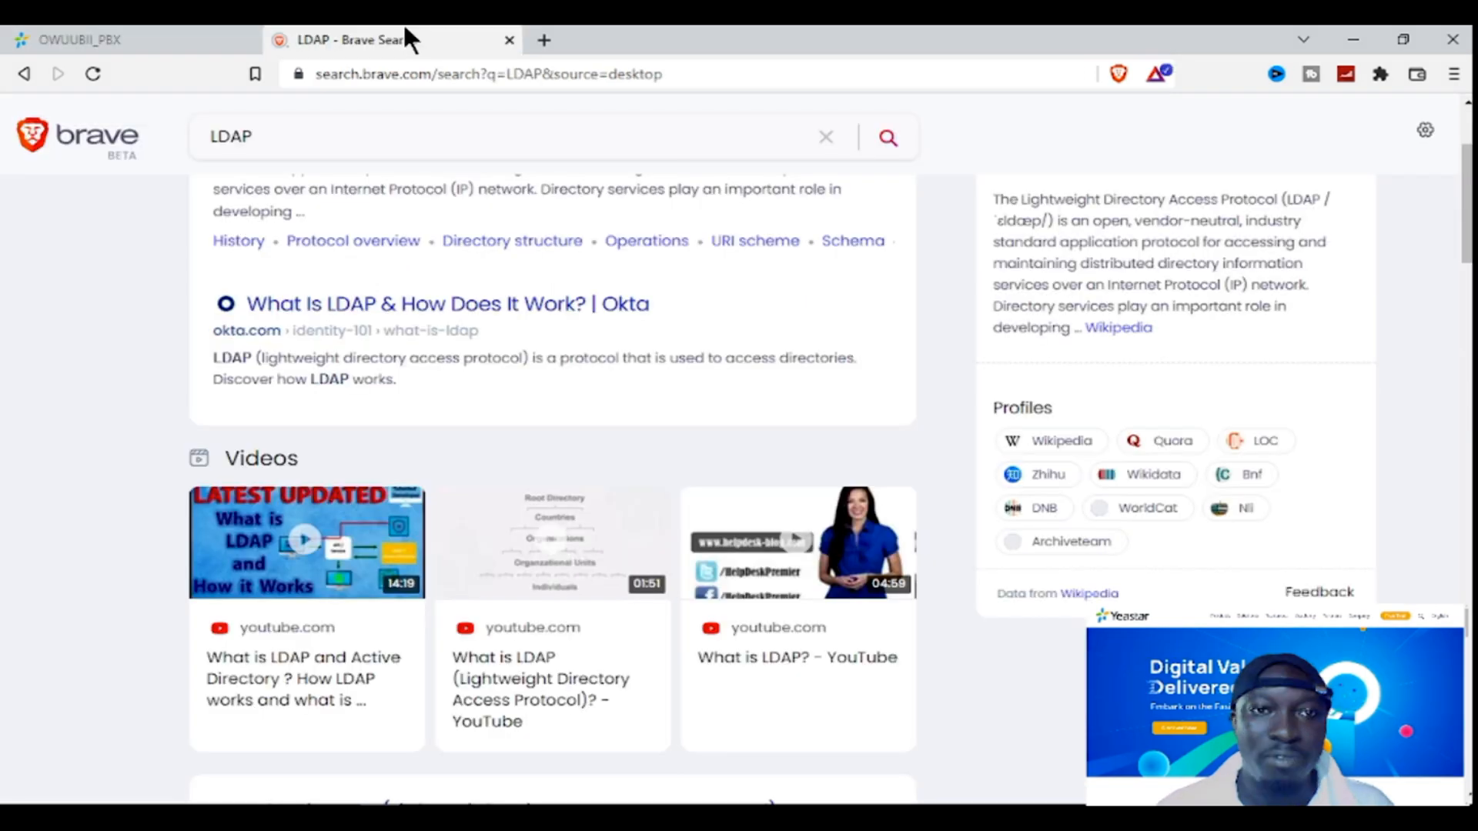
mouse_move(561, 419)
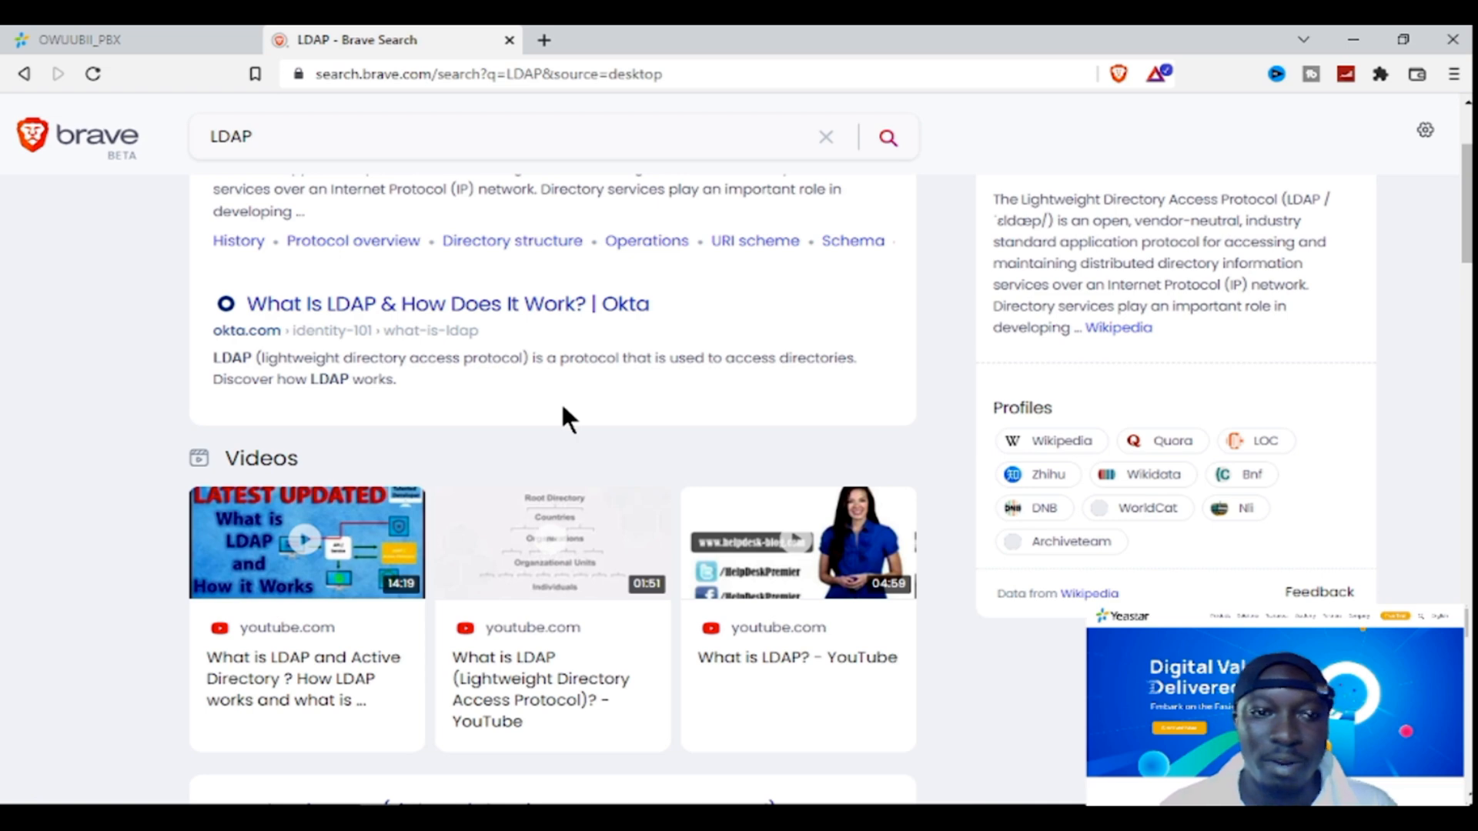
mouse_move(535, 433)
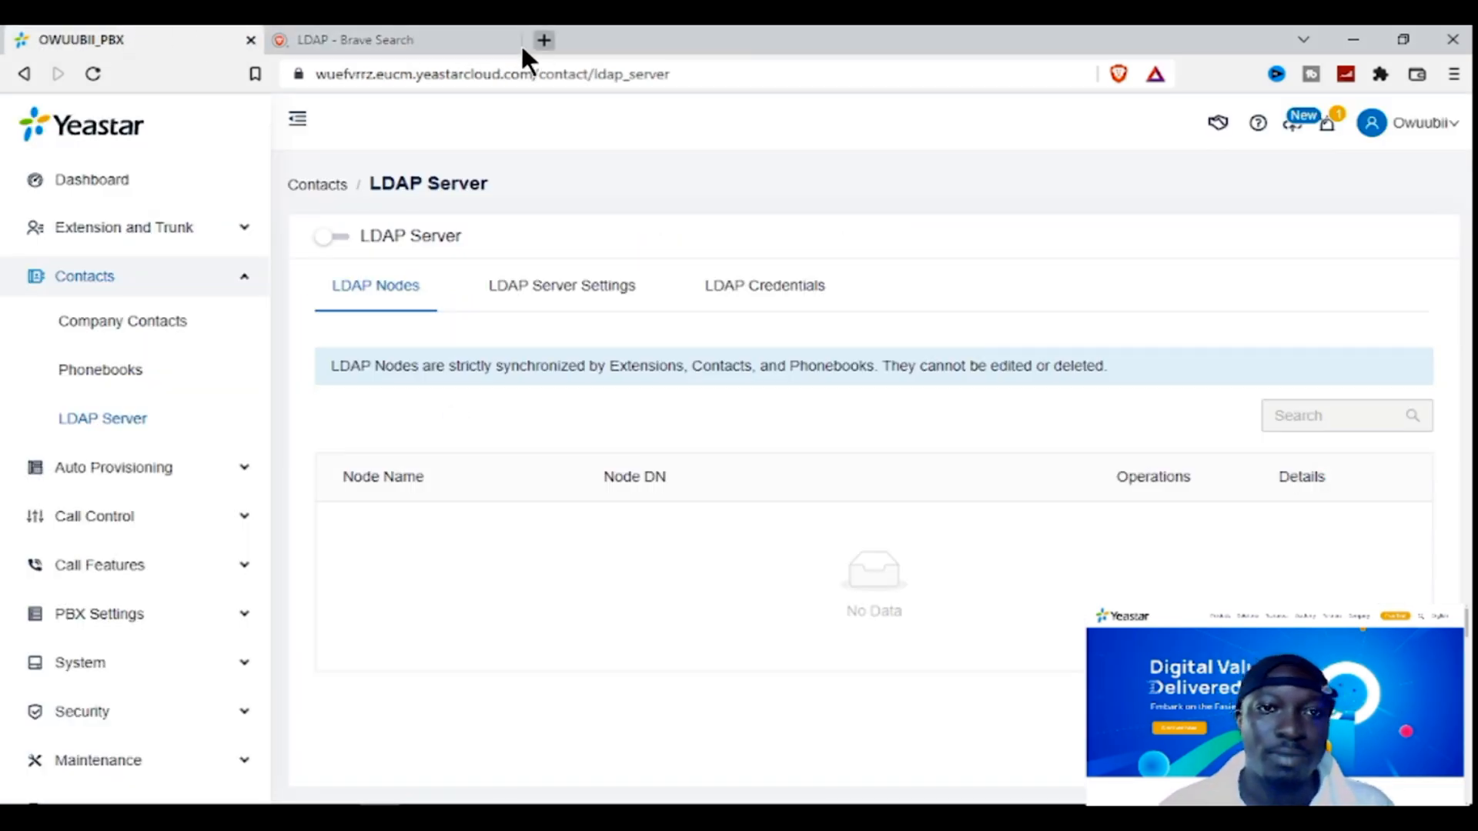
Close the Brave Search tab, enable the LDAP server and show its server settings
left_click(253, 40)
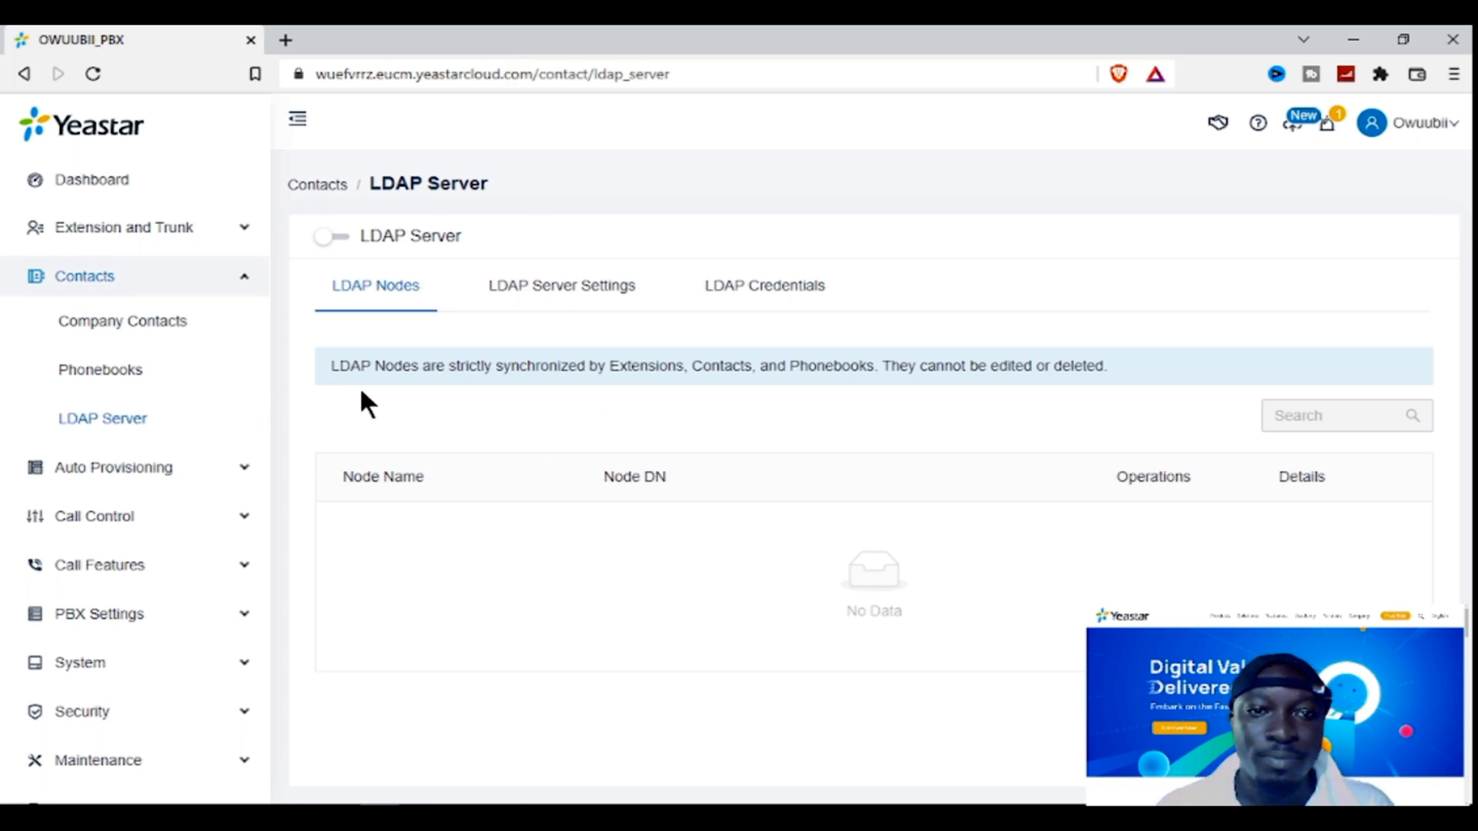
mouse_move(715, 416)
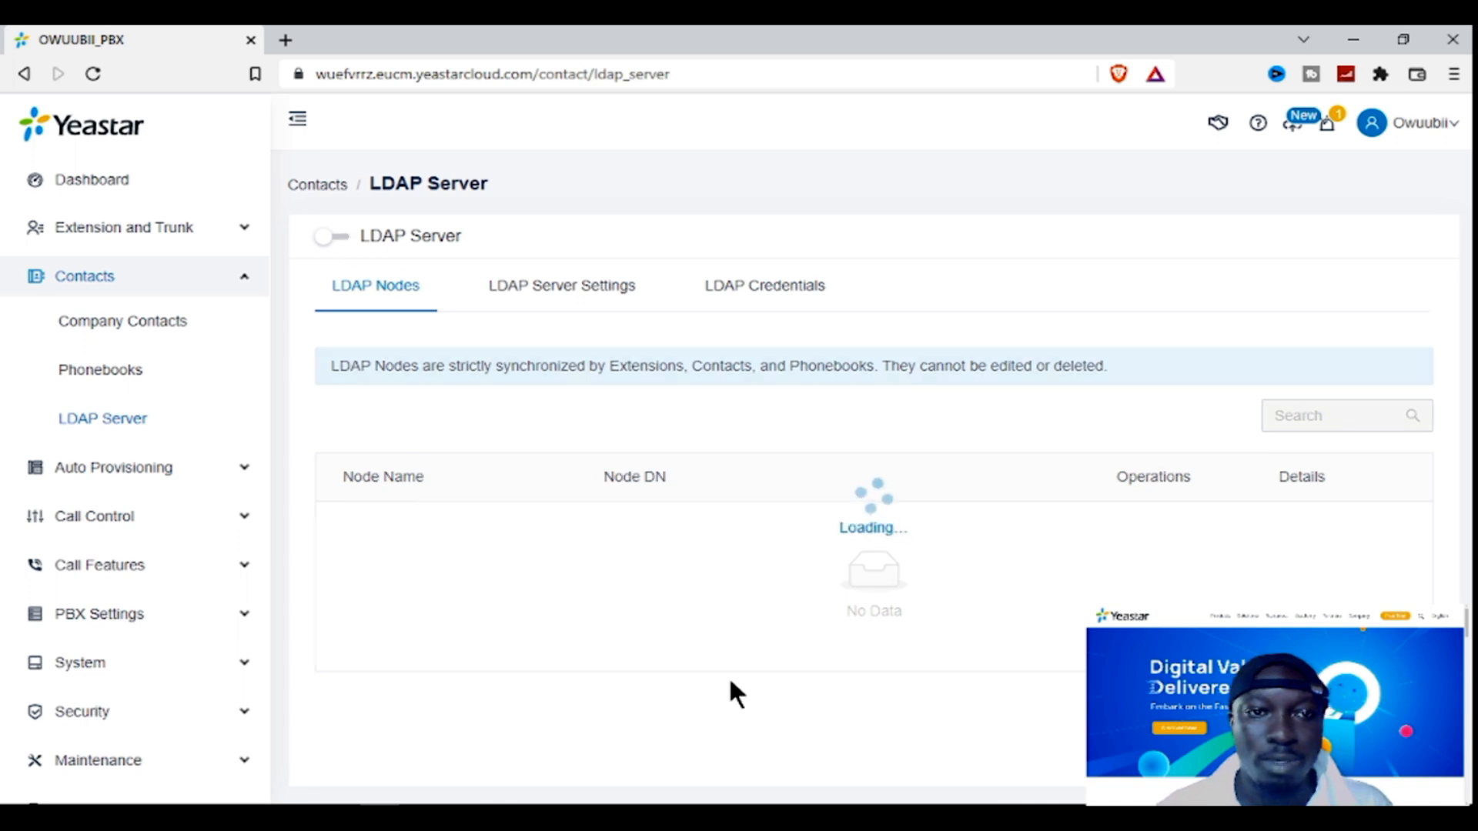
left_click(330, 236)
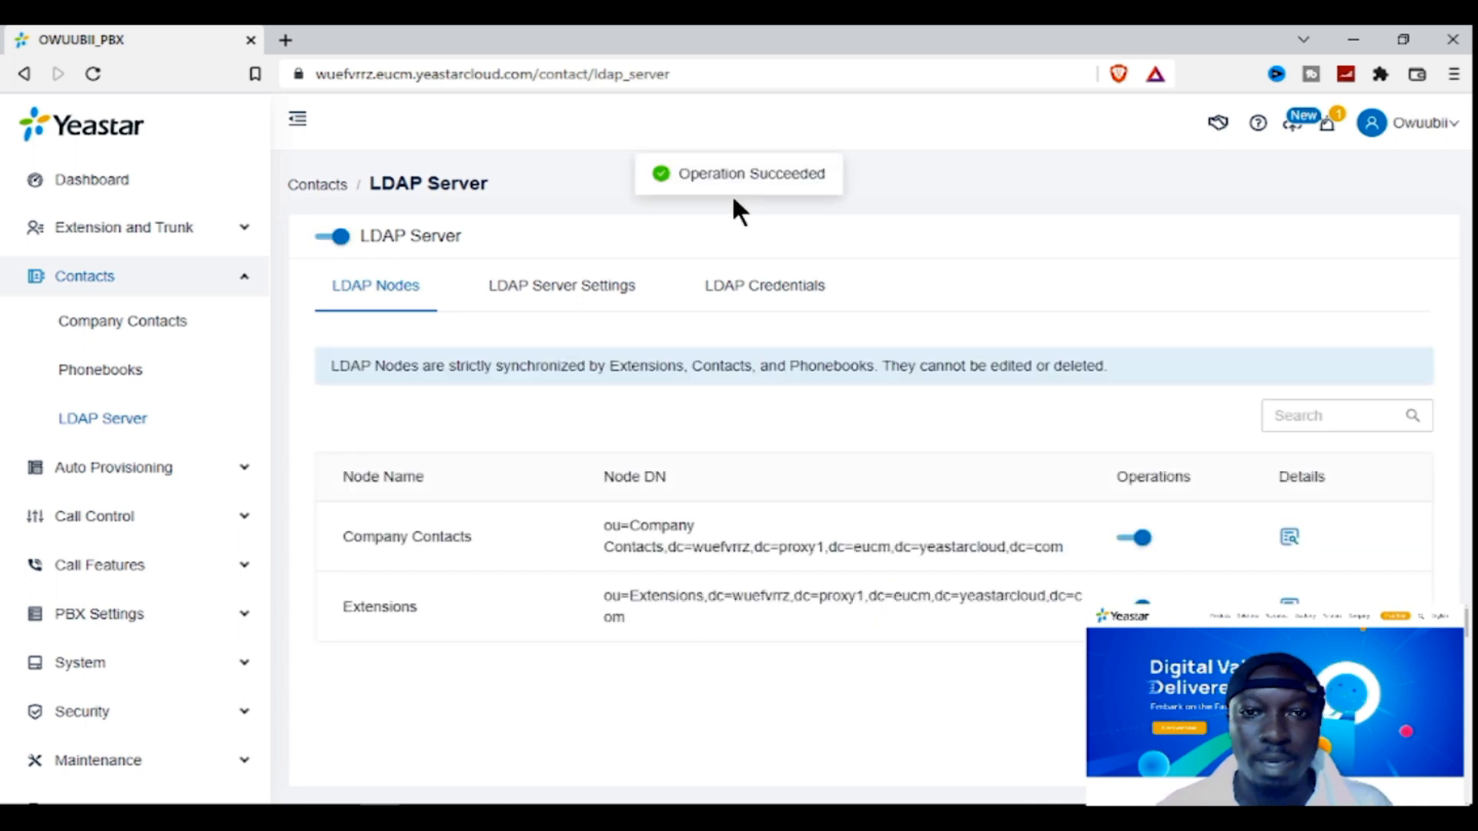
mouse_move(682, 665)
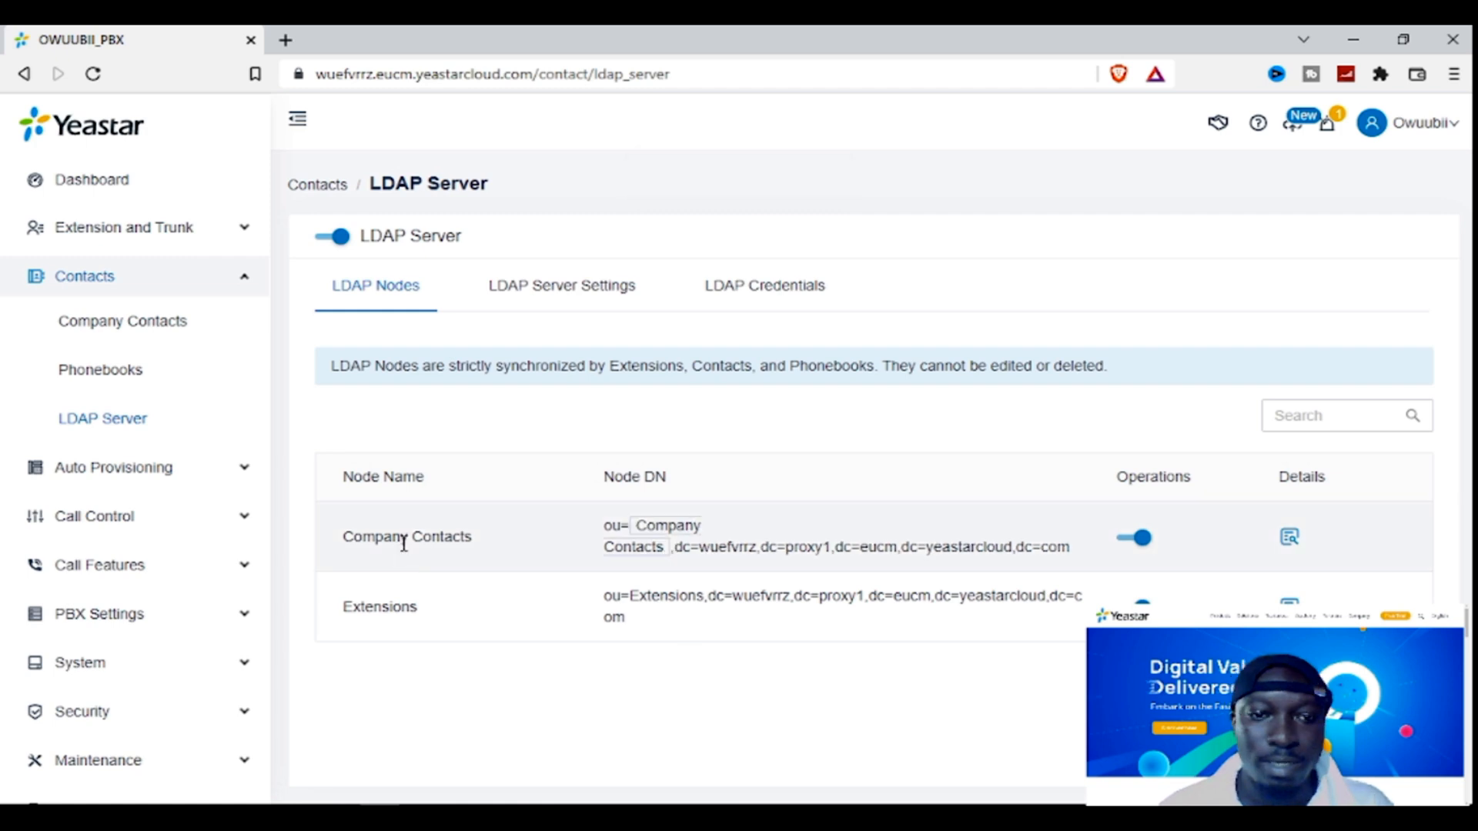
mouse_move(696, 502)
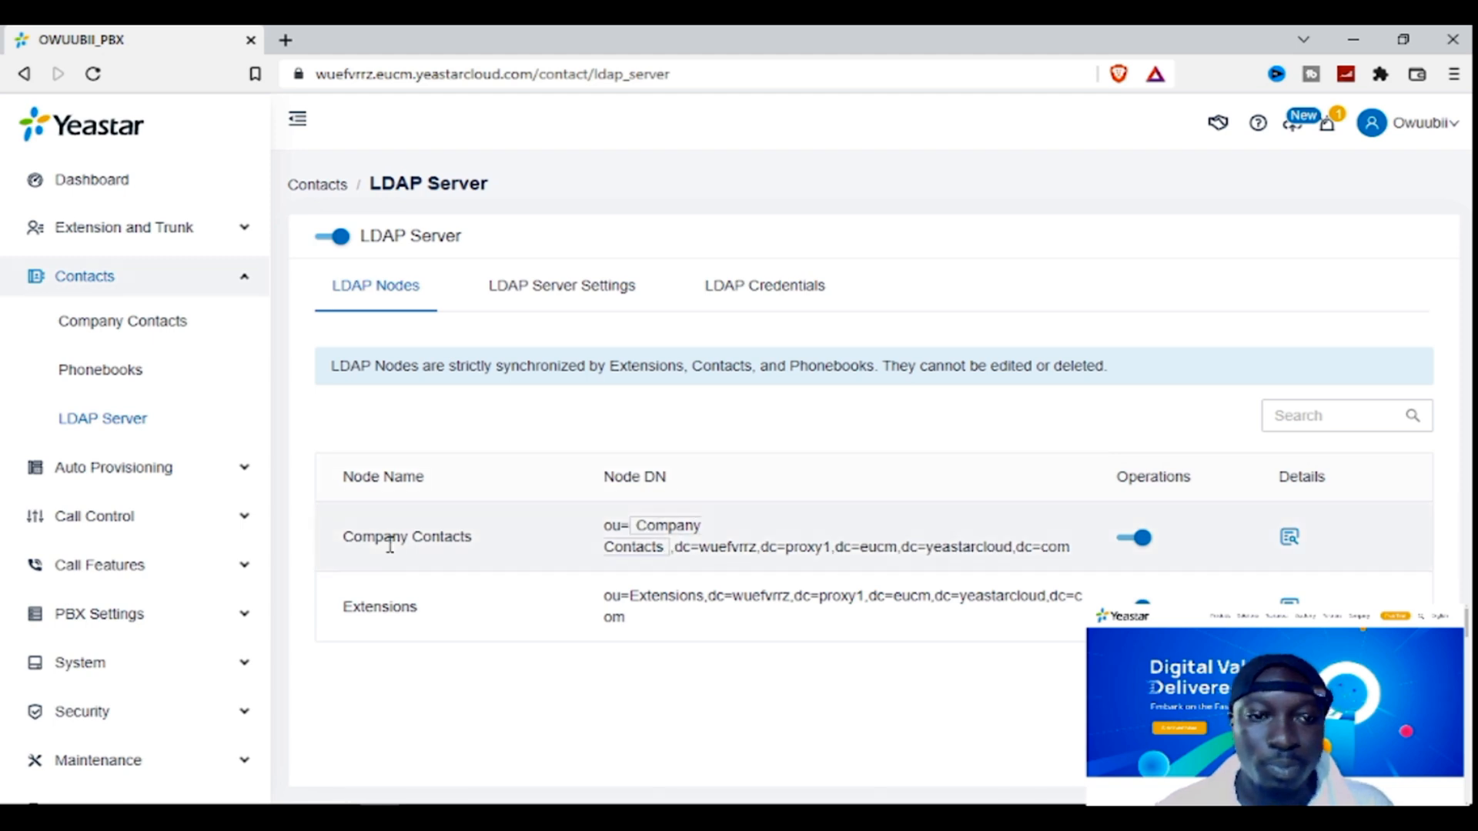
mouse_move(742, 568)
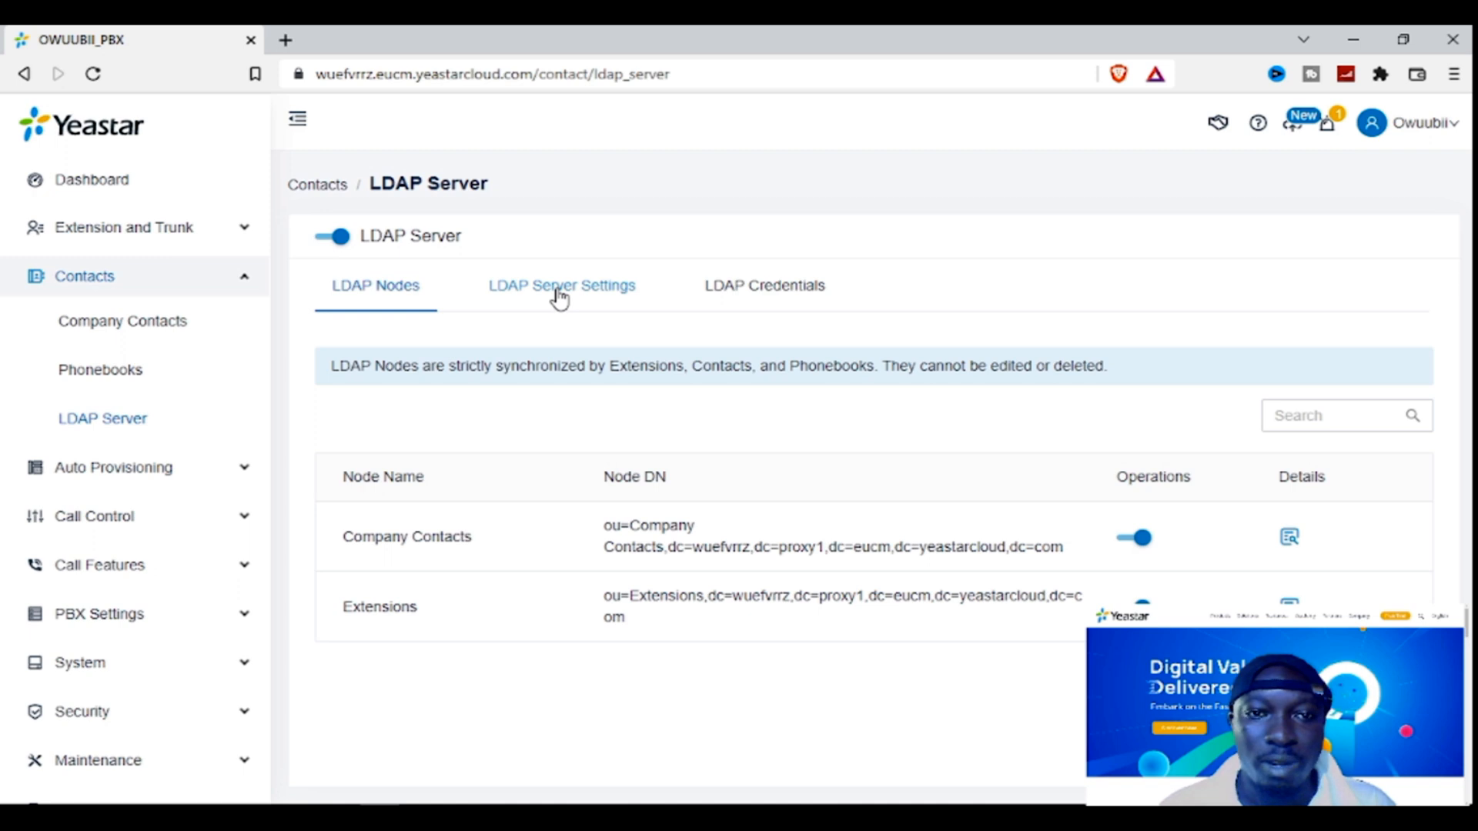
left_click(562, 286)
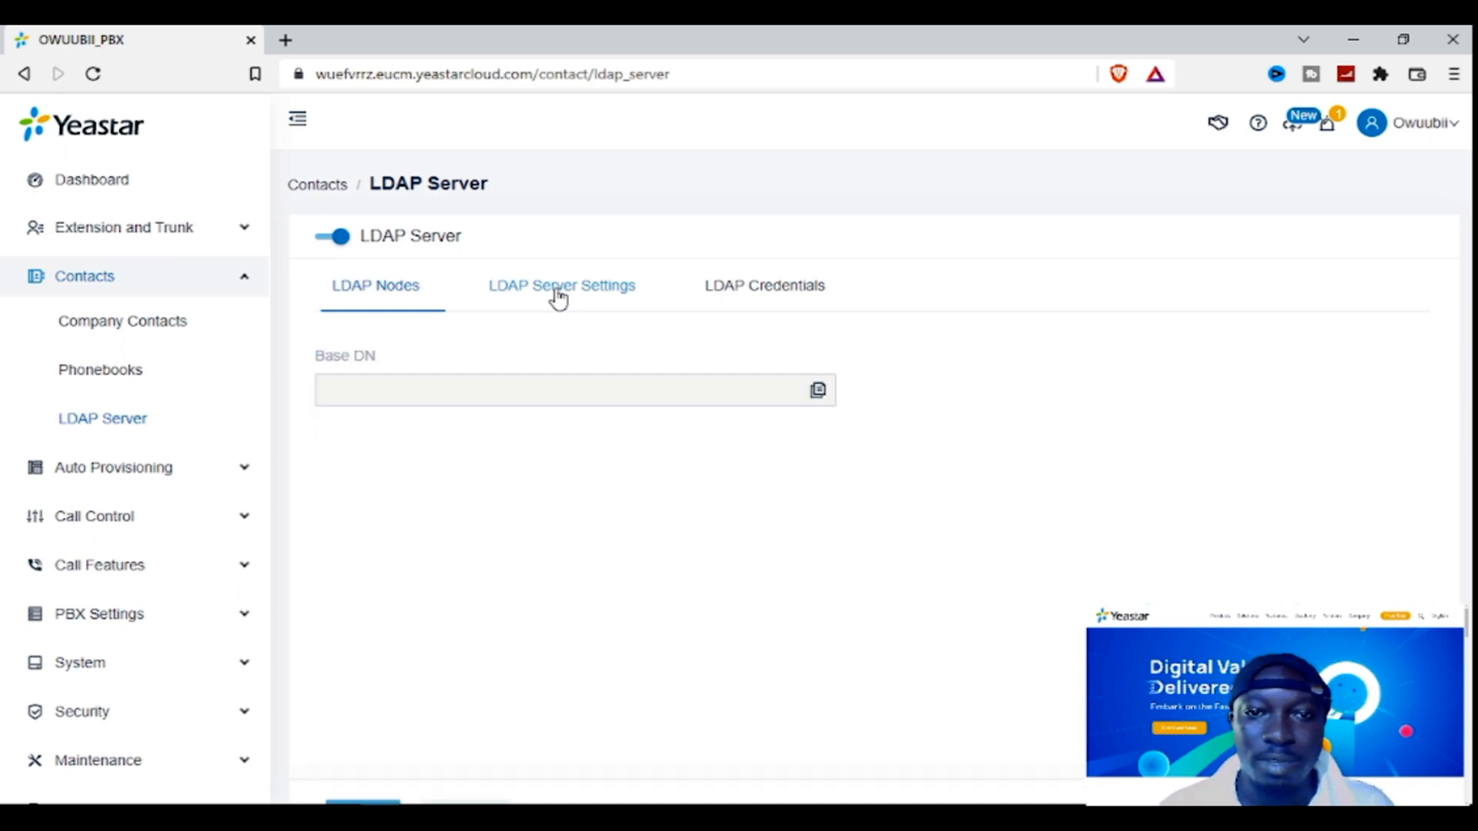
left_click(562, 286)
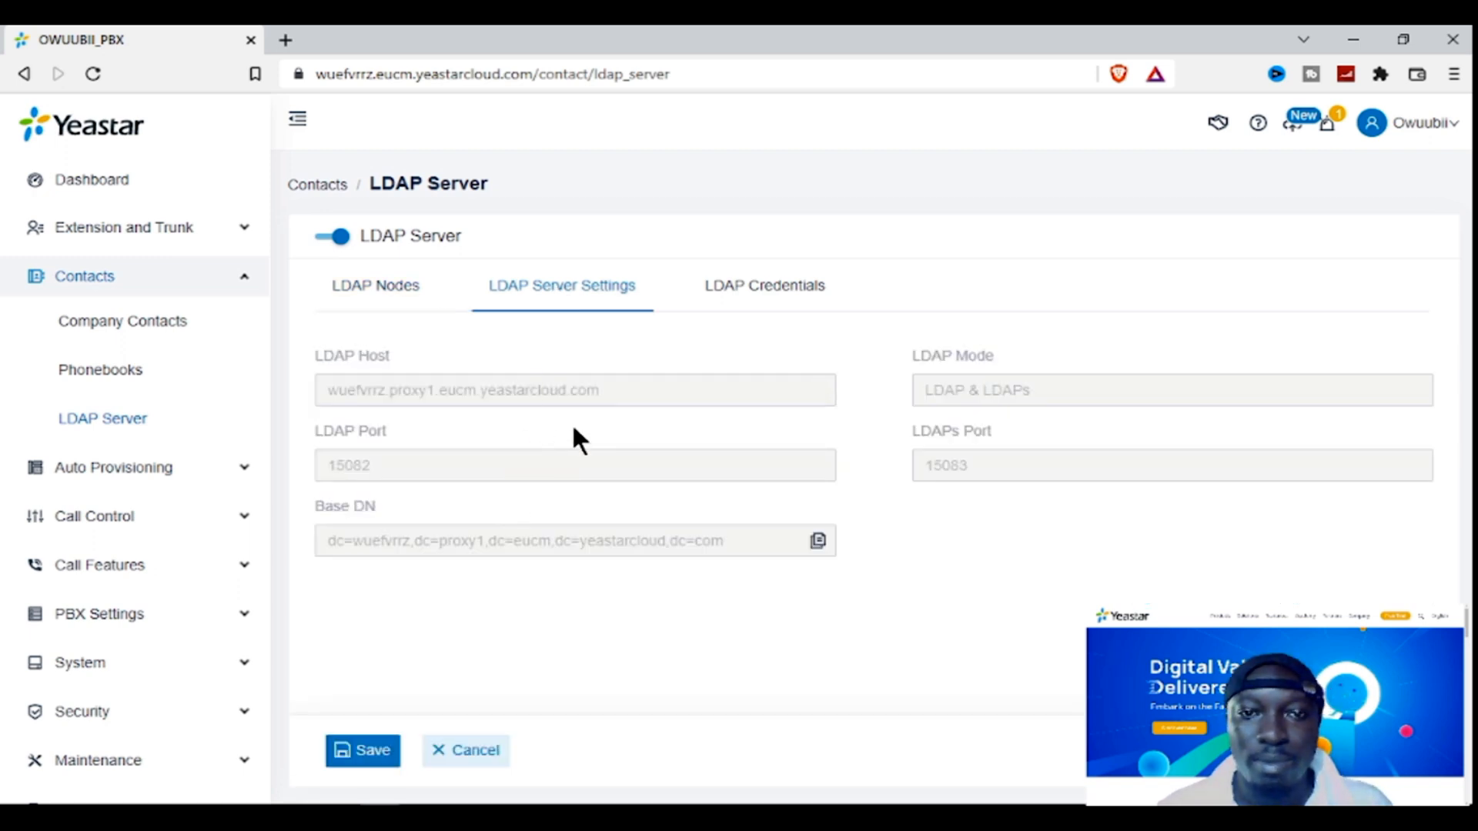
mouse_move(770, 297)
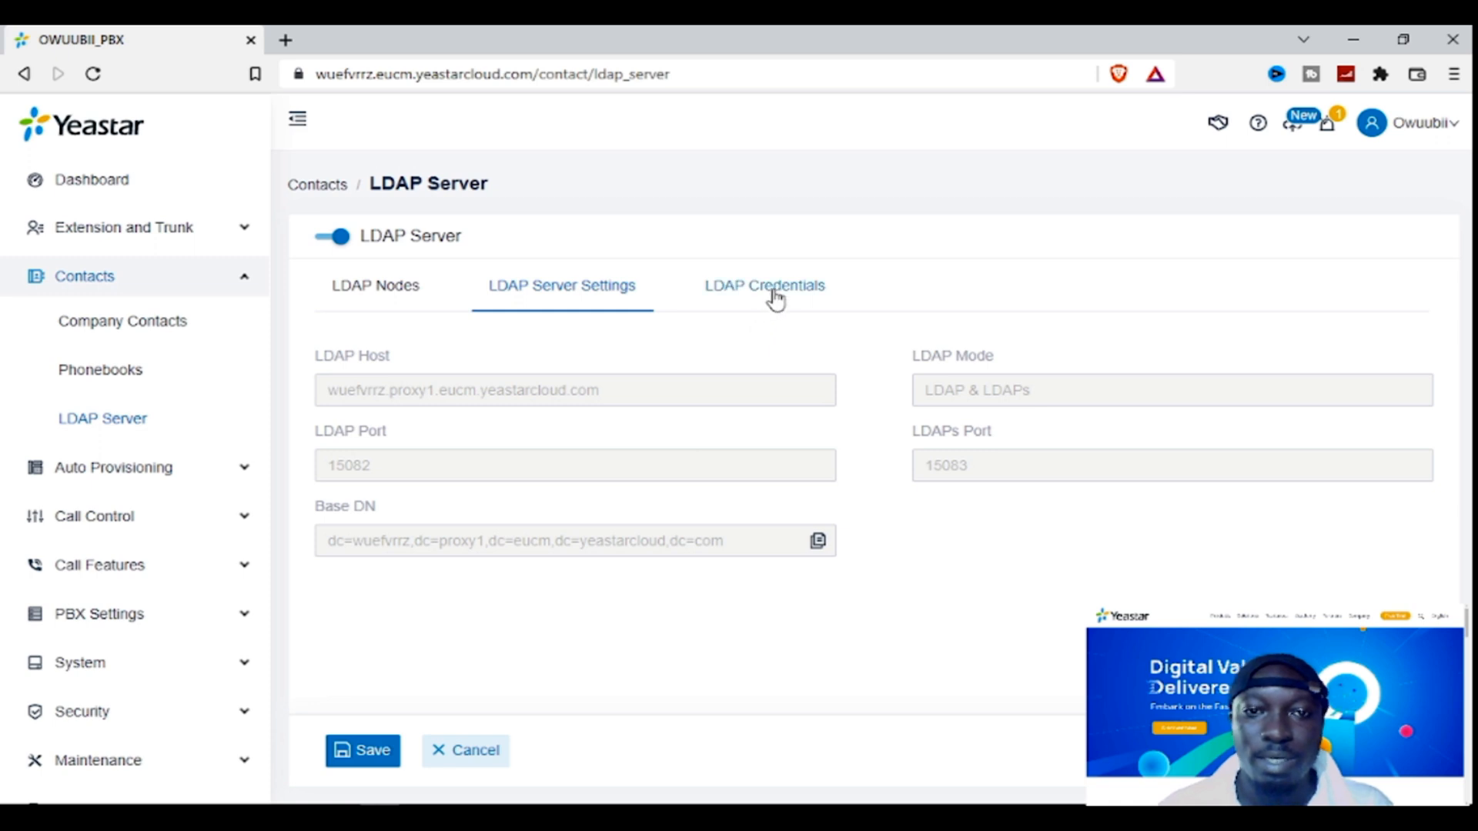
Show the LDAP Credentials list mapping extensions 100–107 to their account usernames
left_click(765, 286)
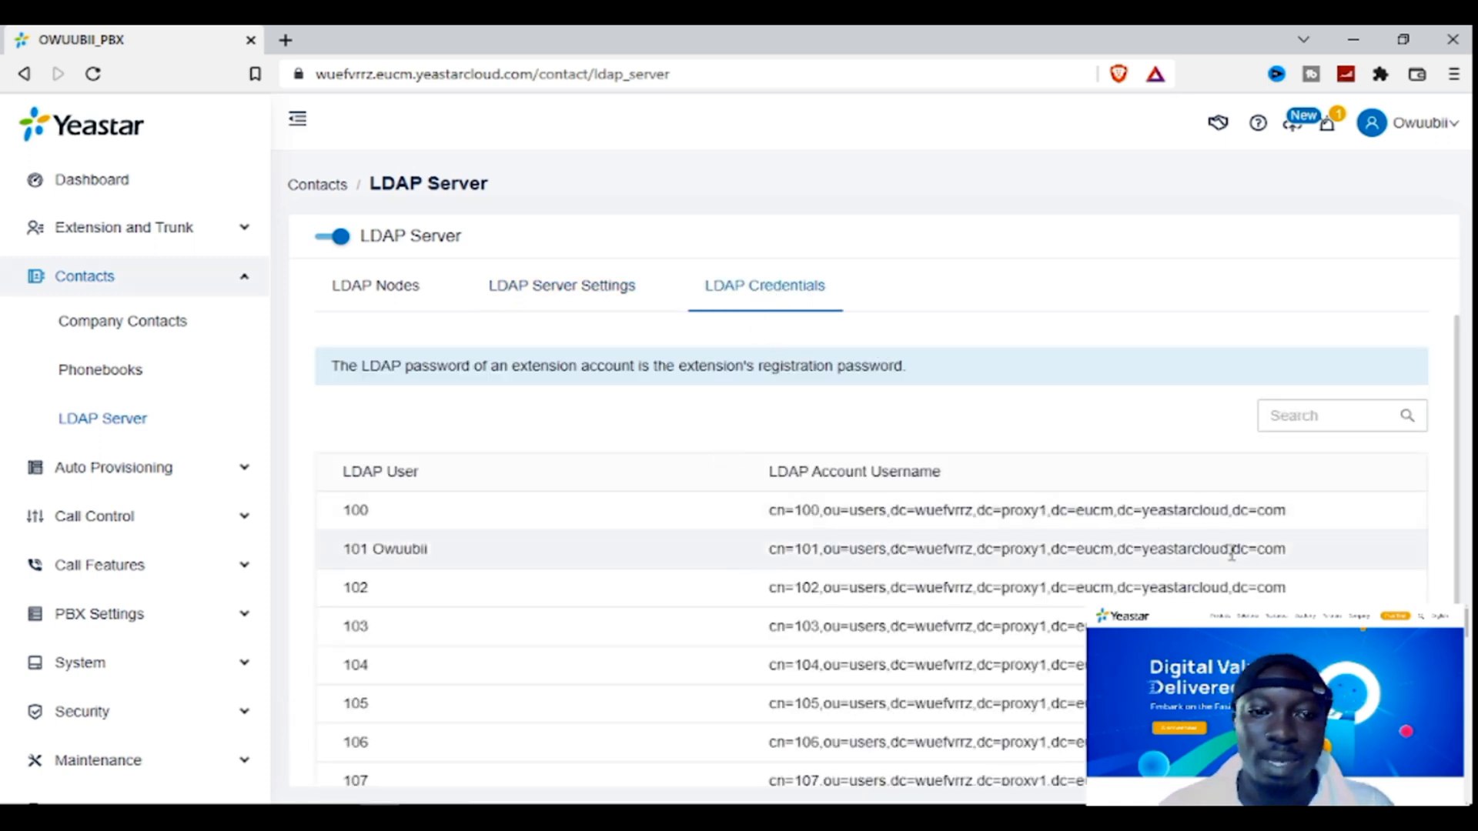
mouse_move(439, 521)
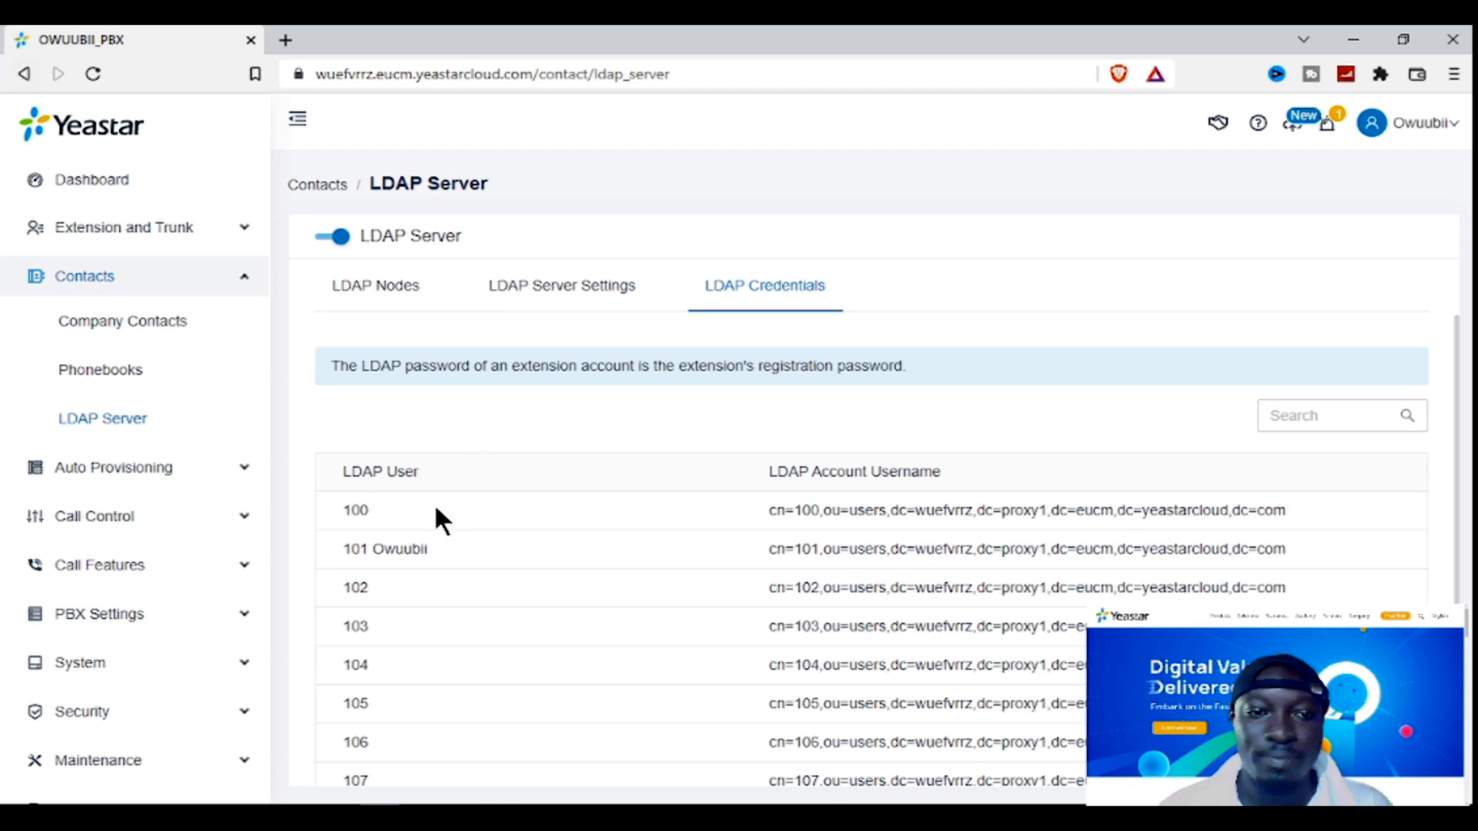
mouse_move(811, 497)
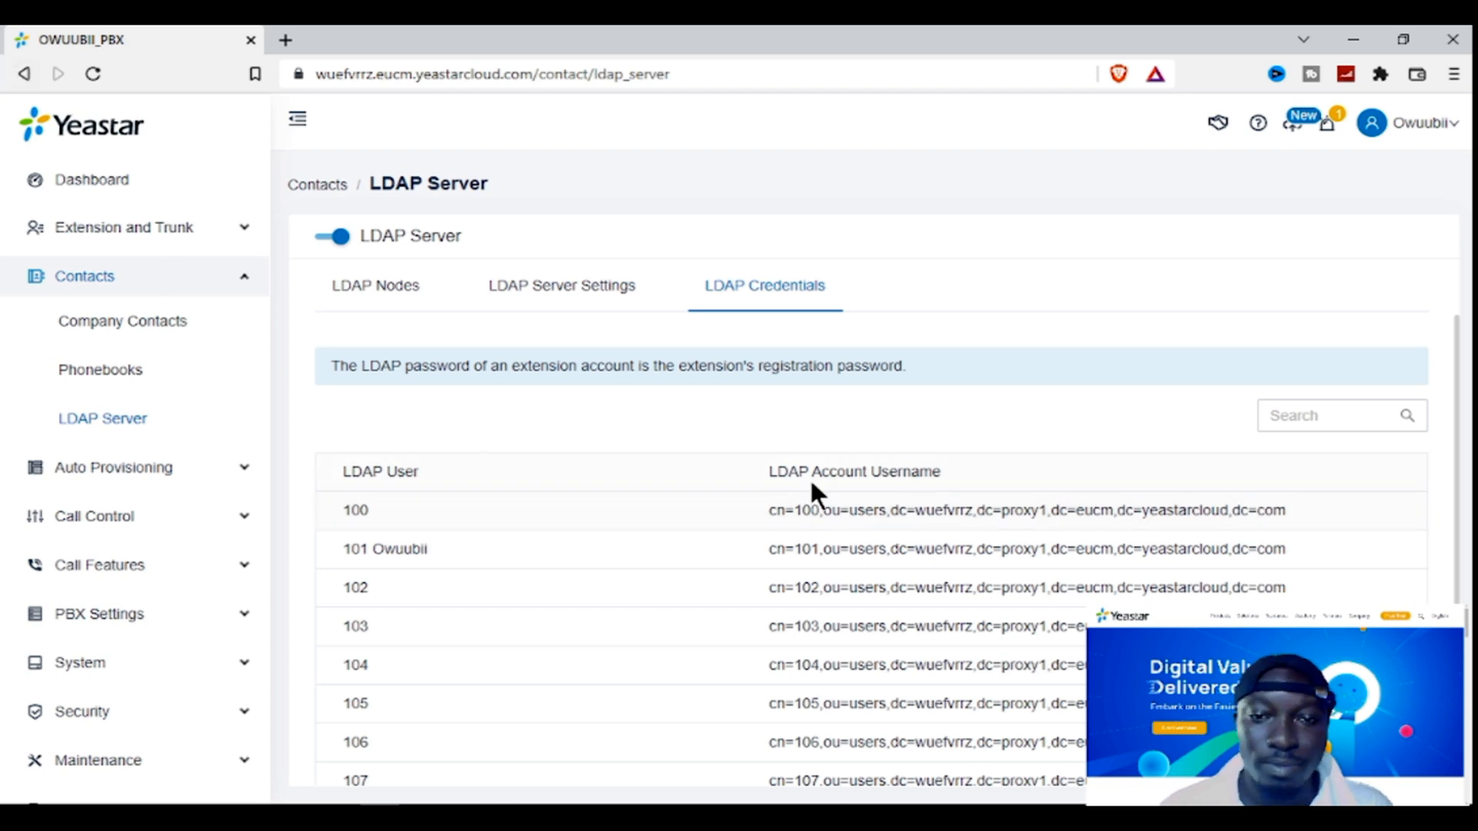
mouse_move(532, 552)
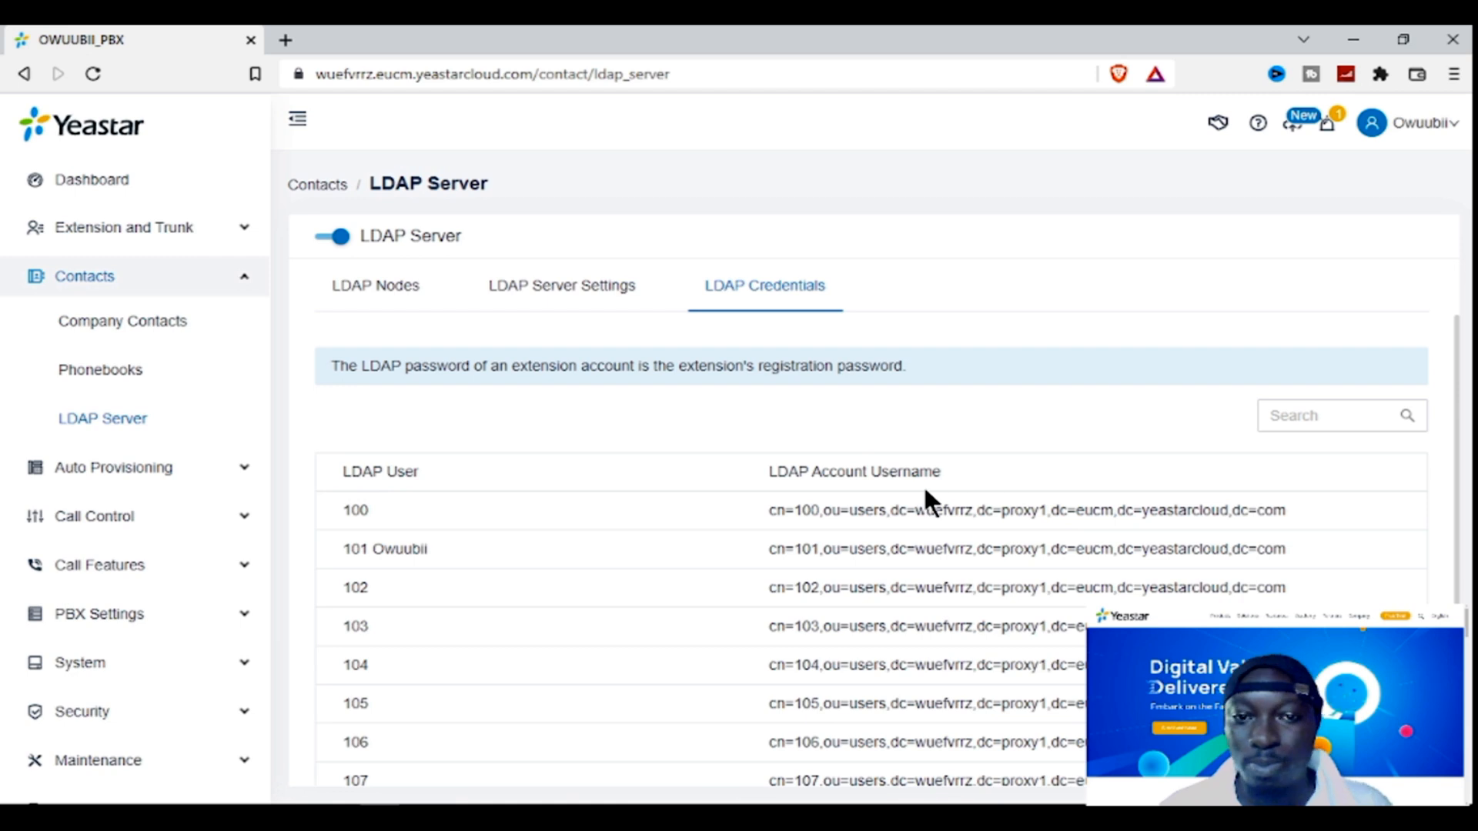
scroll("down", 3)
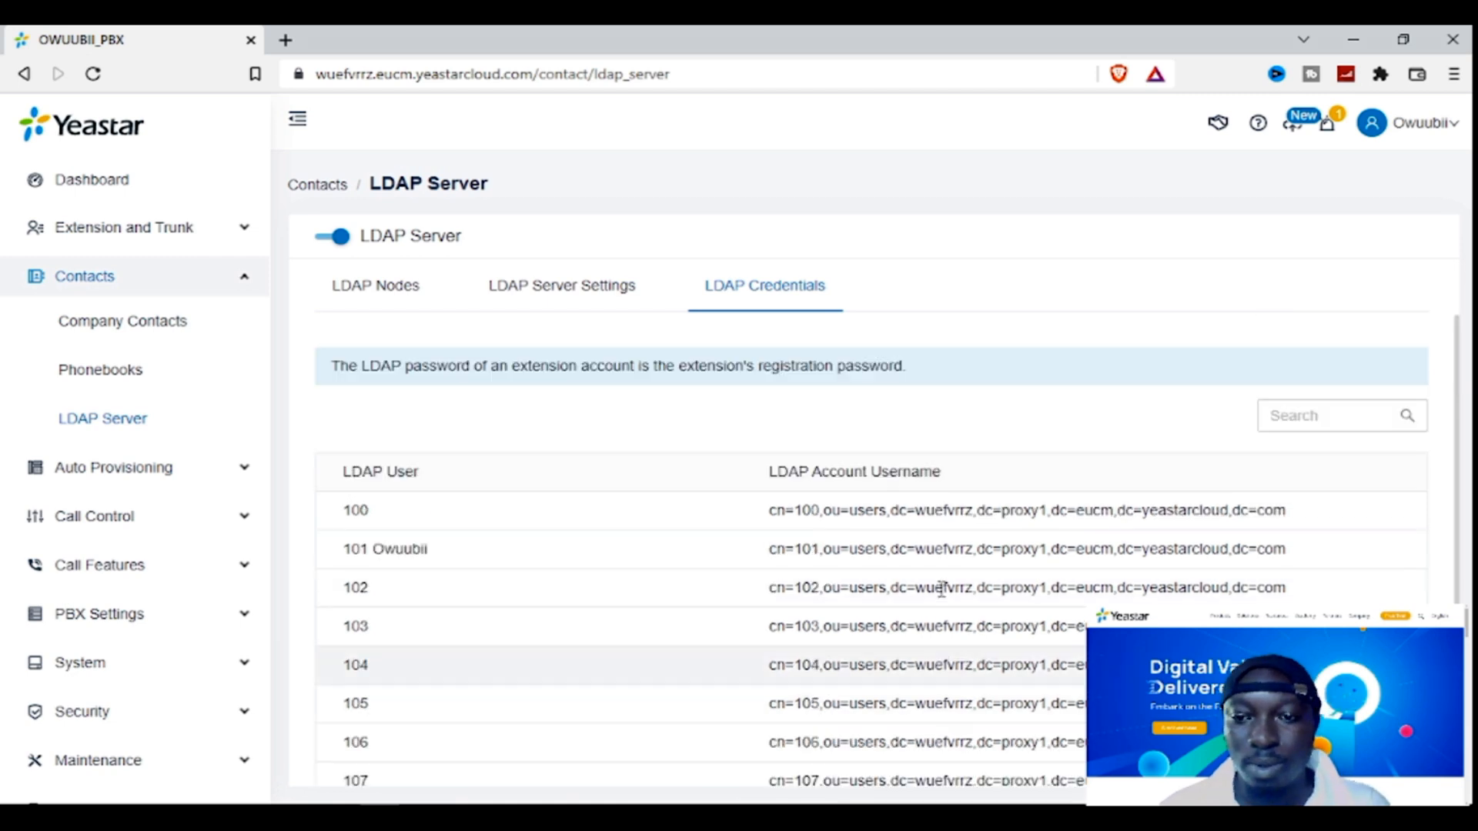
mouse_move(104, 283)
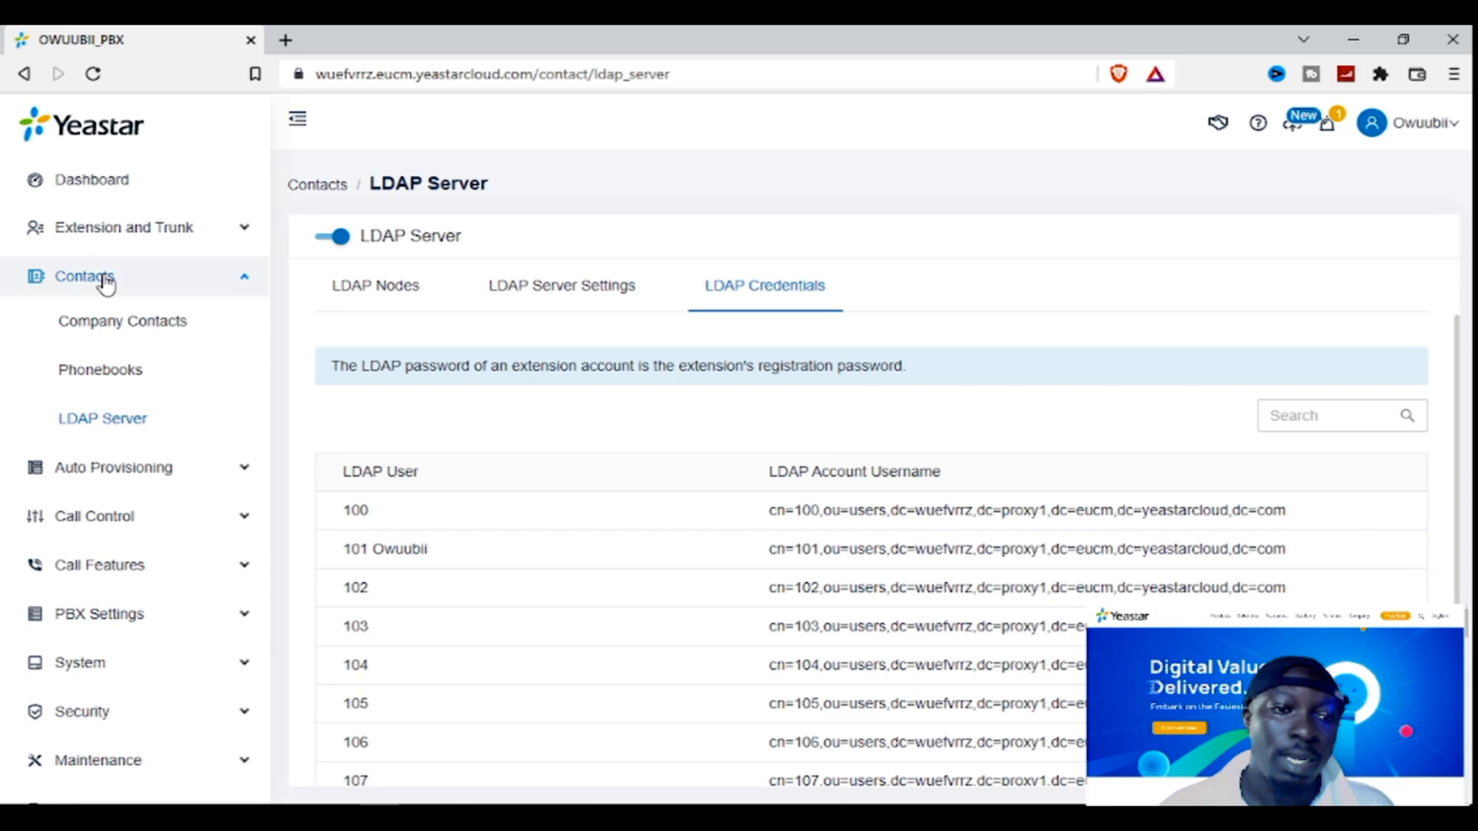
Collapse the Contacts sidebar group and expand Auto Provisioning to reveal Phones and Resource Repository
left_click(85, 275)
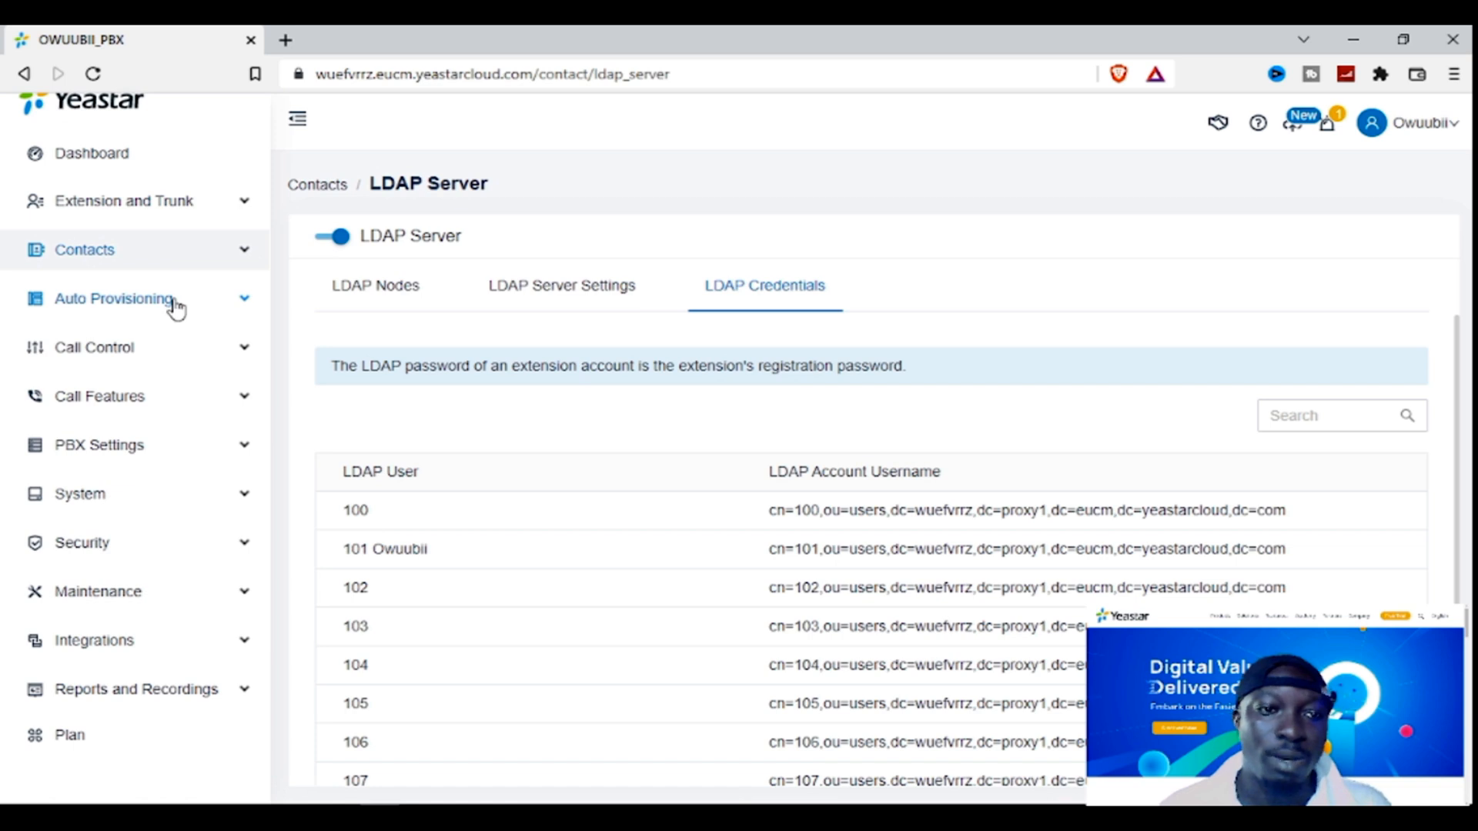
mouse_move(95, 489)
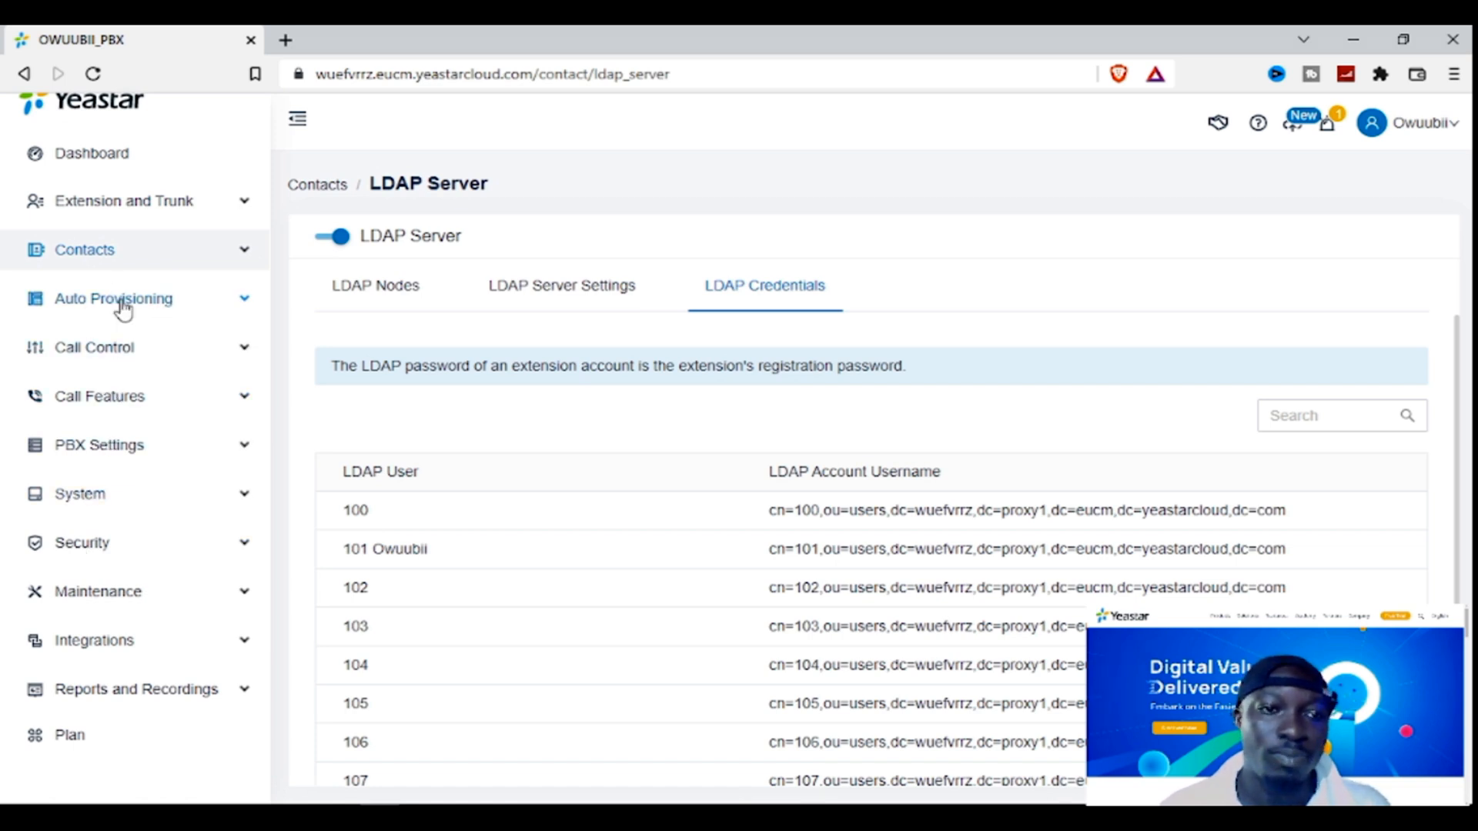
left_click(115, 299)
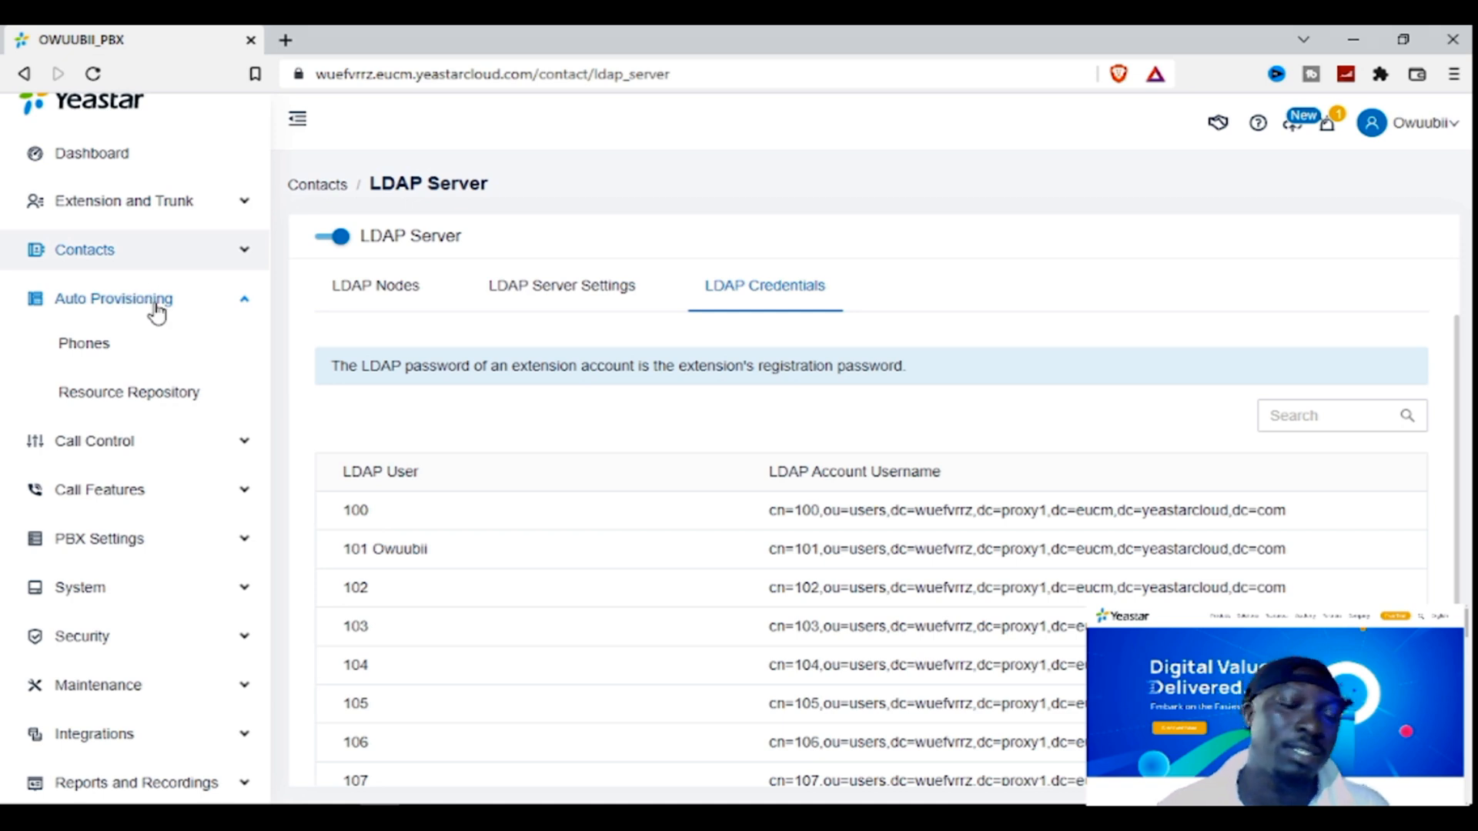